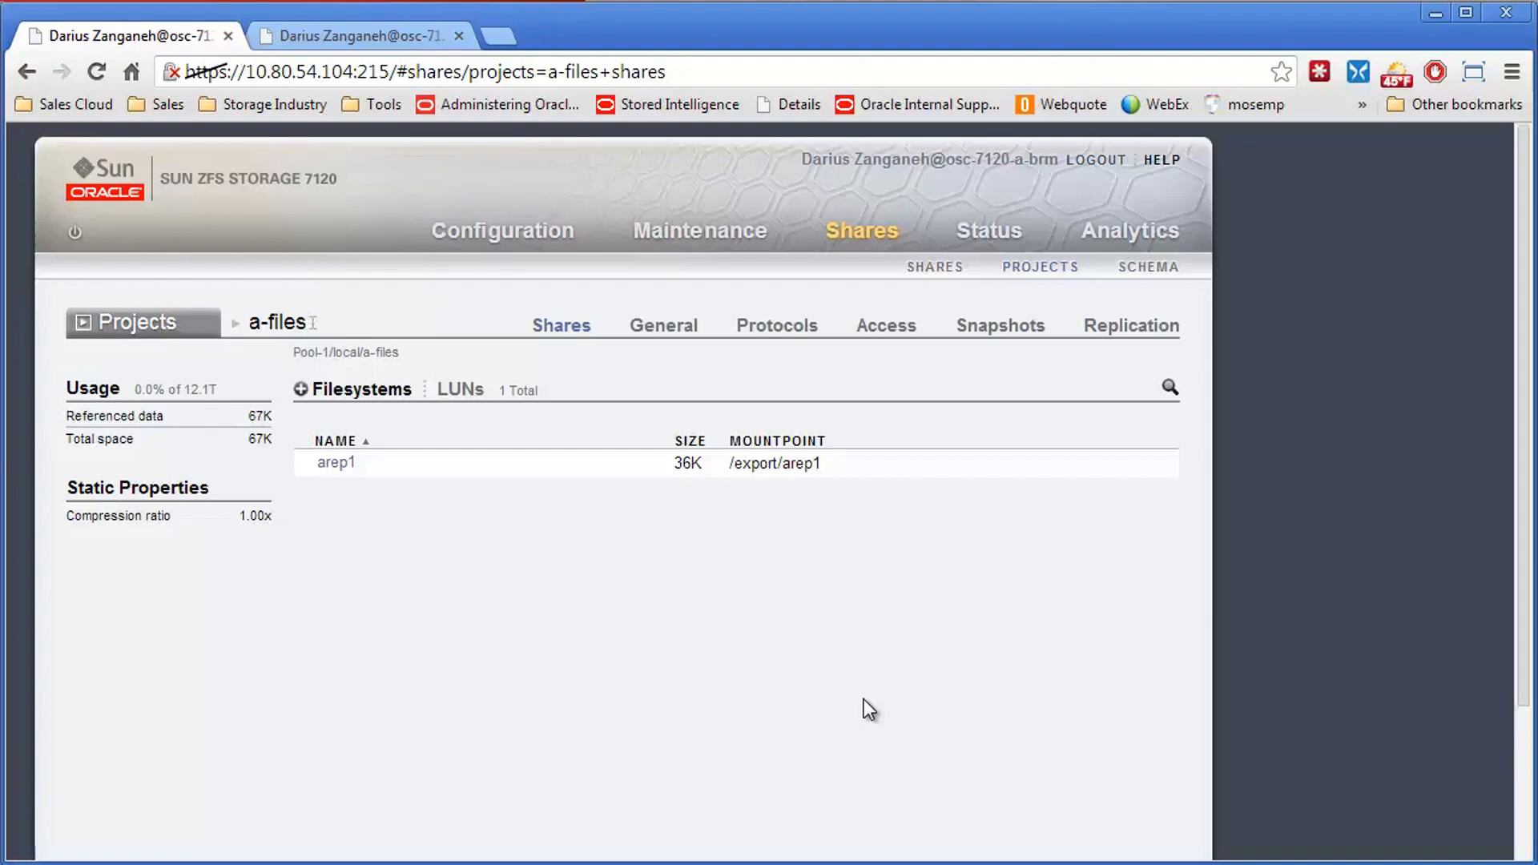
{"action": "mouse_move", "coordinate": [883, 704]}
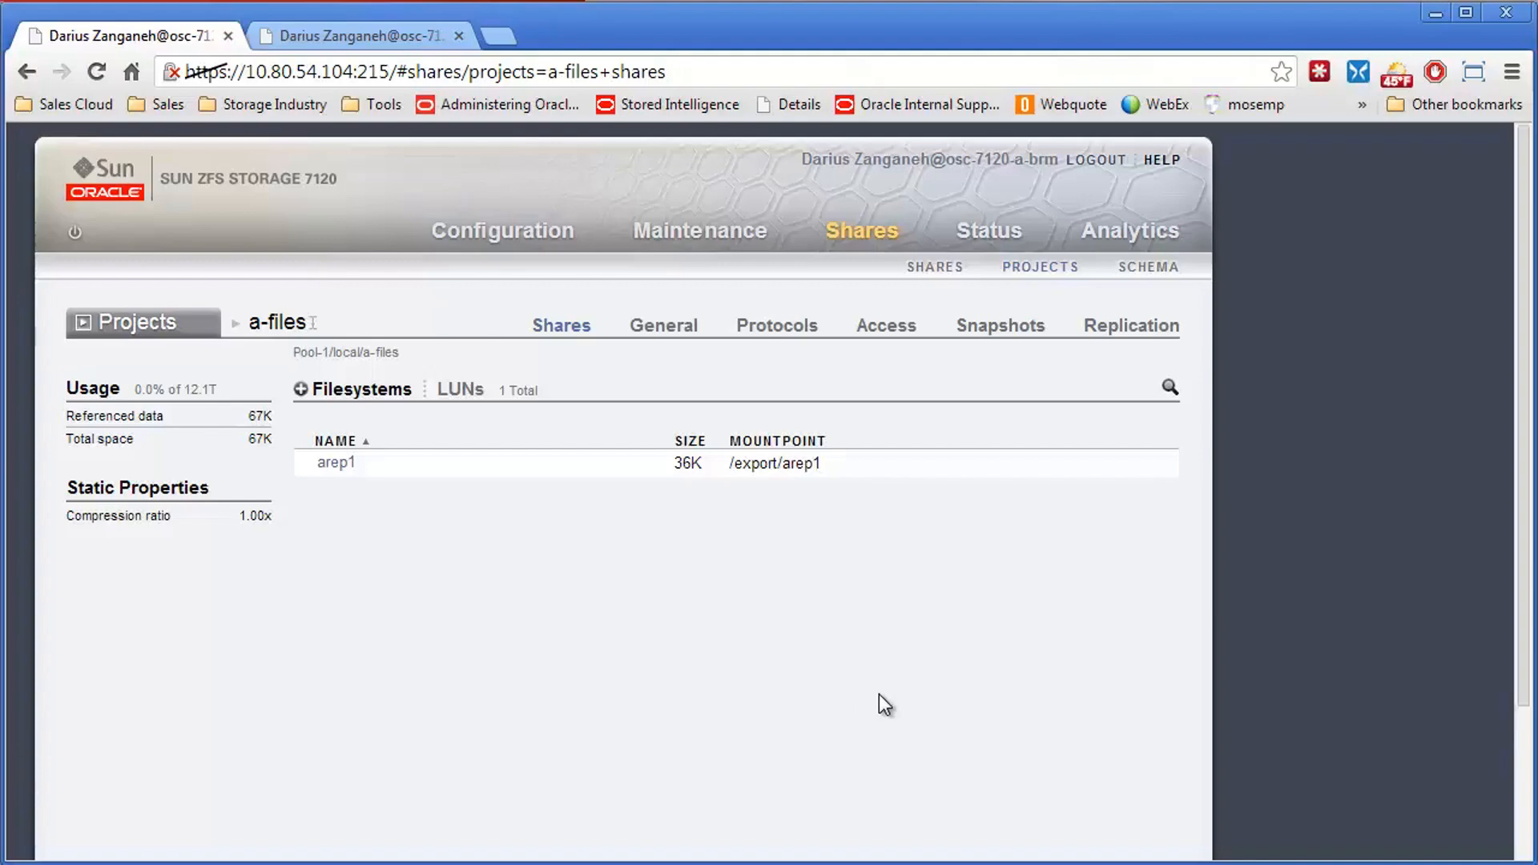
{"action": "mouse_move", "coordinate": [574, 461]}
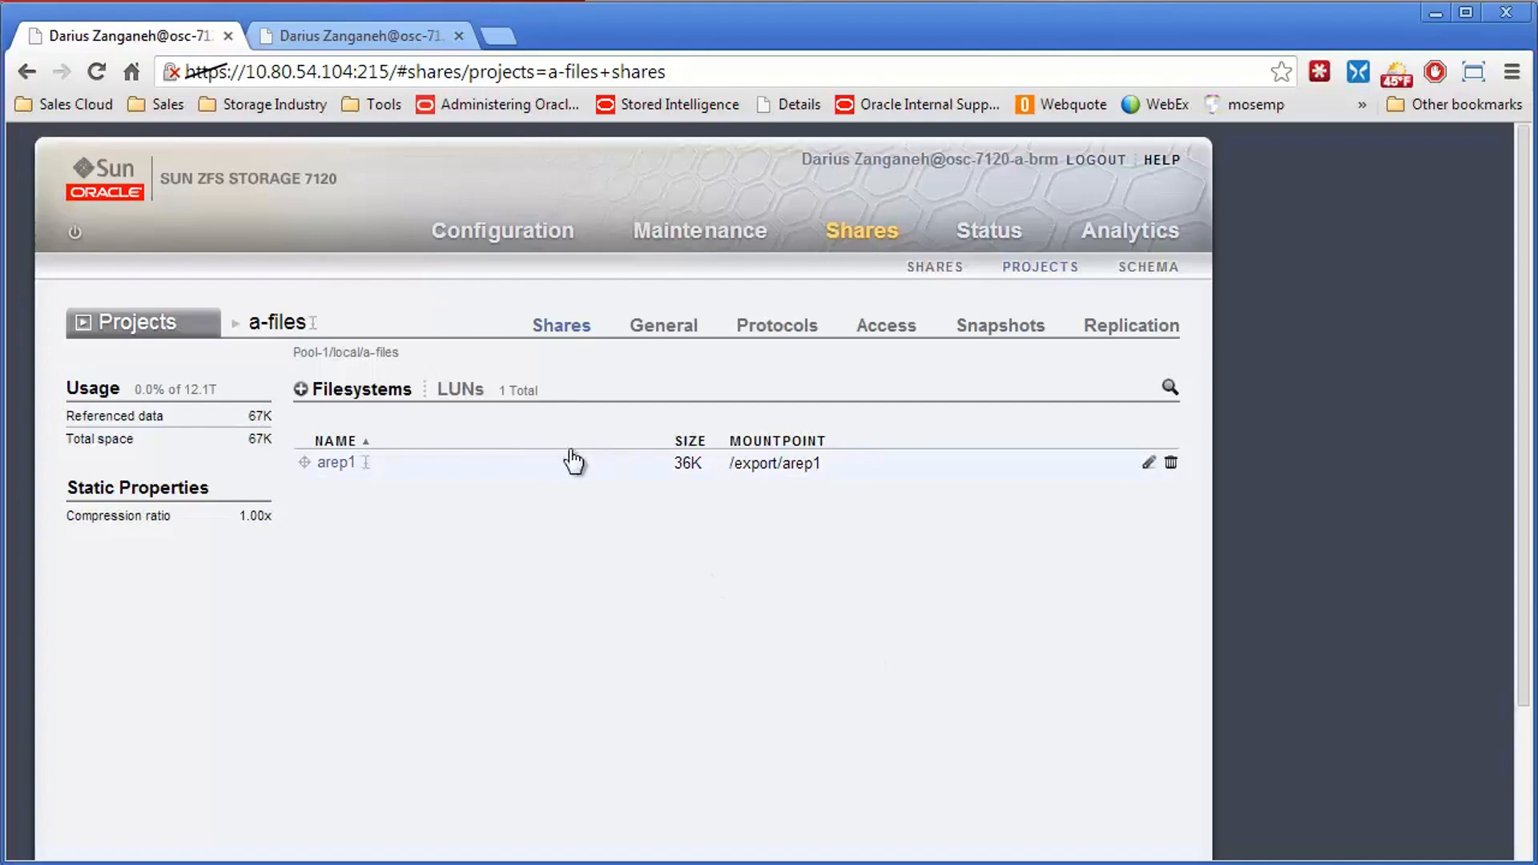
{"action": "mouse_move", "coordinate": [490, 509]}
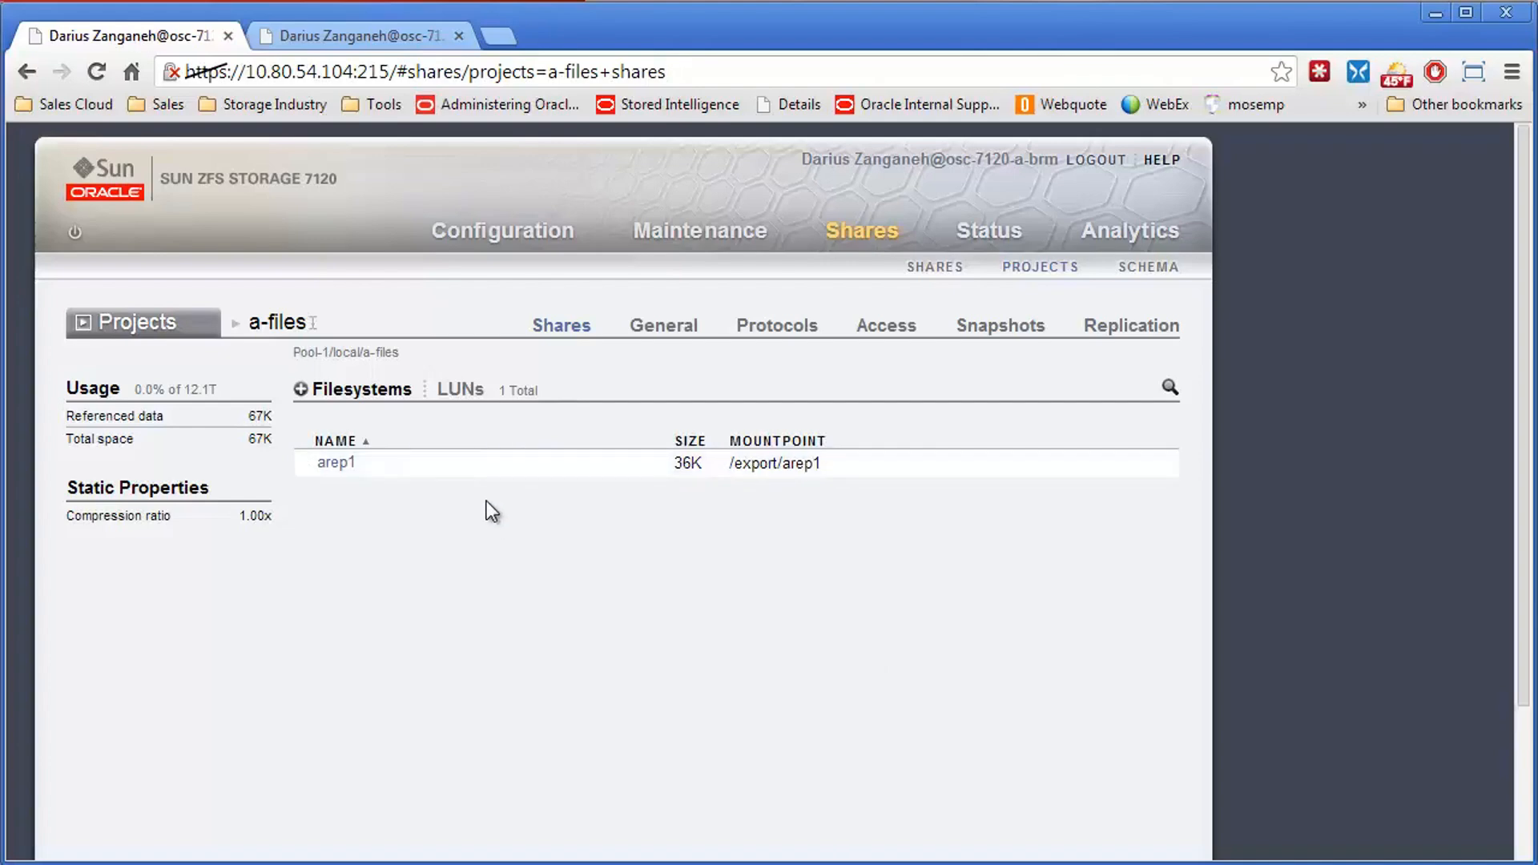
{"action": "mouse_move", "coordinate": [363, 407]}
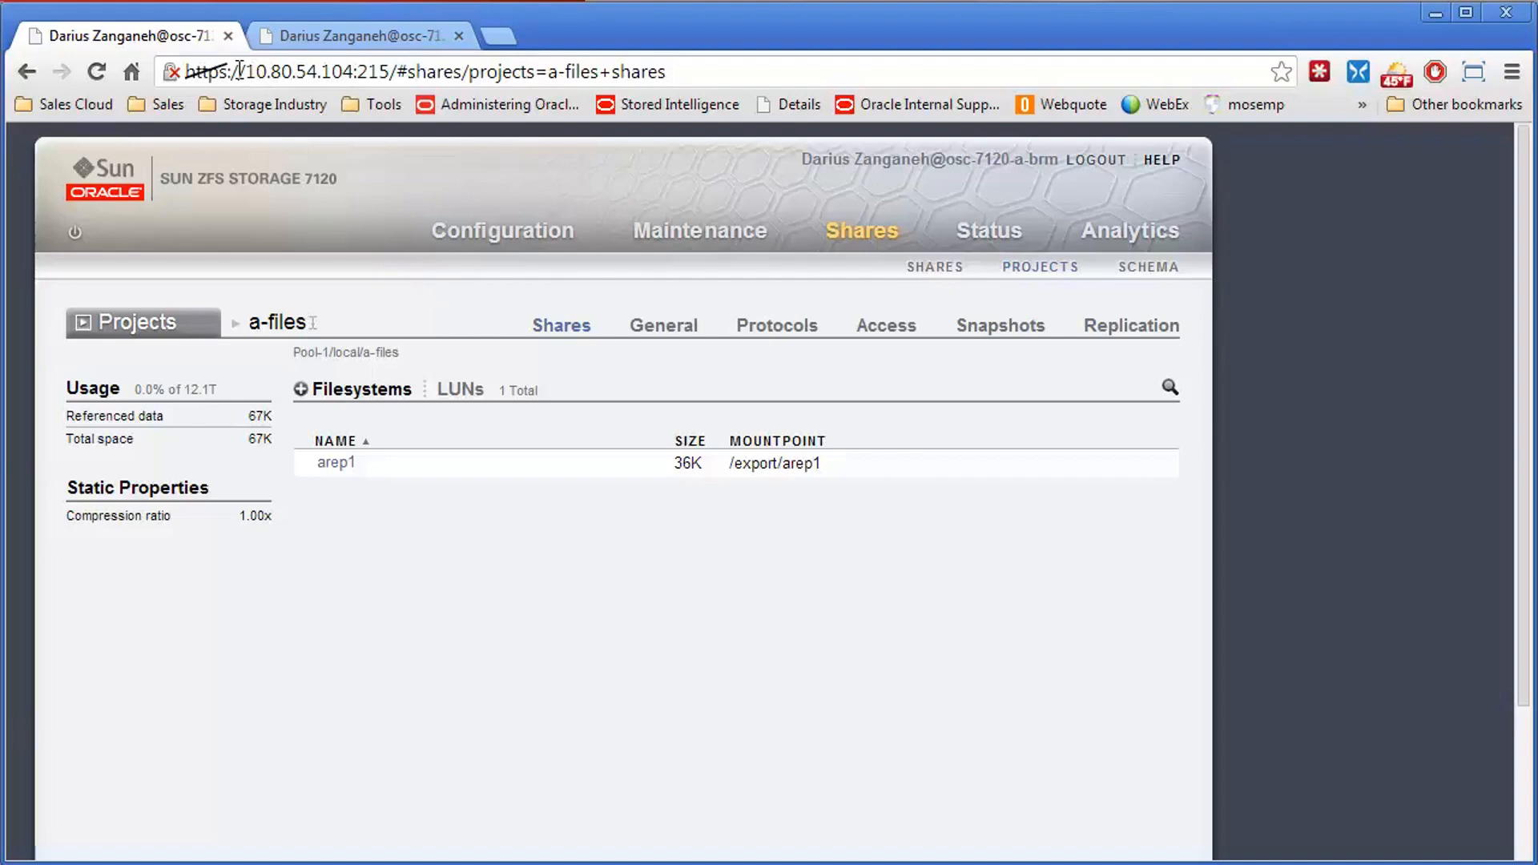
{"action": "mouse_move", "coordinate": [551, 157]}
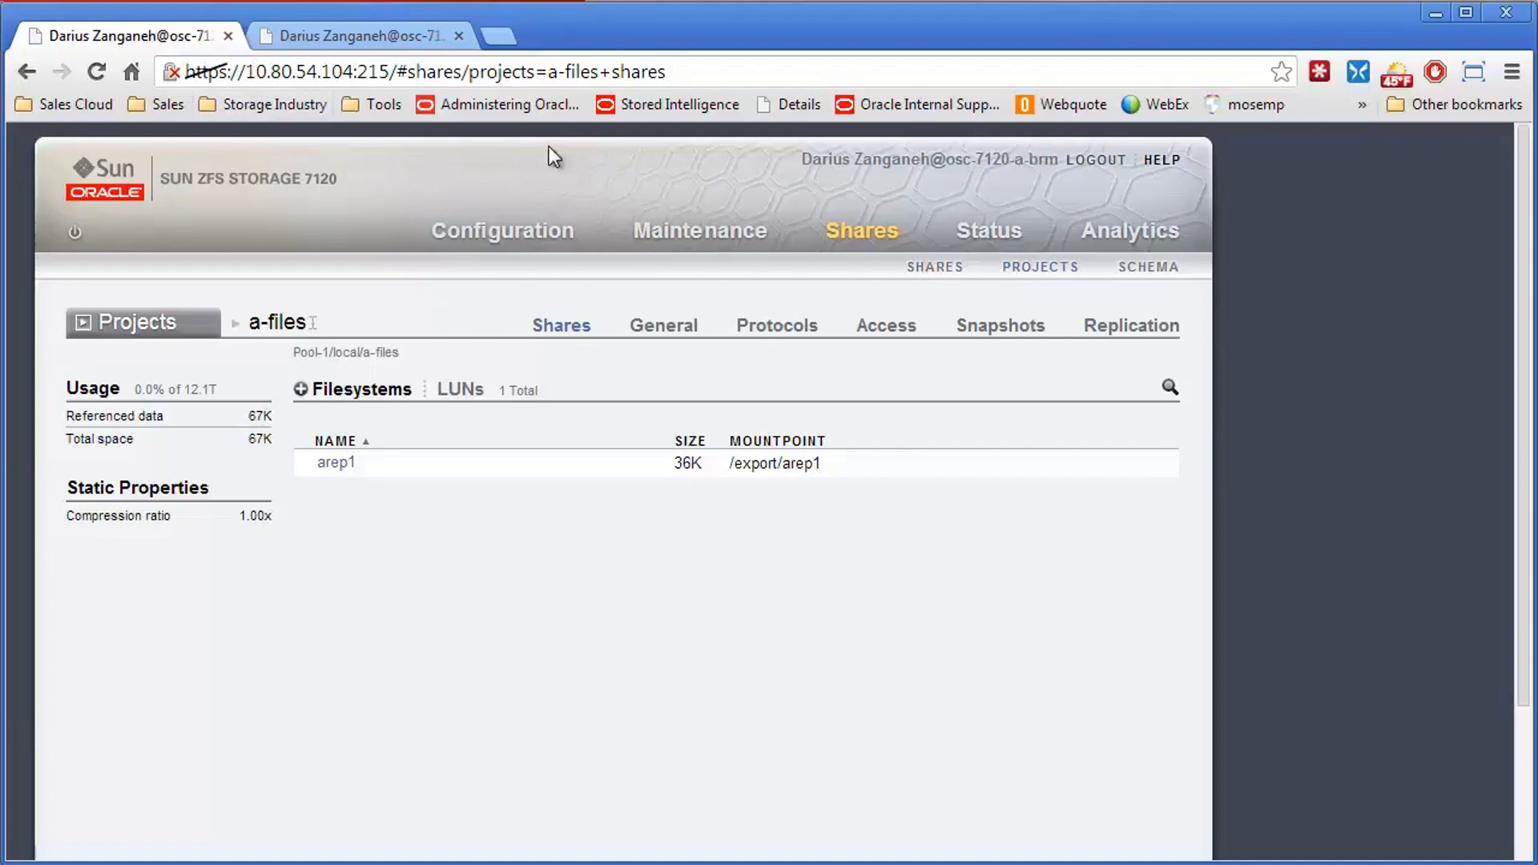
- Review the a-files project's replication action to 7120-B, scheduled every half hour
{"action": "left_click", "coordinate": [357, 35]}
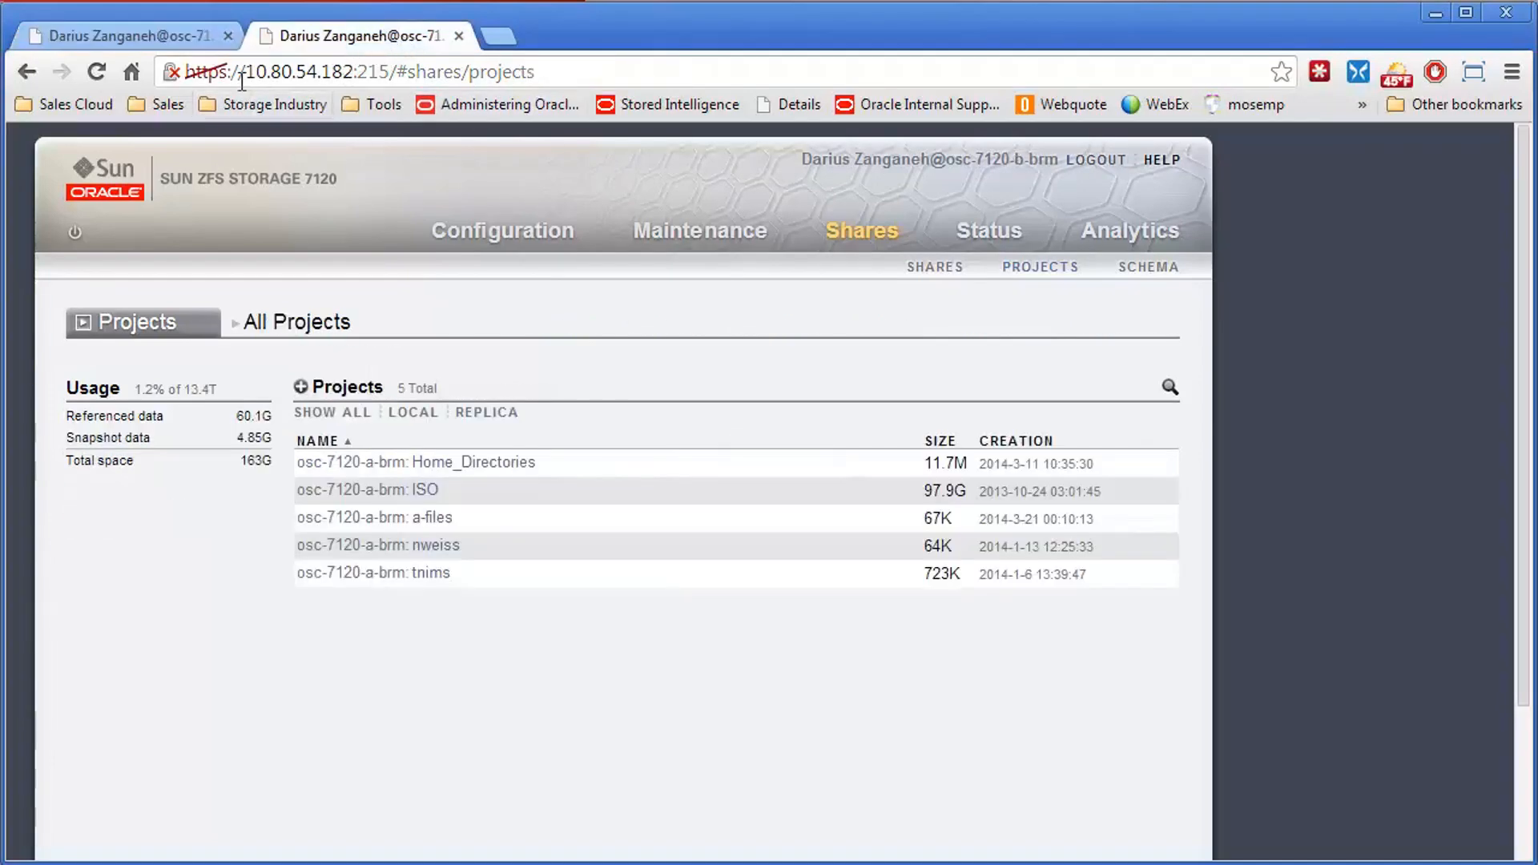
{"action": "mouse_move", "coordinate": [578, 159]}
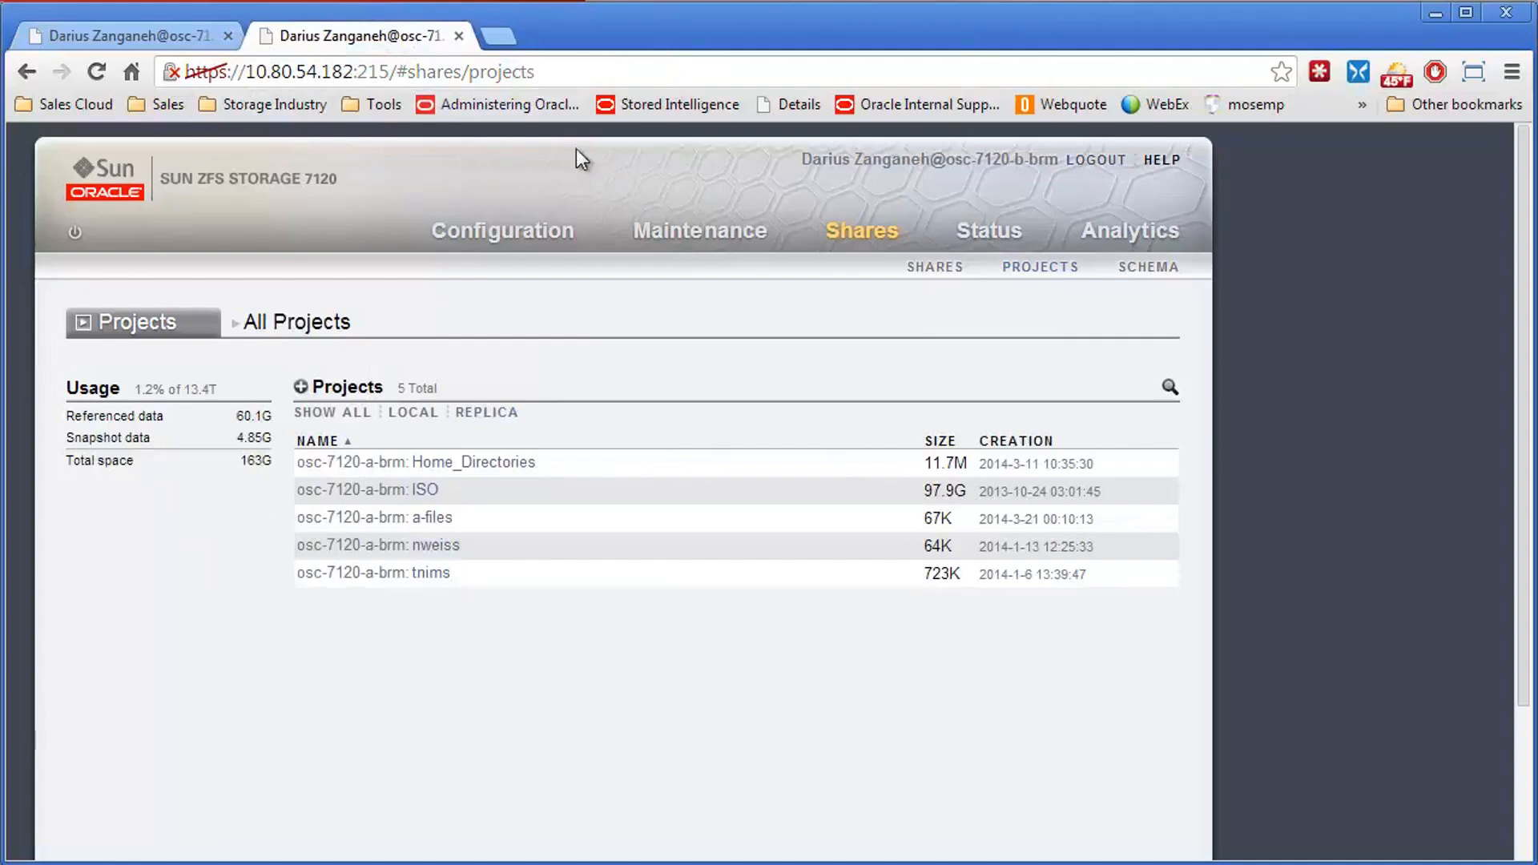
{"action": "mouse_move", "coordinate": [1096, 161]}
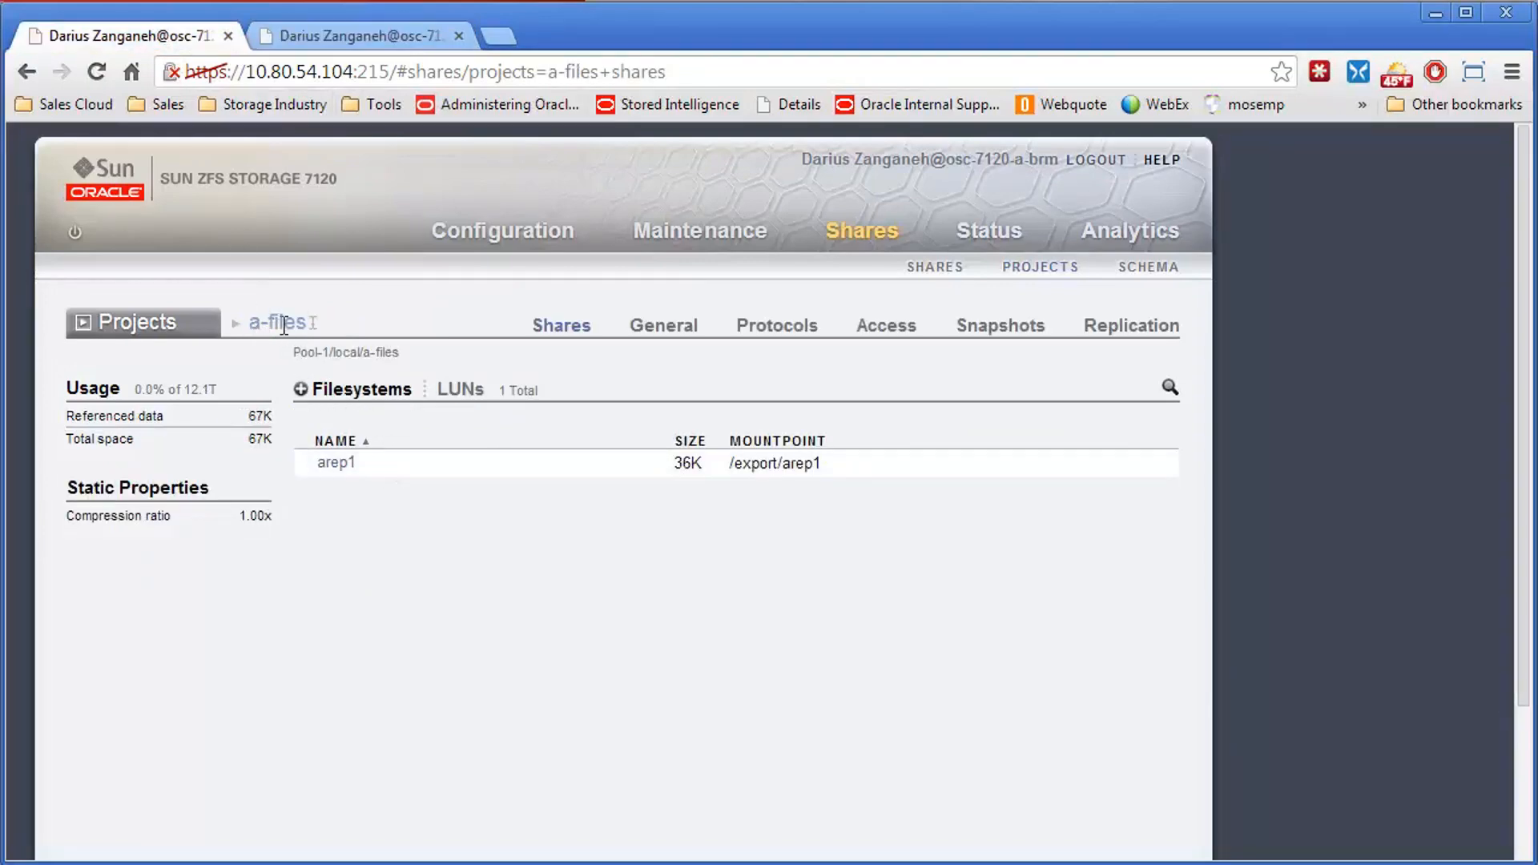
{"action": "mouse_move", "coordinate": [336, 461]}
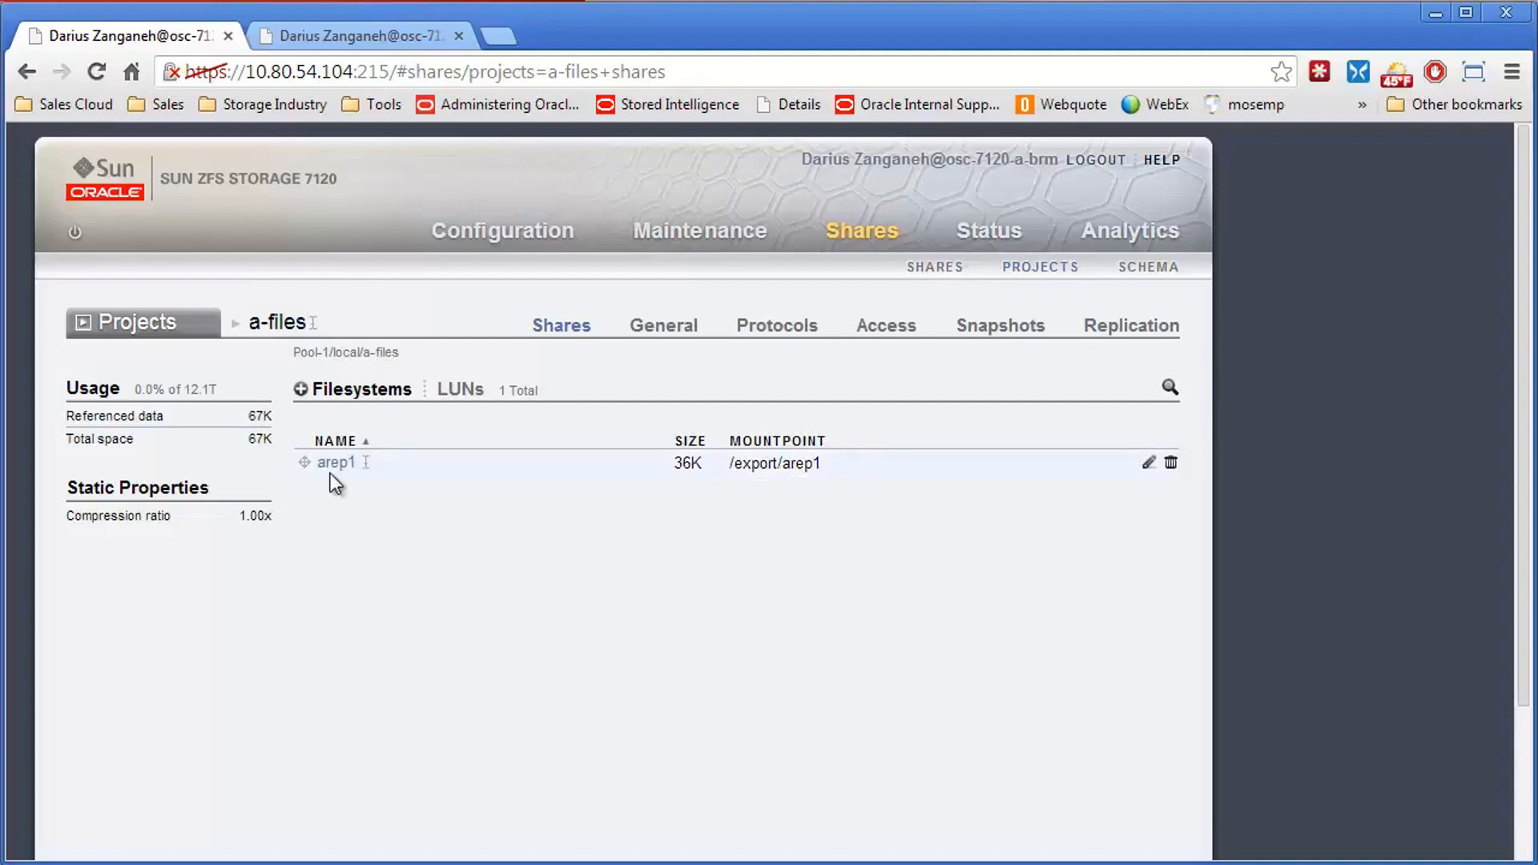
{"action": "mouse_move", "coordinate": [726, 434]}
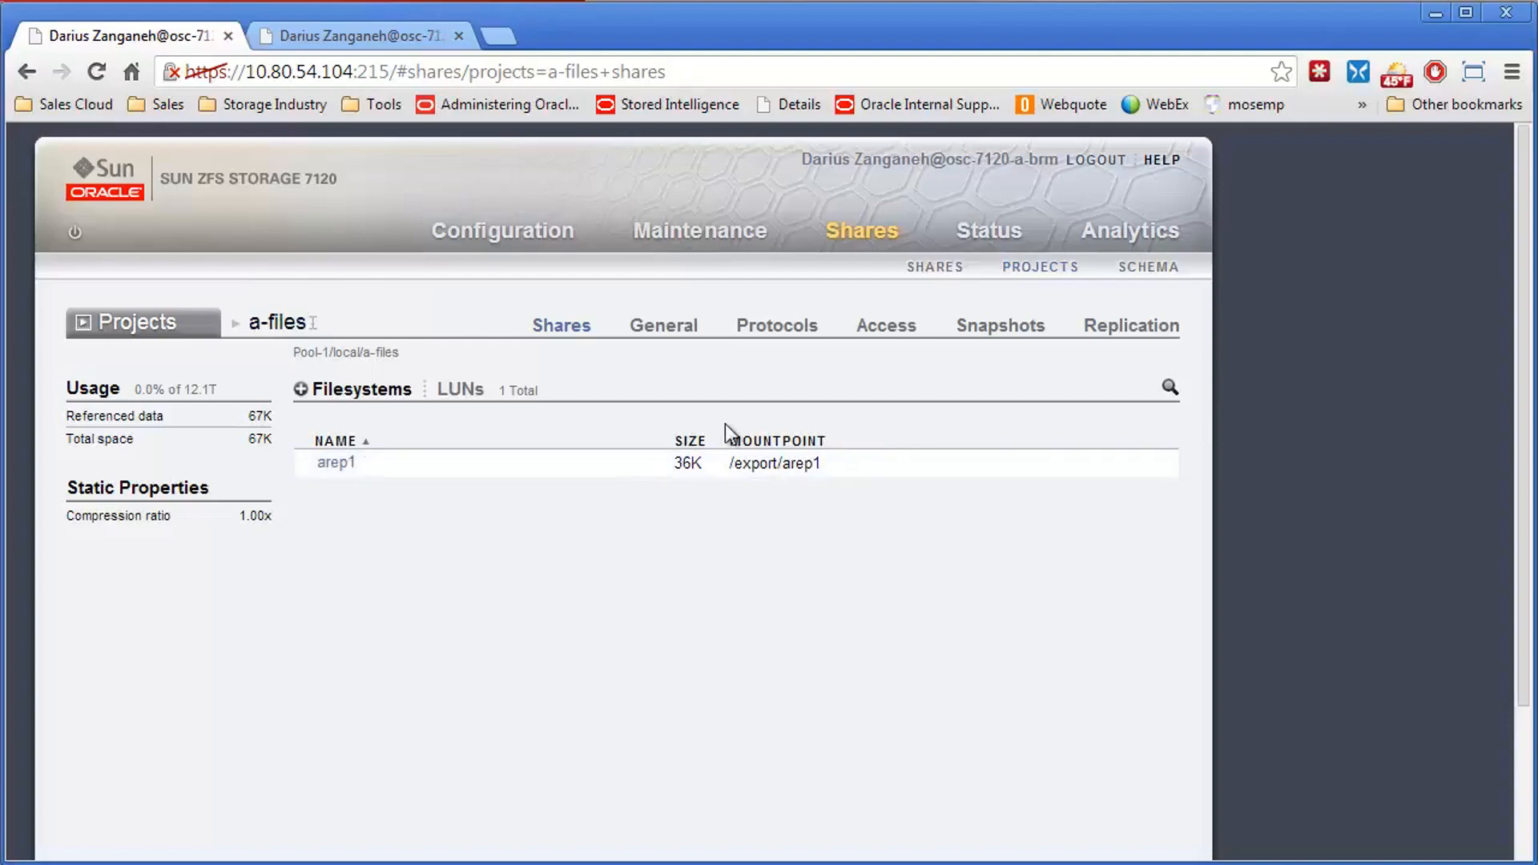
{"action": "left_click", "coordinate": [1129, 325]}
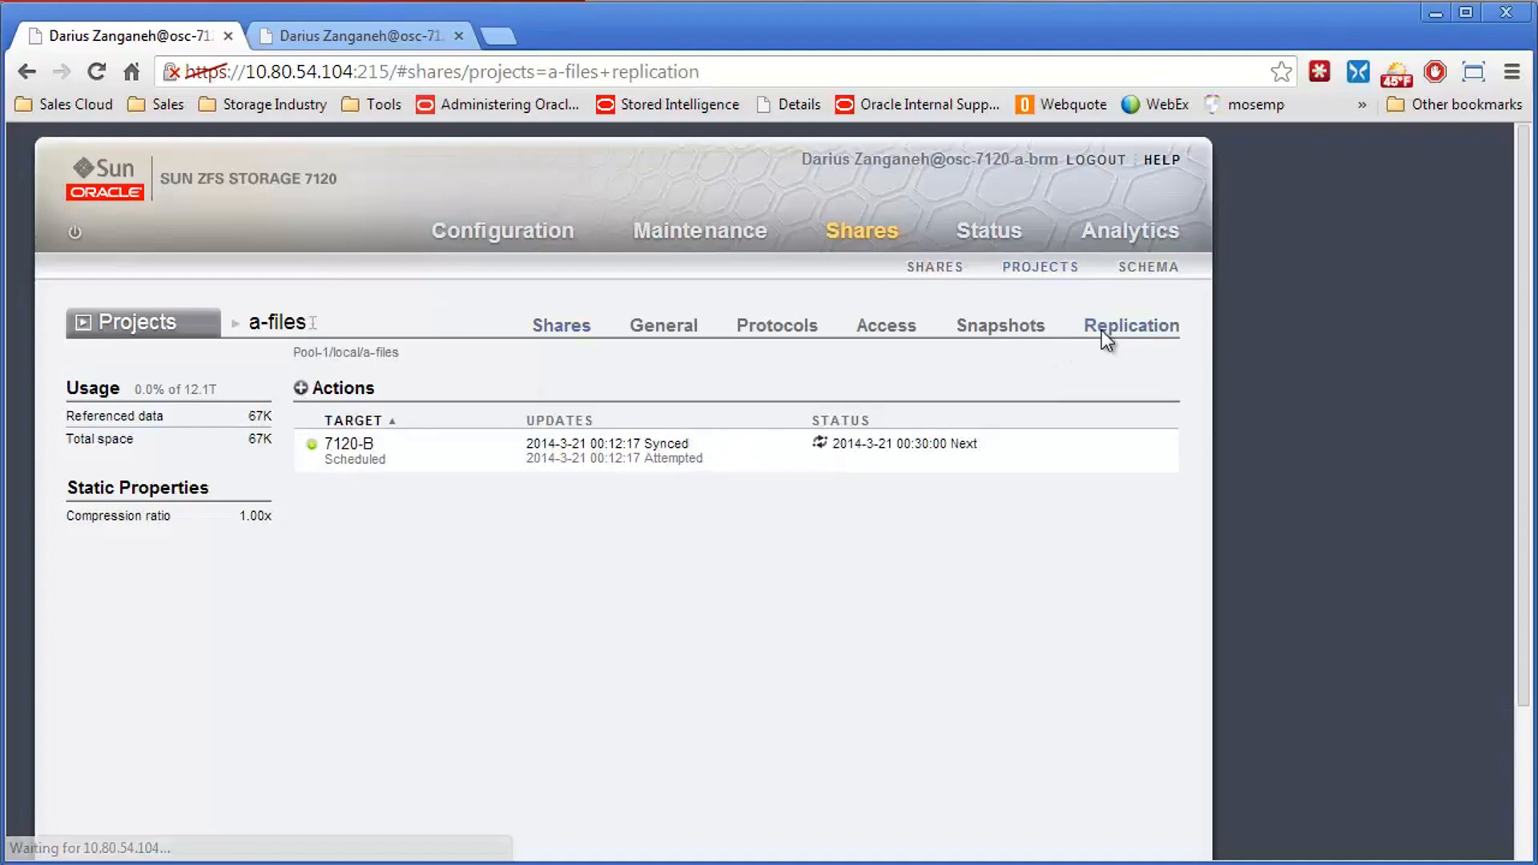
{"action": "mouse_move", "coordinate": [1126, 447]}
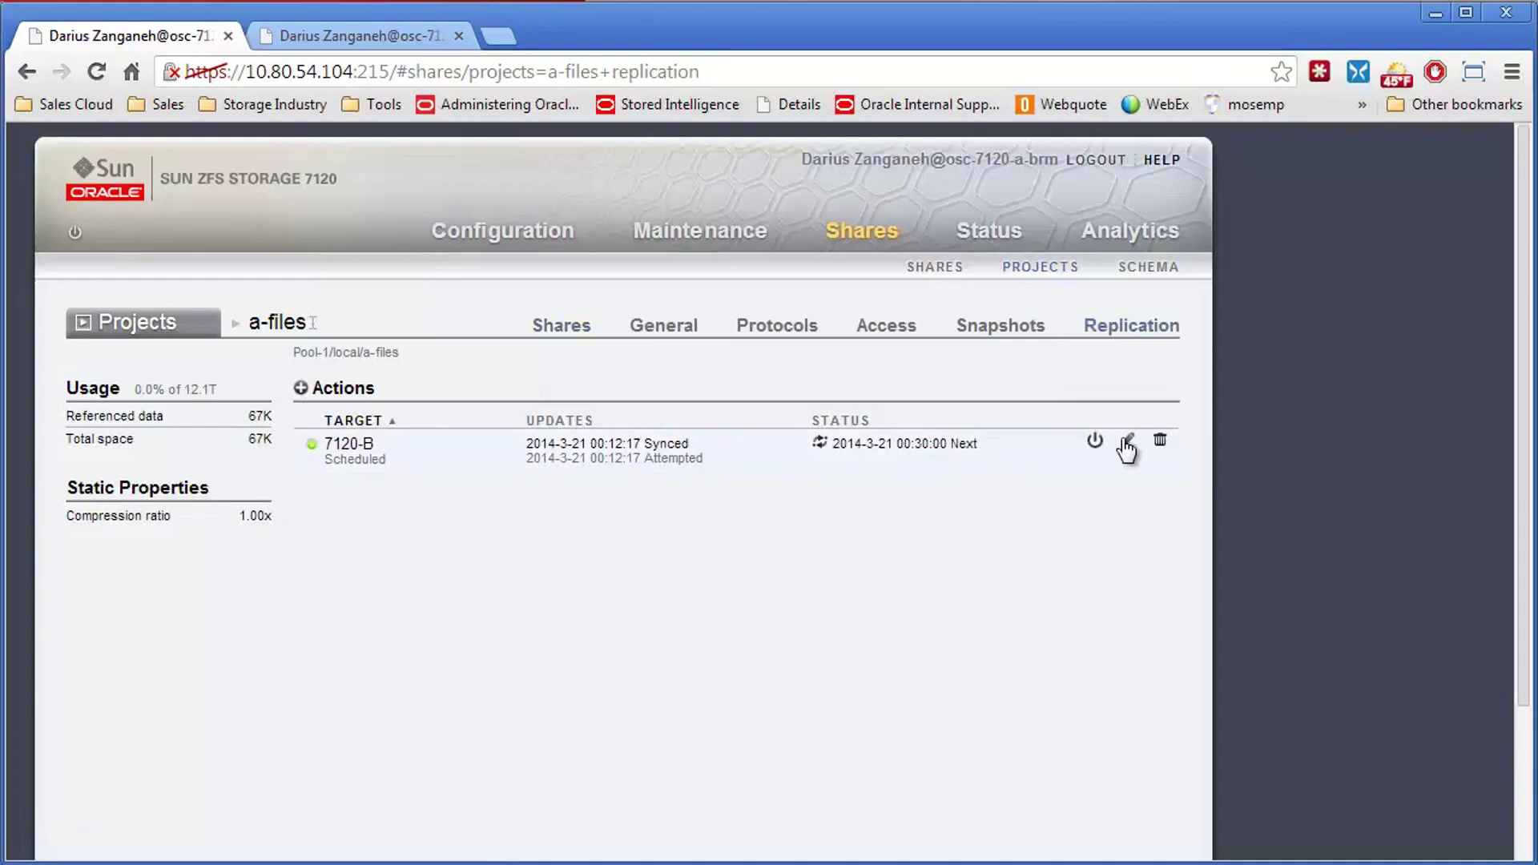
{"action": "left_click", "coordinate": [1126, 442]}
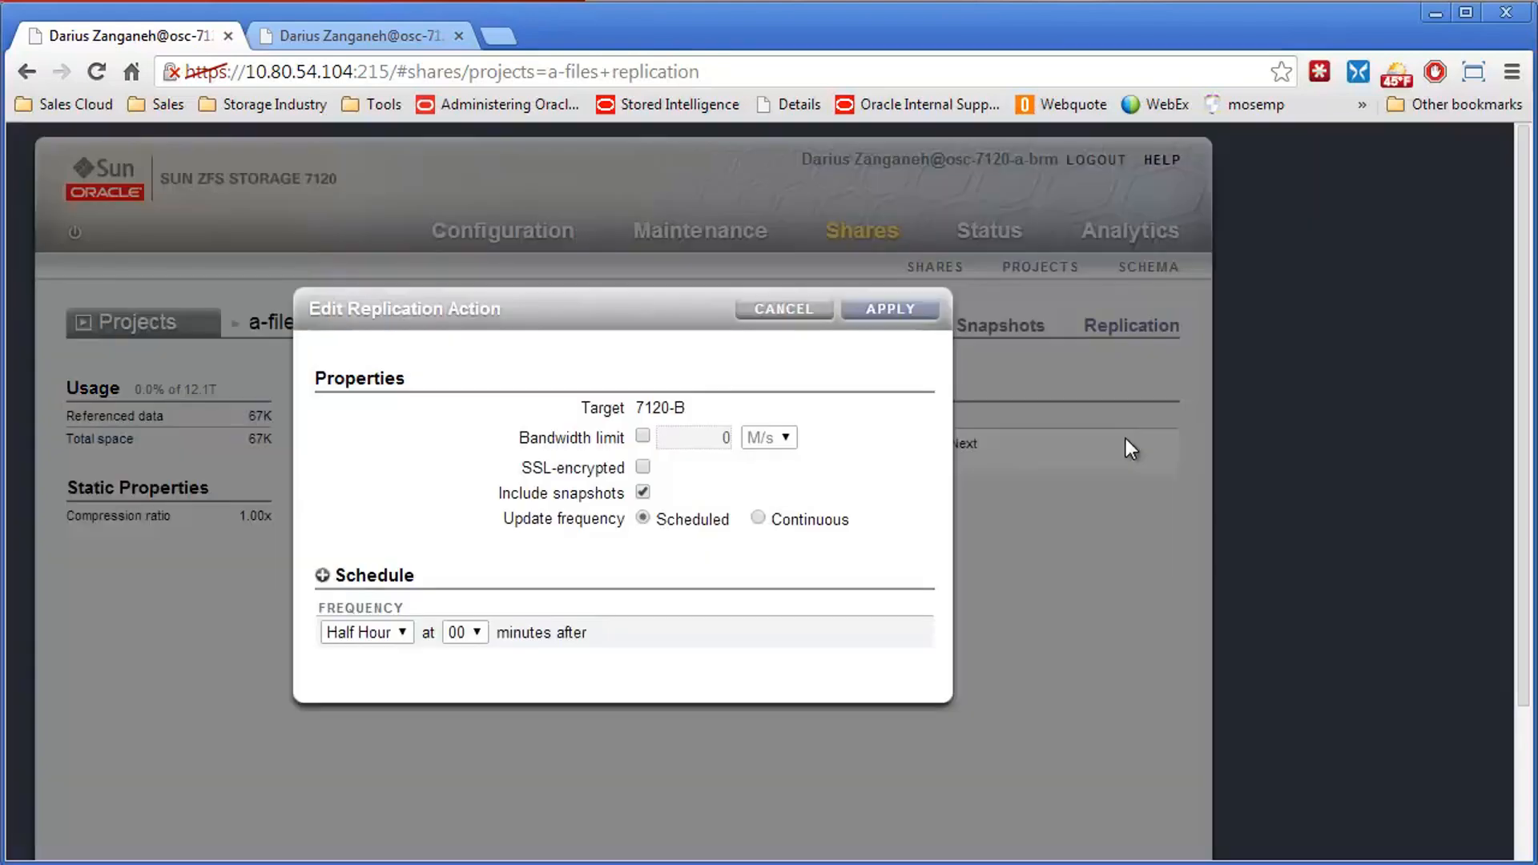
{"action": "mouse_move", "coordinate": [618, 527]}
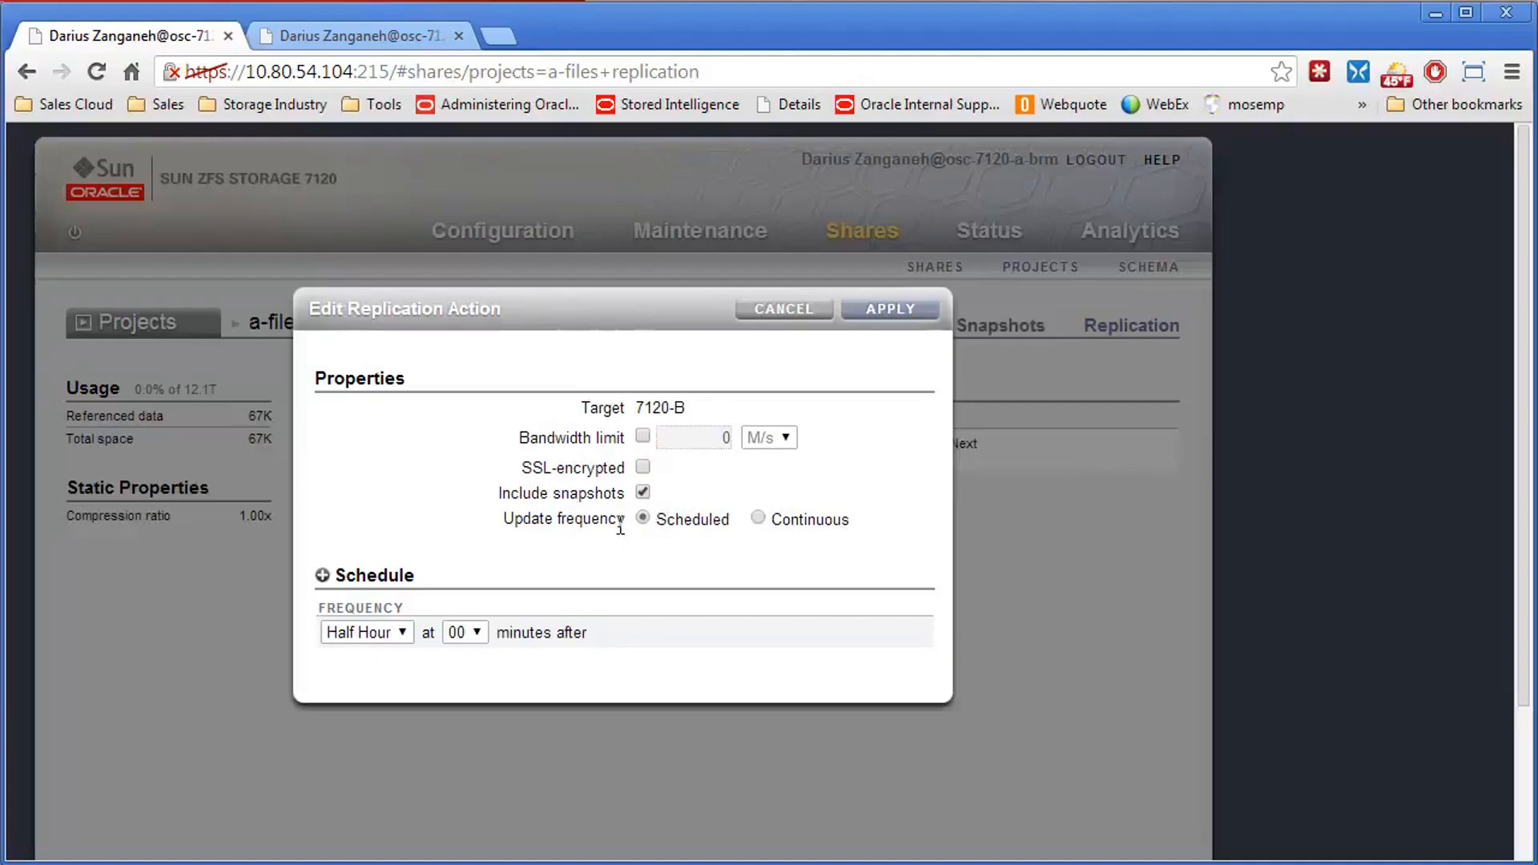
{"action": "mouse_move", "coordinate": [812, 292]}
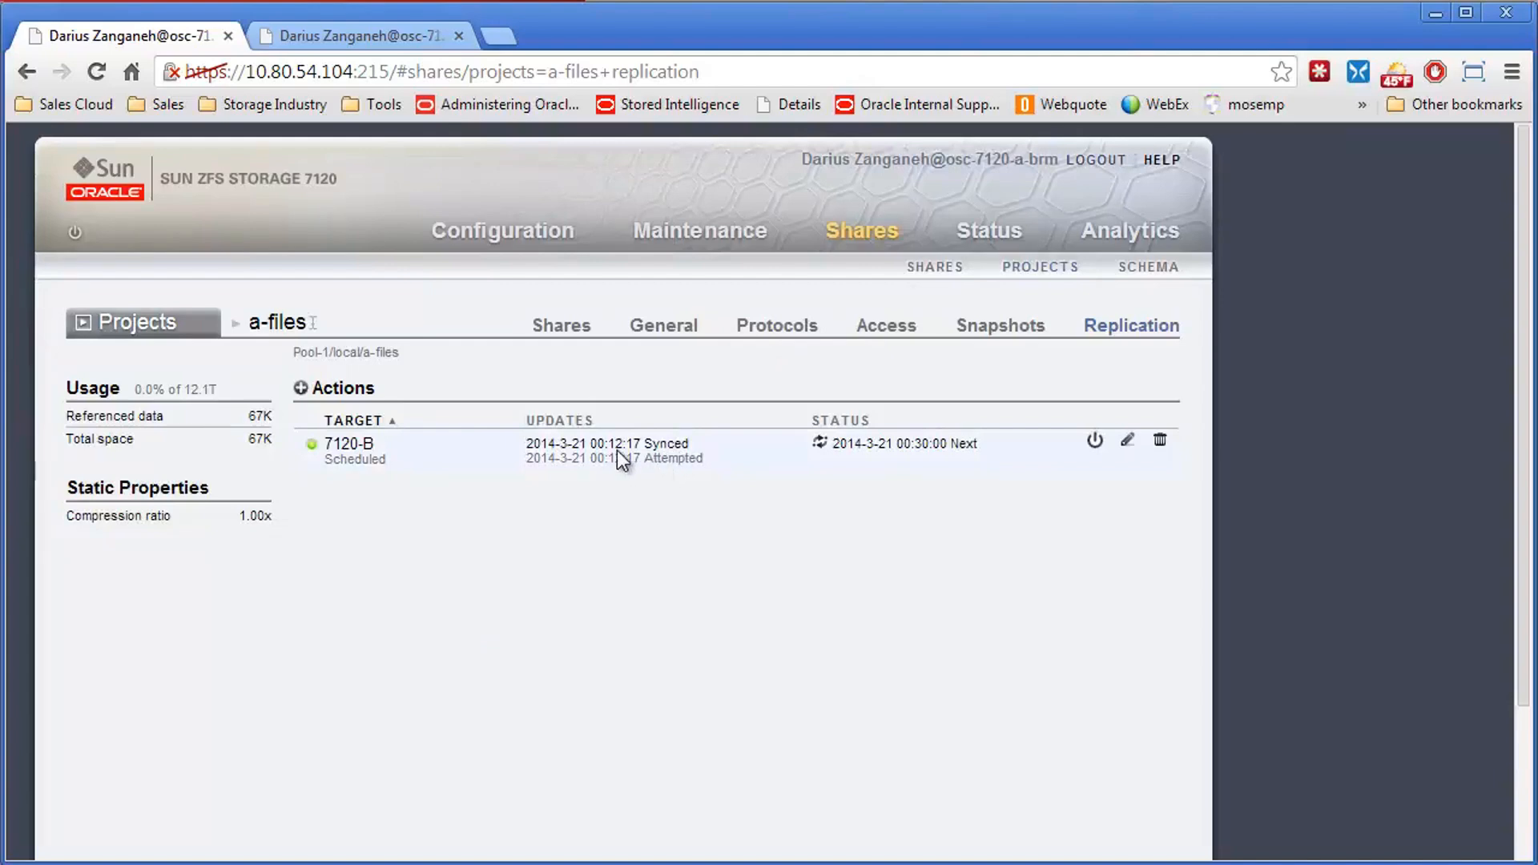
{"action": "mouse_move", "coordinate": [652, 245]}
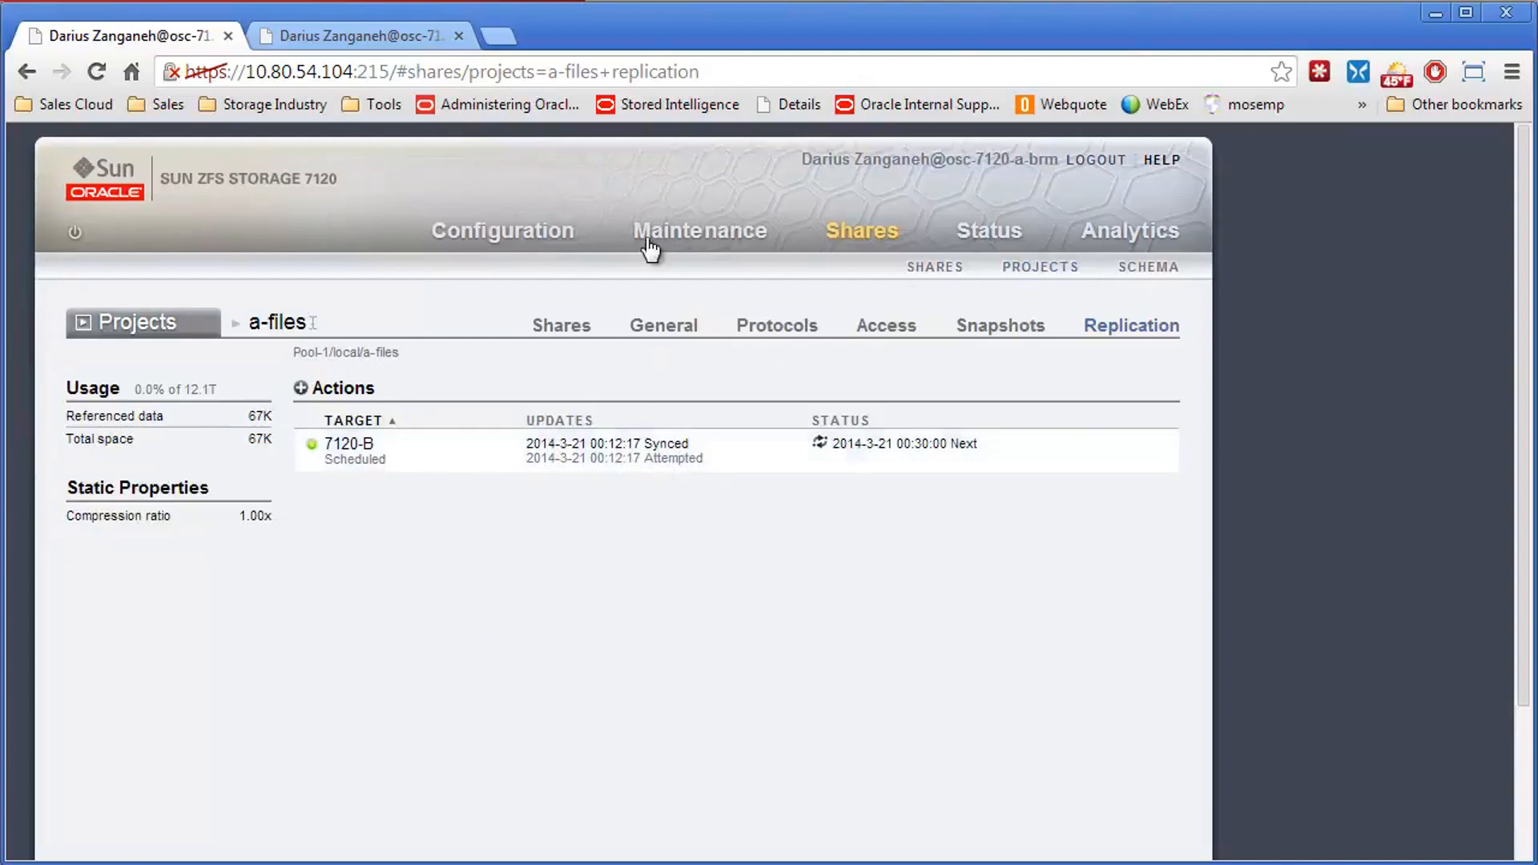
- On 7120-B, filter the project list to the five replica projects received from 7120-A
{"action": "left_click", "coordinate": [361, 36]}
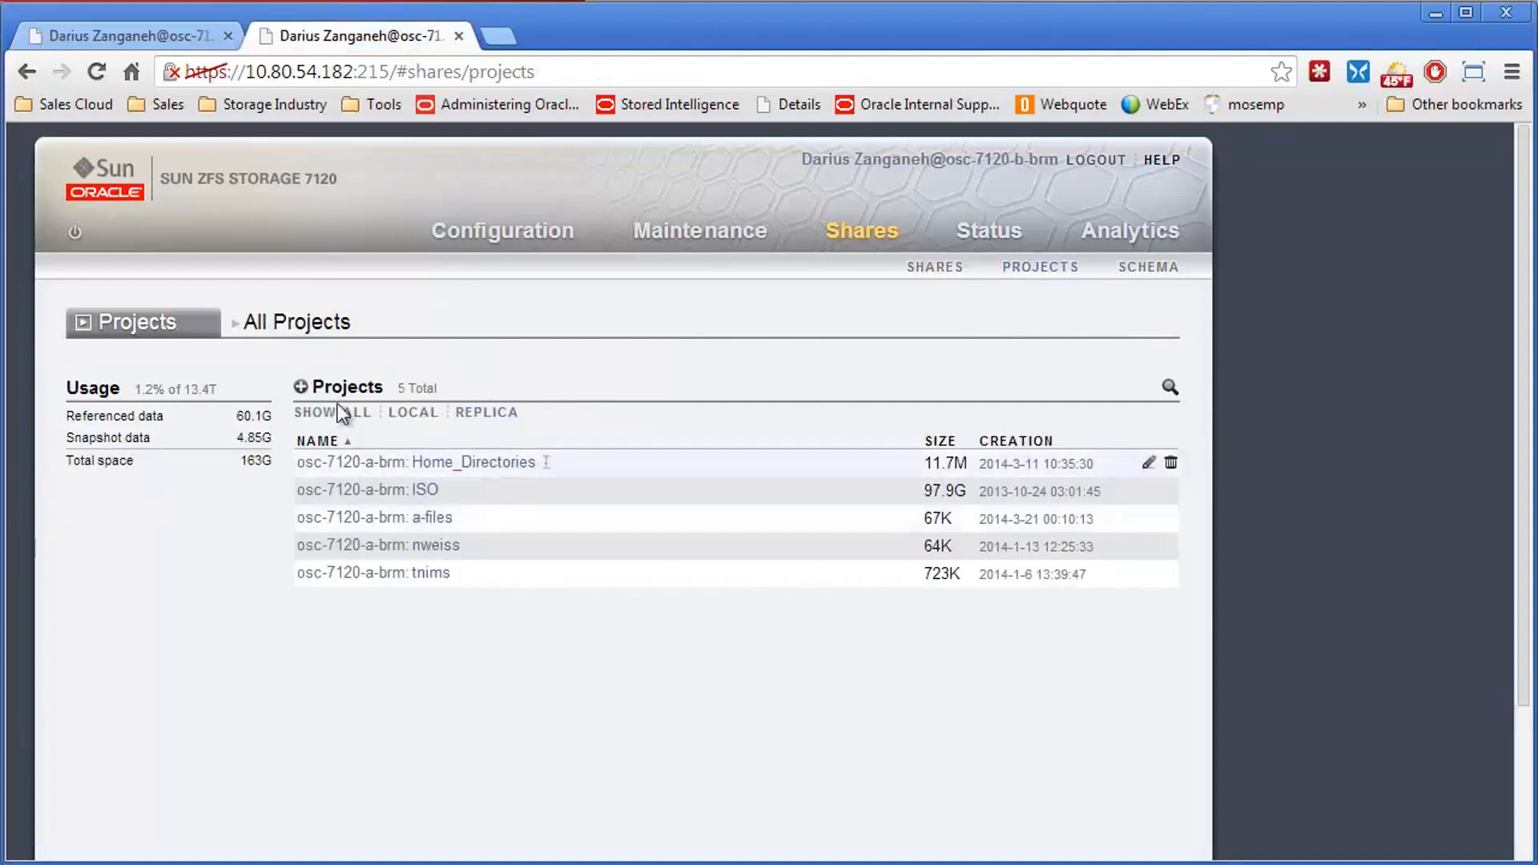
{"action": "mouse_move", "coordinate": [399, 423]}
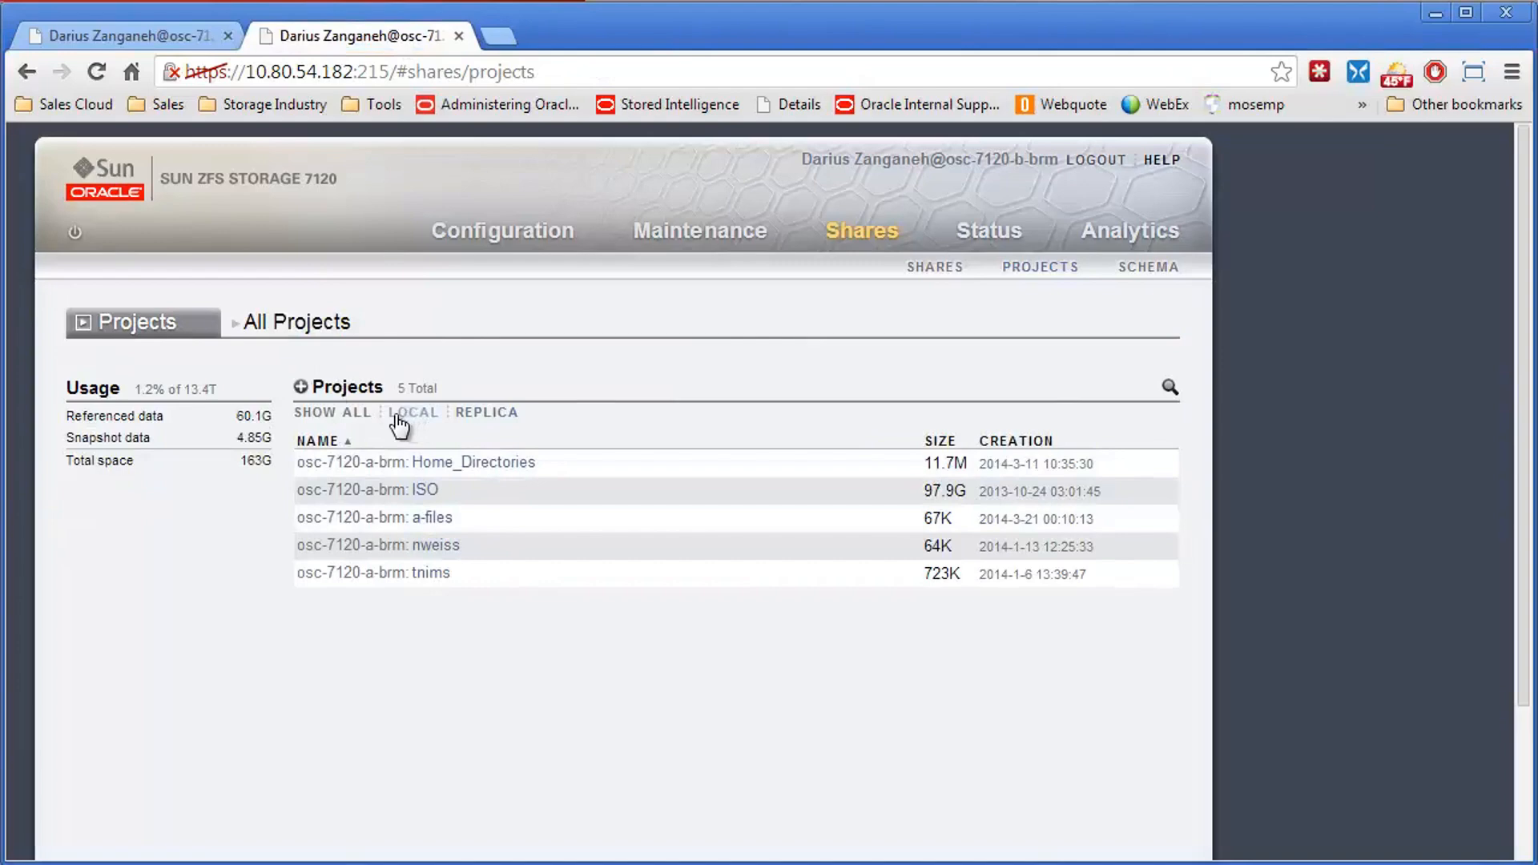
{"action": "left_click", "coordinate": [331, 411]}
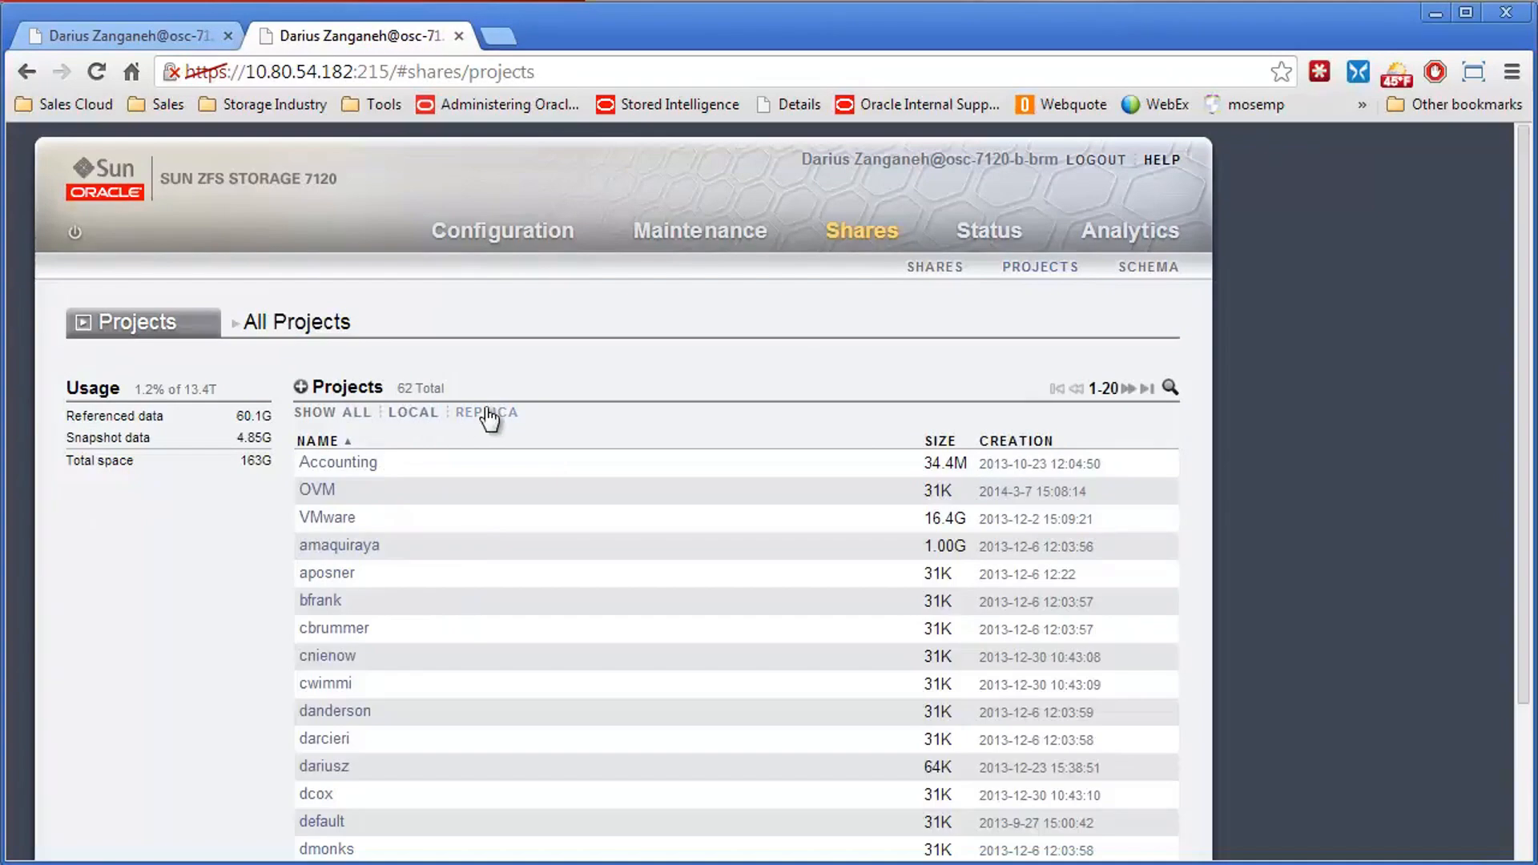
{"action": "left_click", "coordinate": [487, 412]}
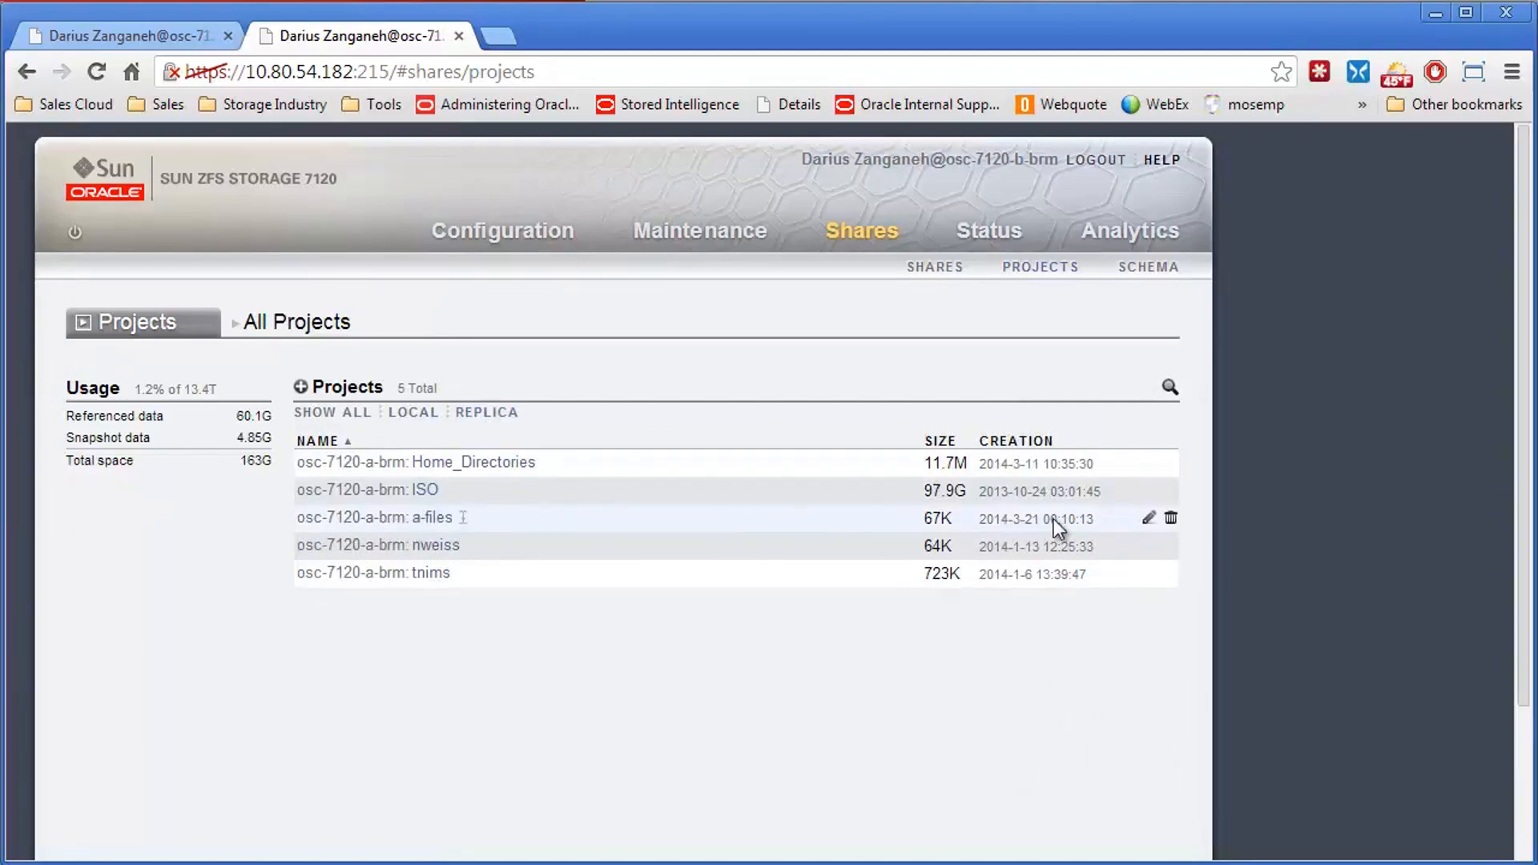
{"action": "mouse_move", "coordinate": [849, 535]}
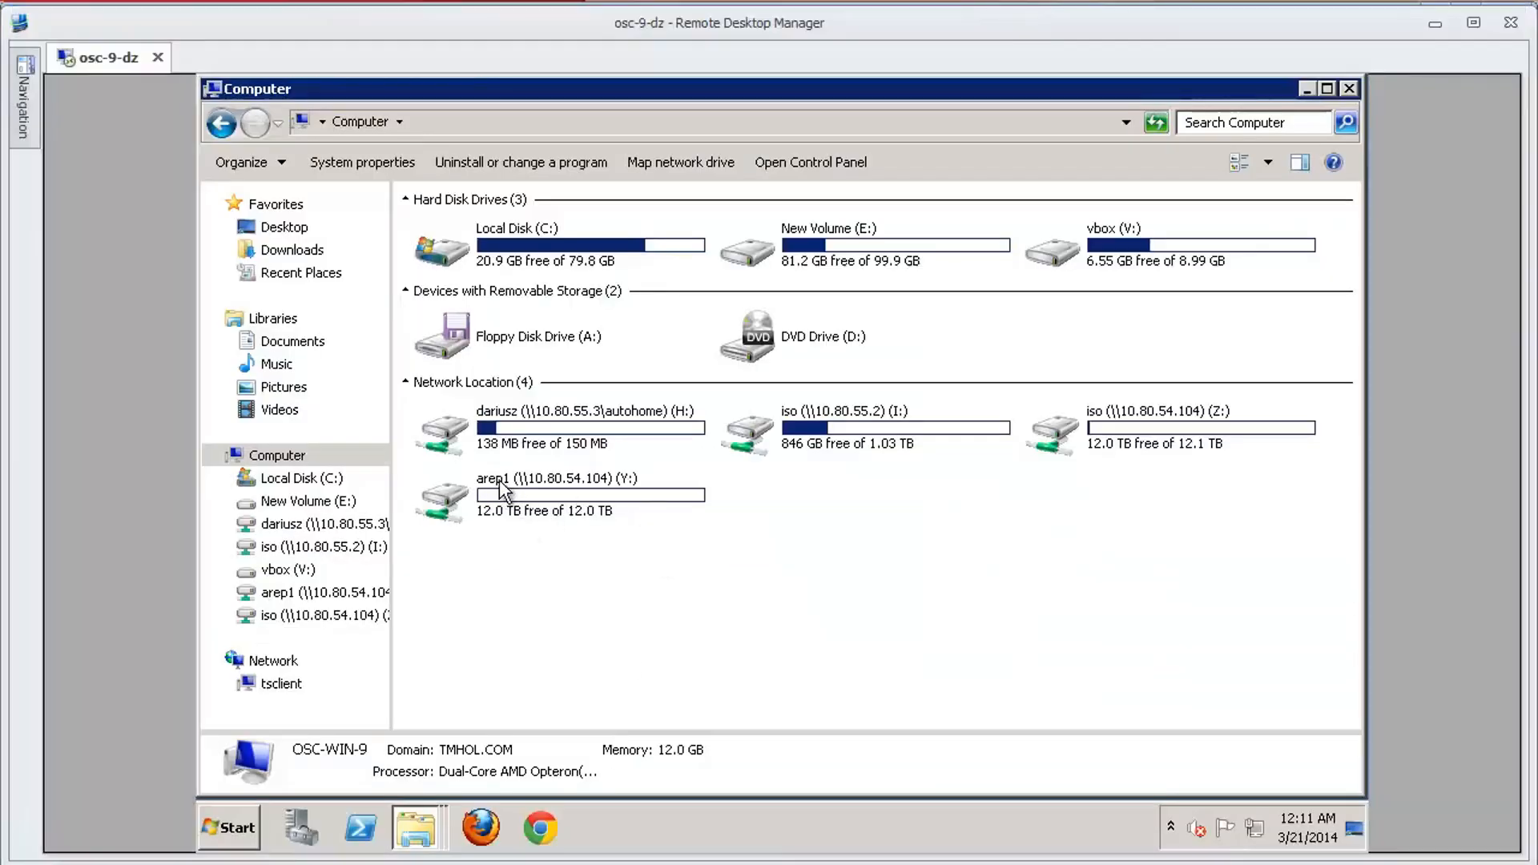
{"action": "mouse_move", "coordinate": [540, 490]}
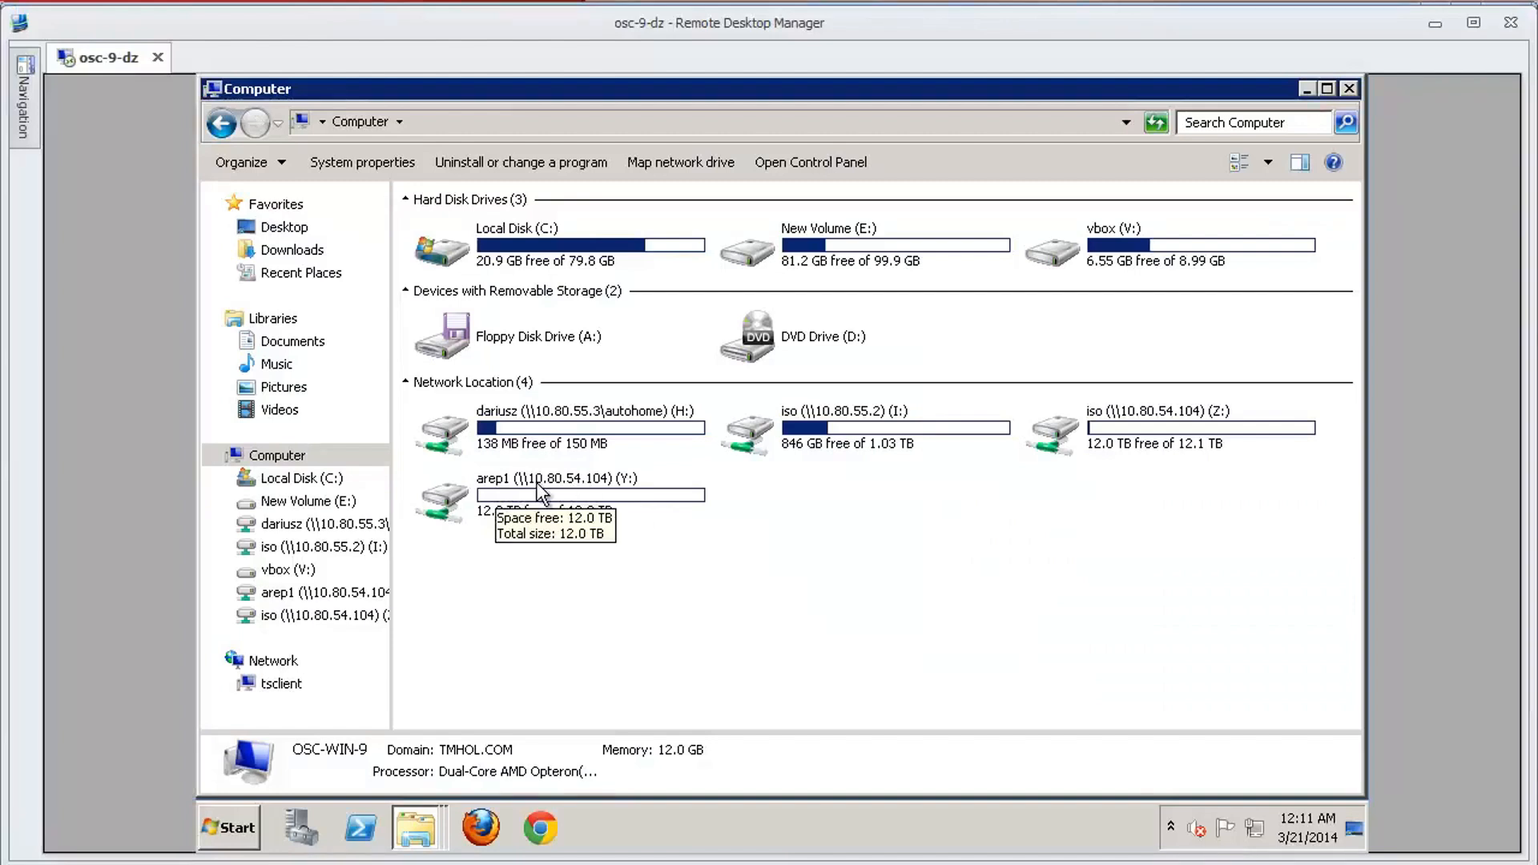
{"action": "mouse_move", "coordinate": [605, 487]}
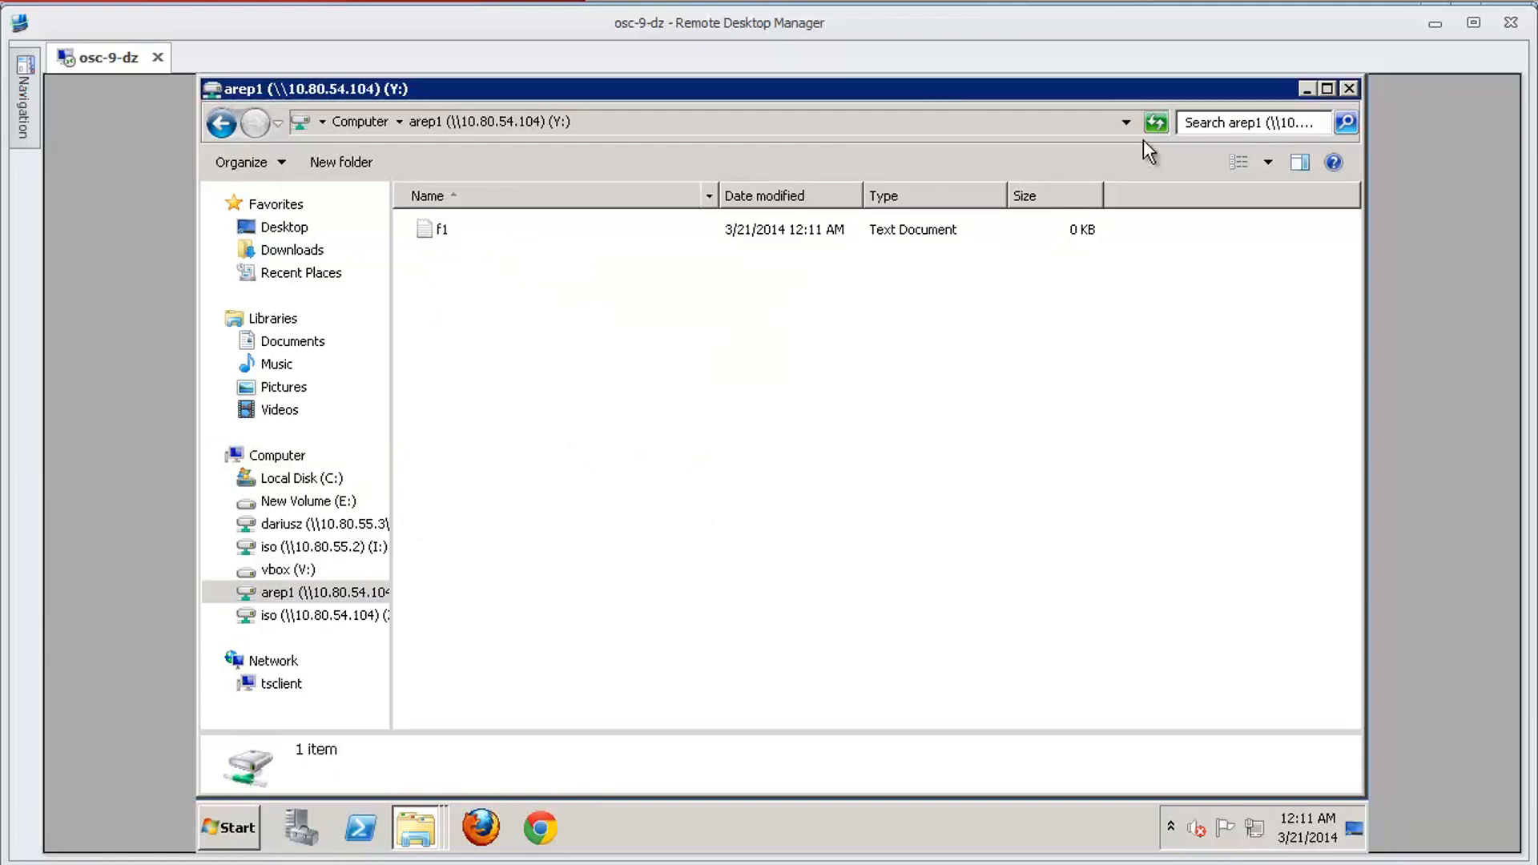
{"action": "left_click", "coordinate": [277, 455]}
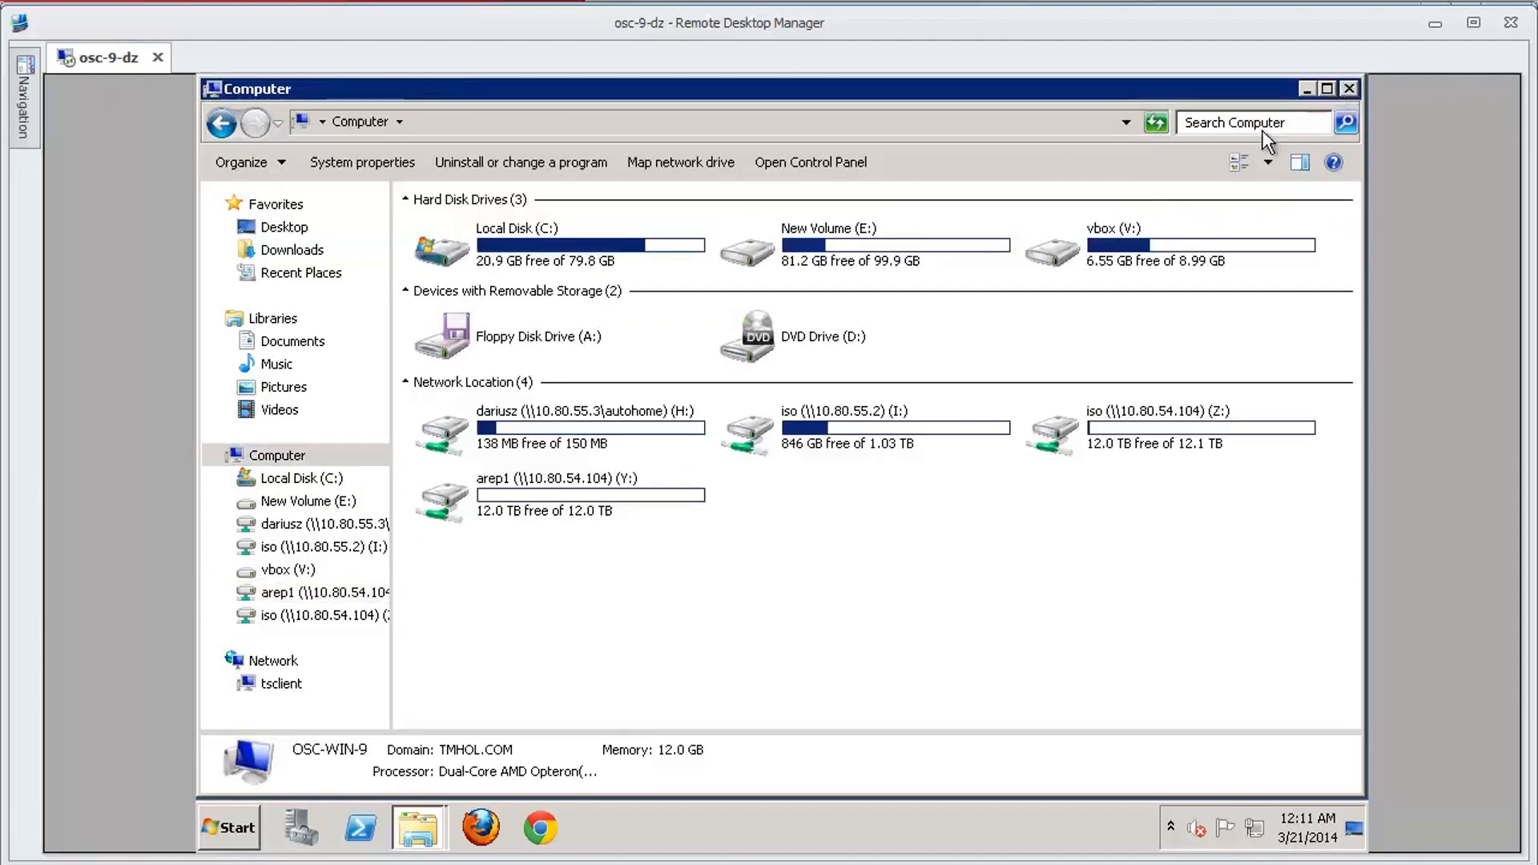
{"action": "mouse_move", "coordinate": [785, 476]}
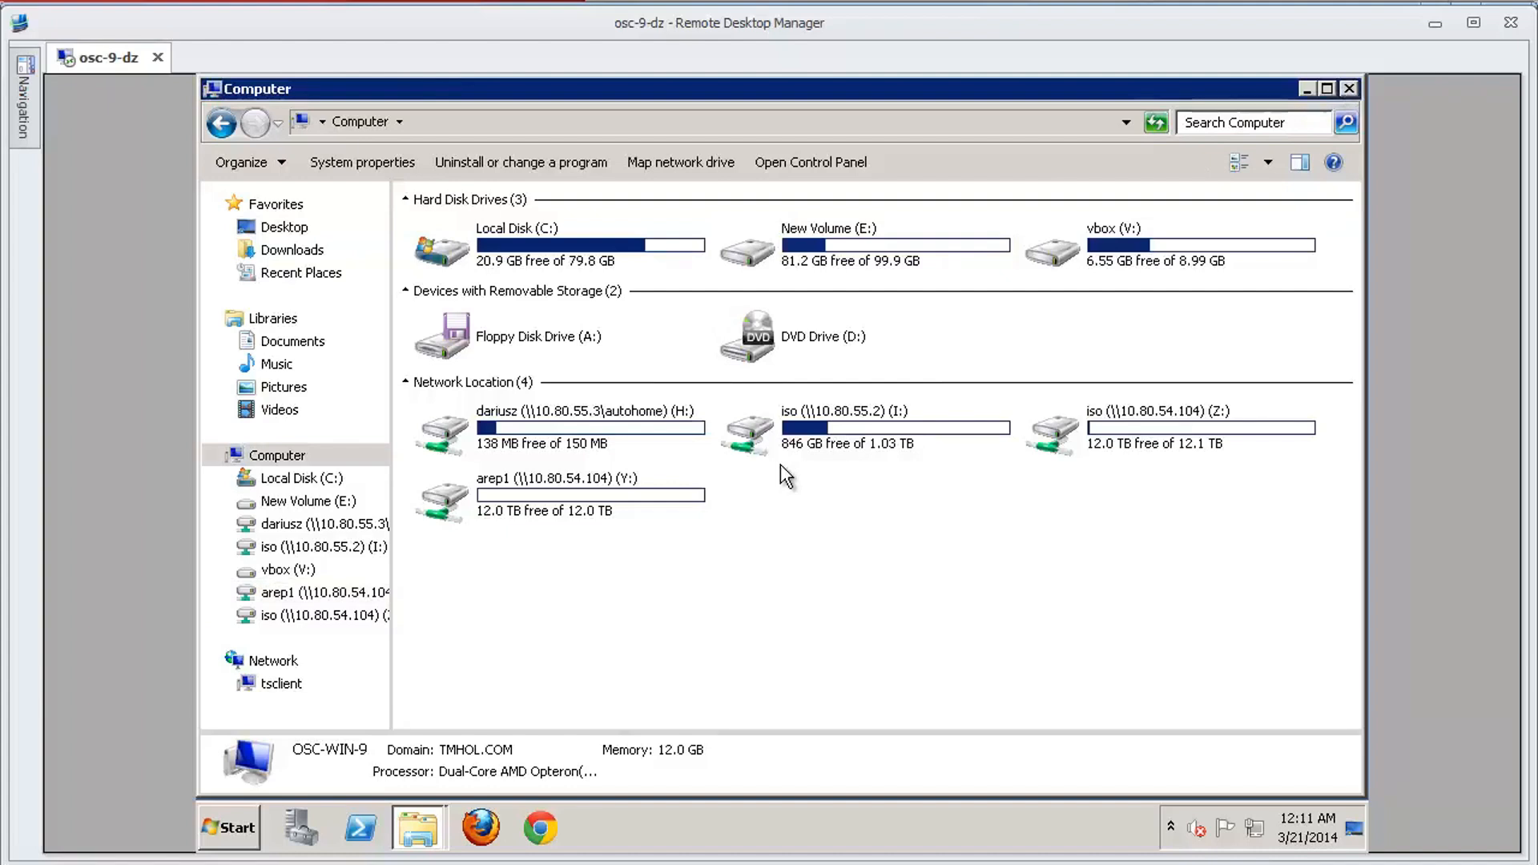
{"action": "mouse_move", "coordinate": [710, 498]}
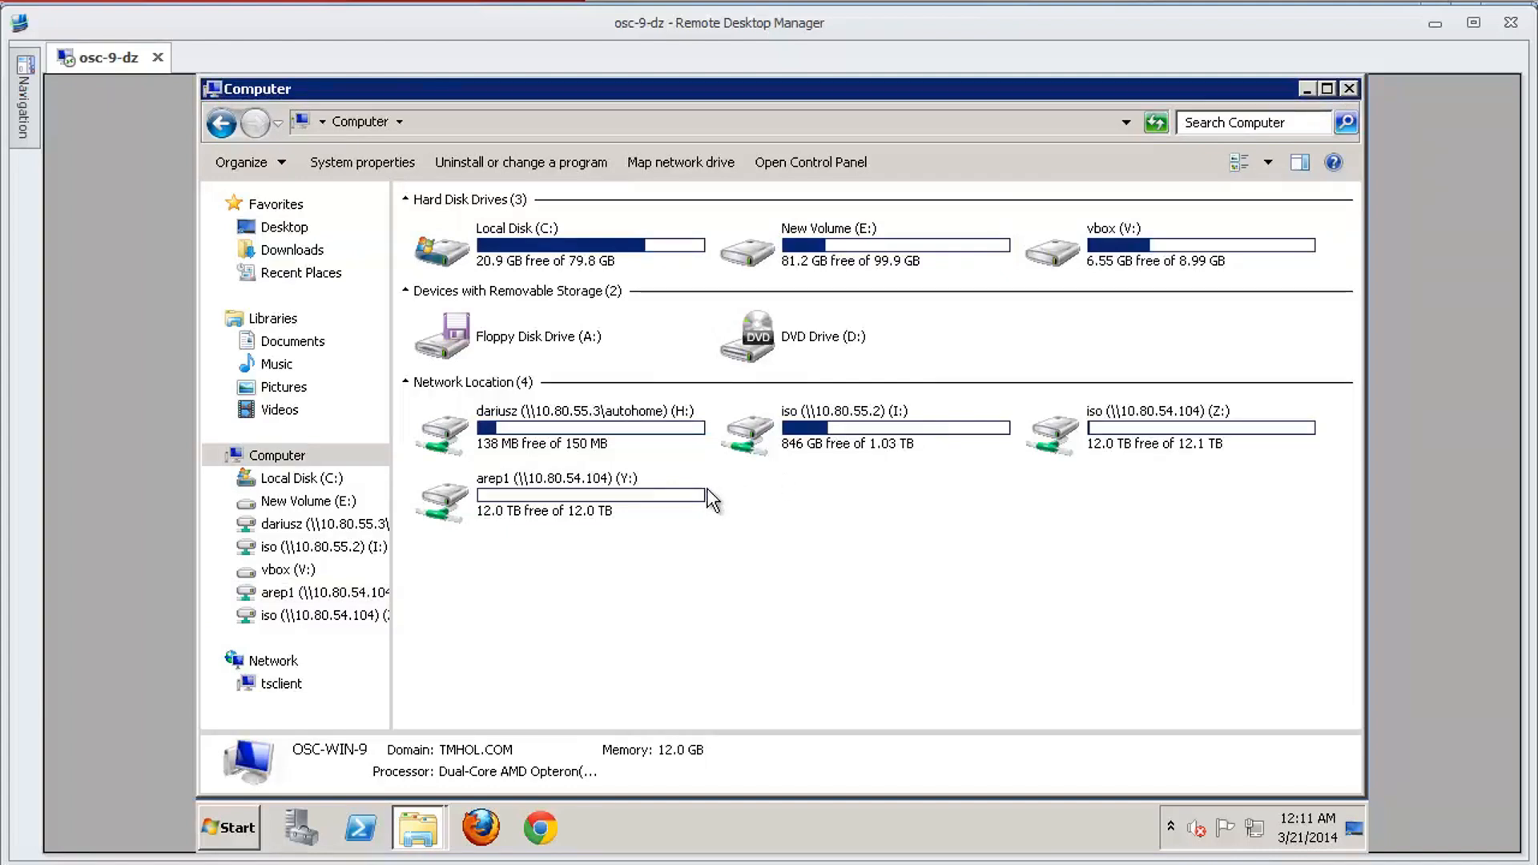
- Disconnect the arep1 (Y:) network drive mapped from 10.80.54.104
{"action": "right_click", "coordinate": [540, 495]}
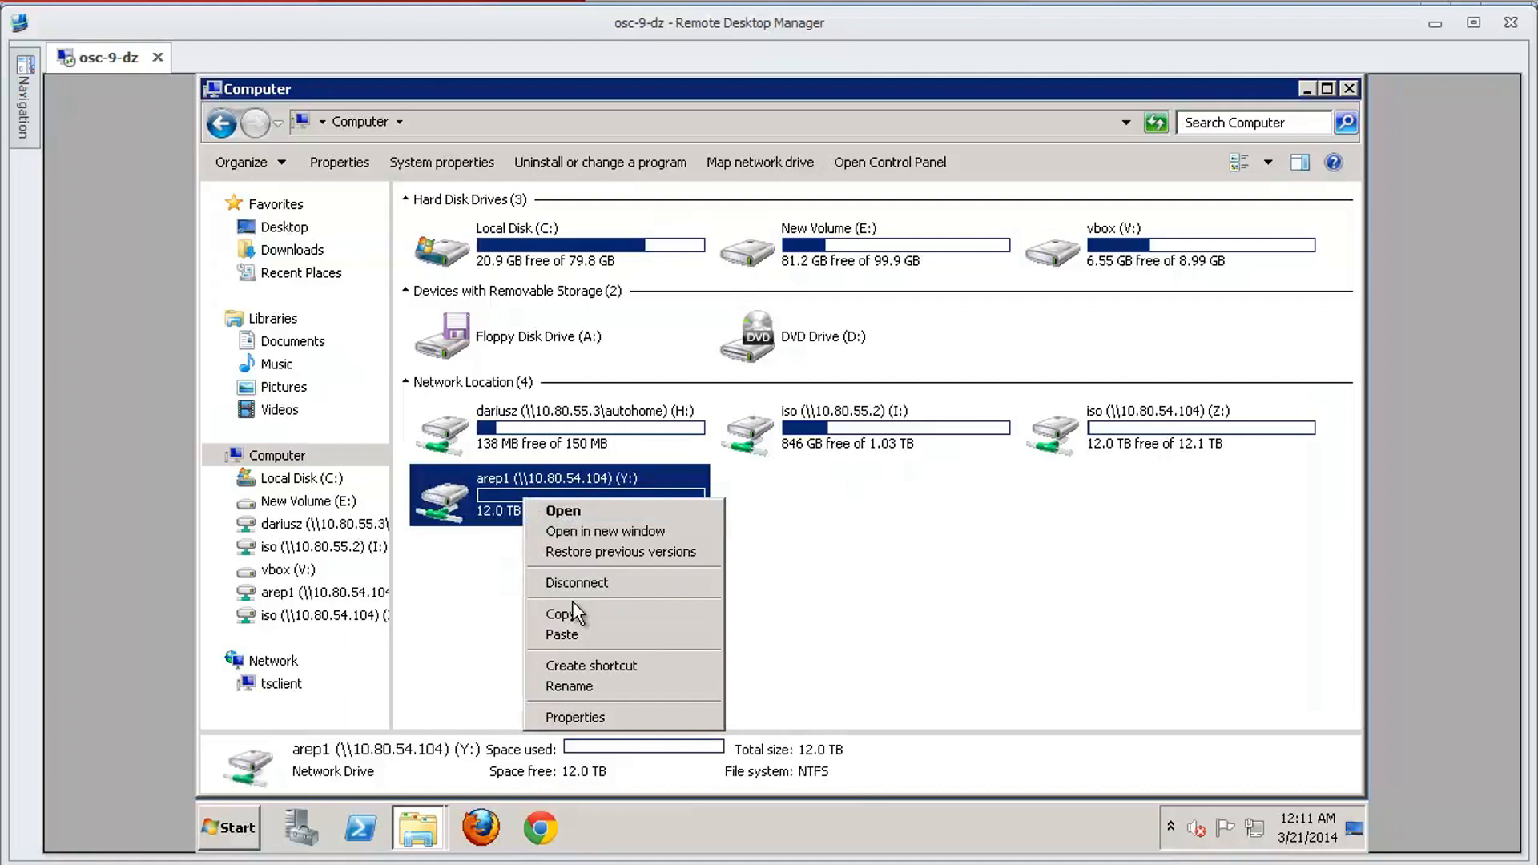
{"action": "mouse_move", "coordinate": [579, 583]}
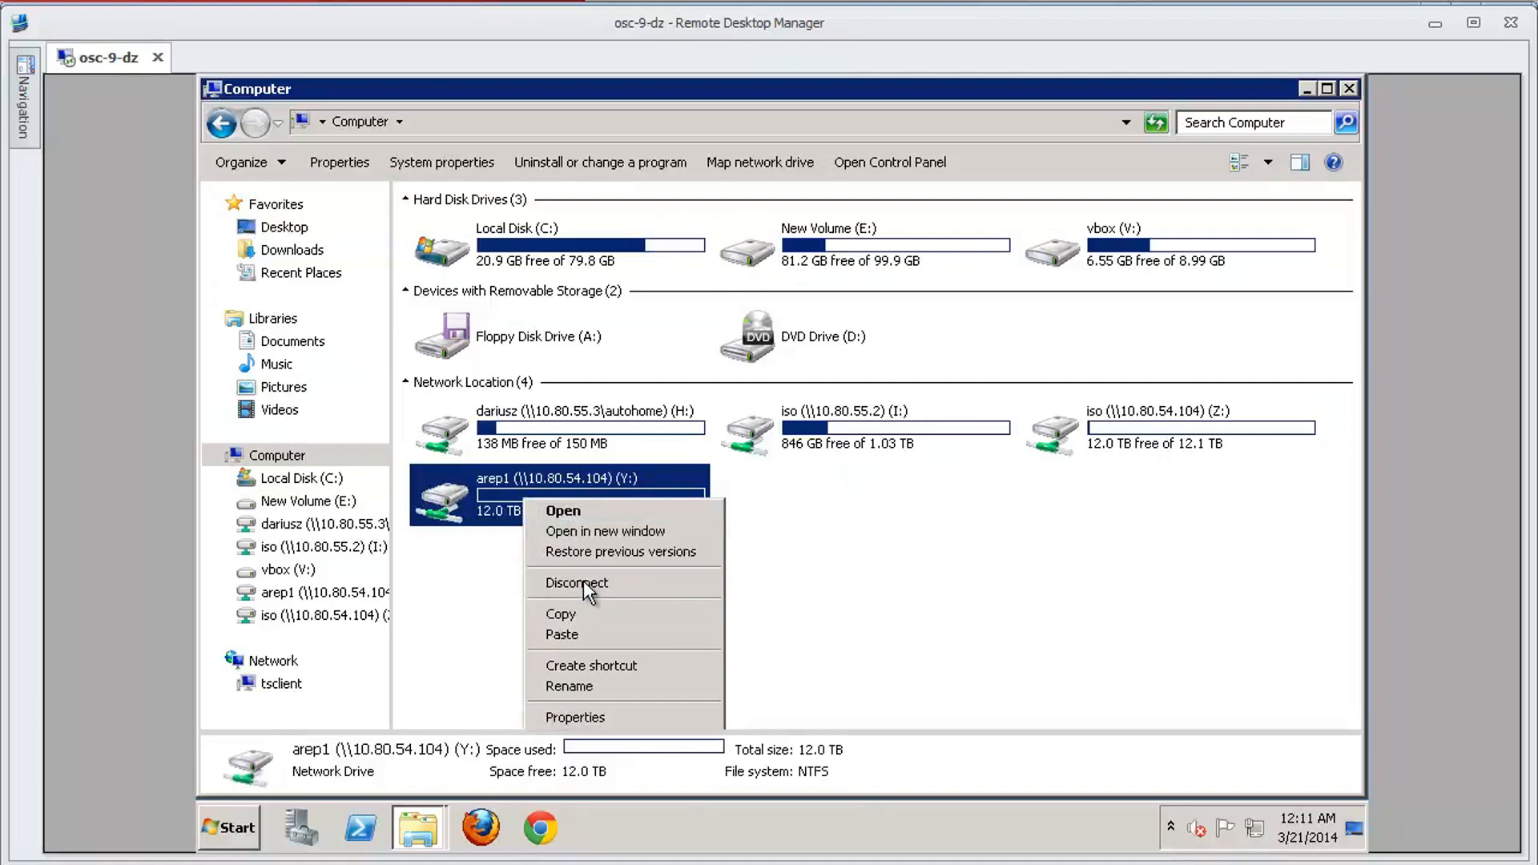
{"action": "left_click", "coordinate": [577, 583]}
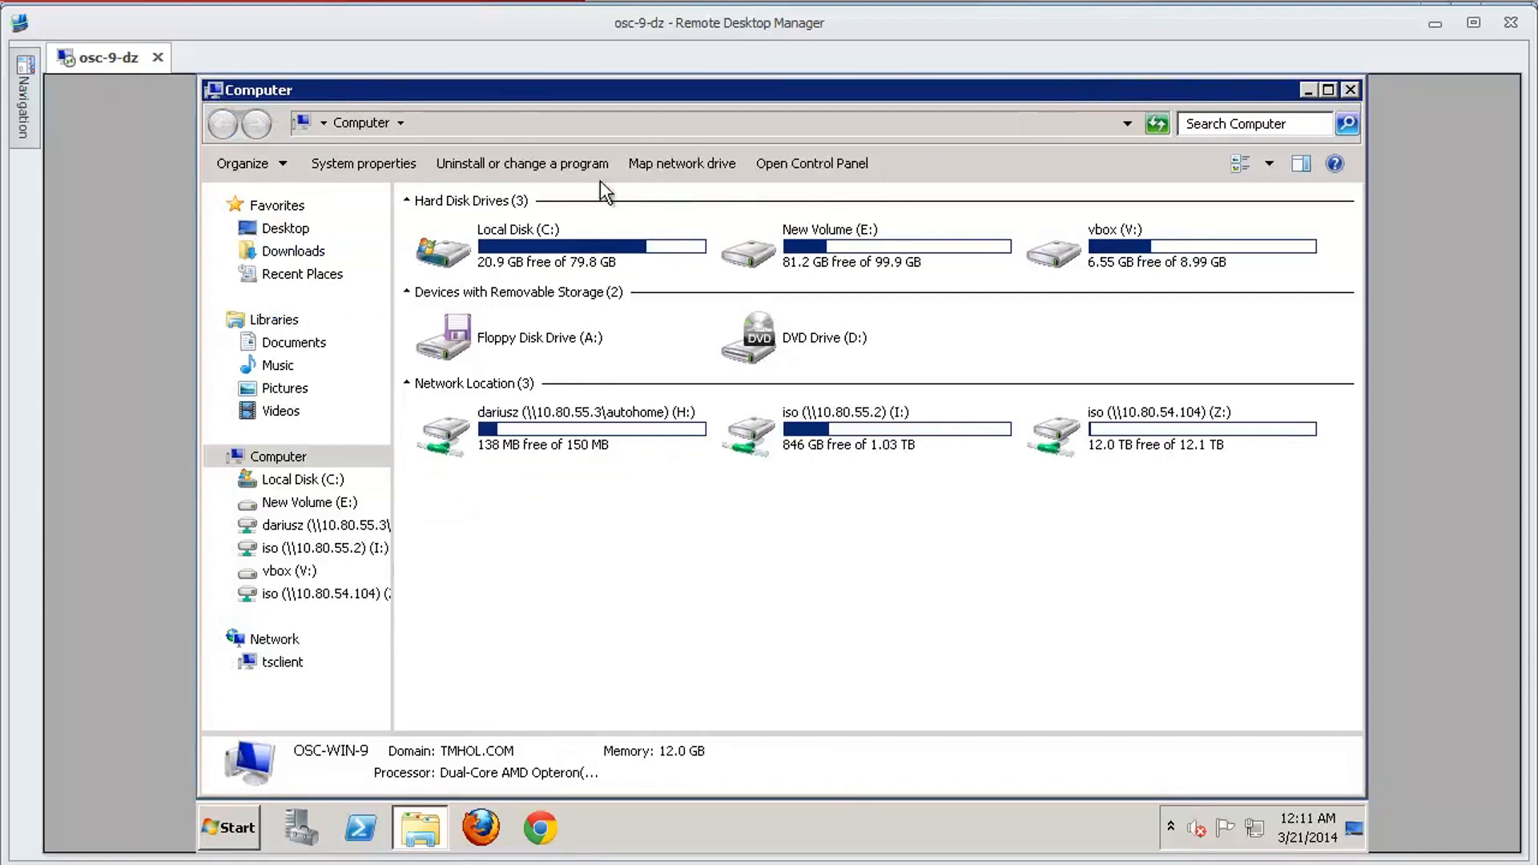
{"action": "mouse_move", "coordinate": [195, 195]}
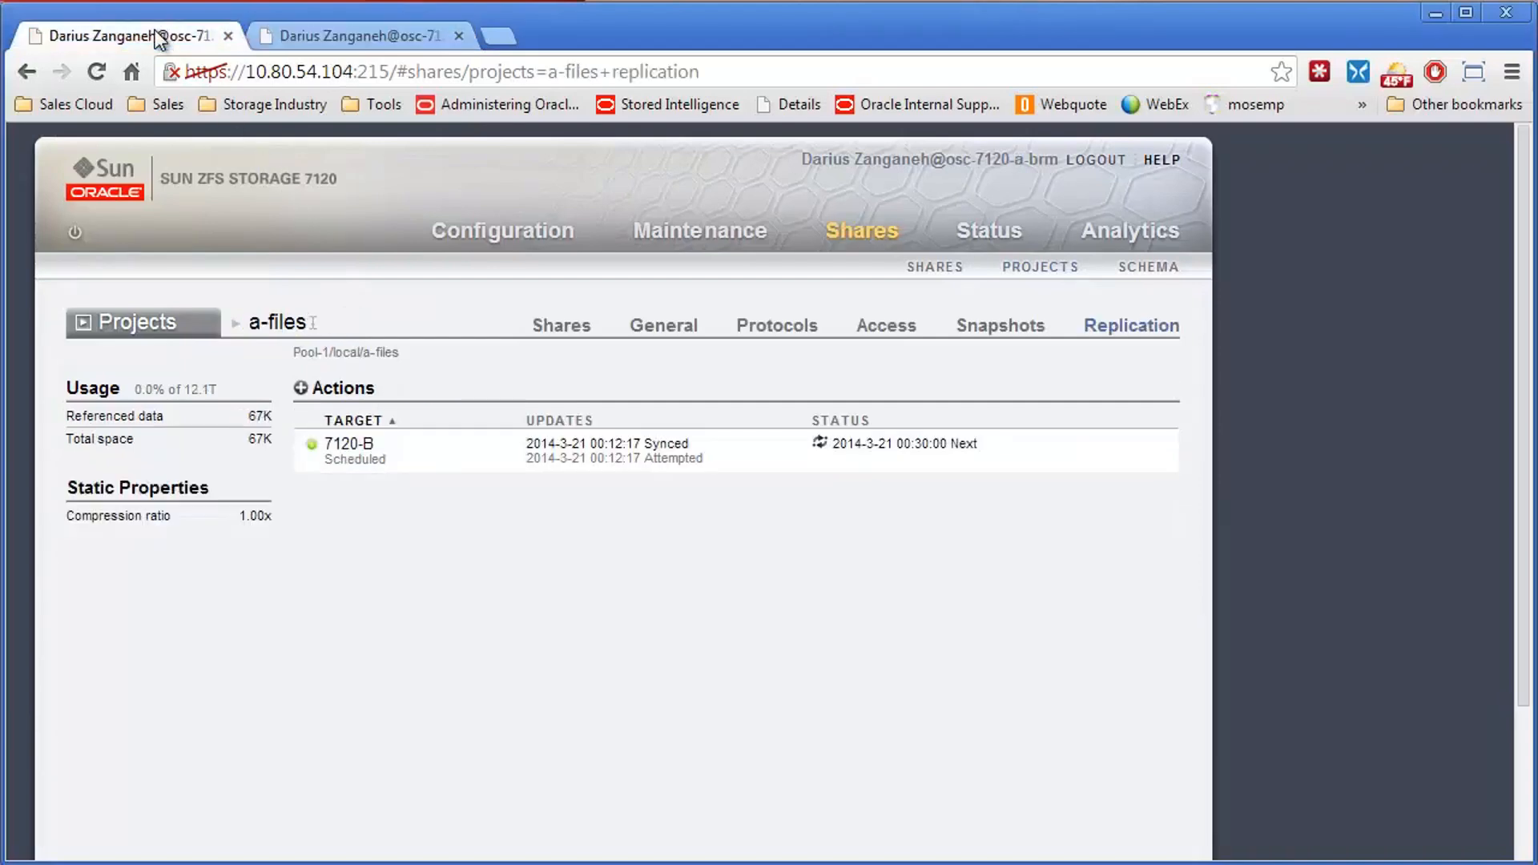
{"action": "mouse_move", "coordinate": [519, 449]}
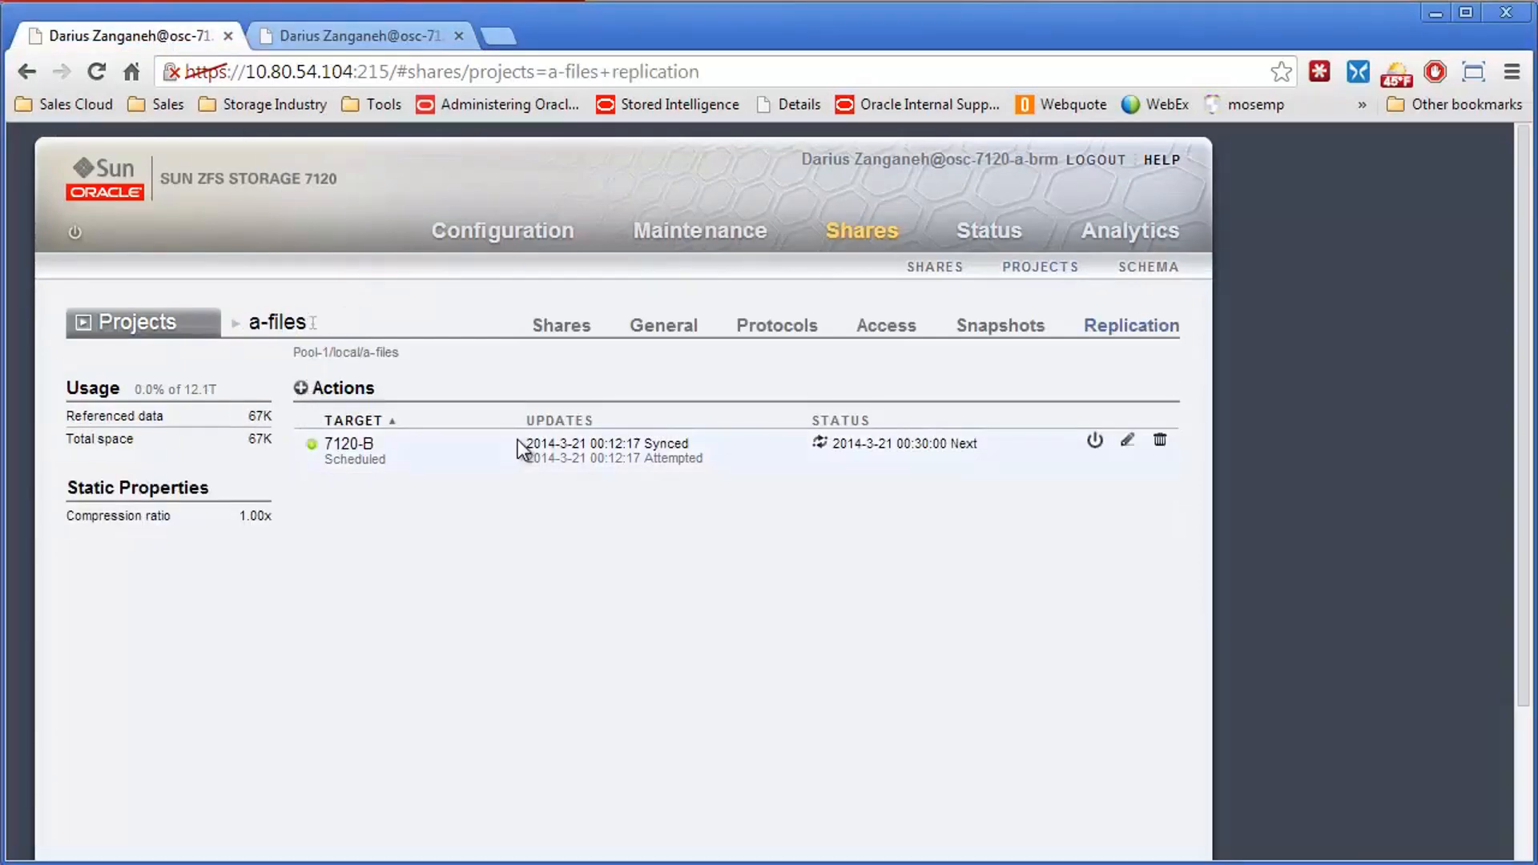
{"action": "mouse_move", "coordinate": [1093, 446]}
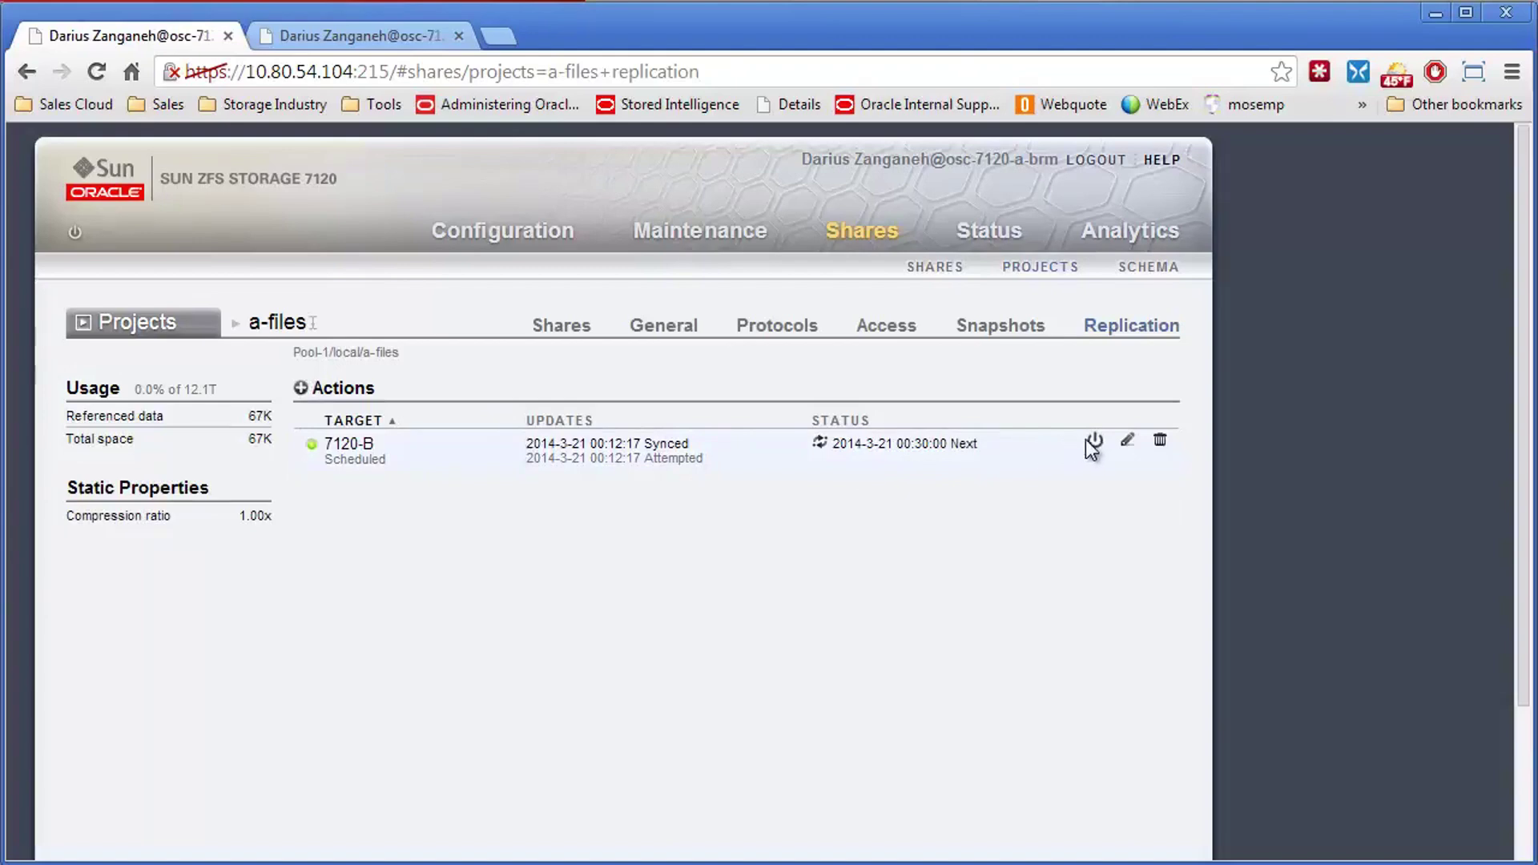
- Disable the a-files replication action to 7120-B, keeping the last sync
{"action": "left_click", "coordinate": [1091, 442]}
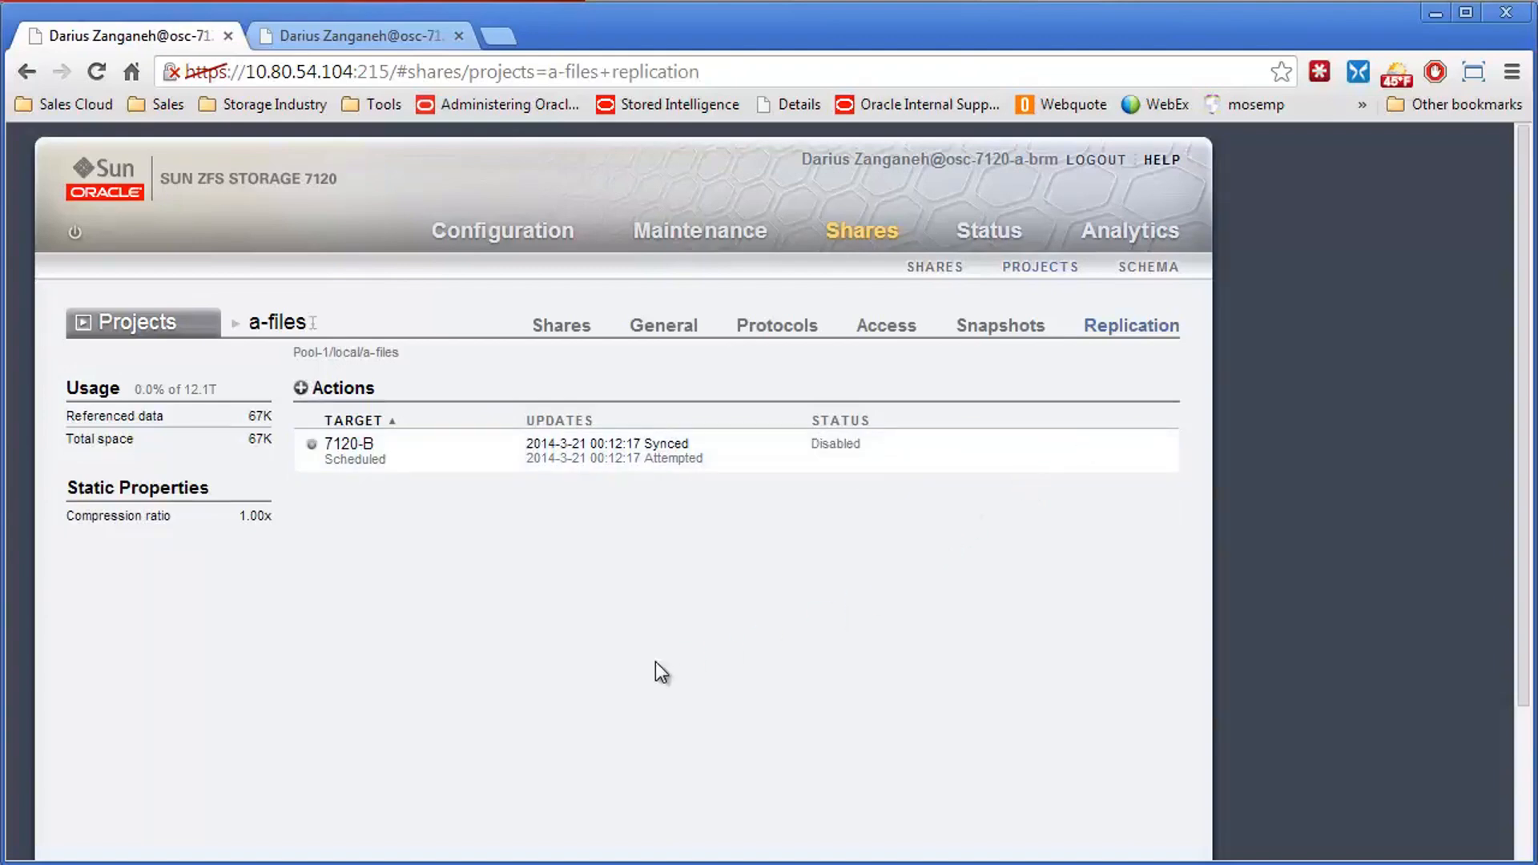
{"action": "mouse_move", "coordinate": [343, 355]}
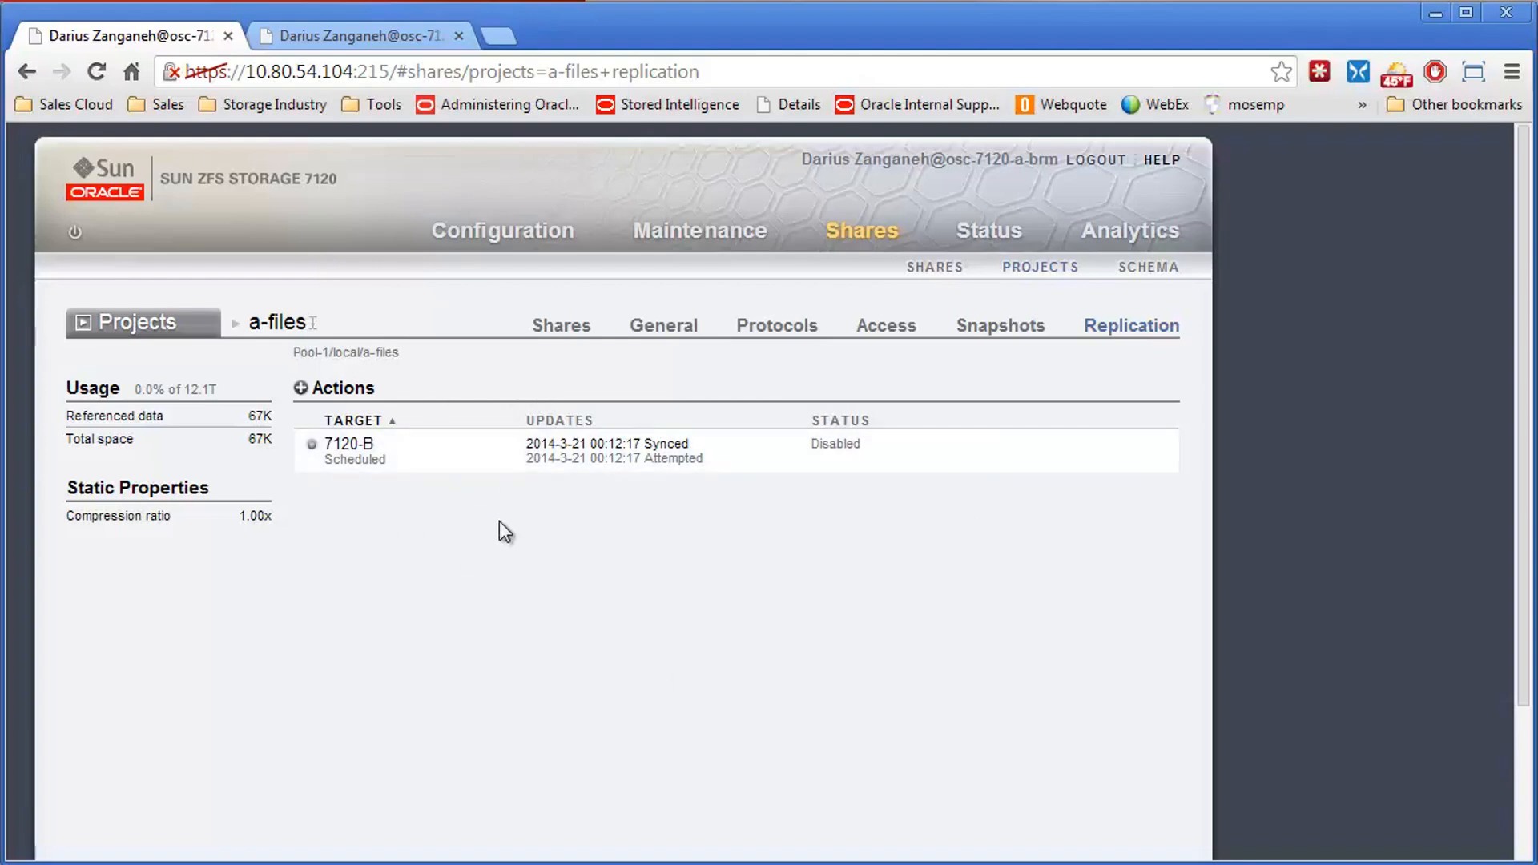
{"action": "mouse_move", "coordinate": [932, 487]}
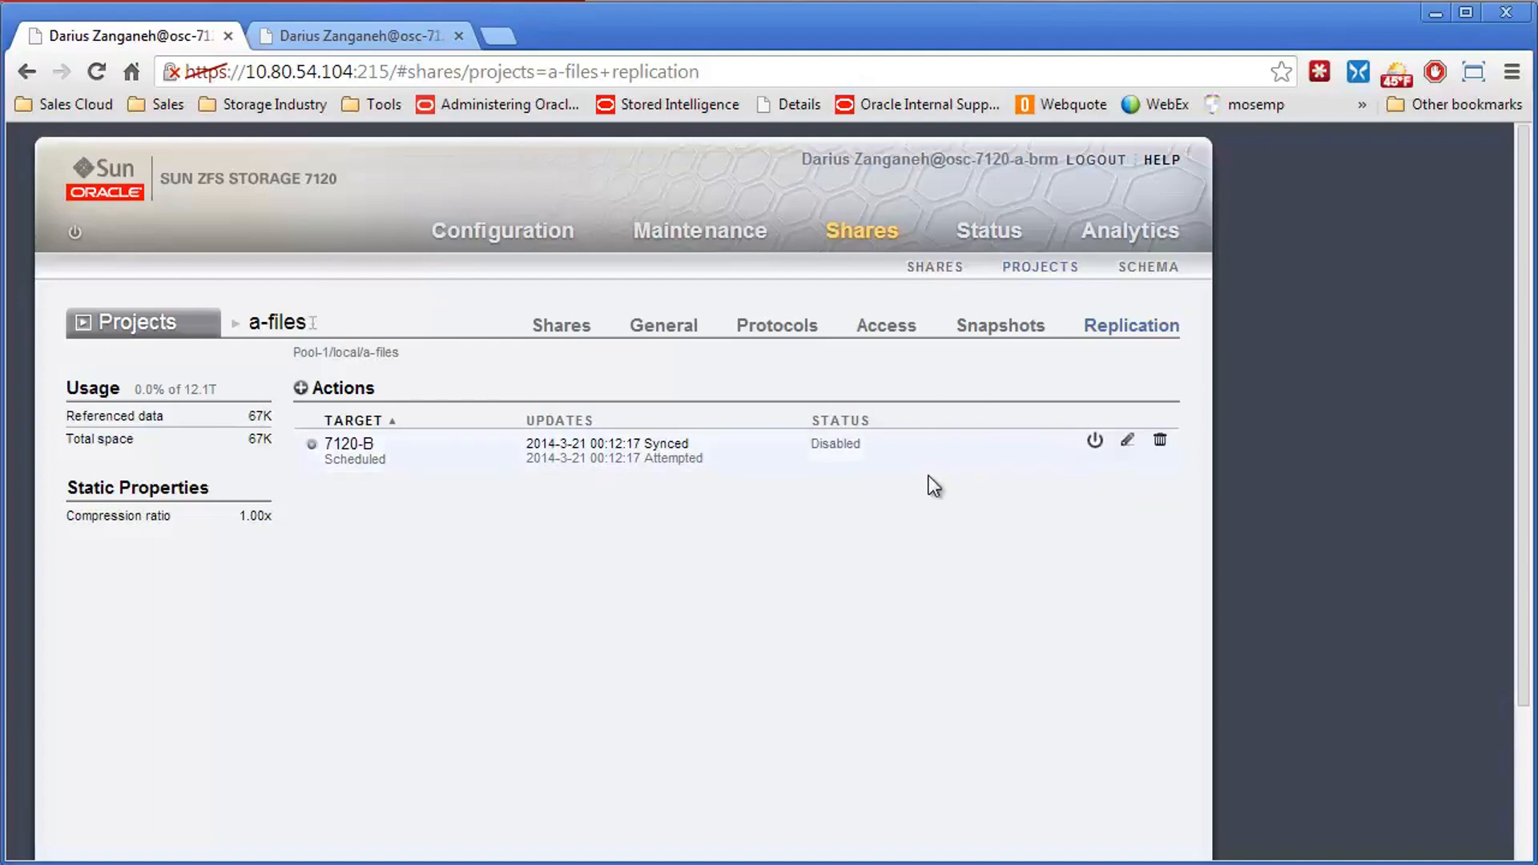
{"action": "mouse_move", "coordinate": [1108, 466]}
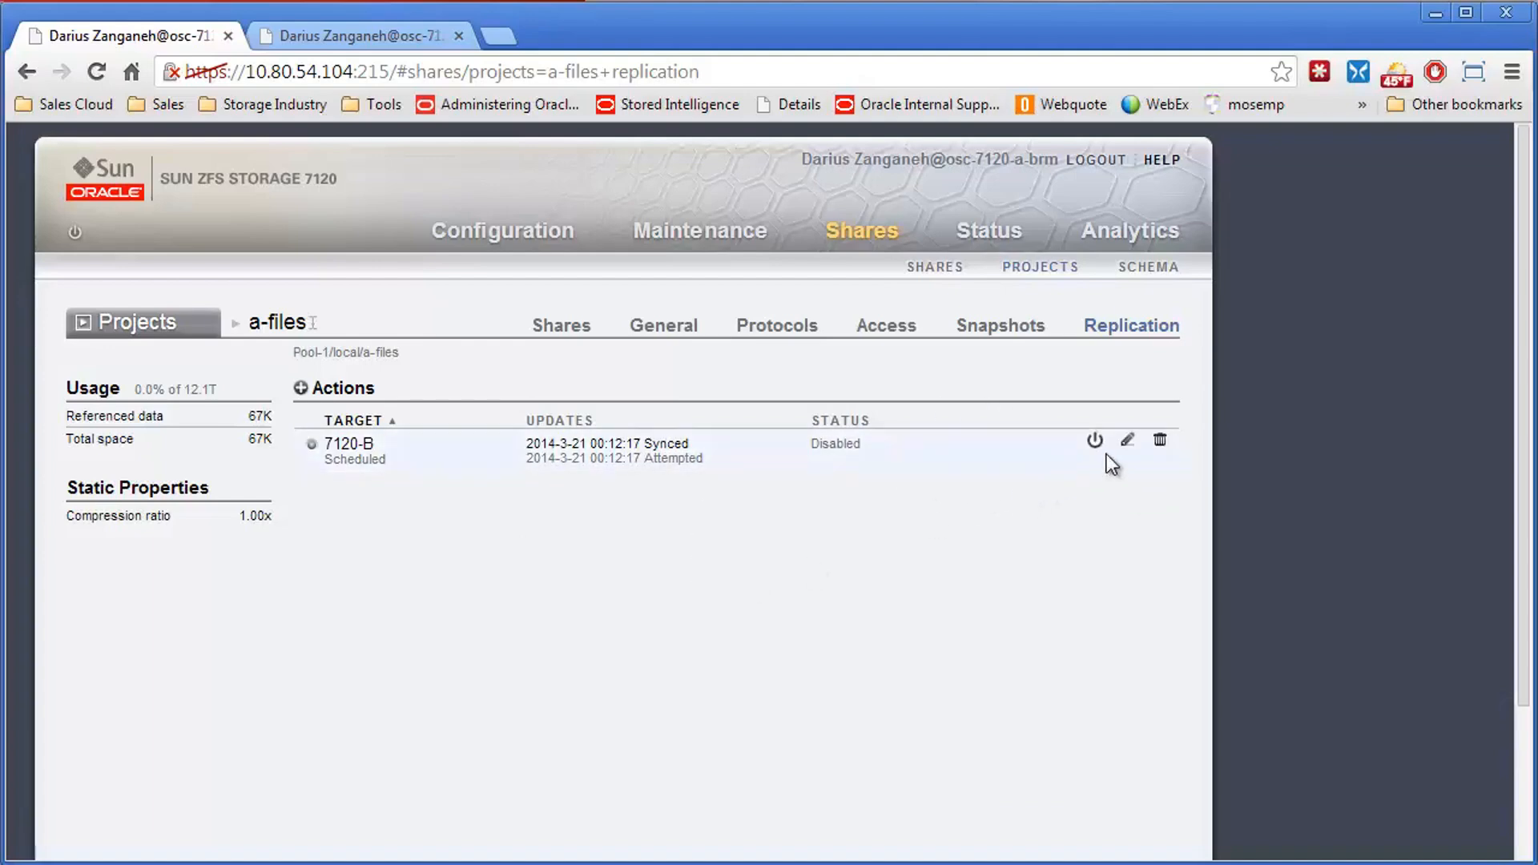
{"action": "mouse_move", "coordinate": [998, 465]}
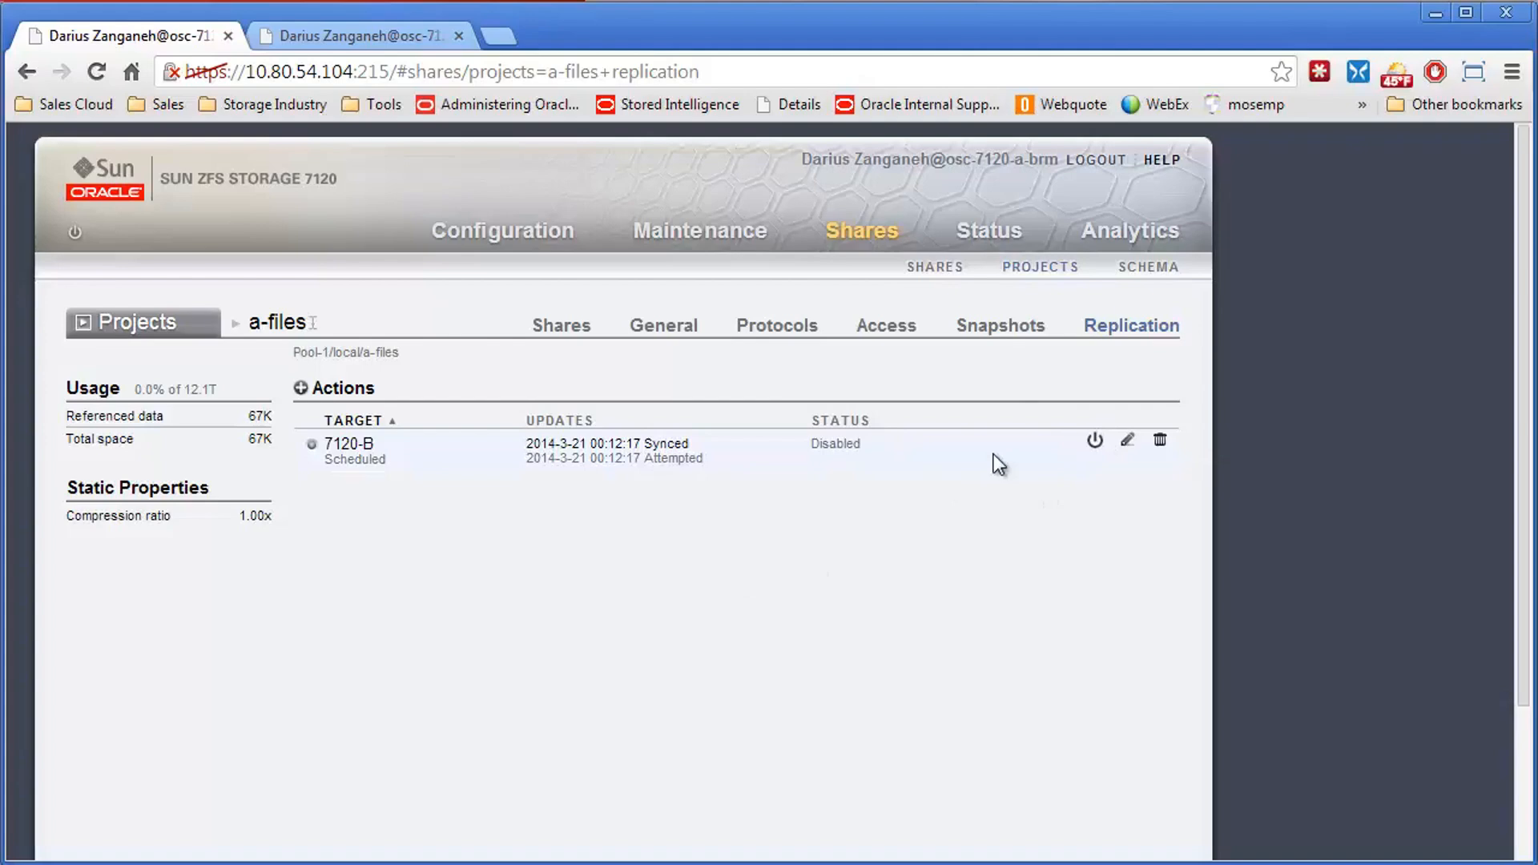
{"action": "mouse_move", "coordinate": [667, 464]}
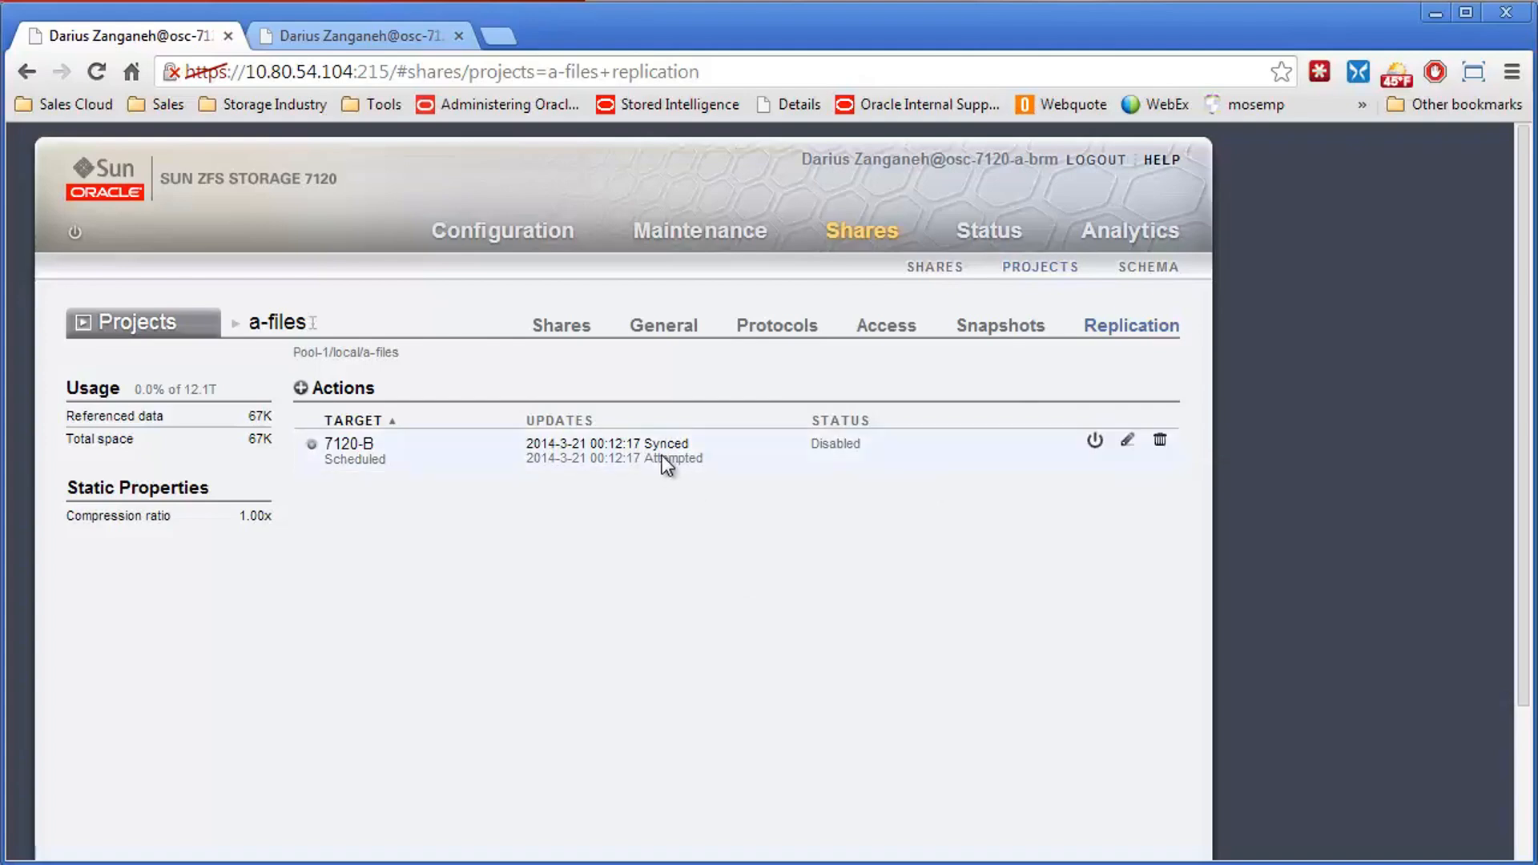
{"action": "mouse_move", "coordinate": [828, 453]}
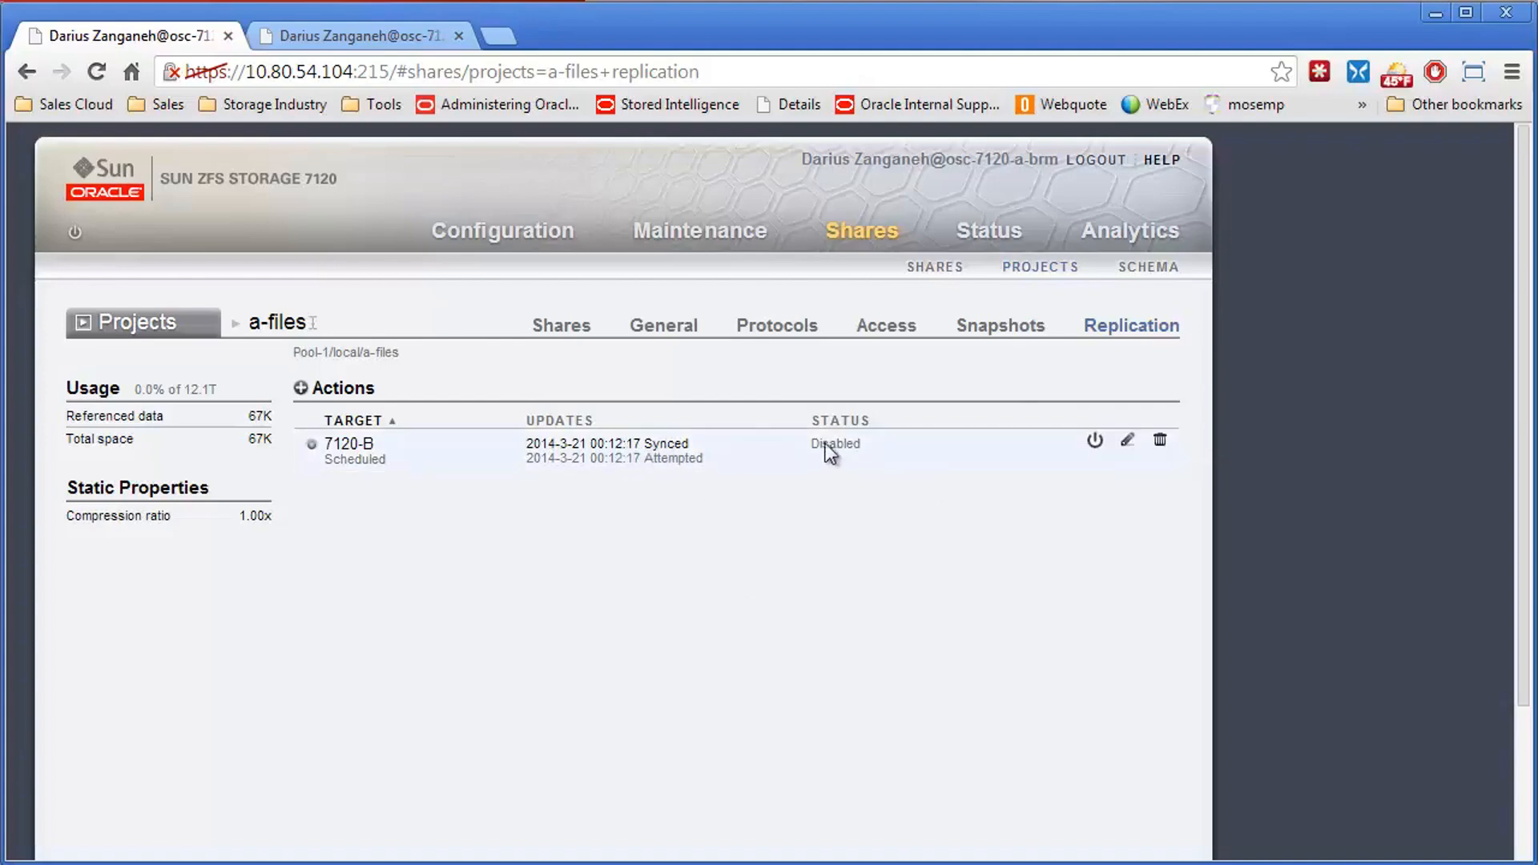
{"action": "mouse_move", "coordinate": [360, 36]}
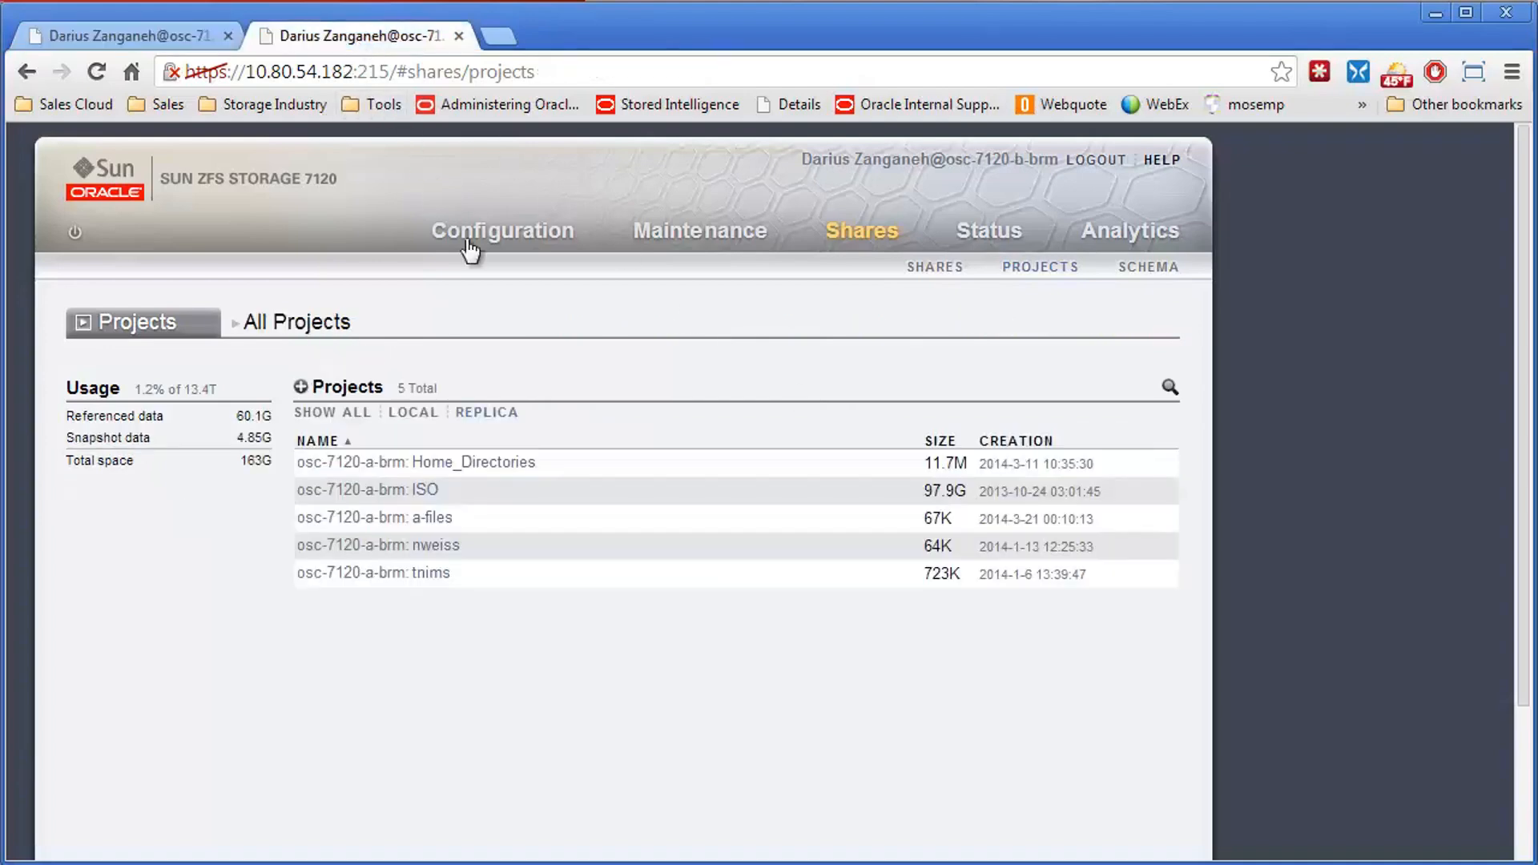
{"action": "mouse_move", "coordinate": [417, 436]}
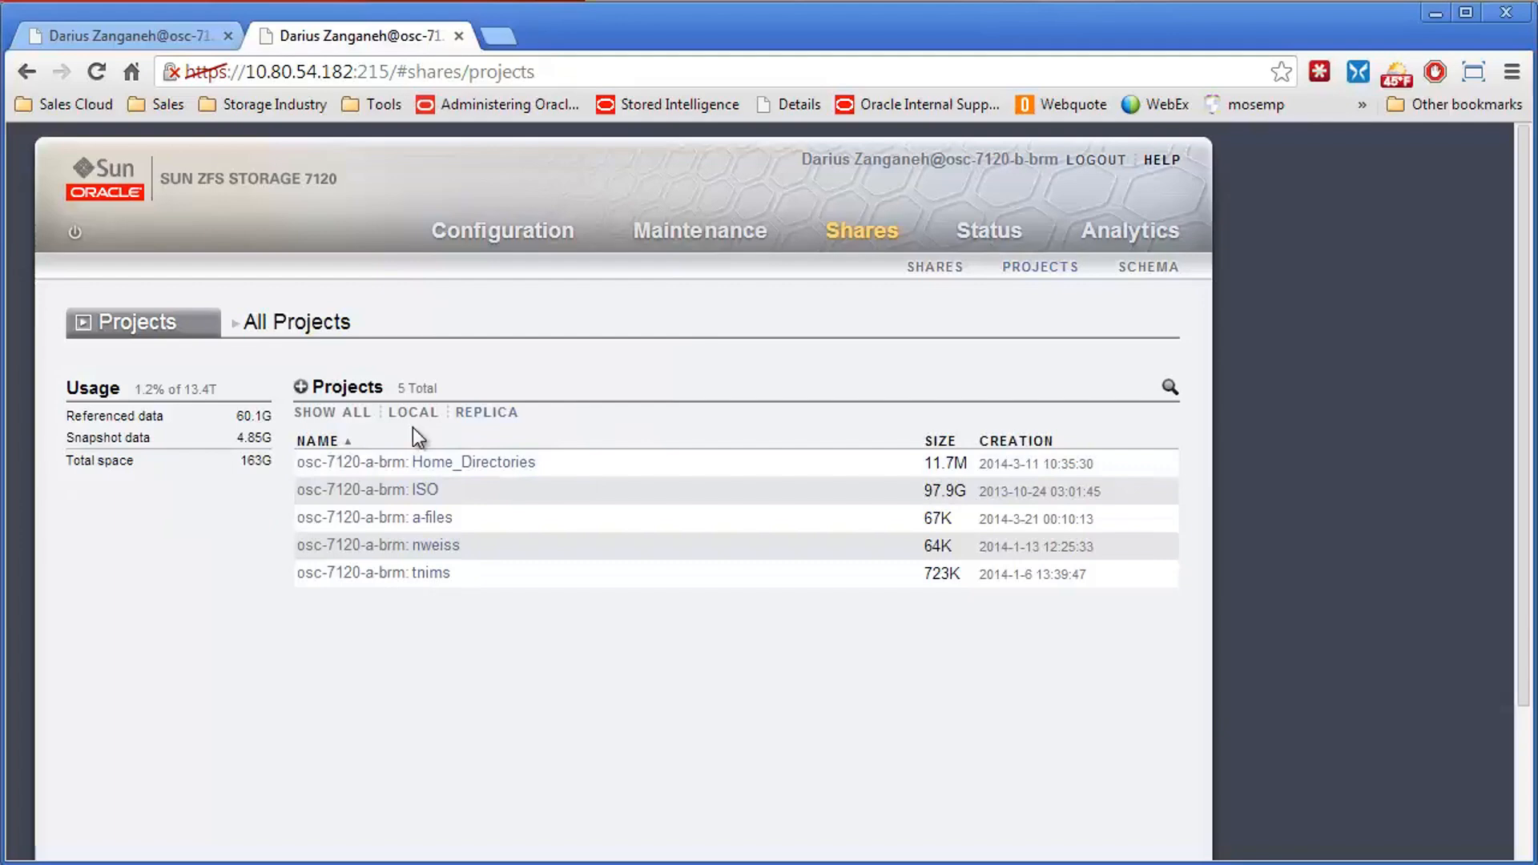
{"action": "mouse_move", "coordinate": [616, 525]}
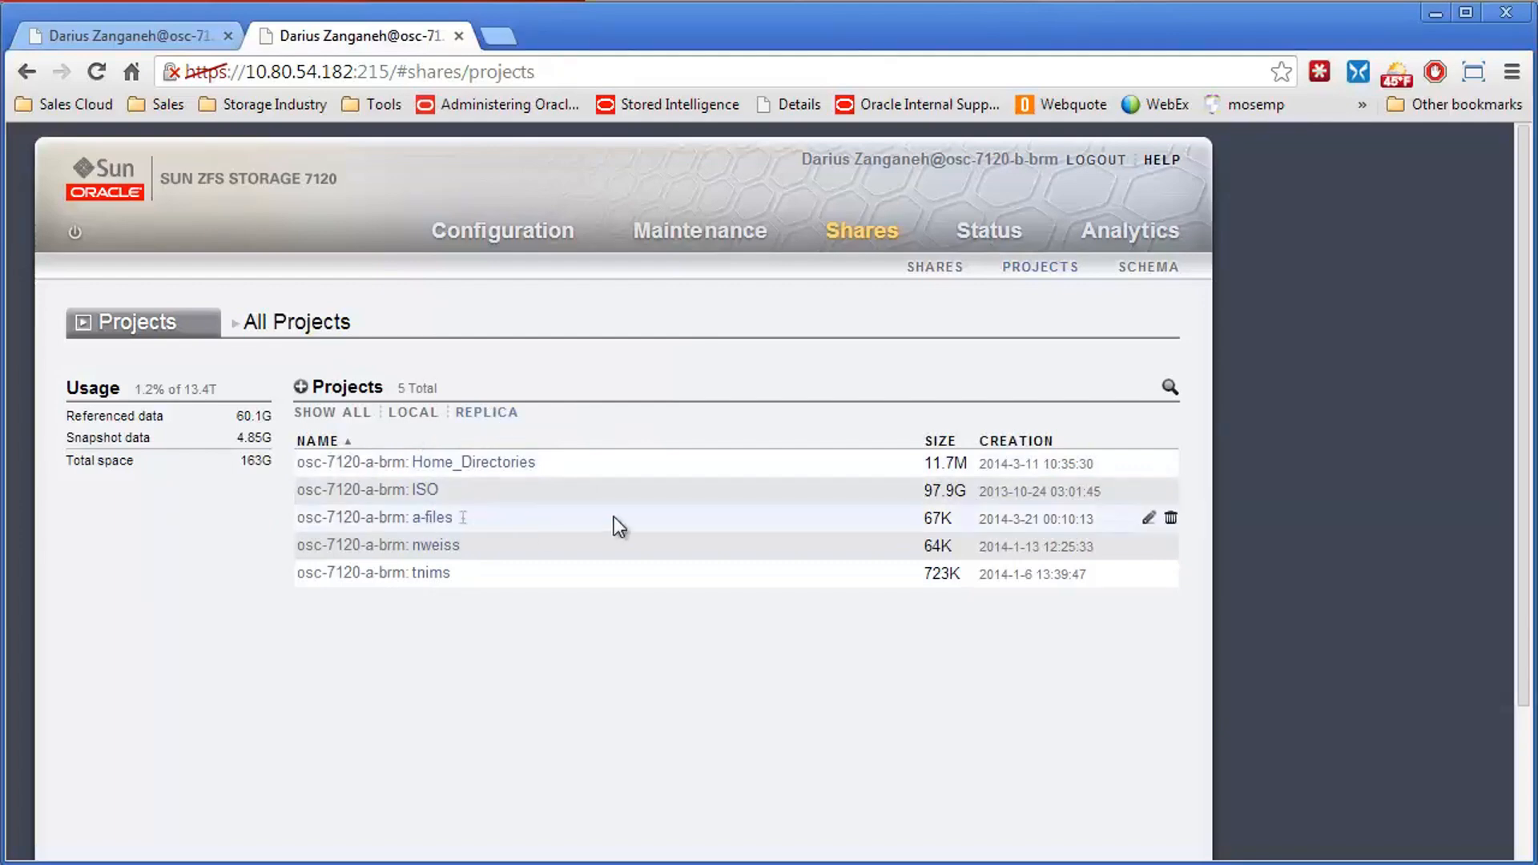
- On 7120-B, start reversing the replication direction of the a-files replica package
{"action": "left_click", "coordinate": [1145, 518]}
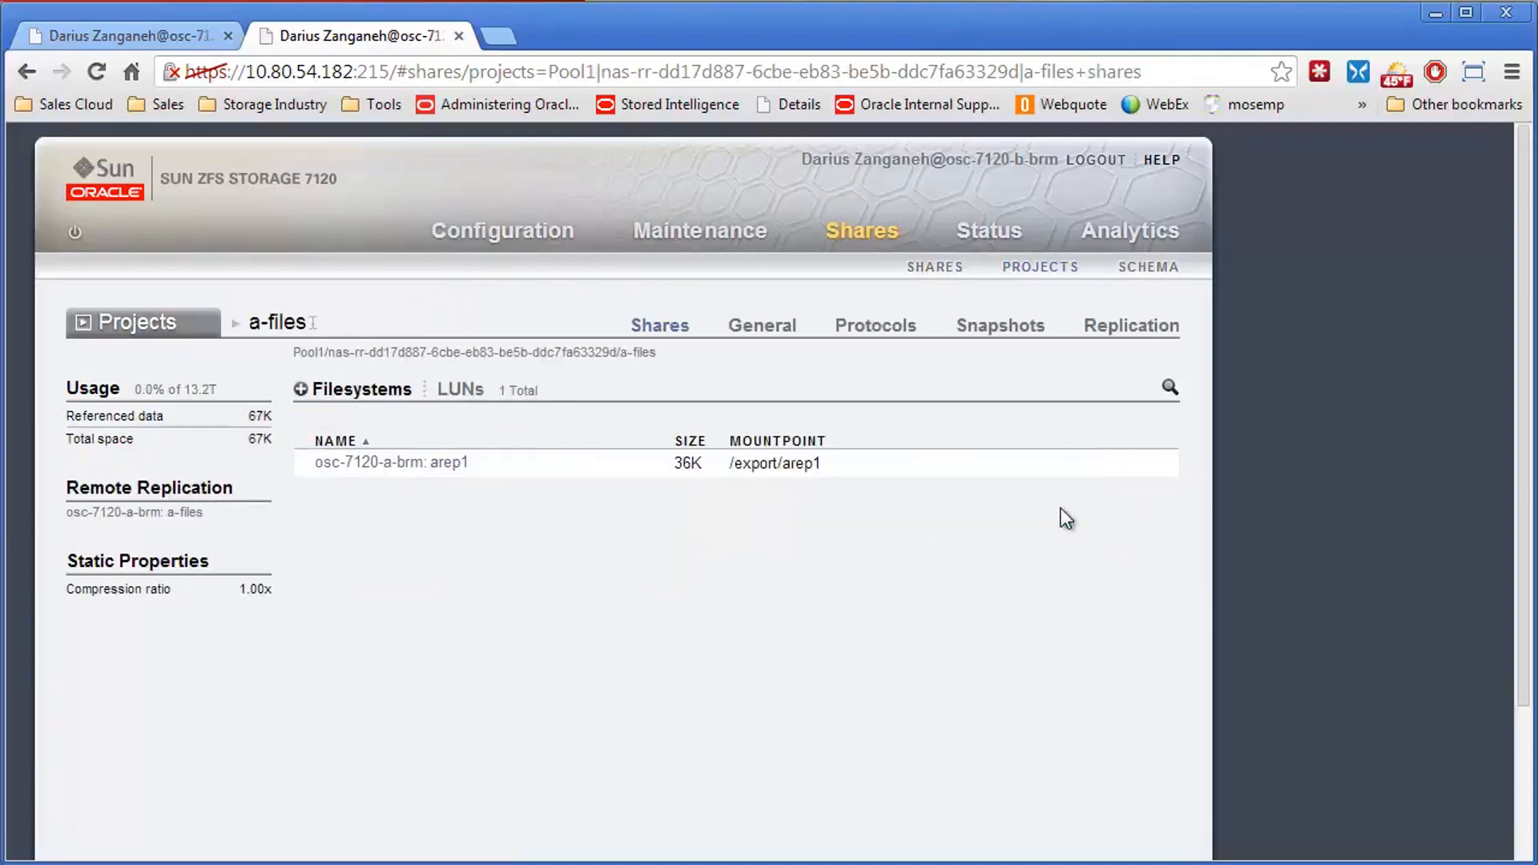
{"action": "mouse_move", "coordinate": [421, 463]}
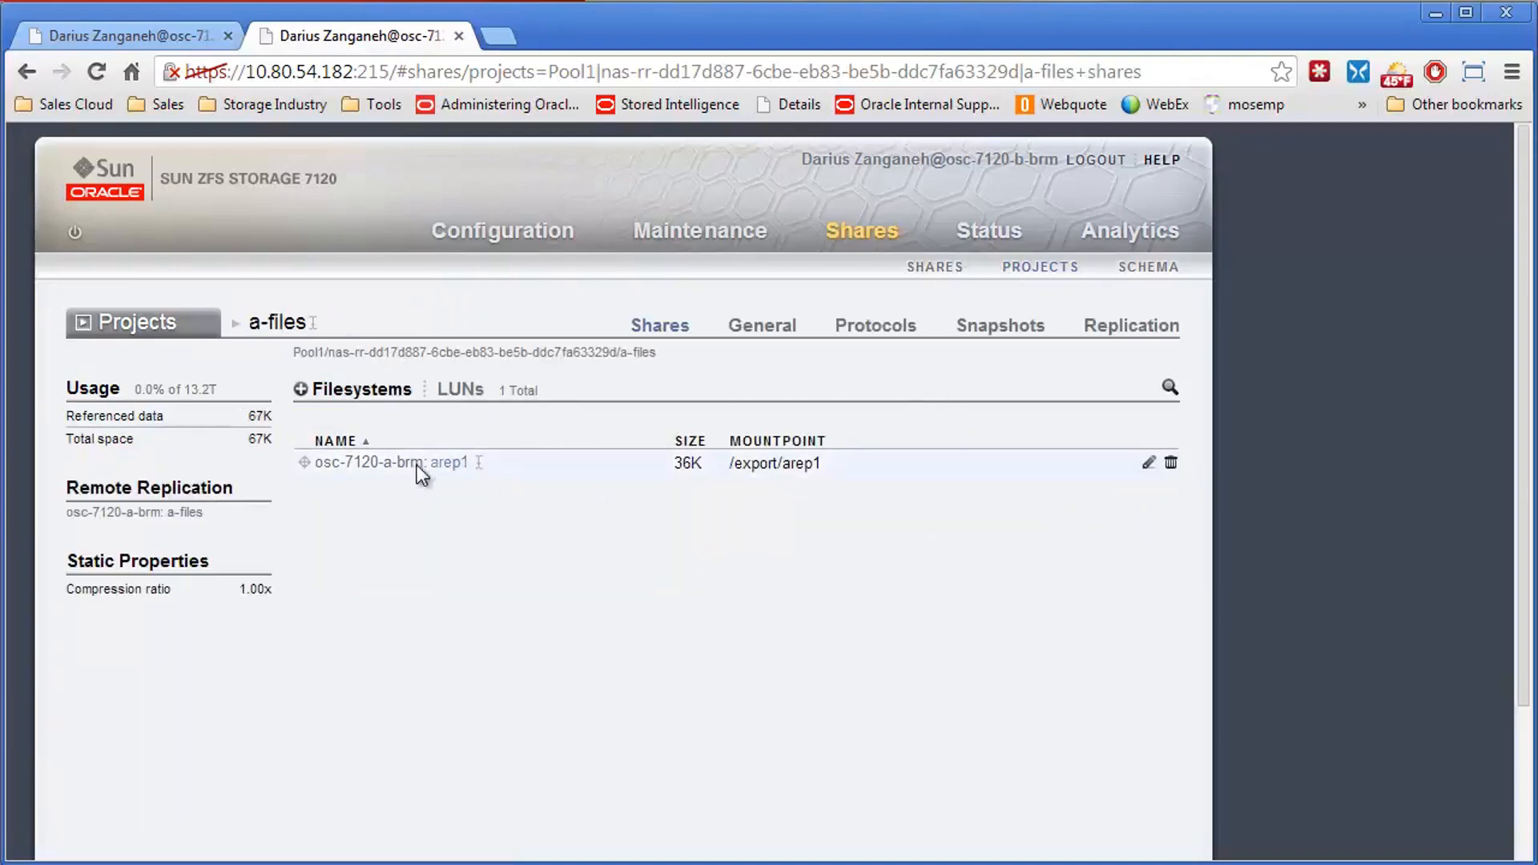
{"action": "left_click", "coordinate": [1129, 325]}
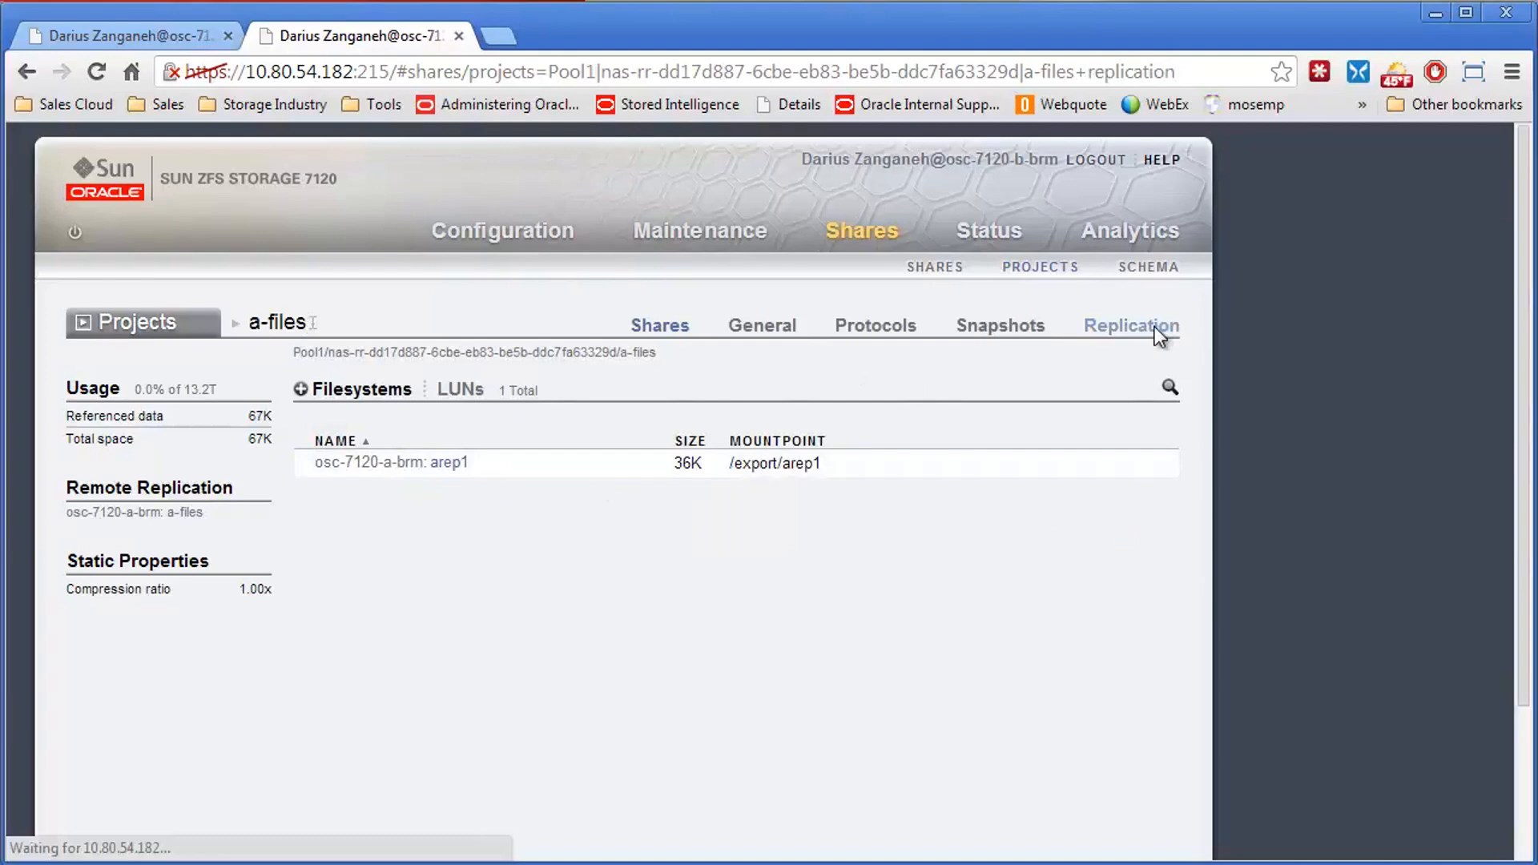
{"action": "left_click", "coordinate": [1129, 325]}
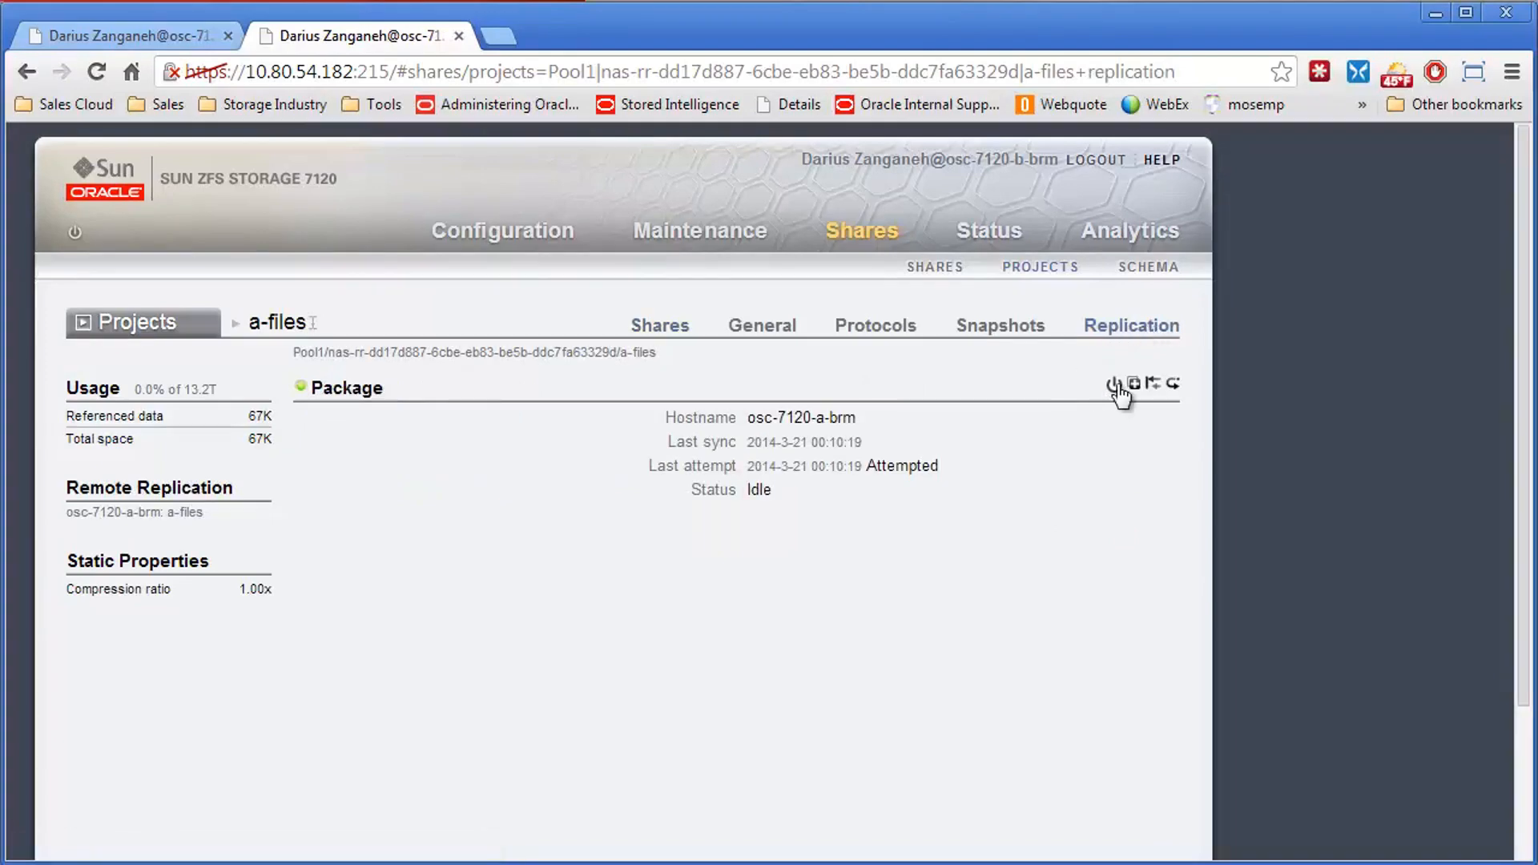
{"action": "mouse_move", "coordinate": [1174, 383]}
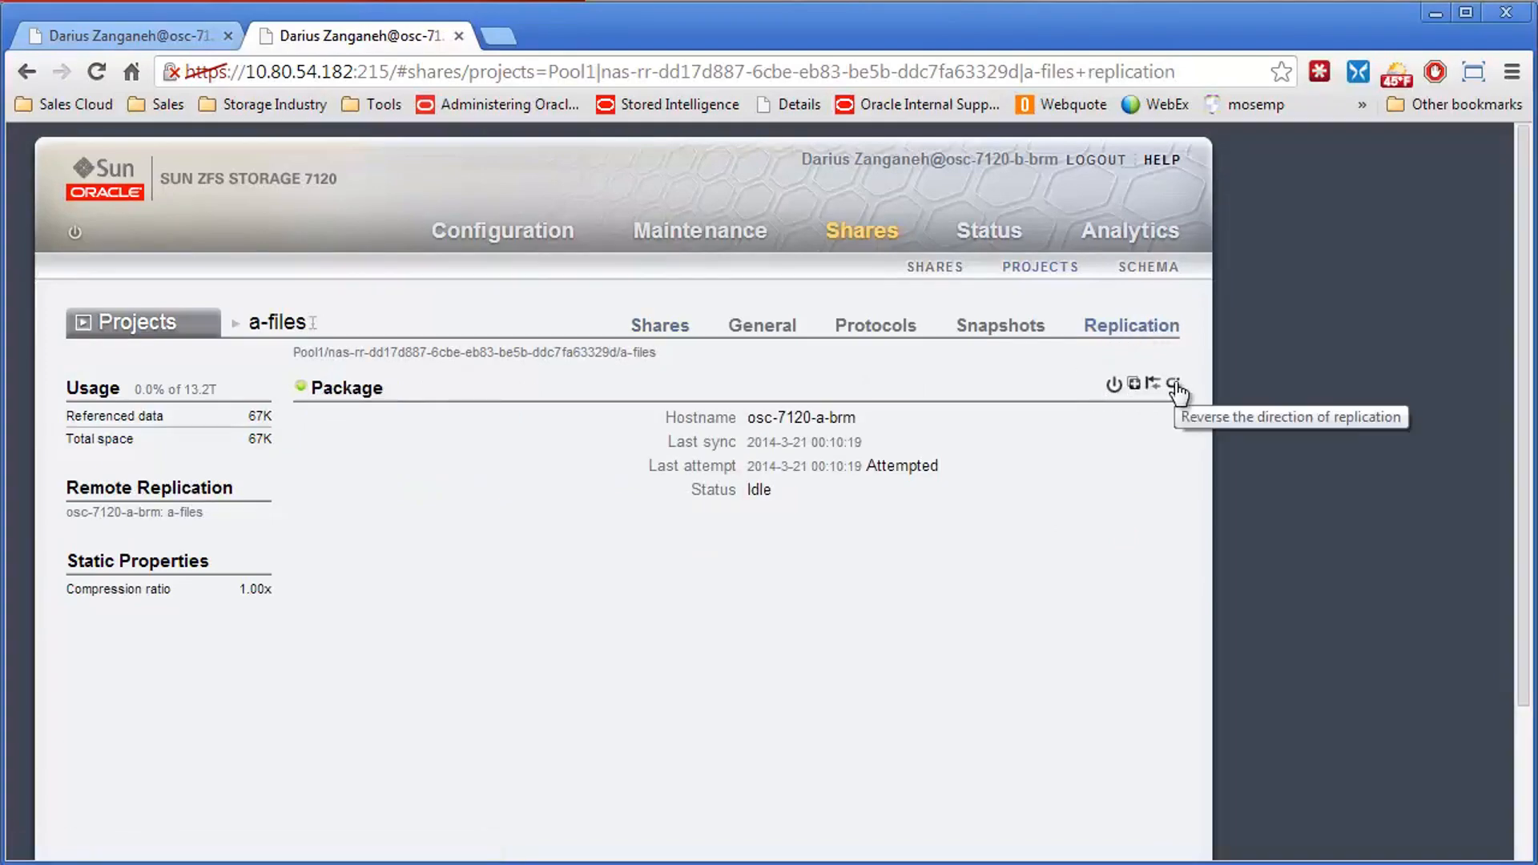
{"action": "mouse_move", "coordinate": [1173, 391]}
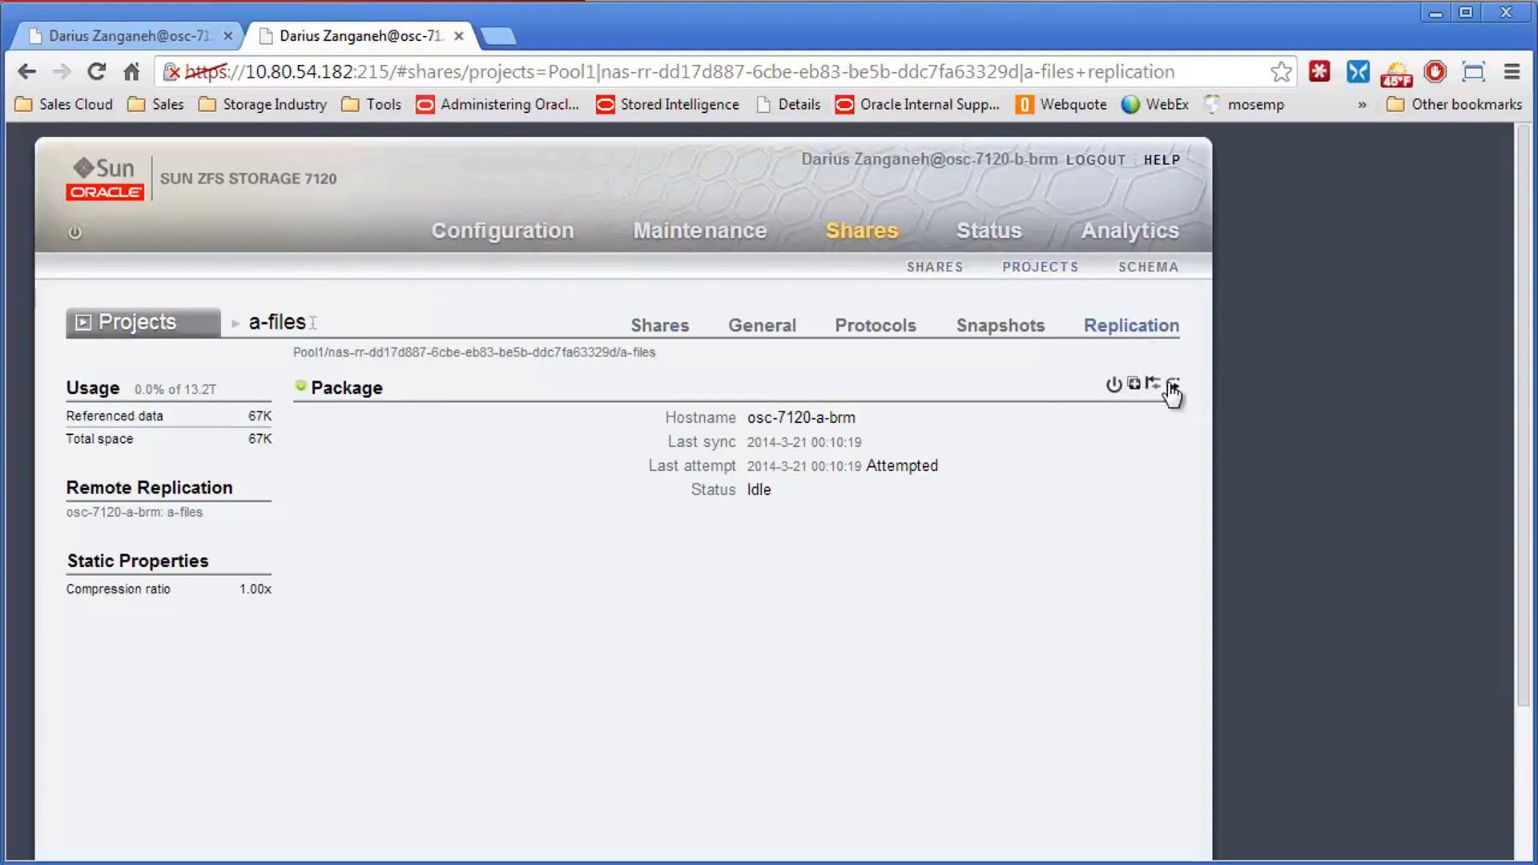
{"action": "mouse_move", "coordinate": [1171, 383]}
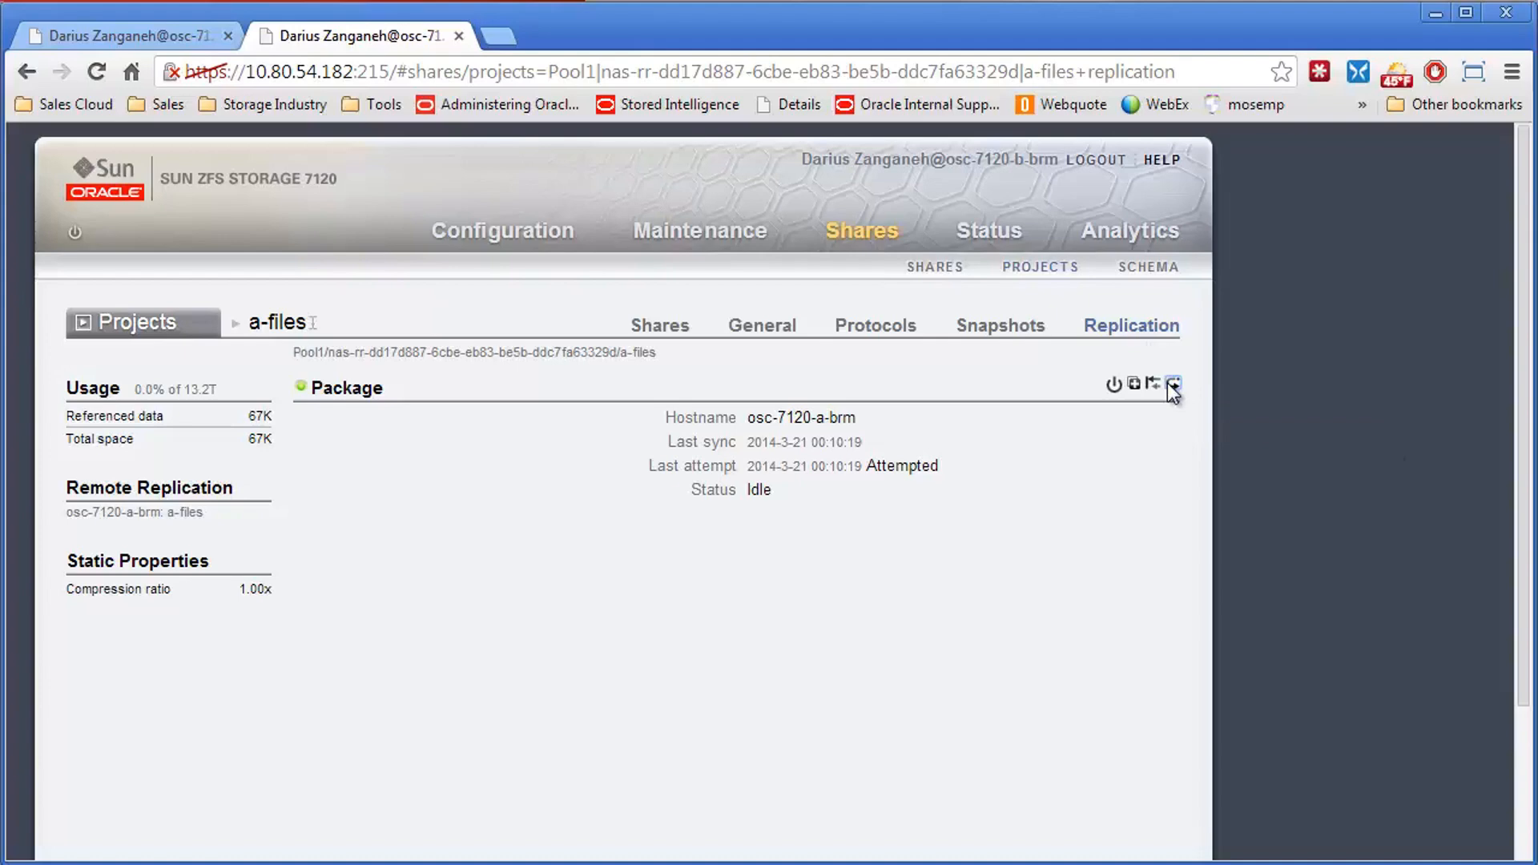
{"action": "left_click", "coordinate": [1170, 385]}
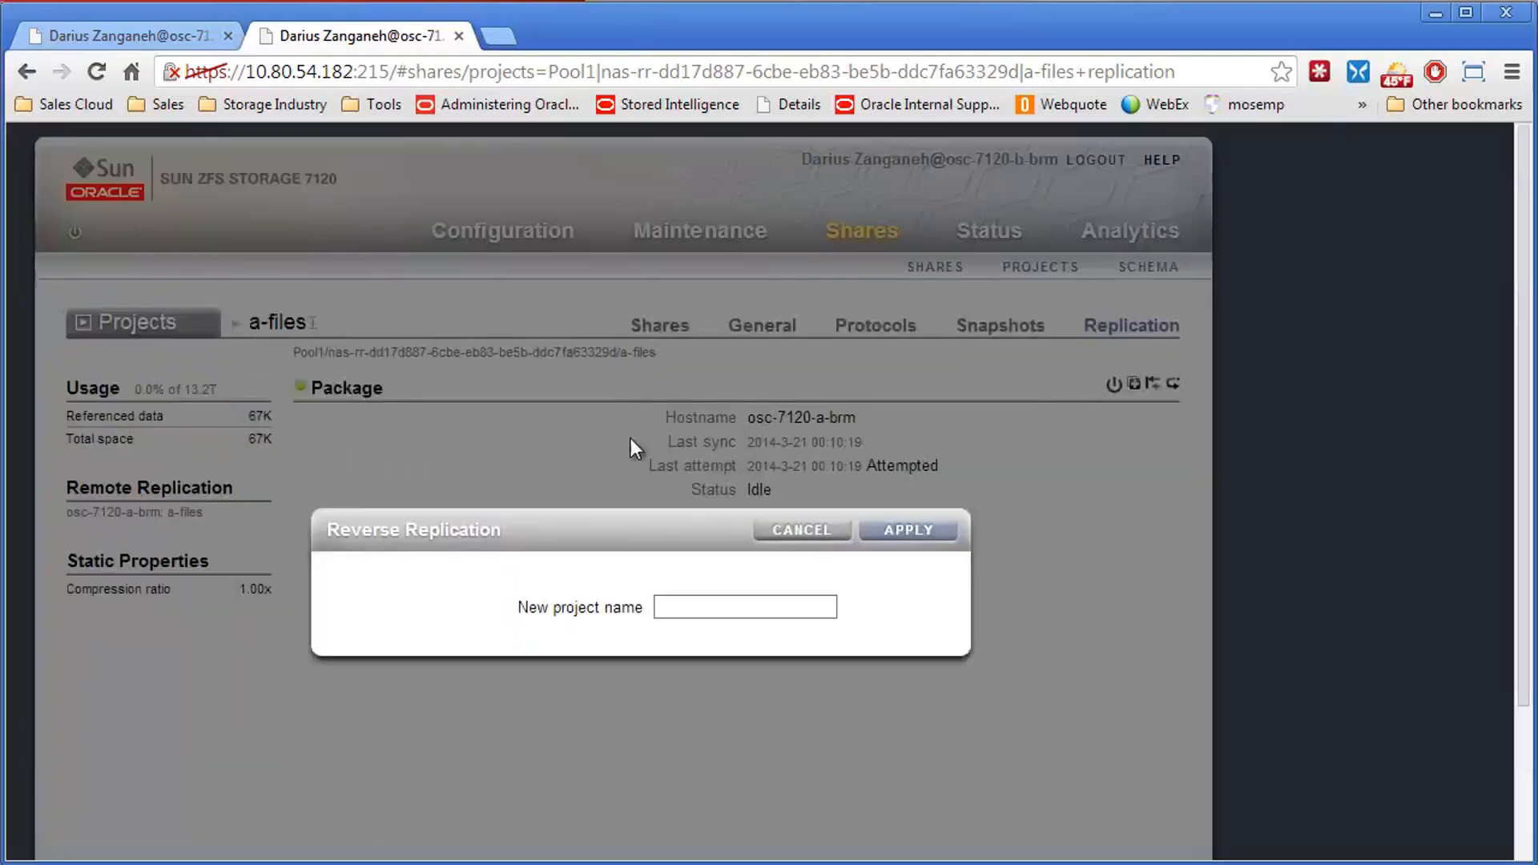
- Name the reversed project a-files and confirm converting the replica into a local project
{"action": "left_click", "coordinate": [743, 606]}
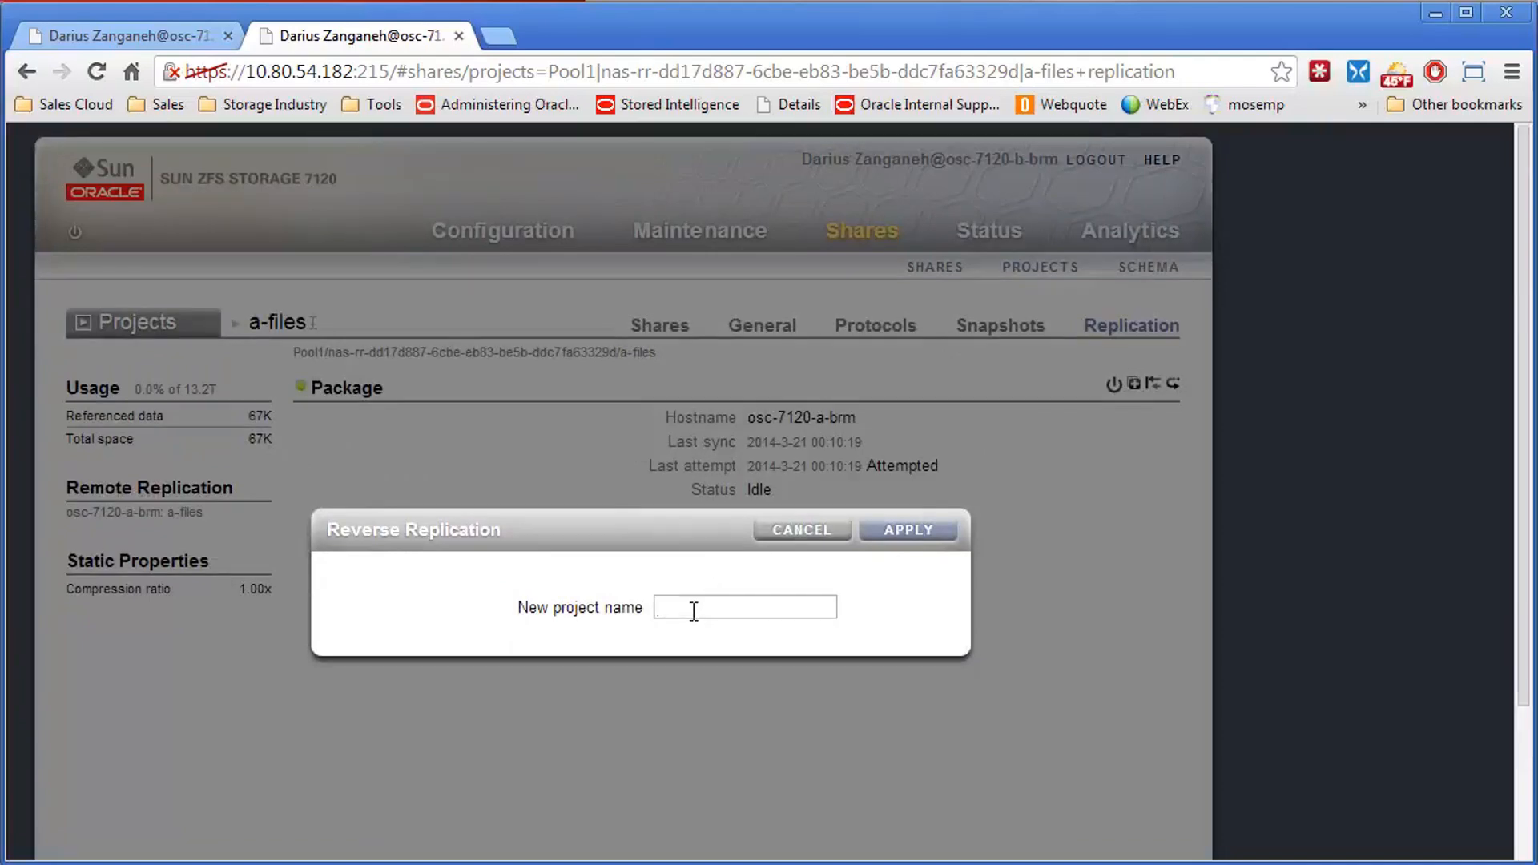
{"action": "type", "text": "a"}
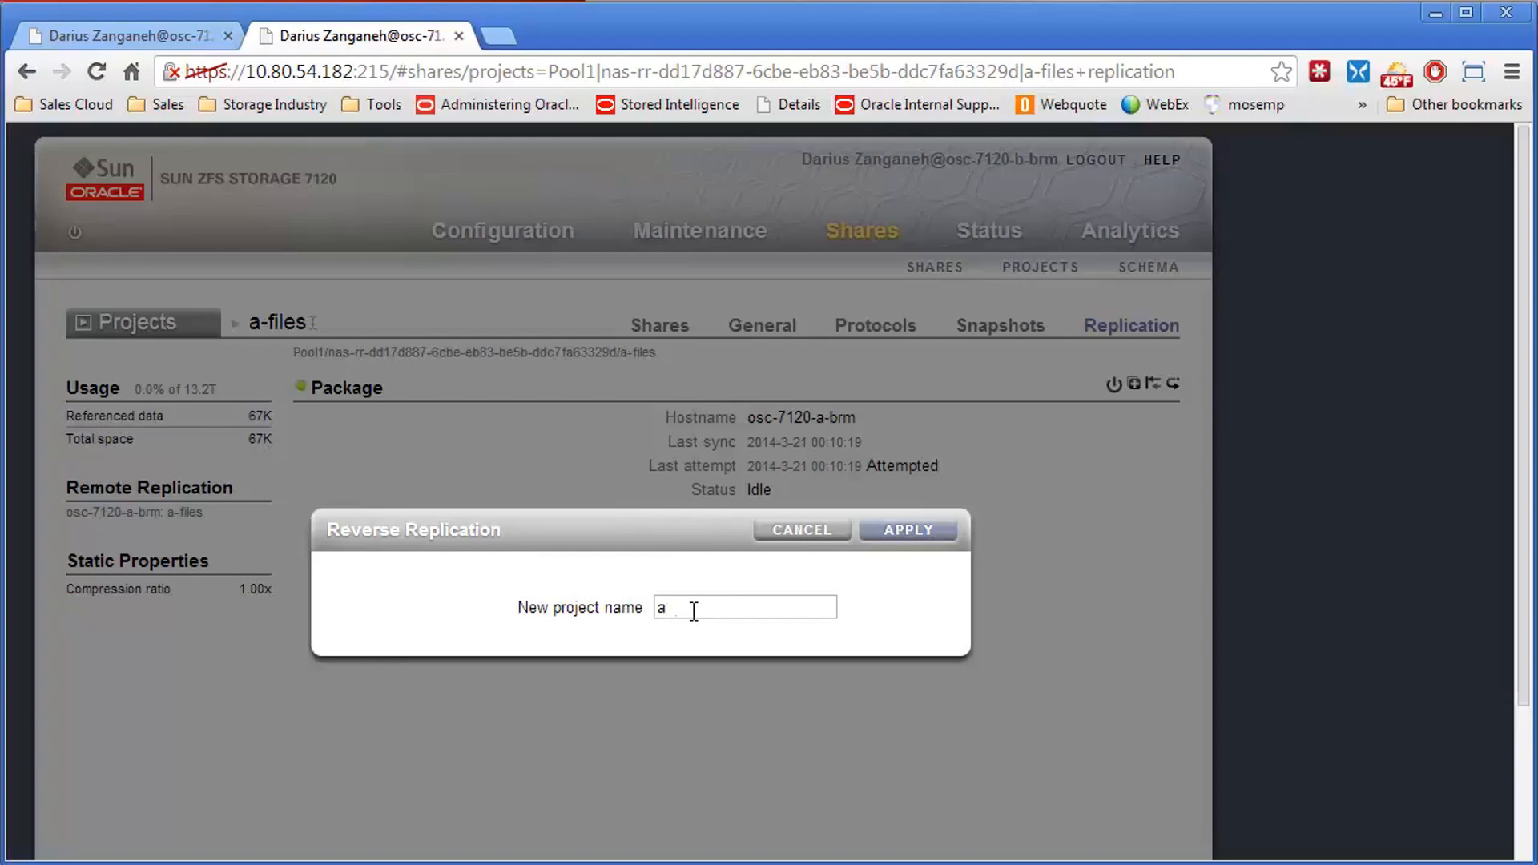
{"action": "type", "text": "=files"}
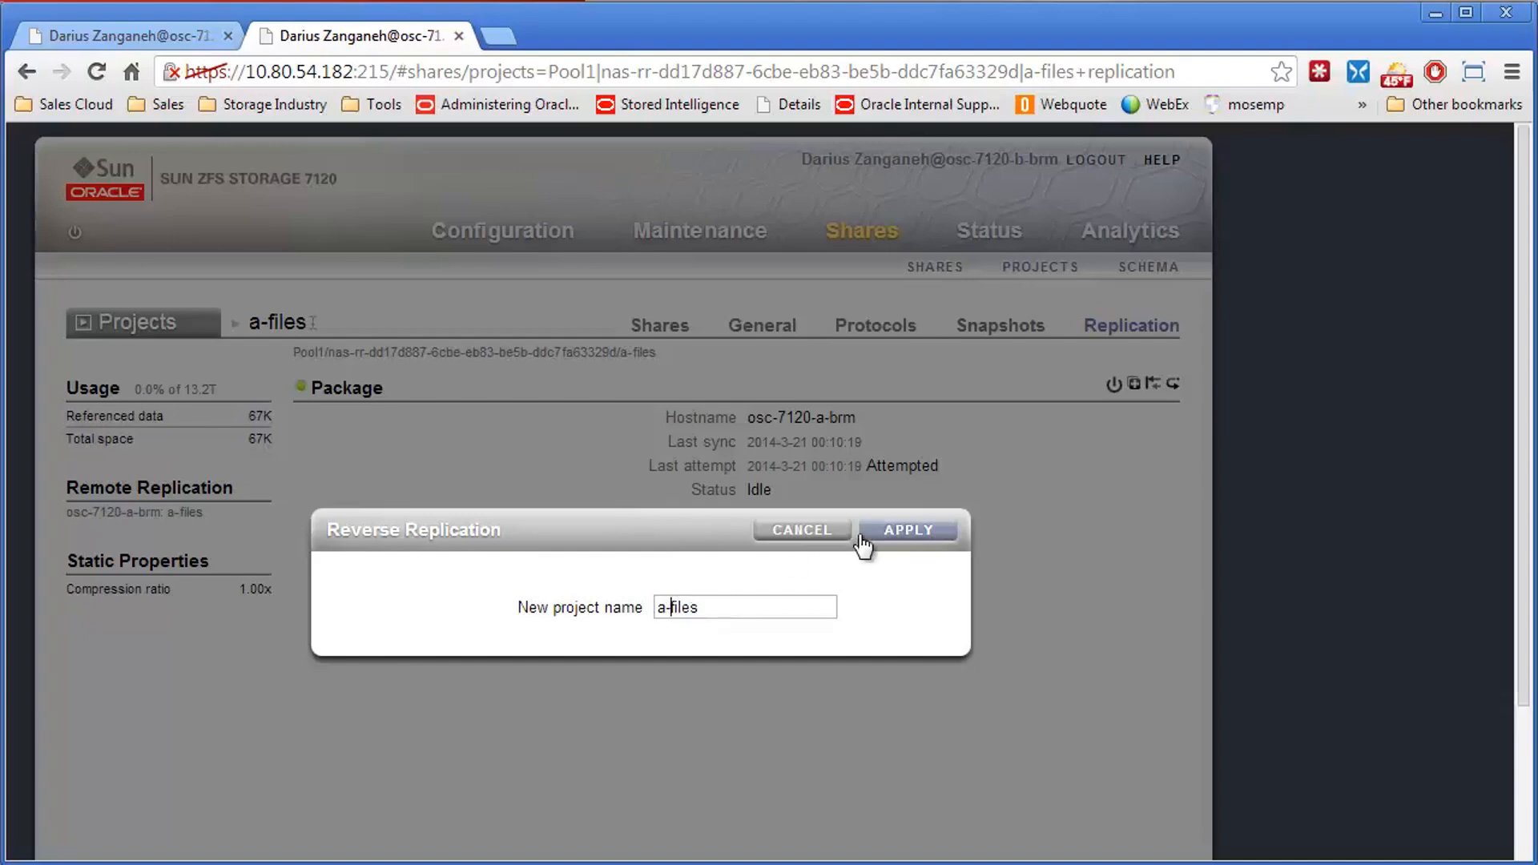
{"action": "left_click", "coordinate": [907, 531]}
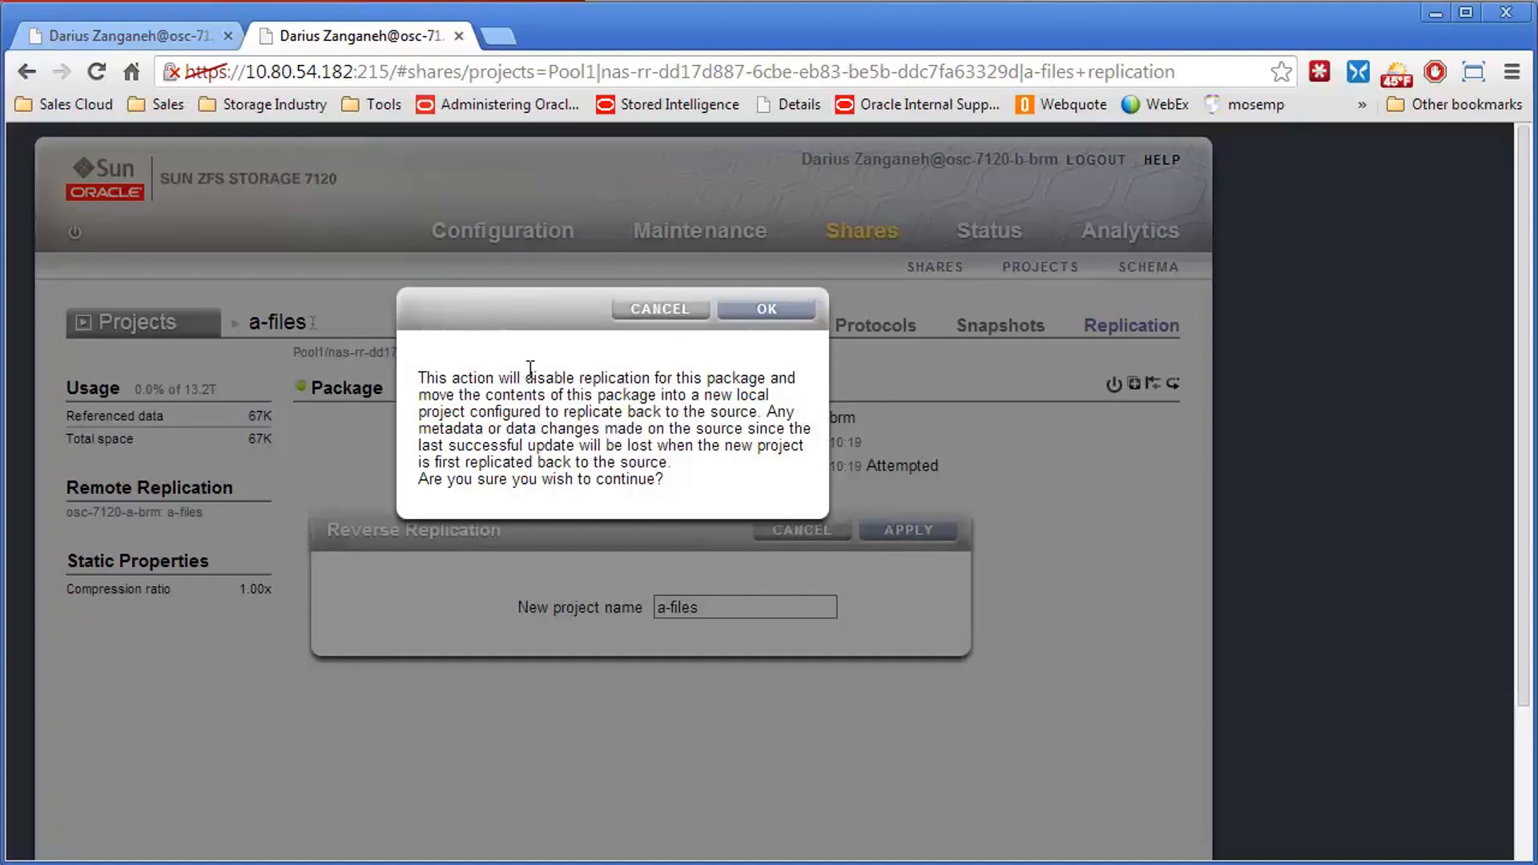
{"action": "mouse_move", "coordinate": [588, 402]}
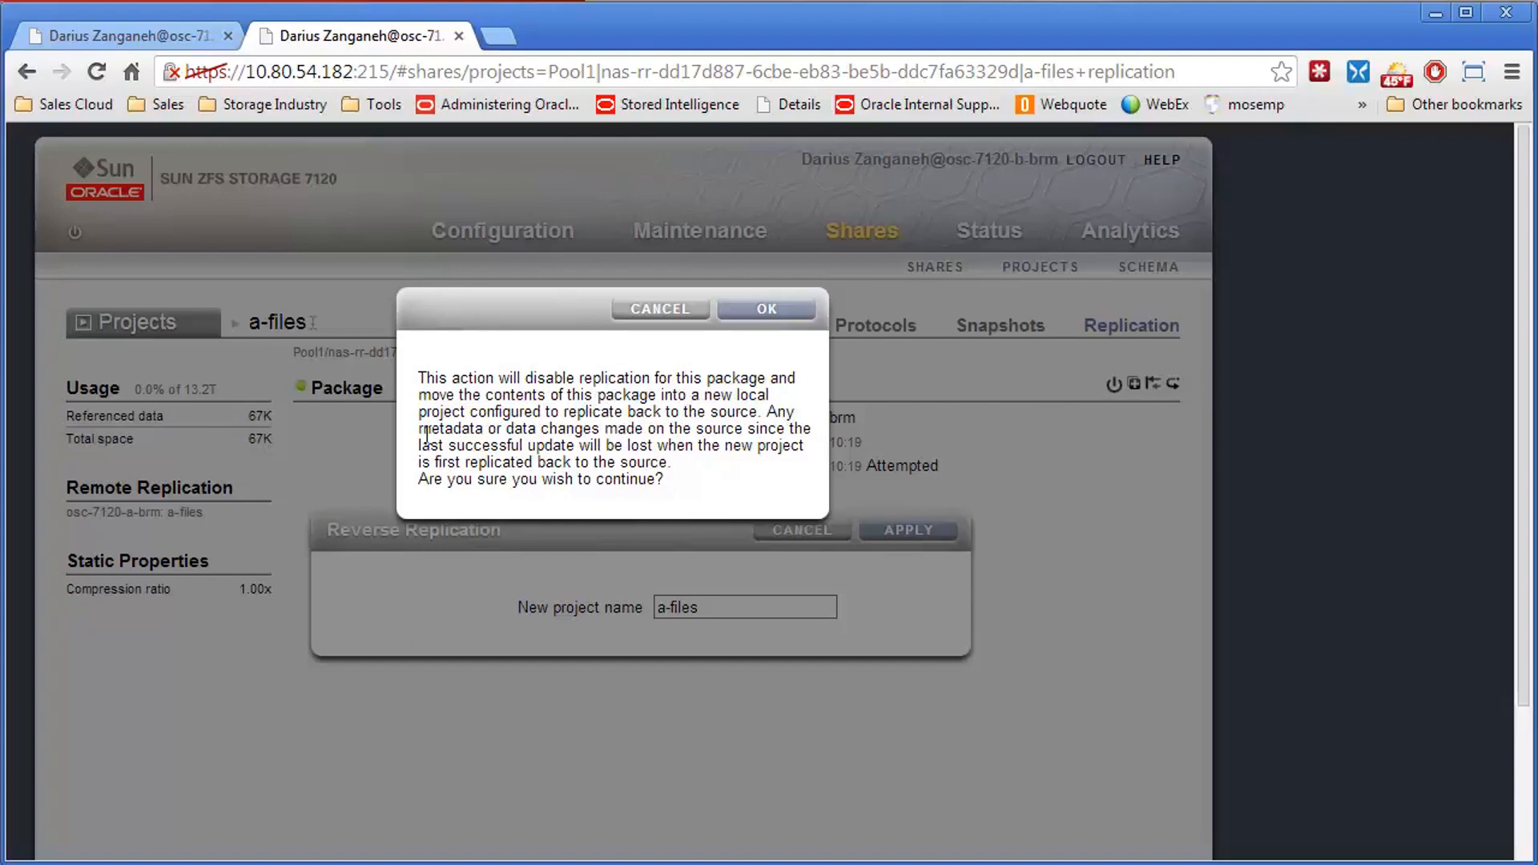
{"action": "mouse_move", "coordinate": [400, 381]}
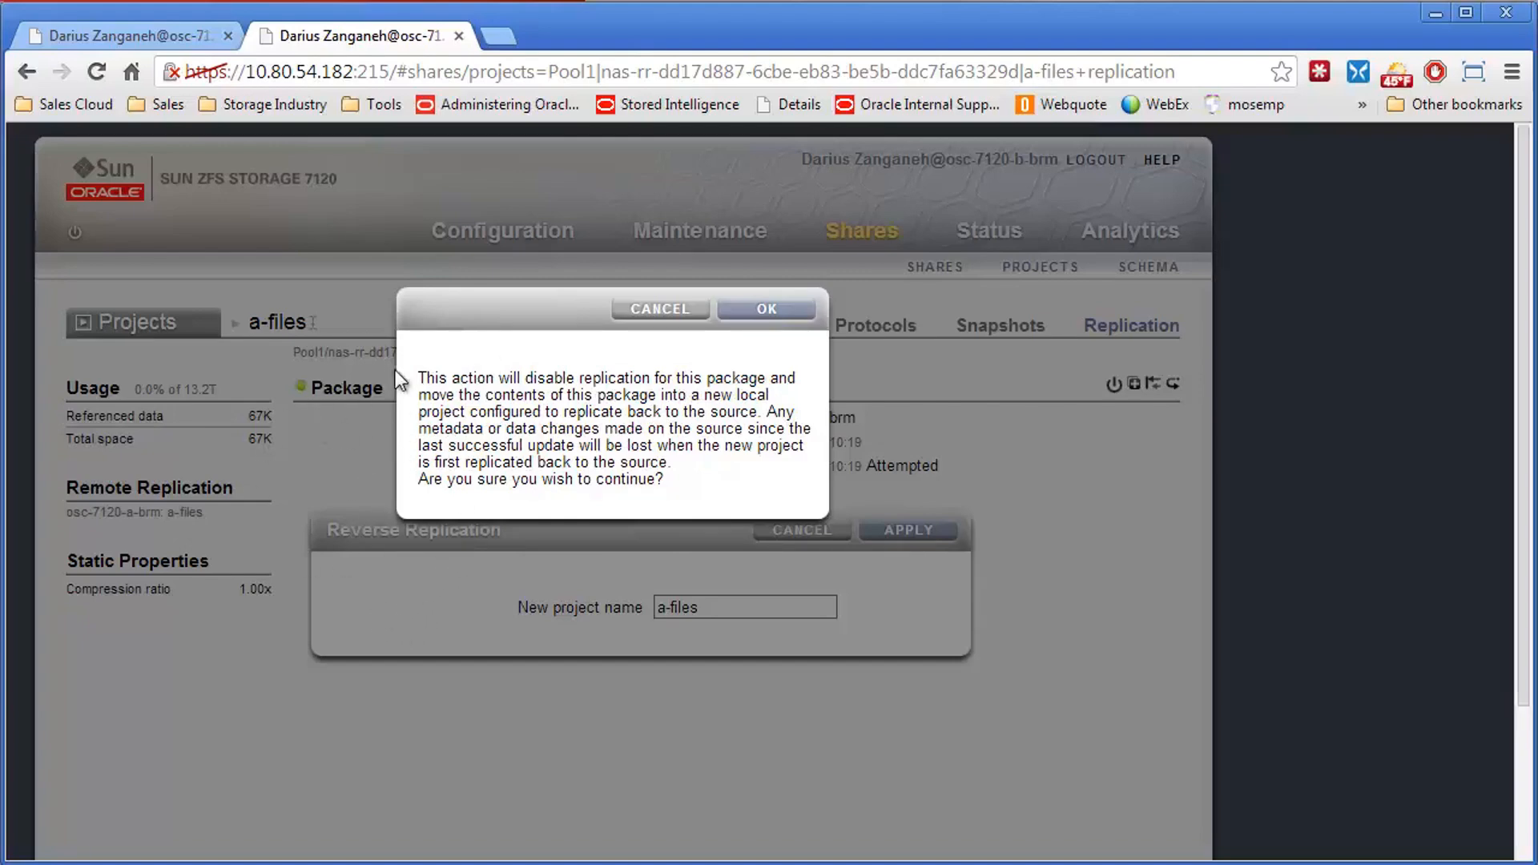
{"action": "mouse_move", "coordinate": [576, 533]}
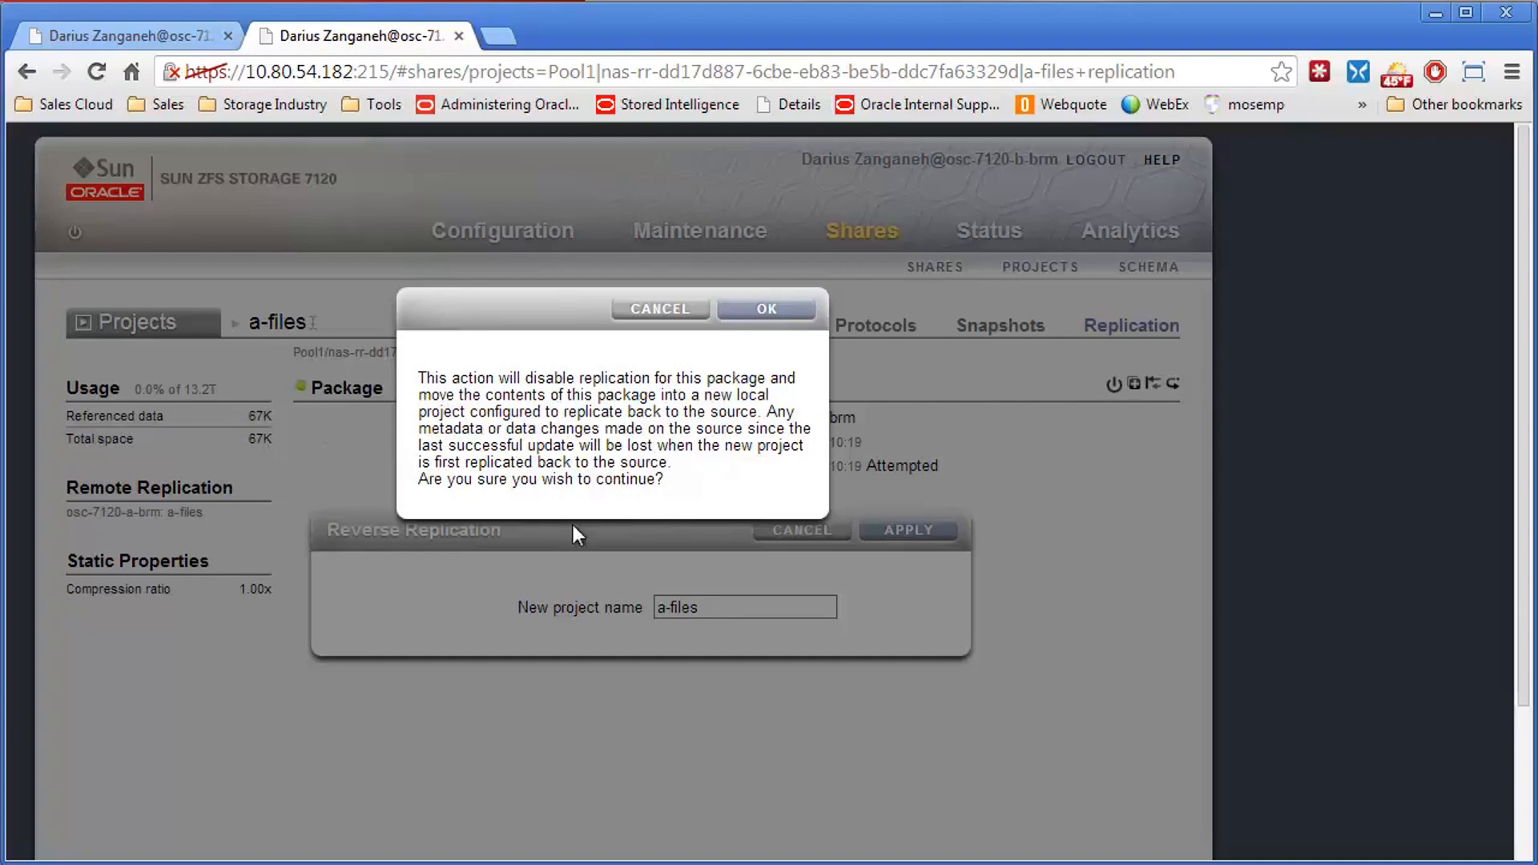
{"action": "mouse_move", "coordinate": [615, 405]}
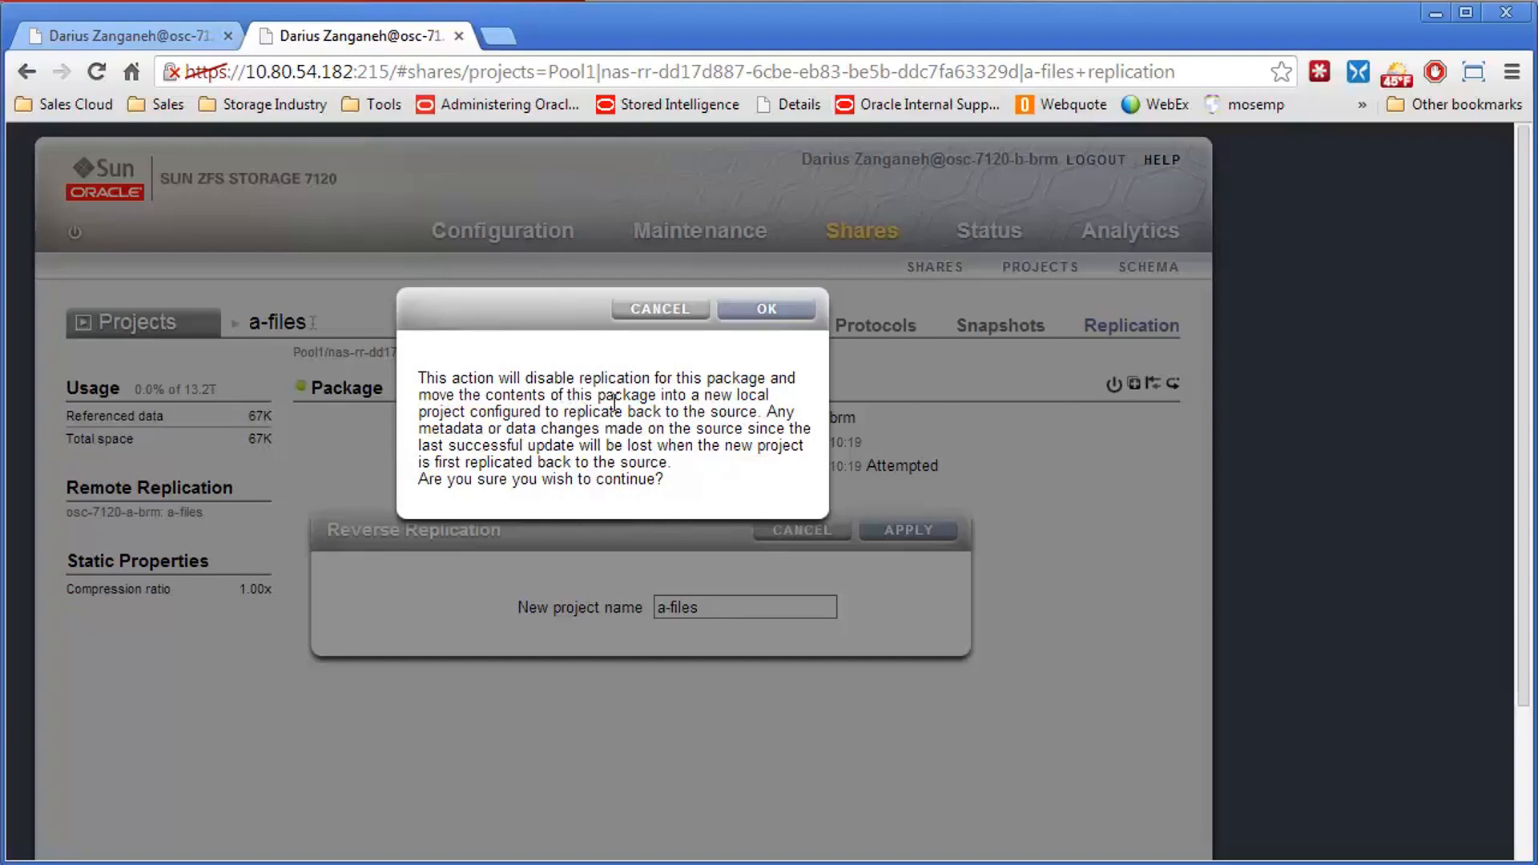
{"action": "mouse_move", "coordinate": [766, 309]}
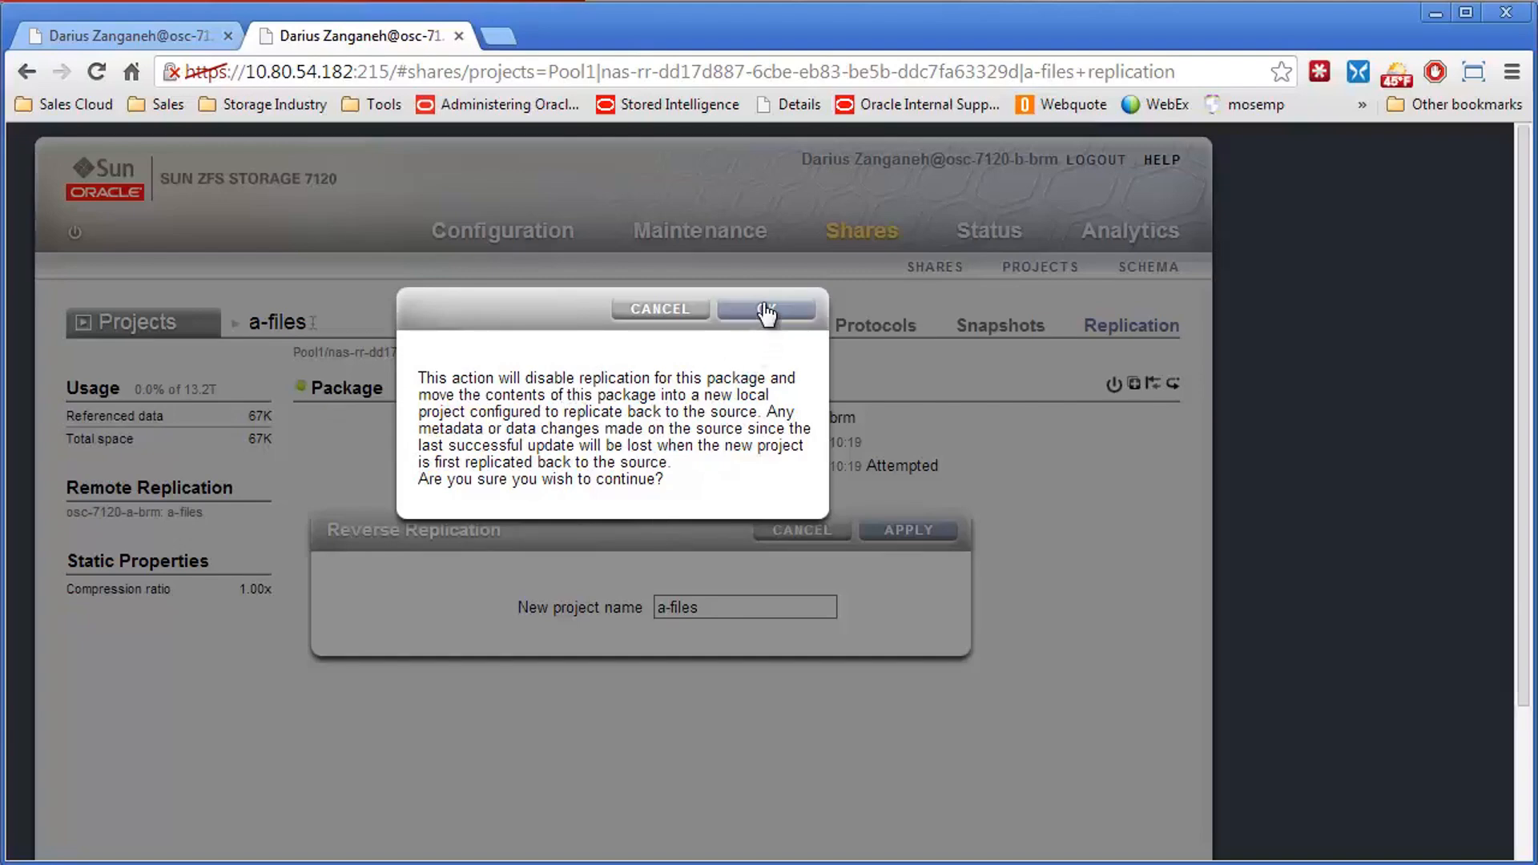
{"action": "left_click", "coordinate": [766, 307]}
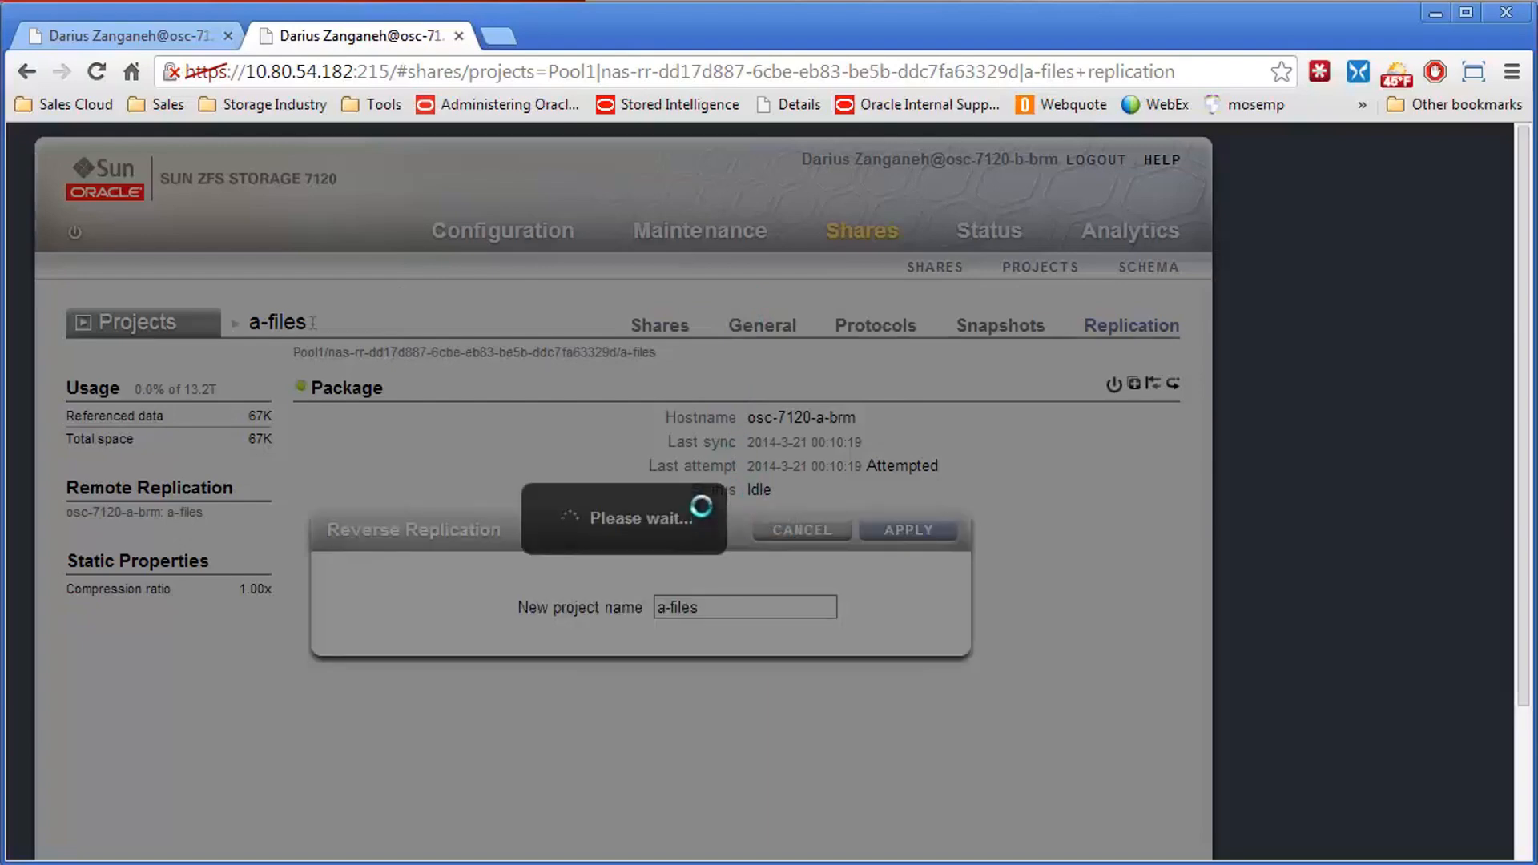
{"action": "left_click", "coordinate": [907, 530]}
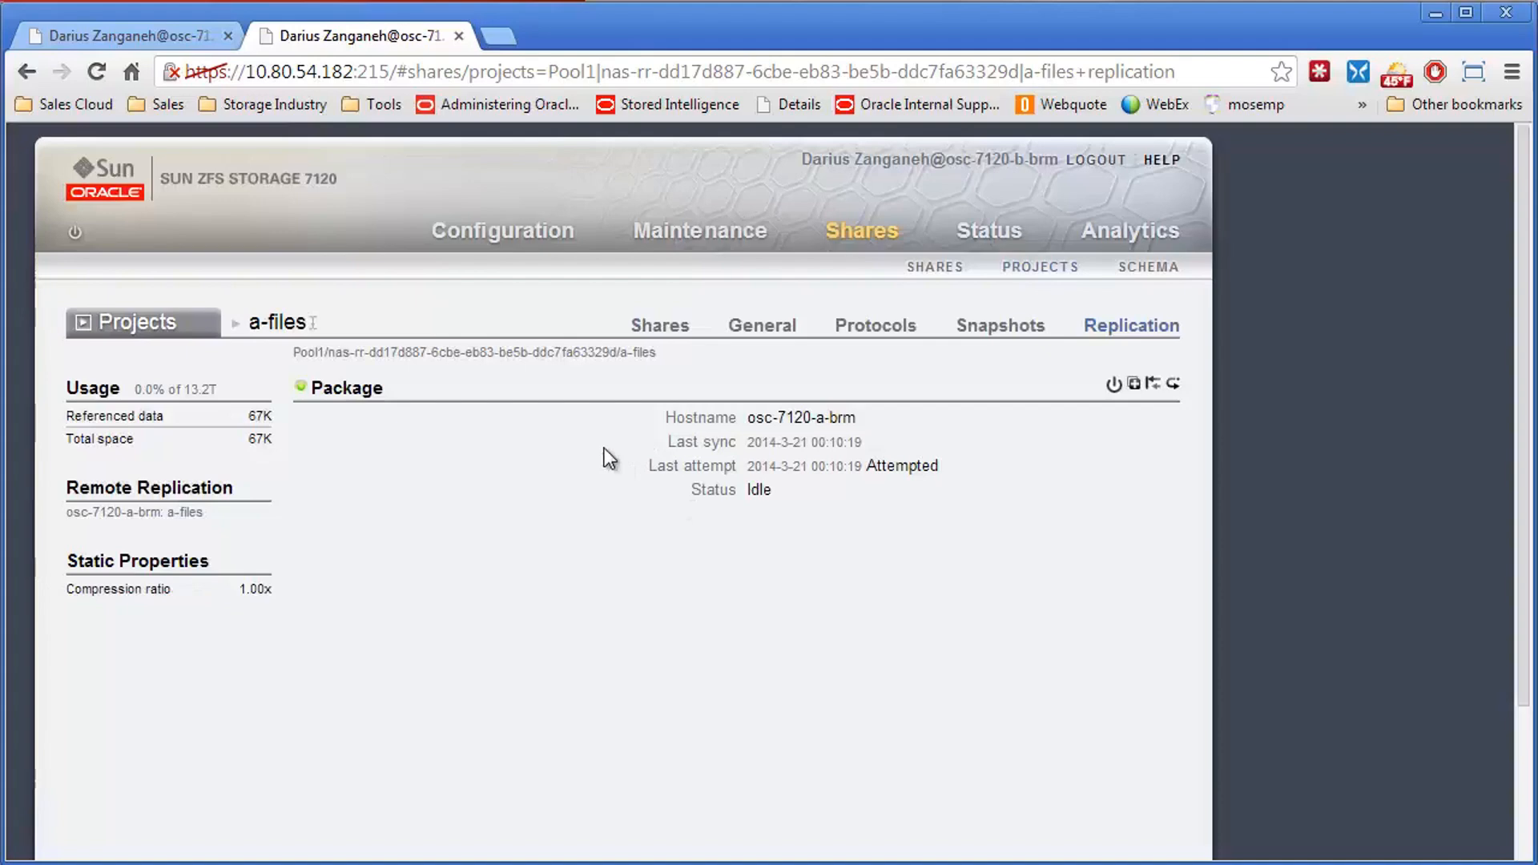
- List all shares on 7120-B, showing a-files/arep1, then the remaining four replica projects
{"action": "left_click", "coordinate": [139, 322]}
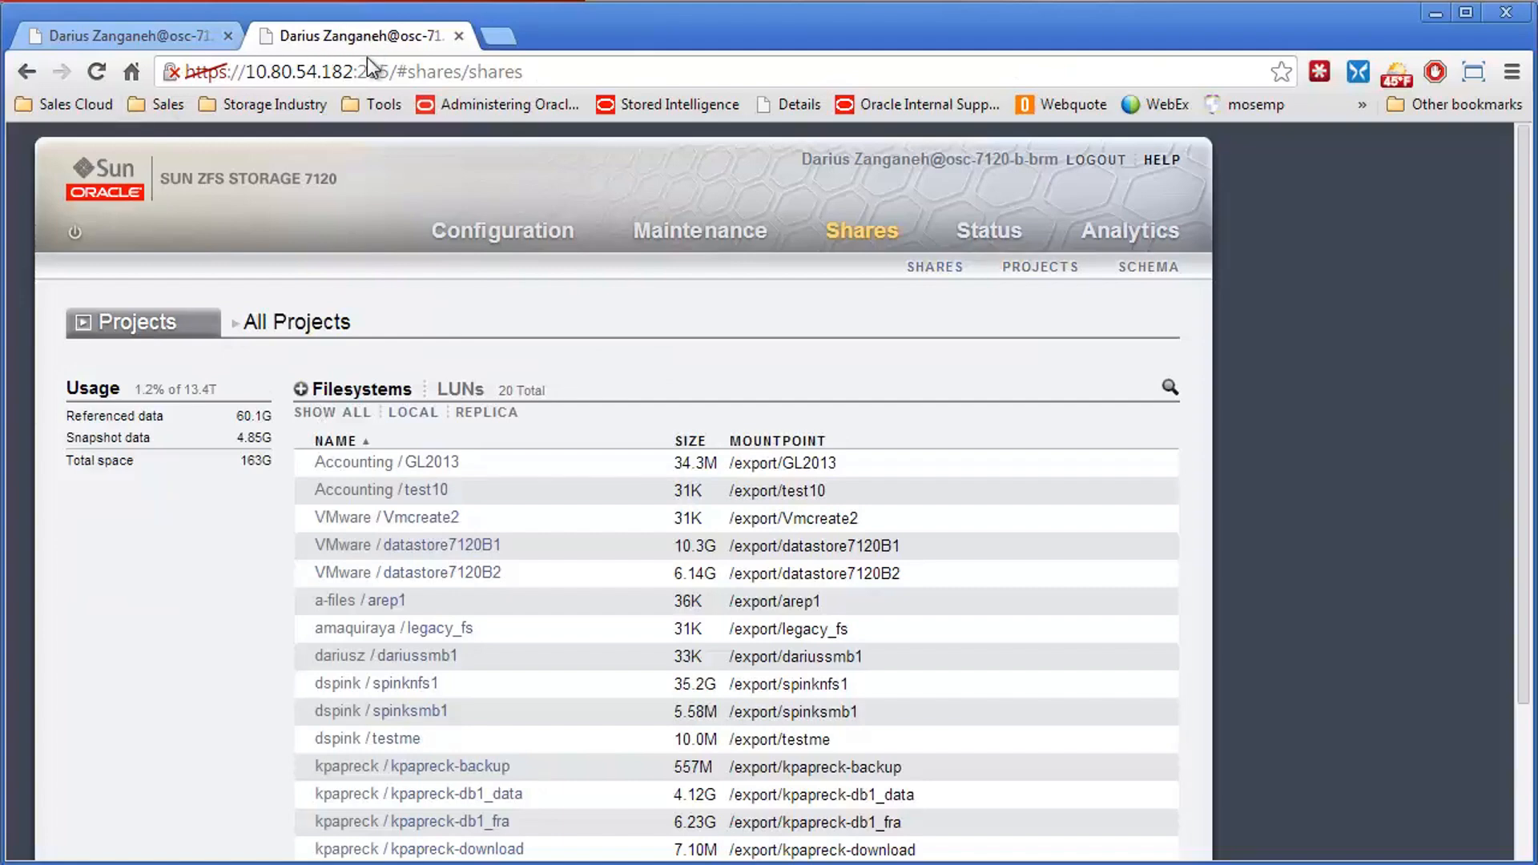
{"action": "mouse_move", "coordinate": [447, 322]}
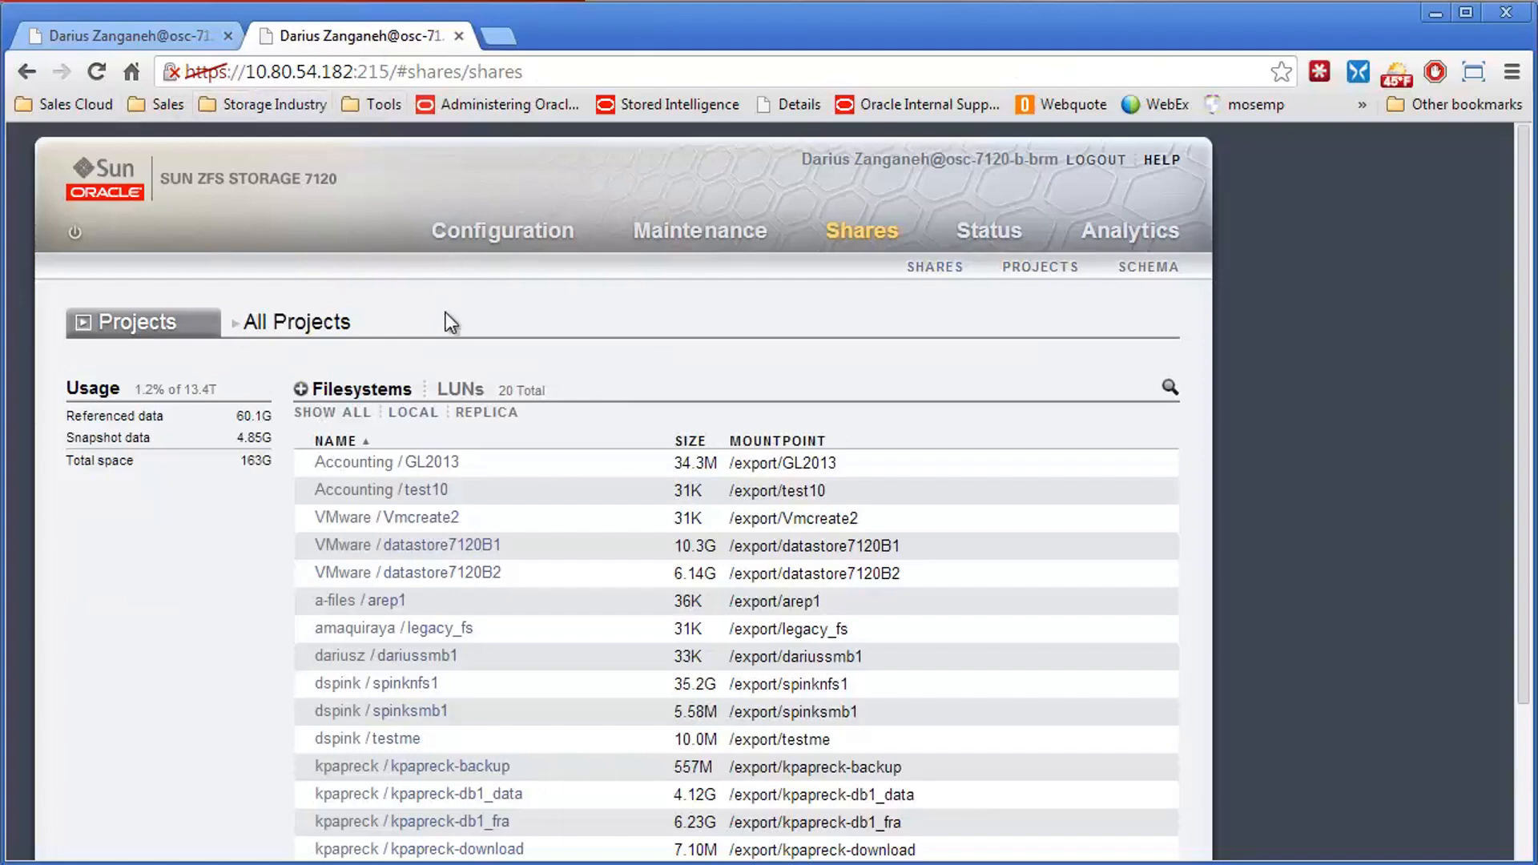
{"action": "mouse_move", "coordinate": [412, 425]}
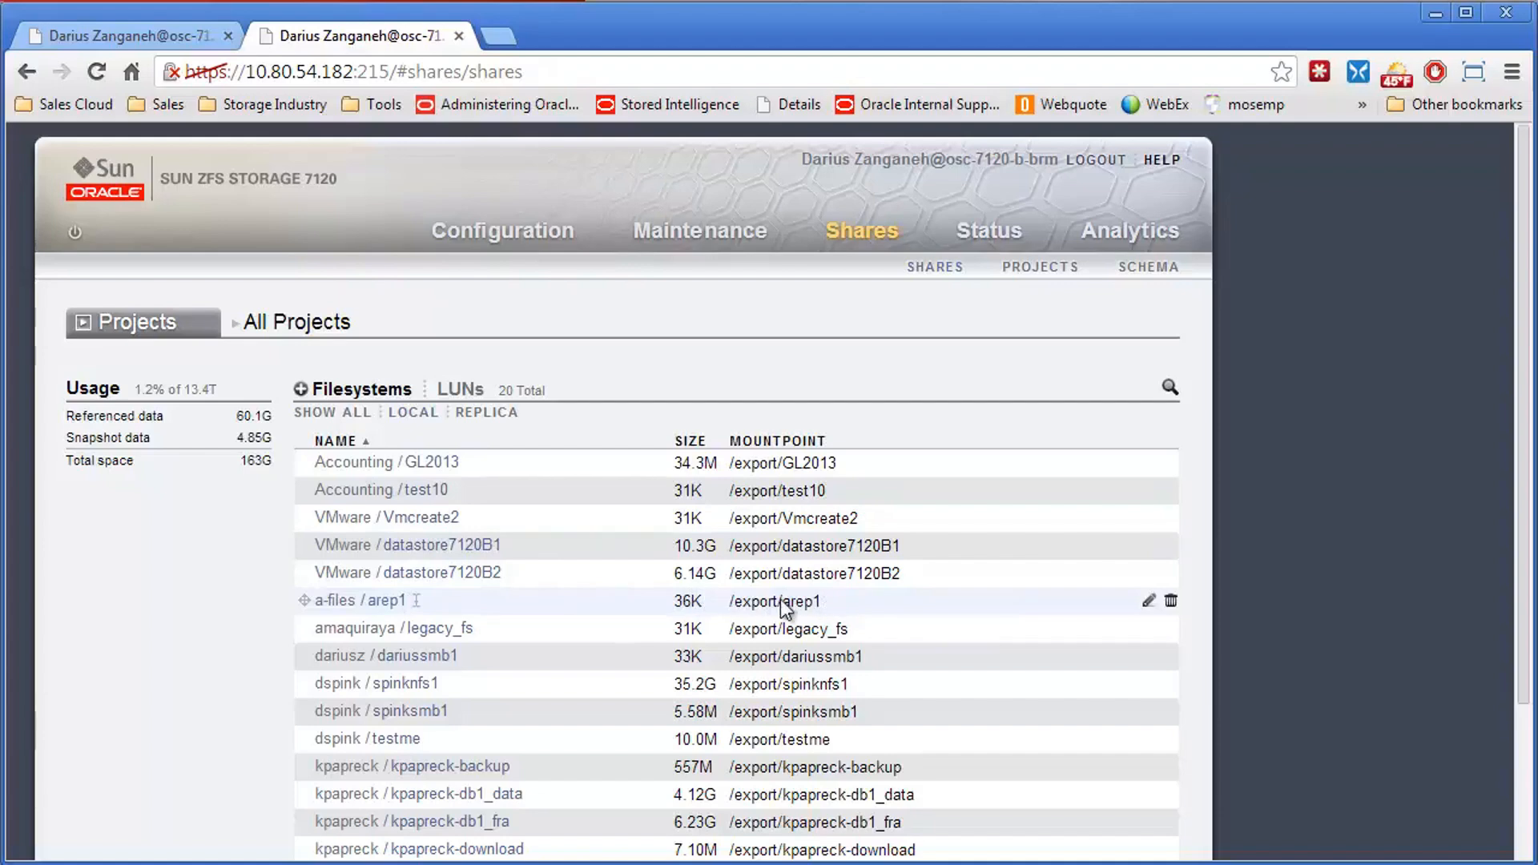
{"action": "mouse_move", "coordinate": [80, 371]}
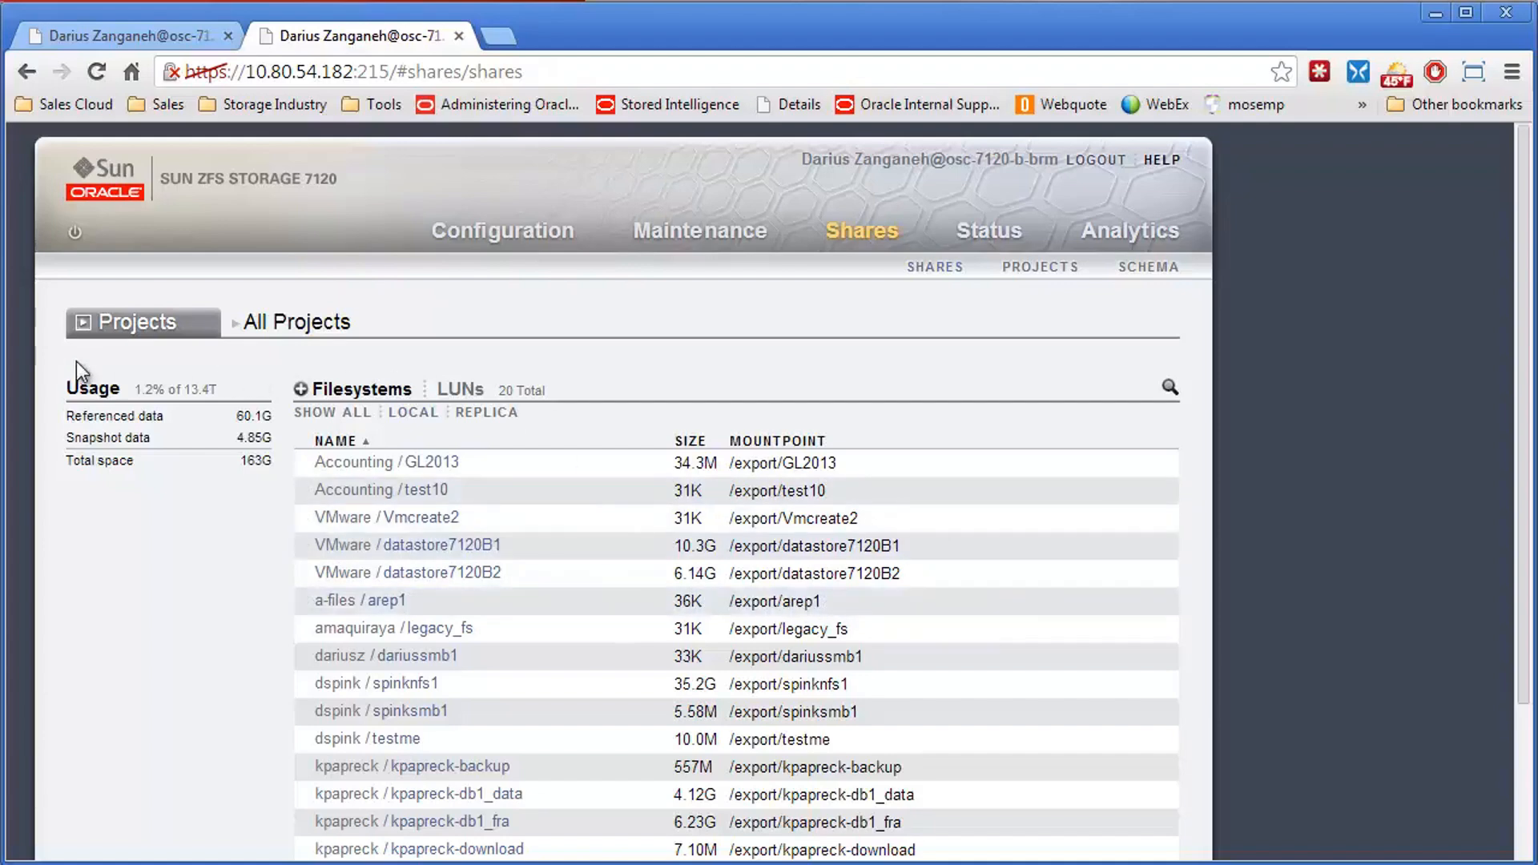
{"action": "left_click", "coordinate": [135, 322]}
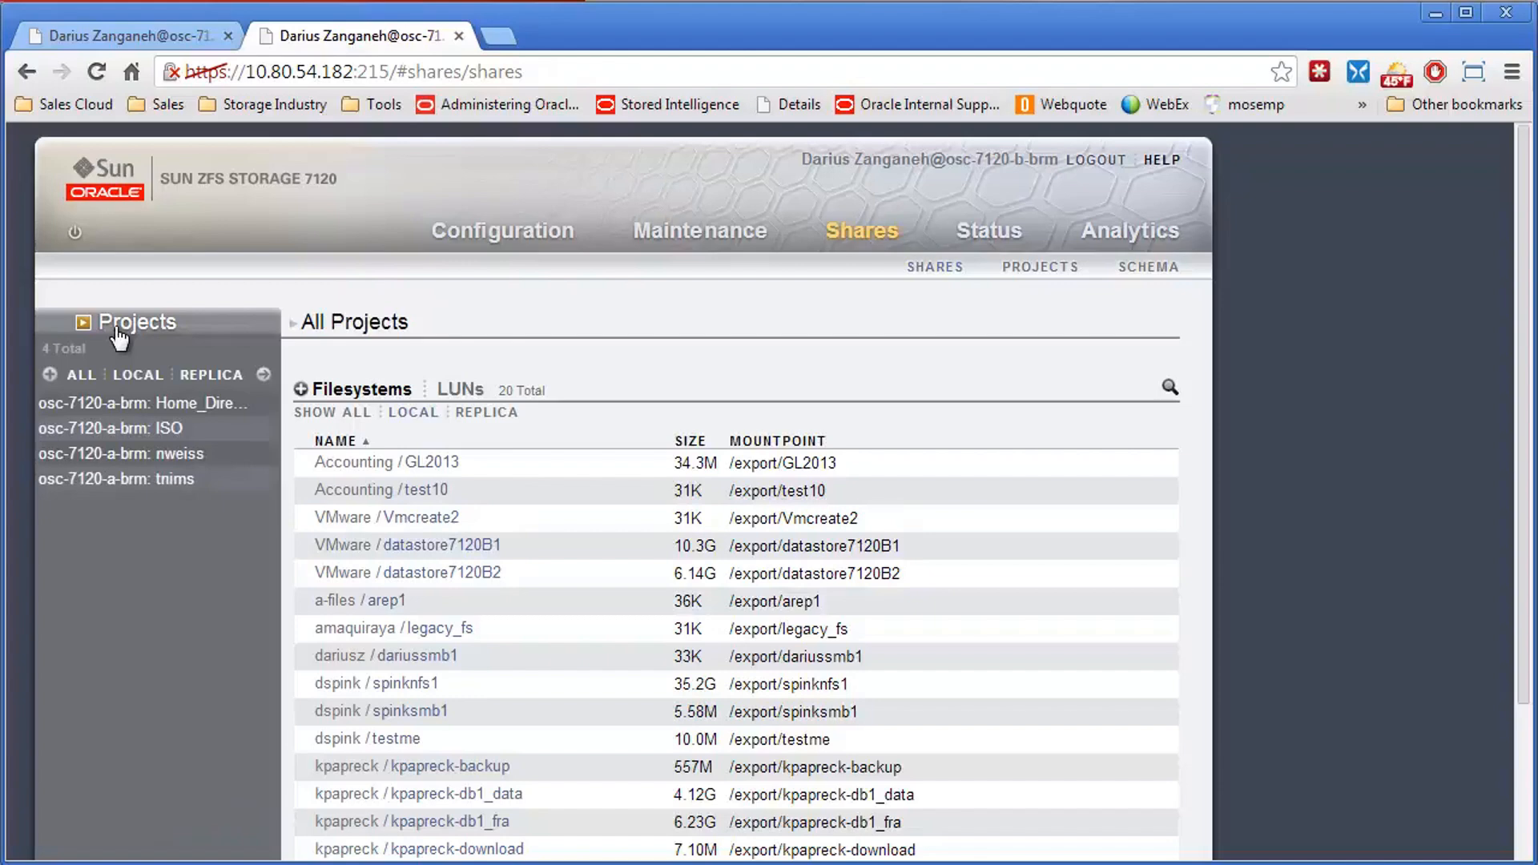
{"action": "mouse_move", "coordinate": [210, 375]}
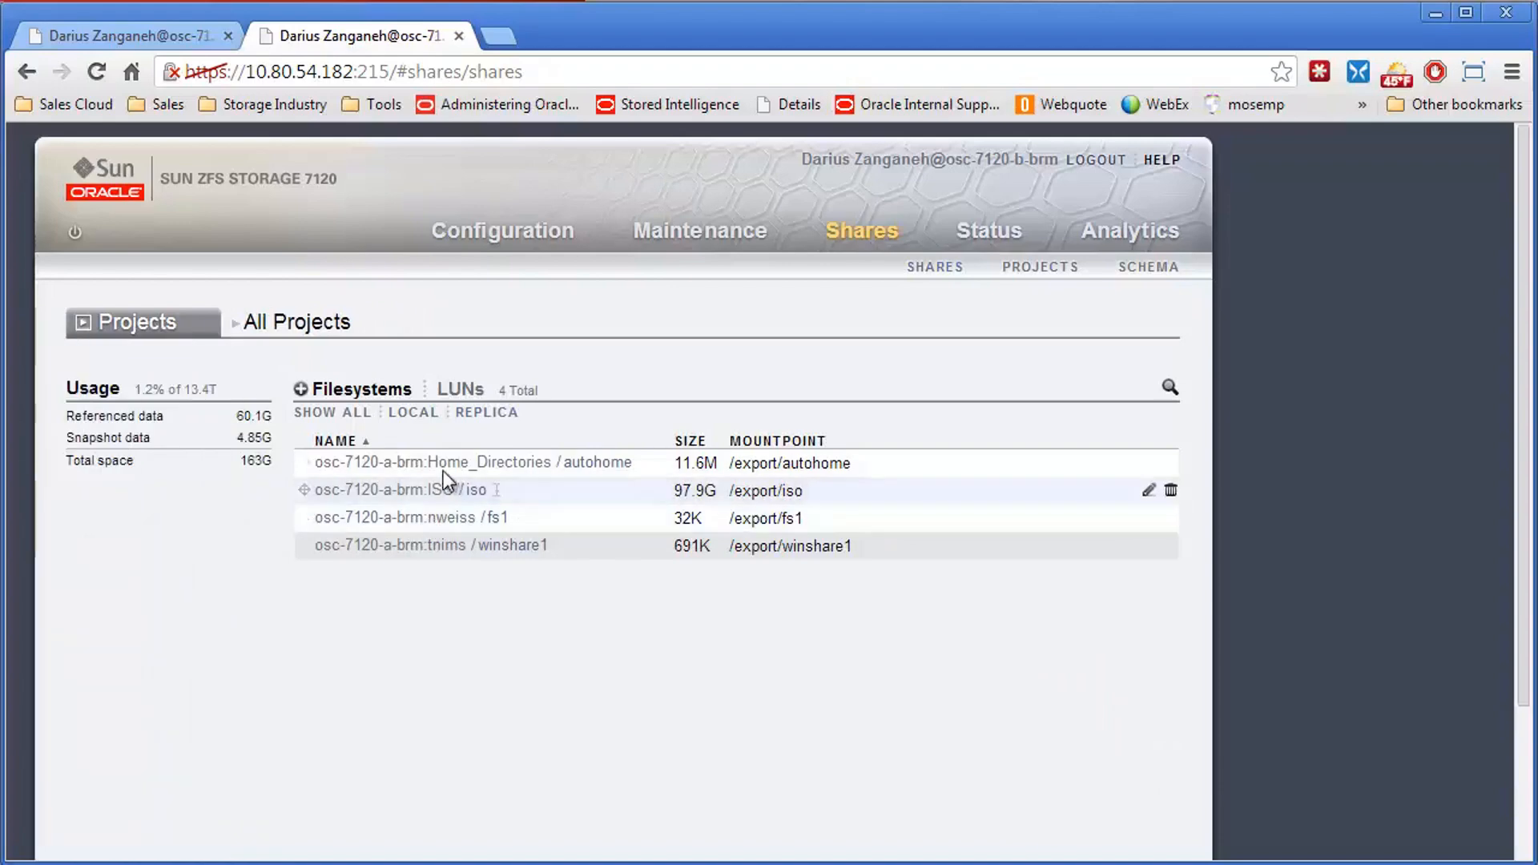
{"action": "mouse_move", "coordinate": [429, 517]}
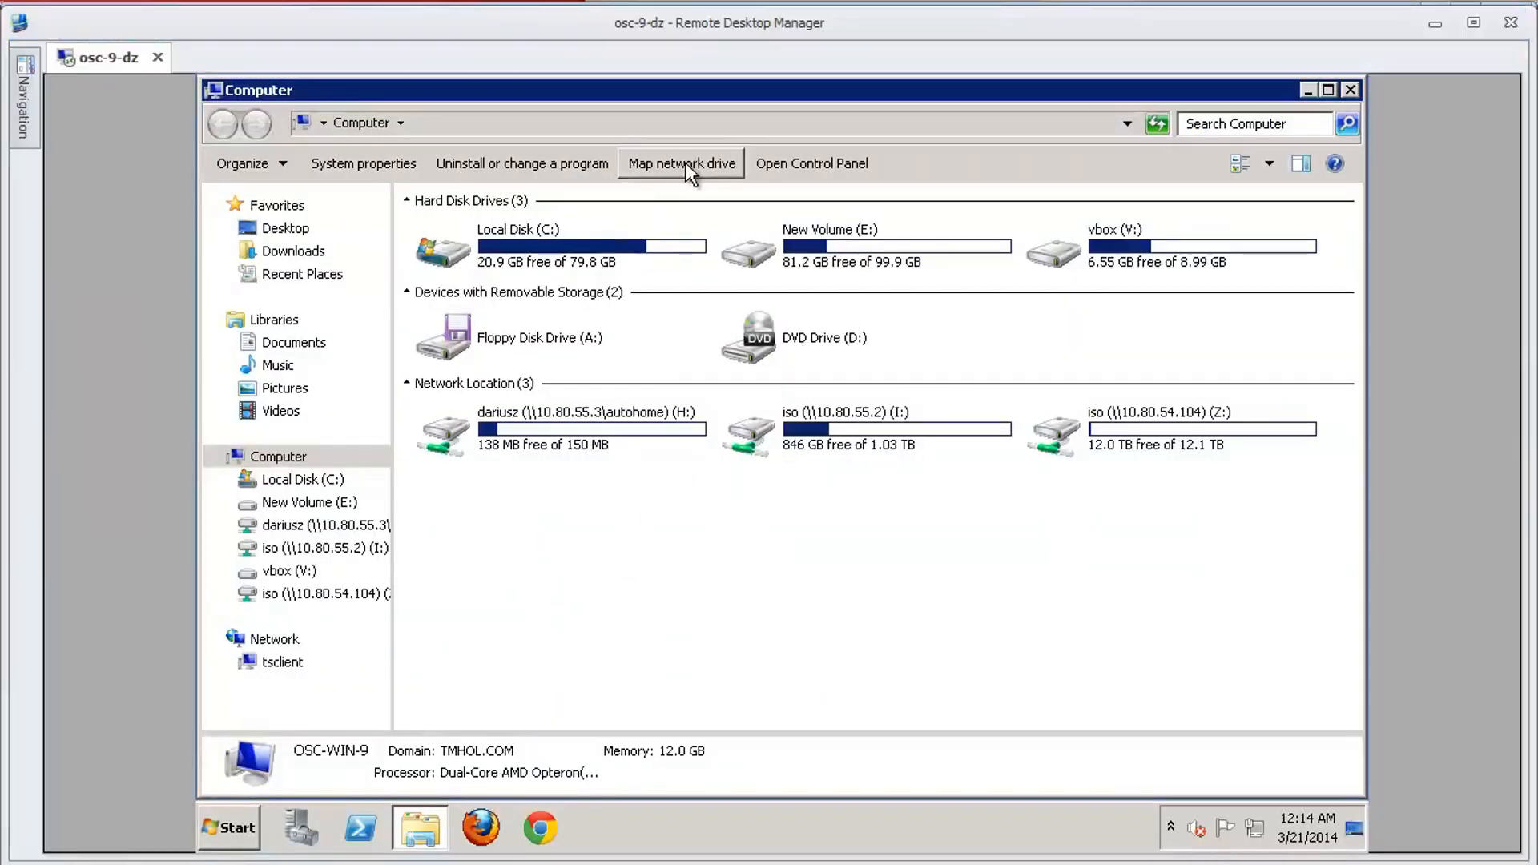
- Map drive Y: to \\10.80.54.182\arep1, which contains the file f1
{"action": "left_click", "coordinate": [681, 164]}
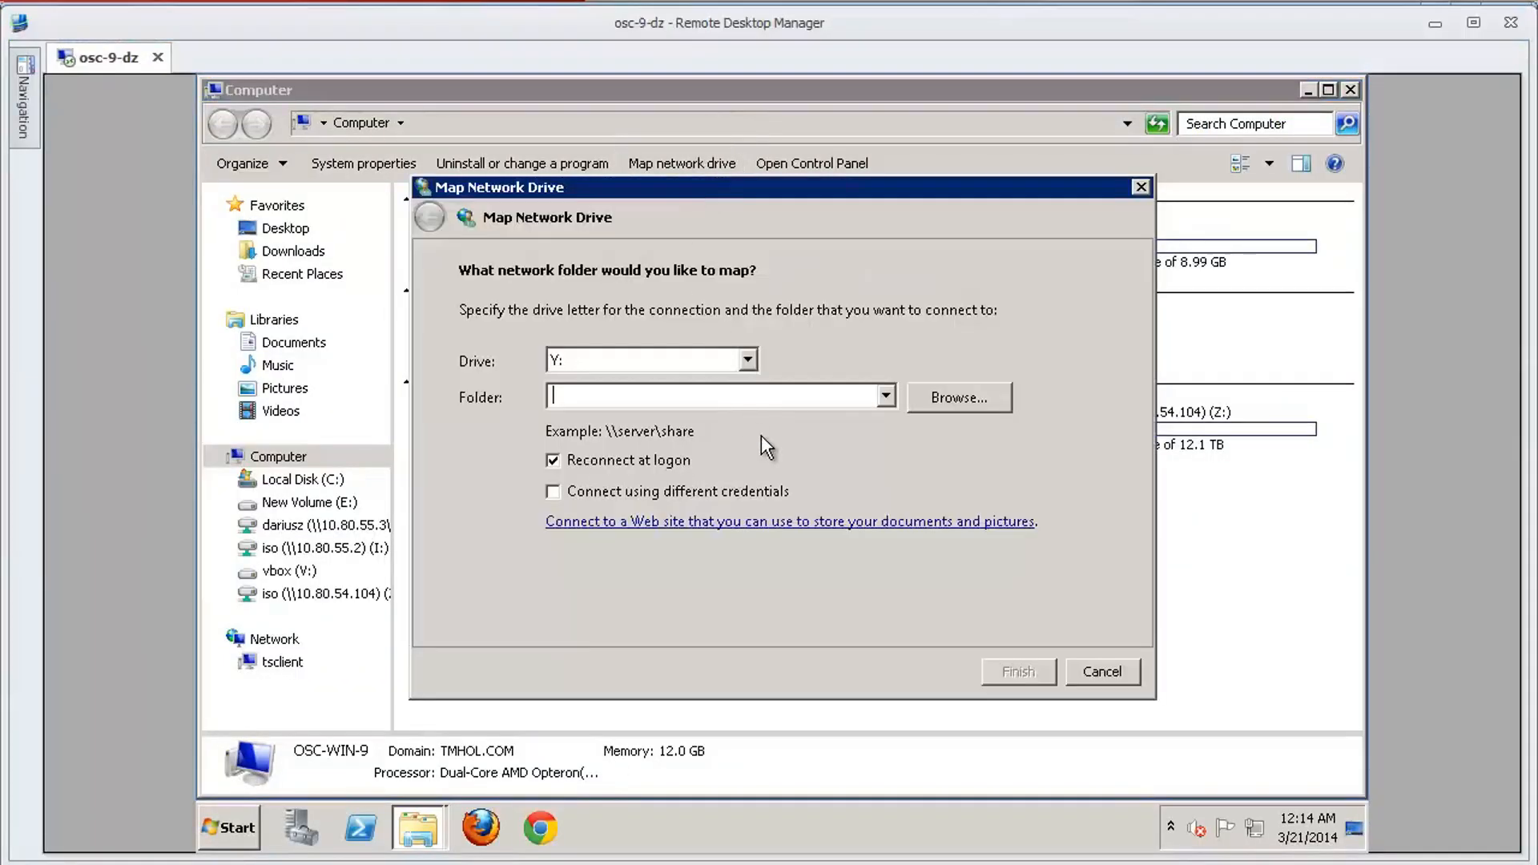
{"action": "type", "text": "\\\\"}
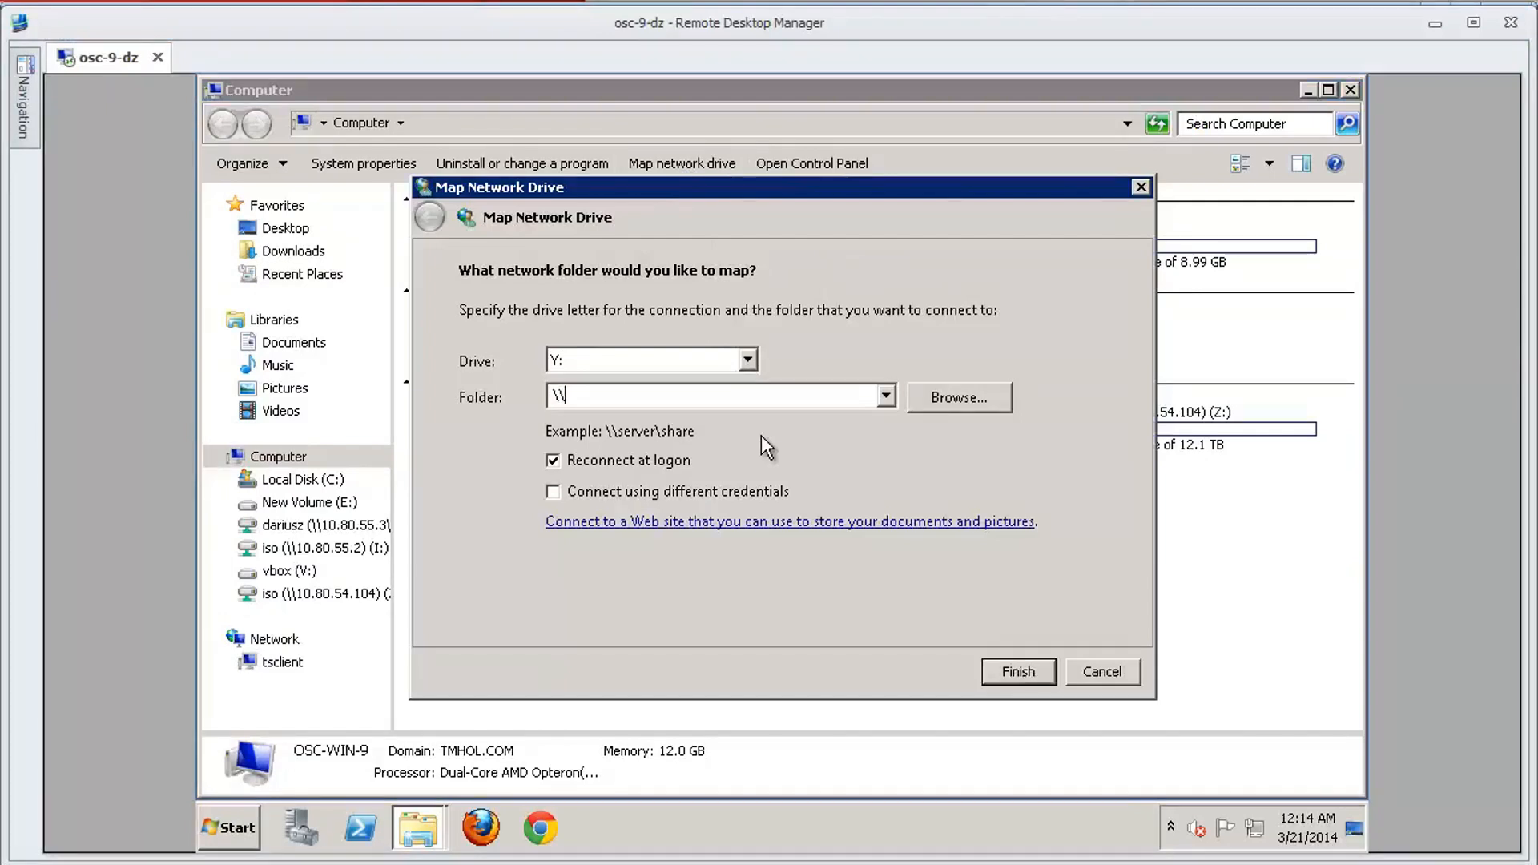
{"action": "type", "text": "10.80.54.182\\"}
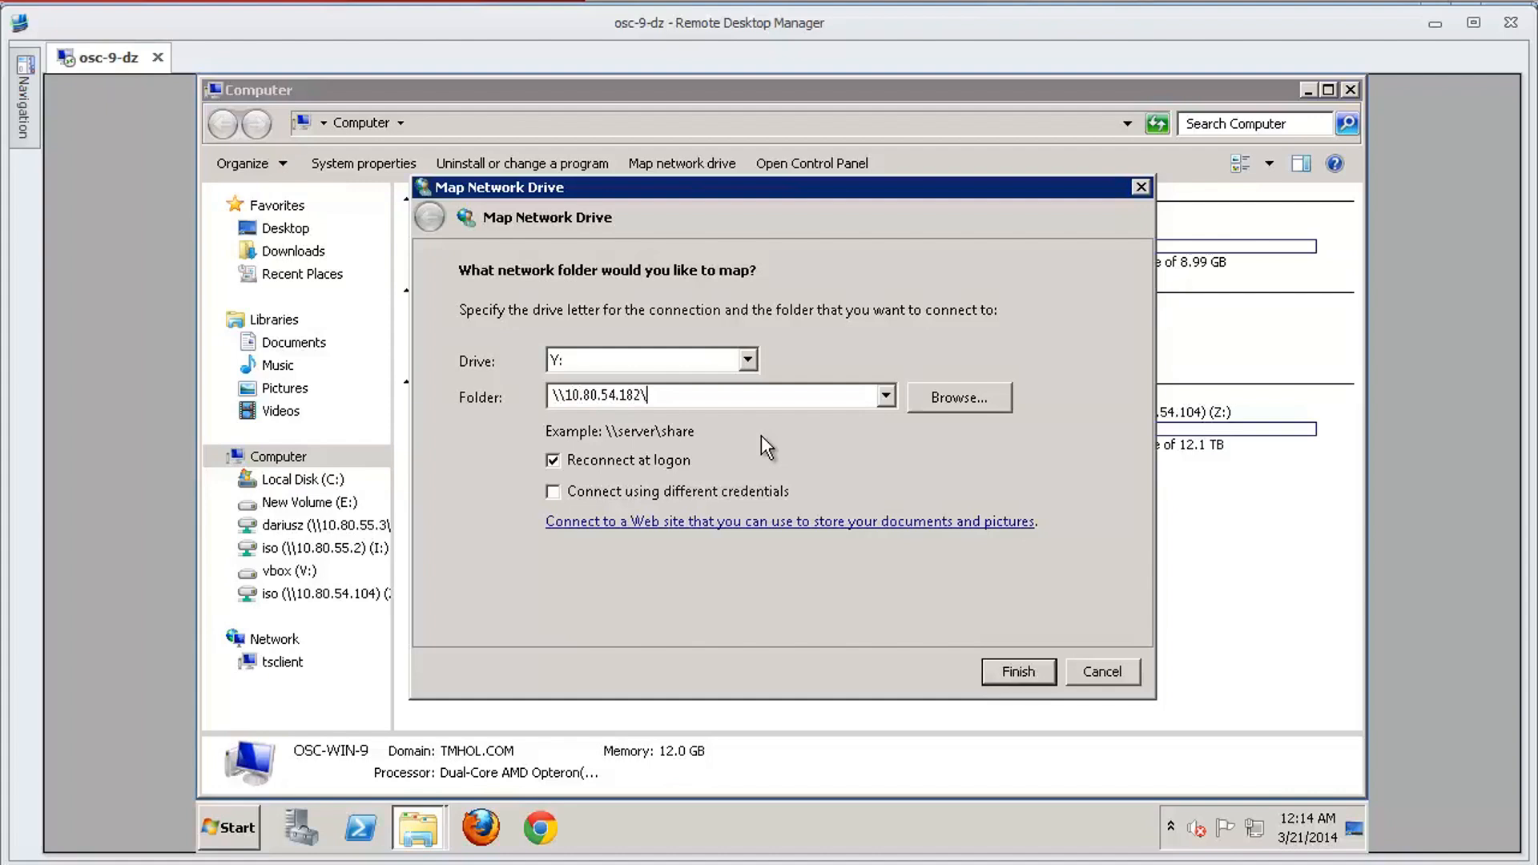
{"action": "type", "text": "arep1"}
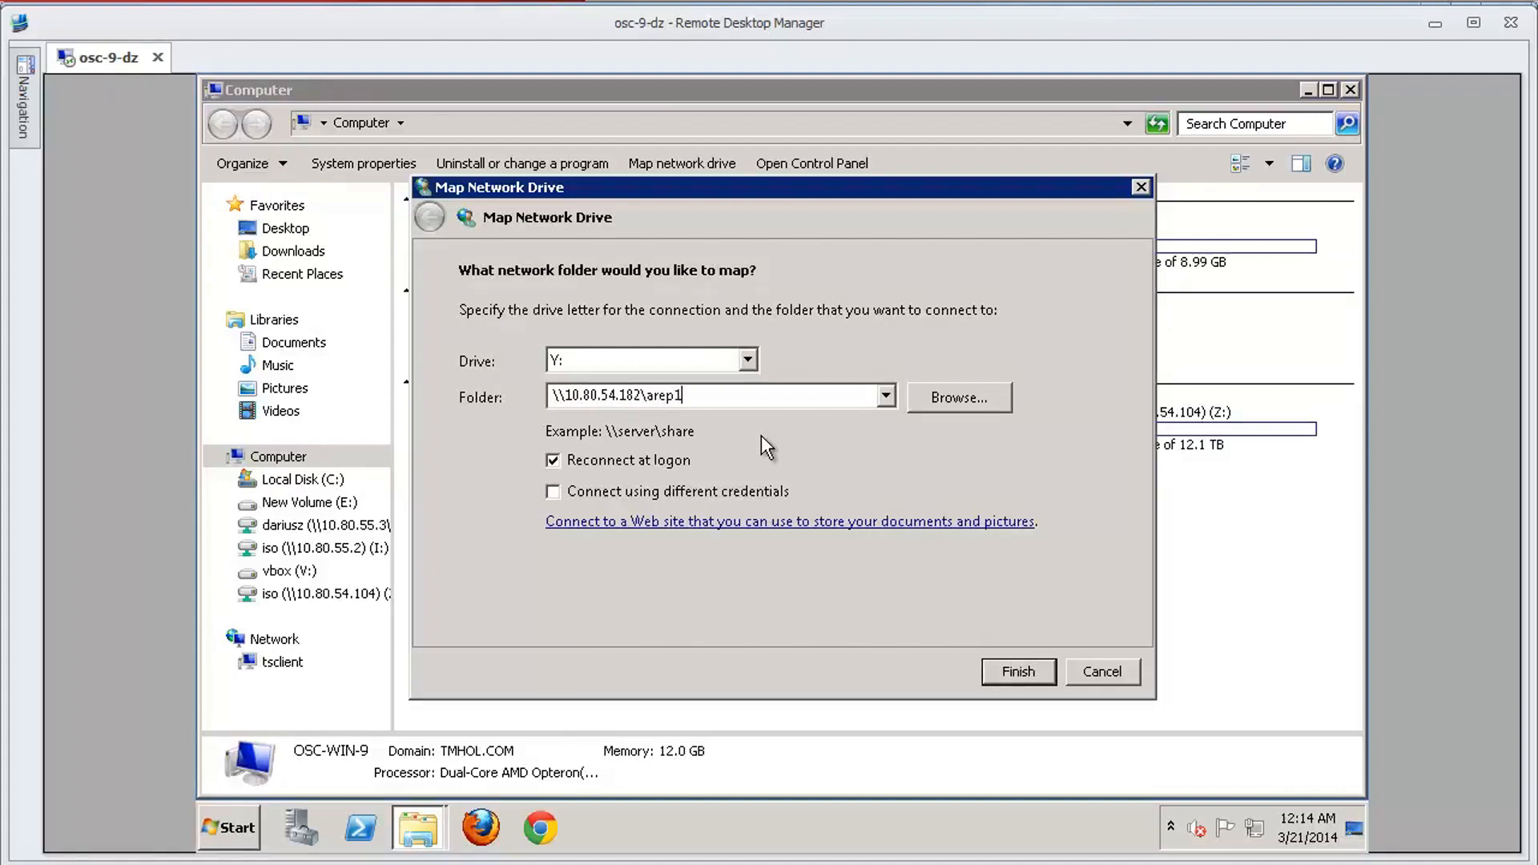
{"action": "left_click", "coordinate": [1017, 671]}
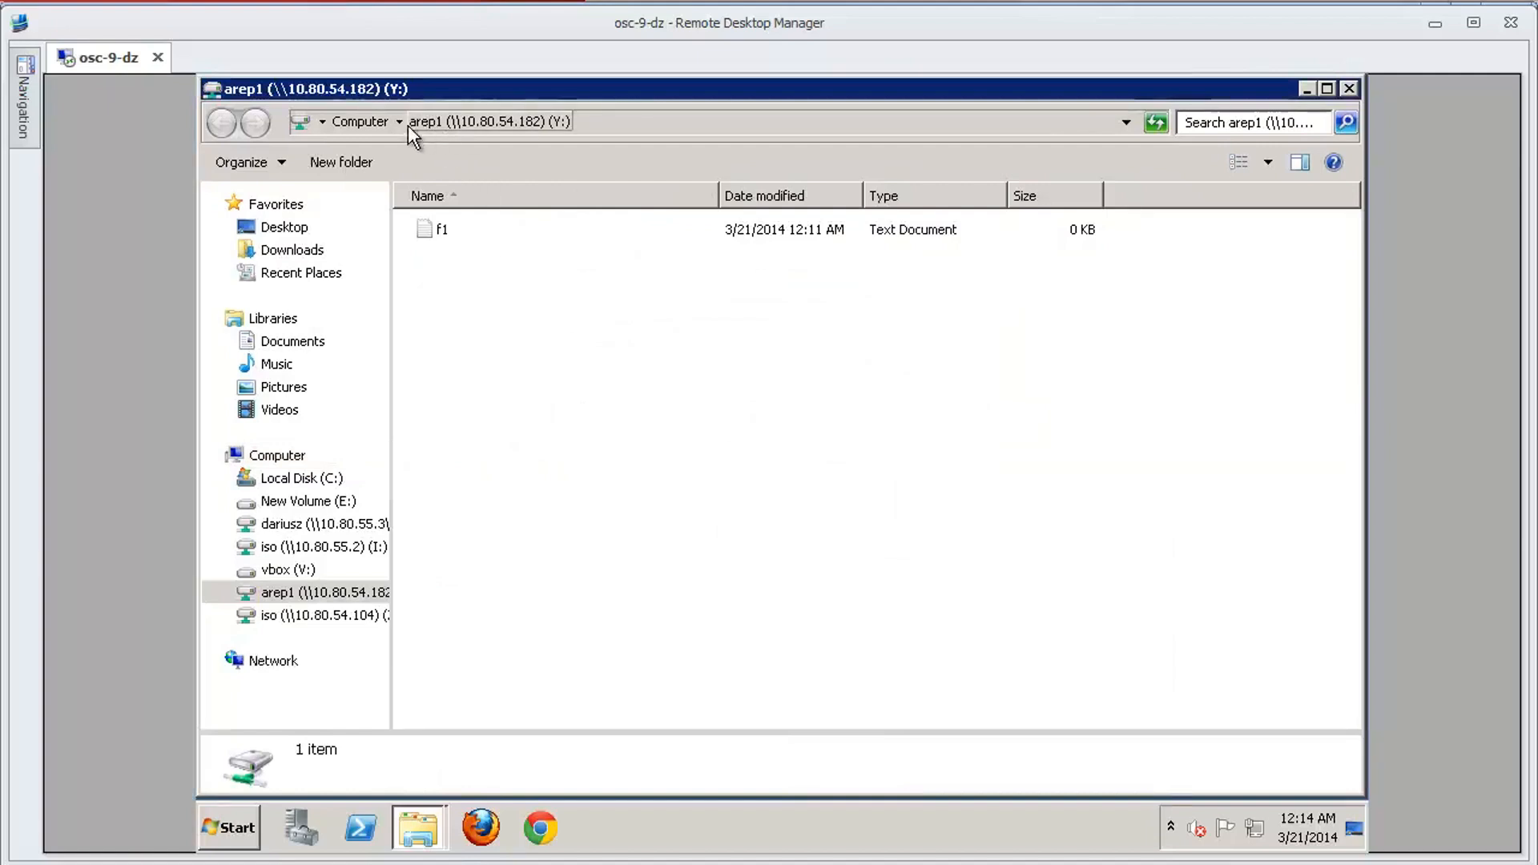
{"action": "mouse_move", "coordinate": [510, 133]}
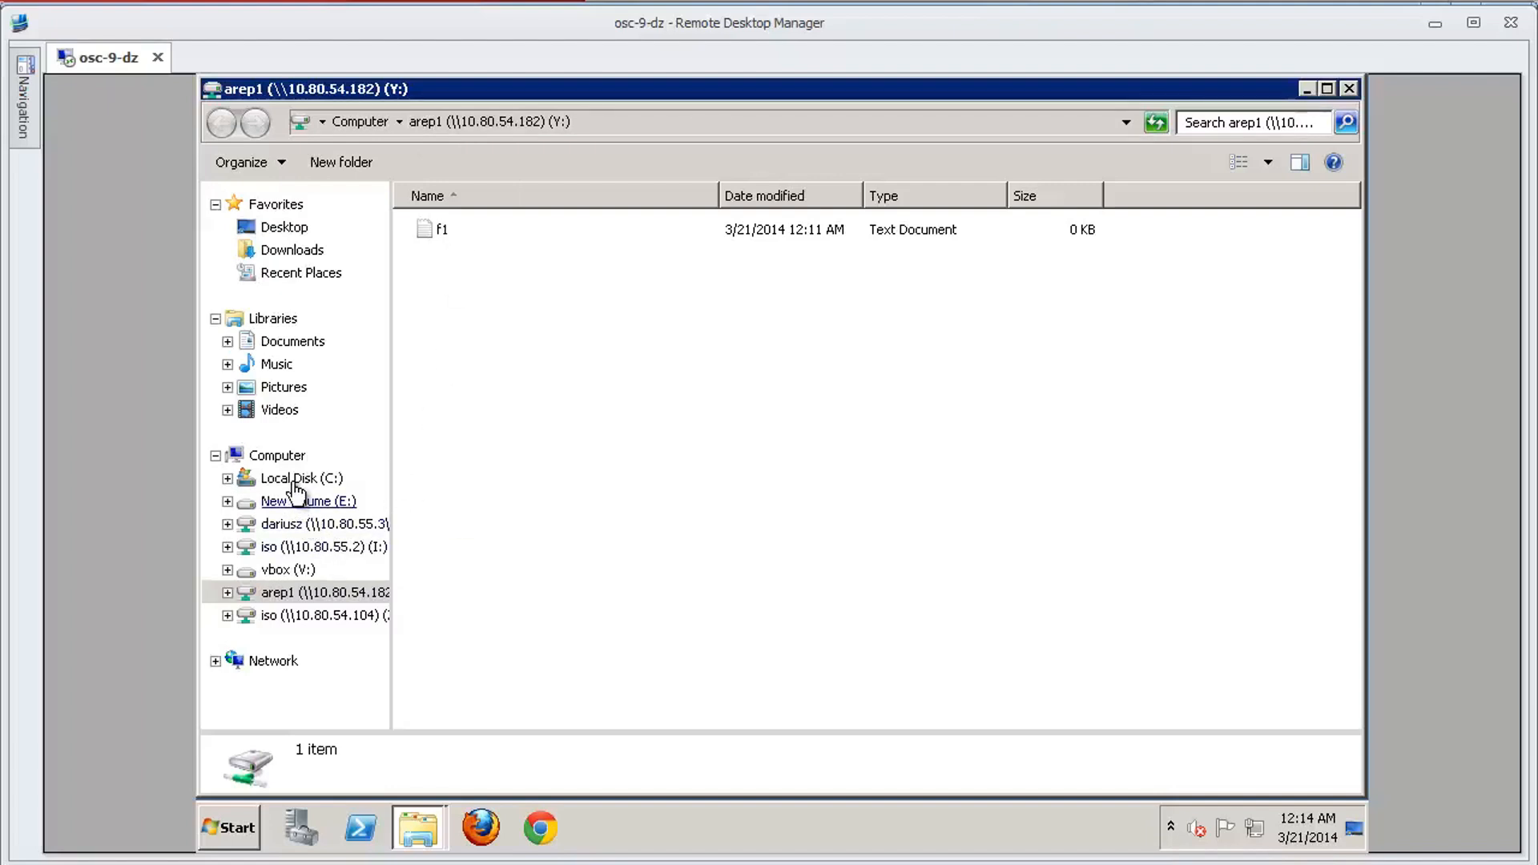
- Copy iobw.tst (25,000 KB) from Local Disk C: onto the arep1 (Y:) drive beside f1
{"action": "left_click", "coordinate": [301, 478]}
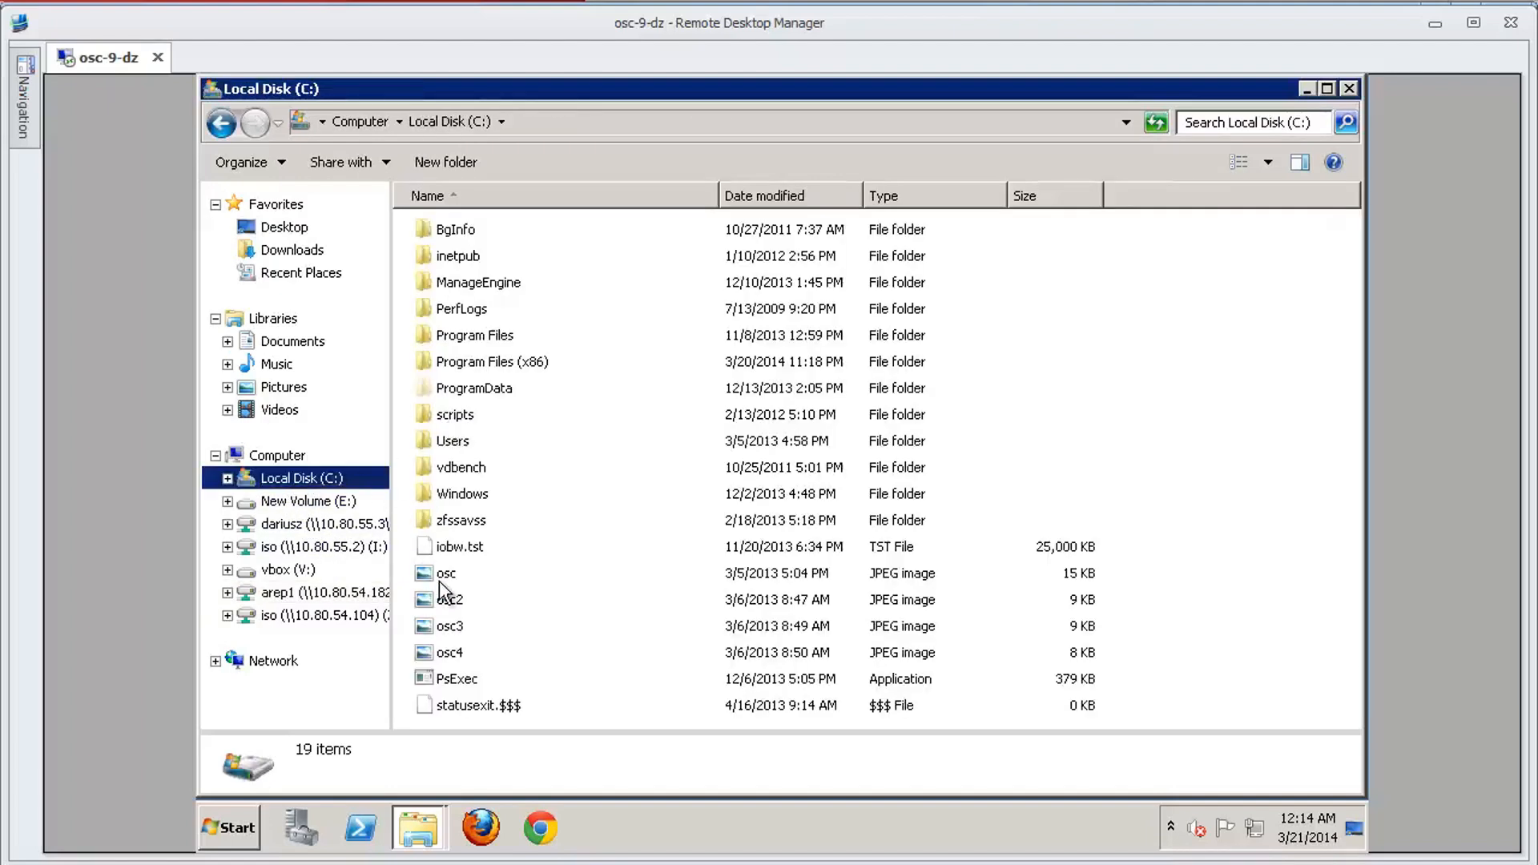
{"action": "right_click", "coordinate": [460, 546]}
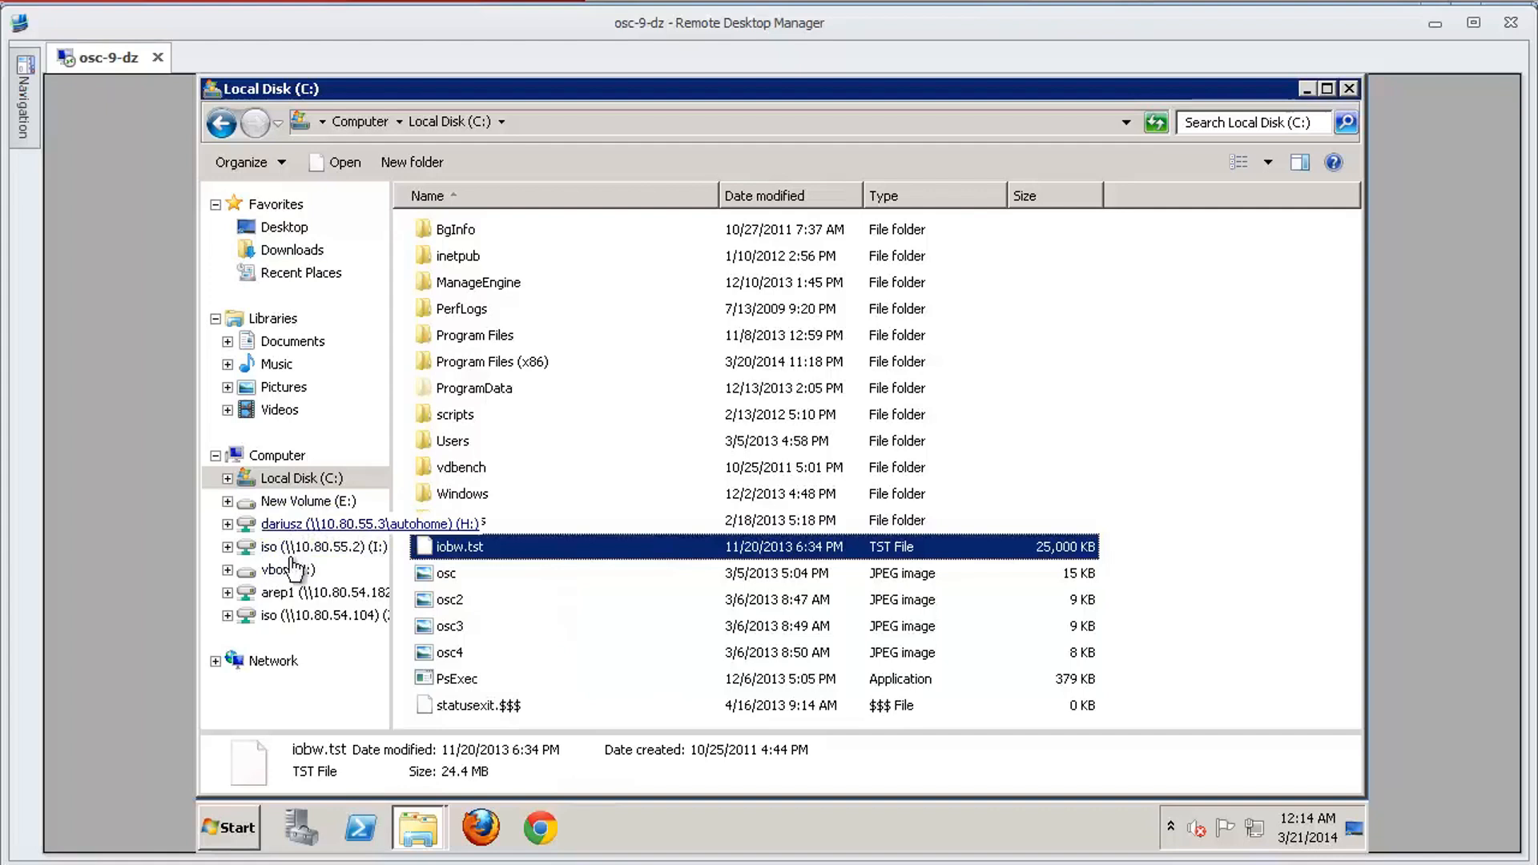
{"action": "left_click", "coordinate": [279, 592]}
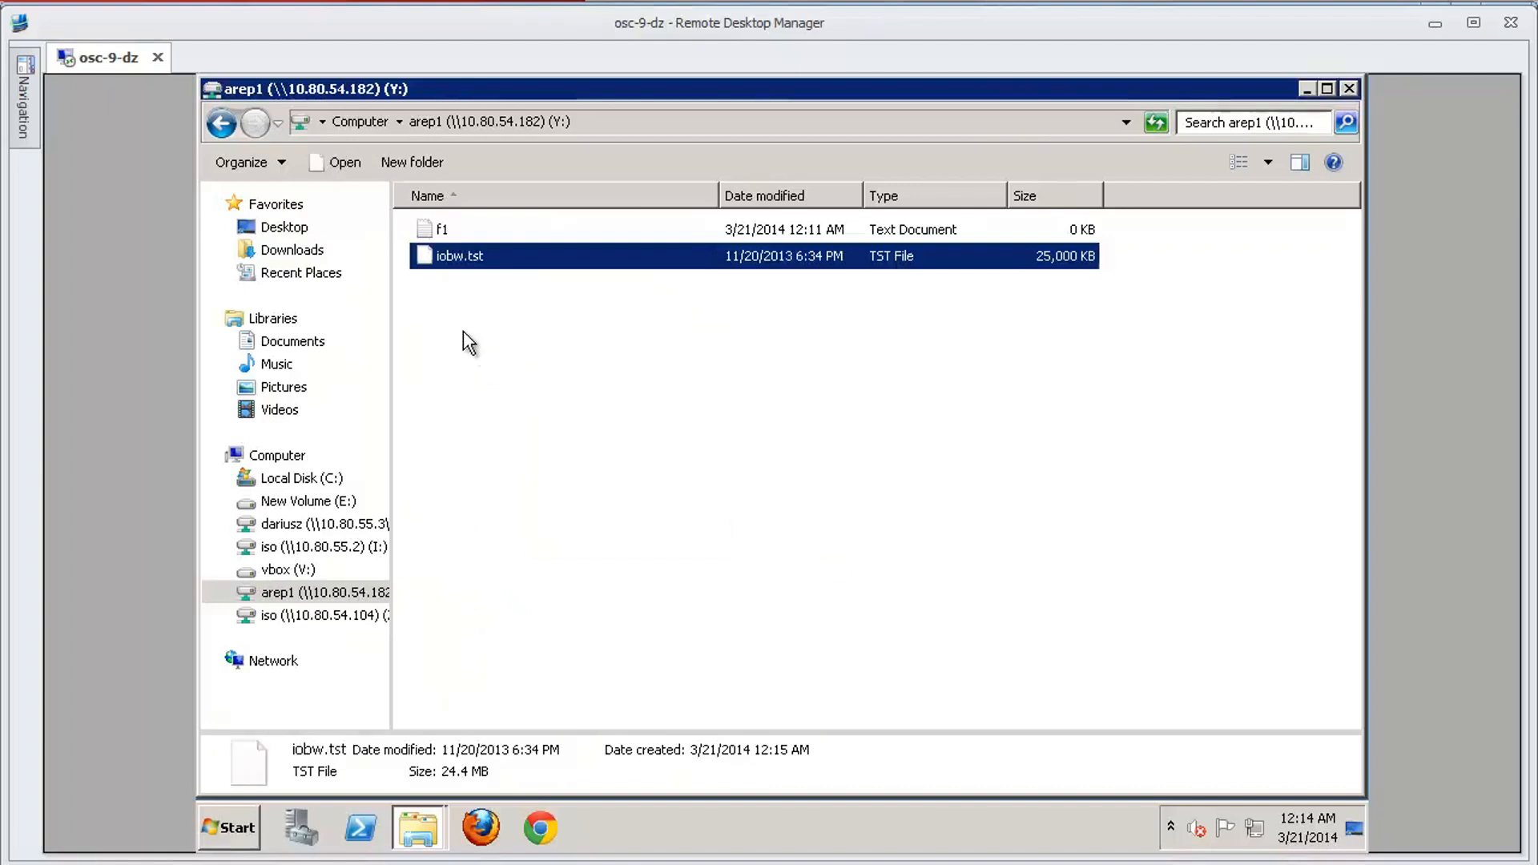
{"action": "left_click", "coordinate": [442, 348]}
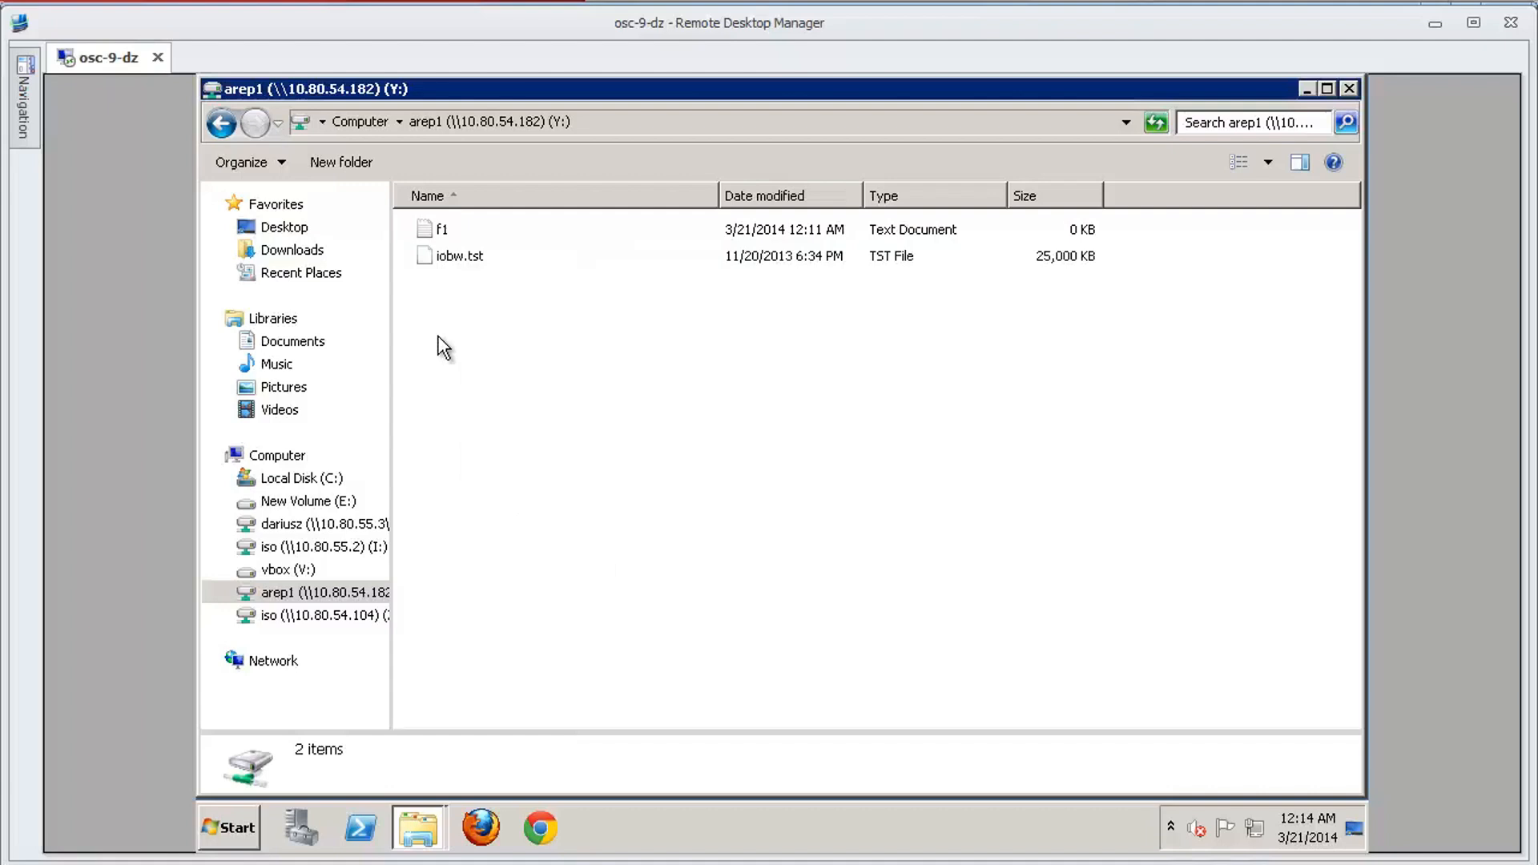
{"action": "mouse_move", "coordinate": [583, 477]}
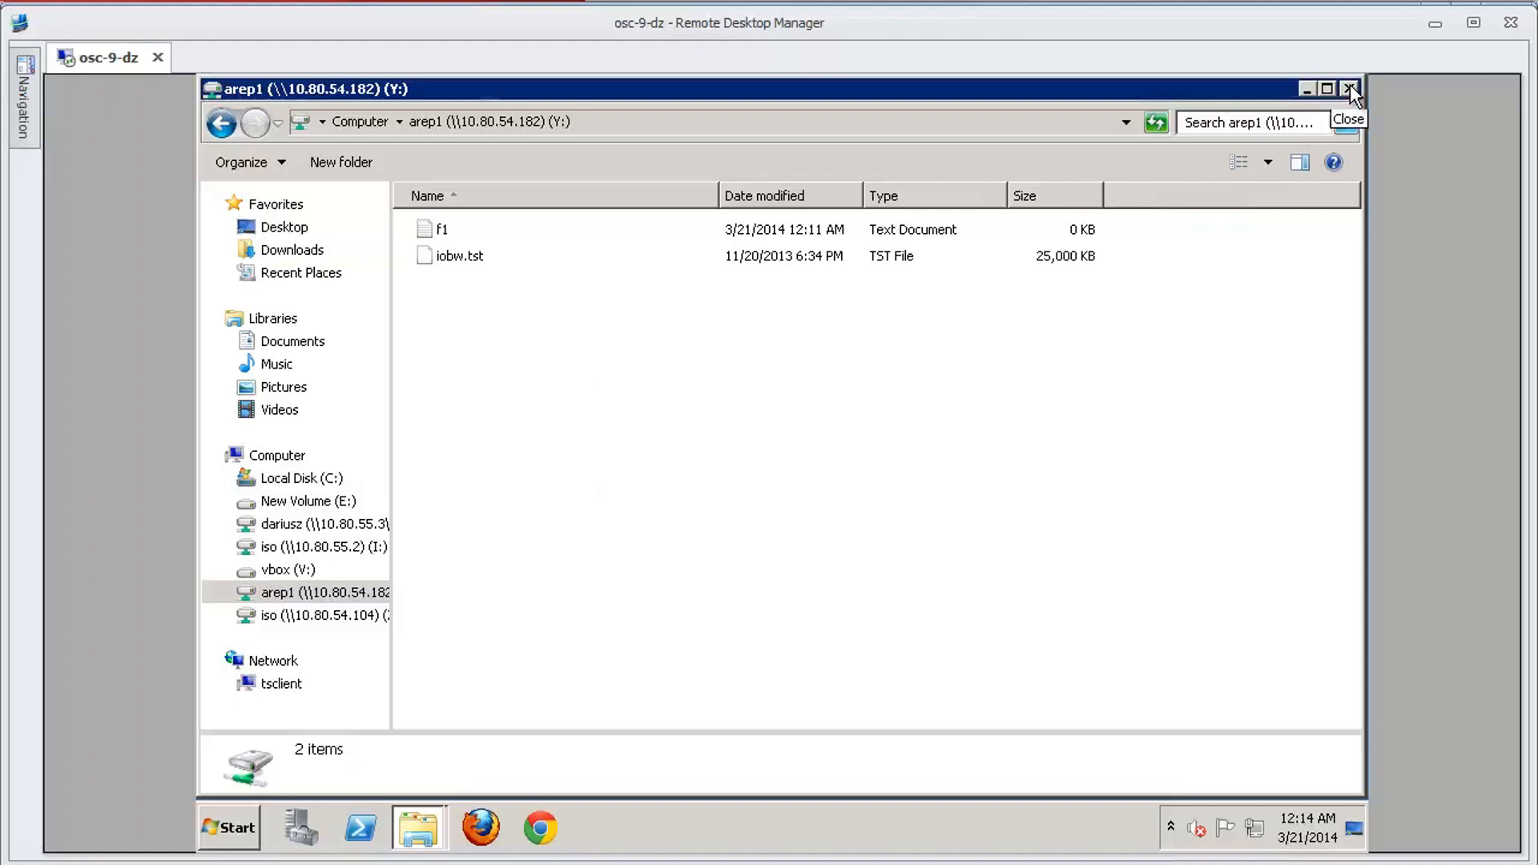
{"action": "mouse_move", "coordinate": [412, 182]}
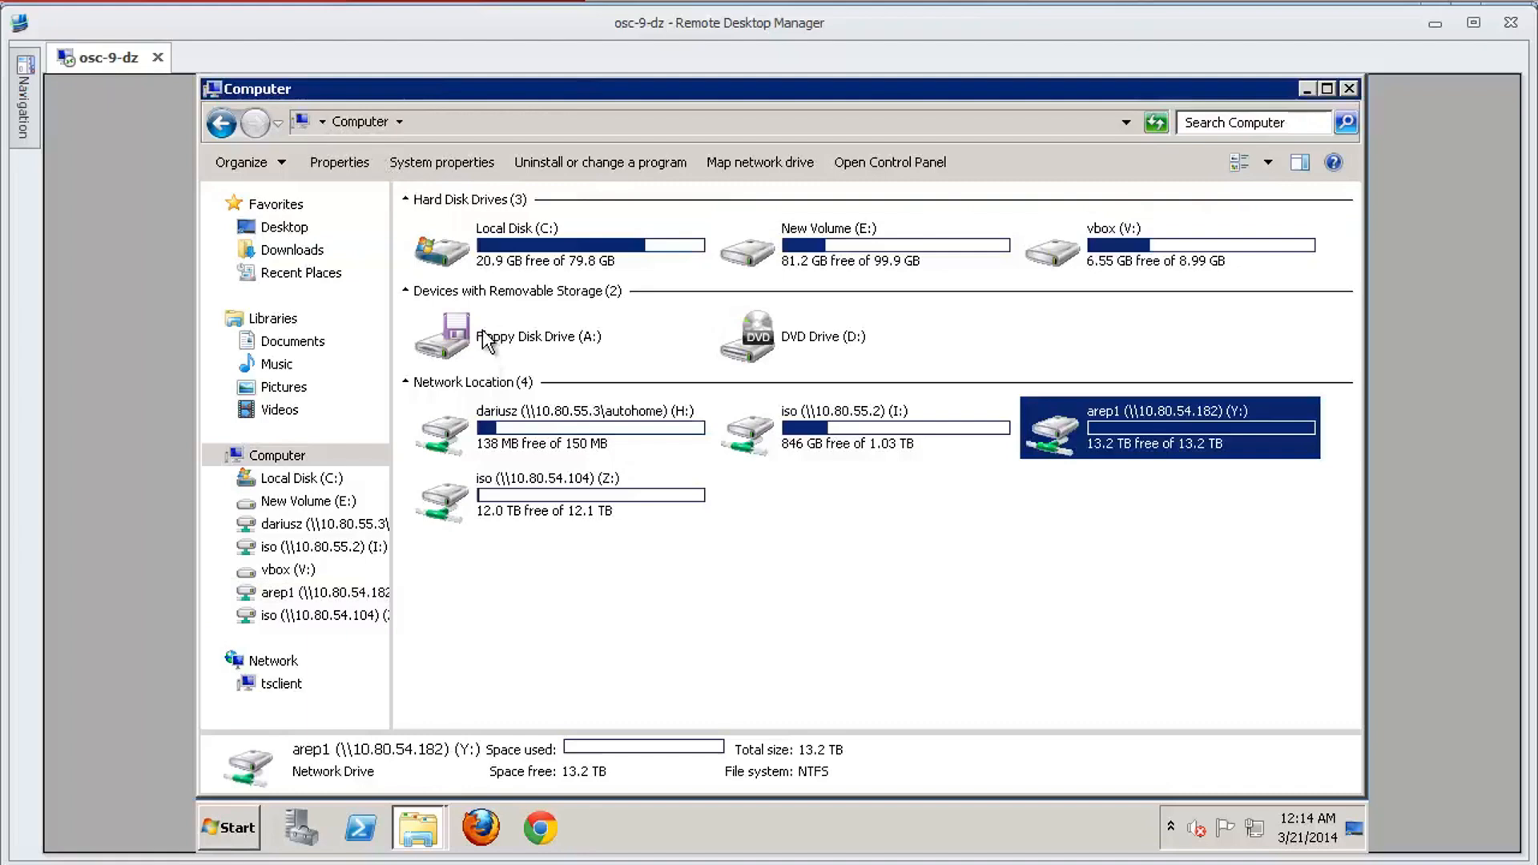
{"action": "mouse_move", "coordinate": [849, 526]}
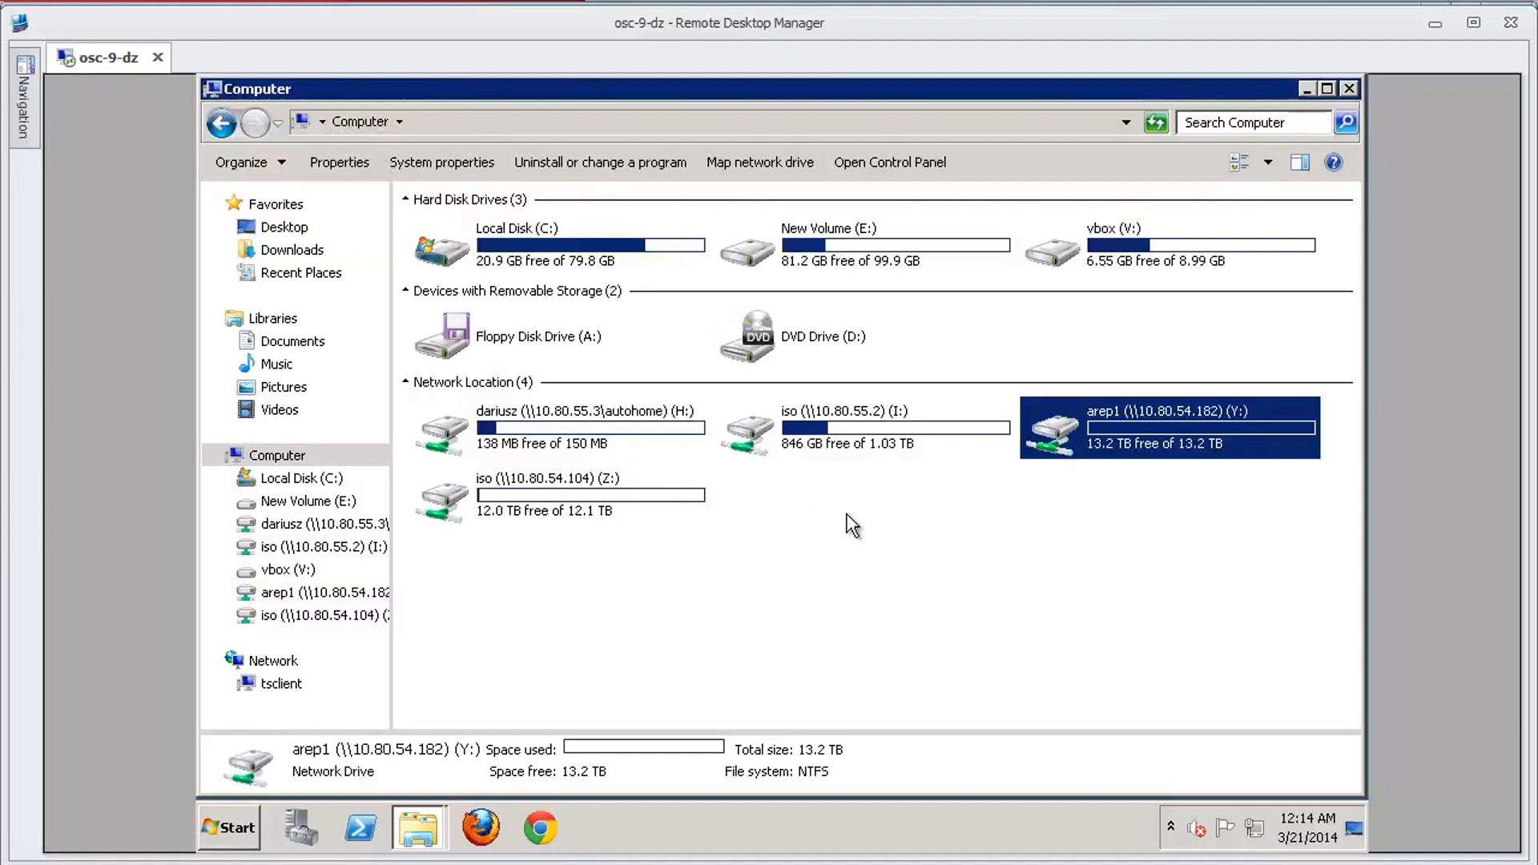
{"action": "mouse_move", "coordinate": [790, 541]}
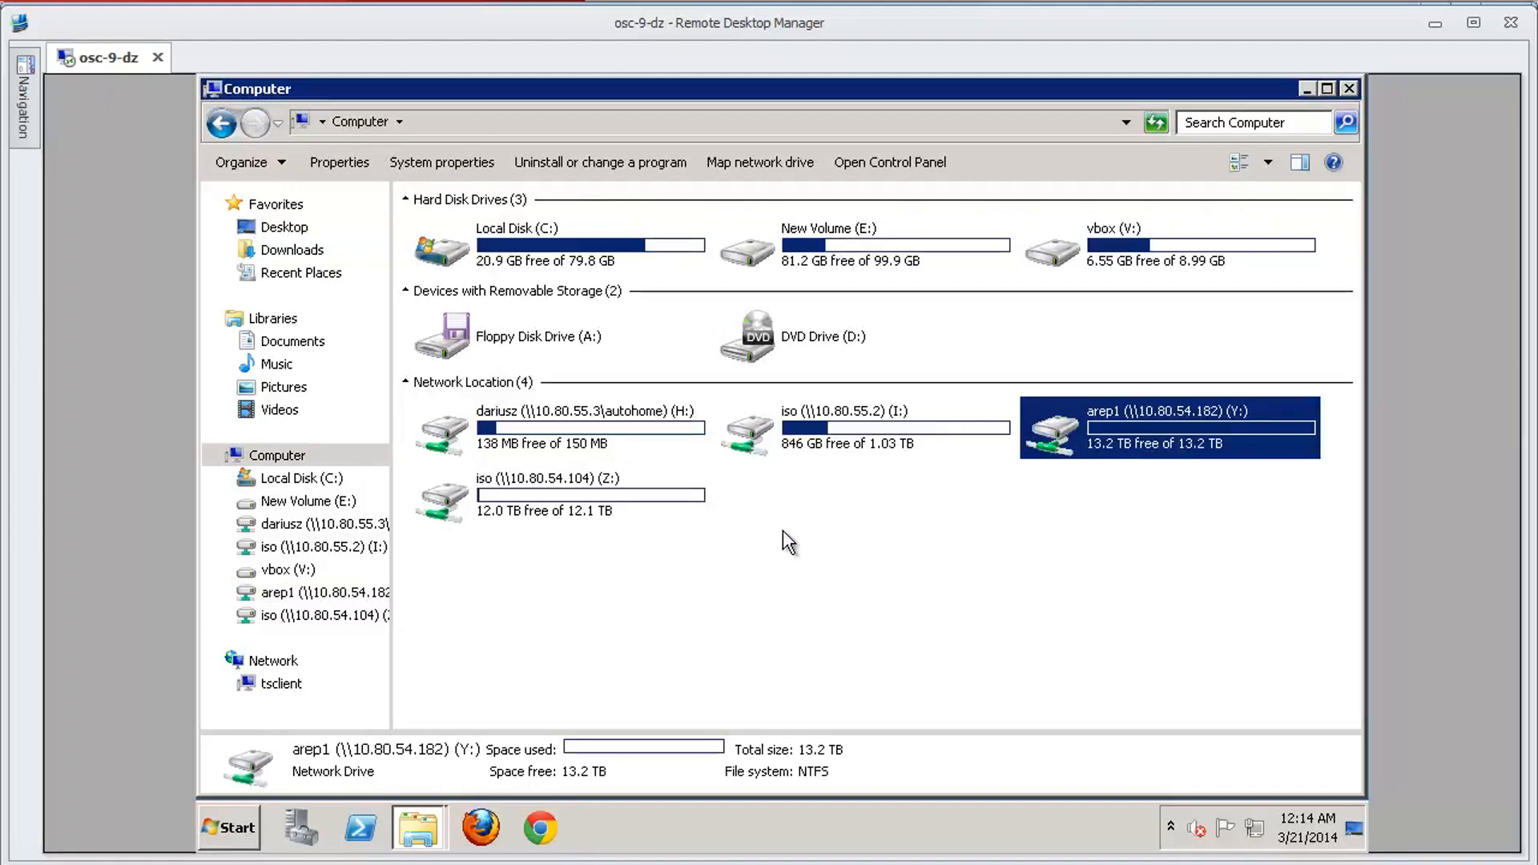
{"action": "mouse_move", "coordinate": [540, 827]}
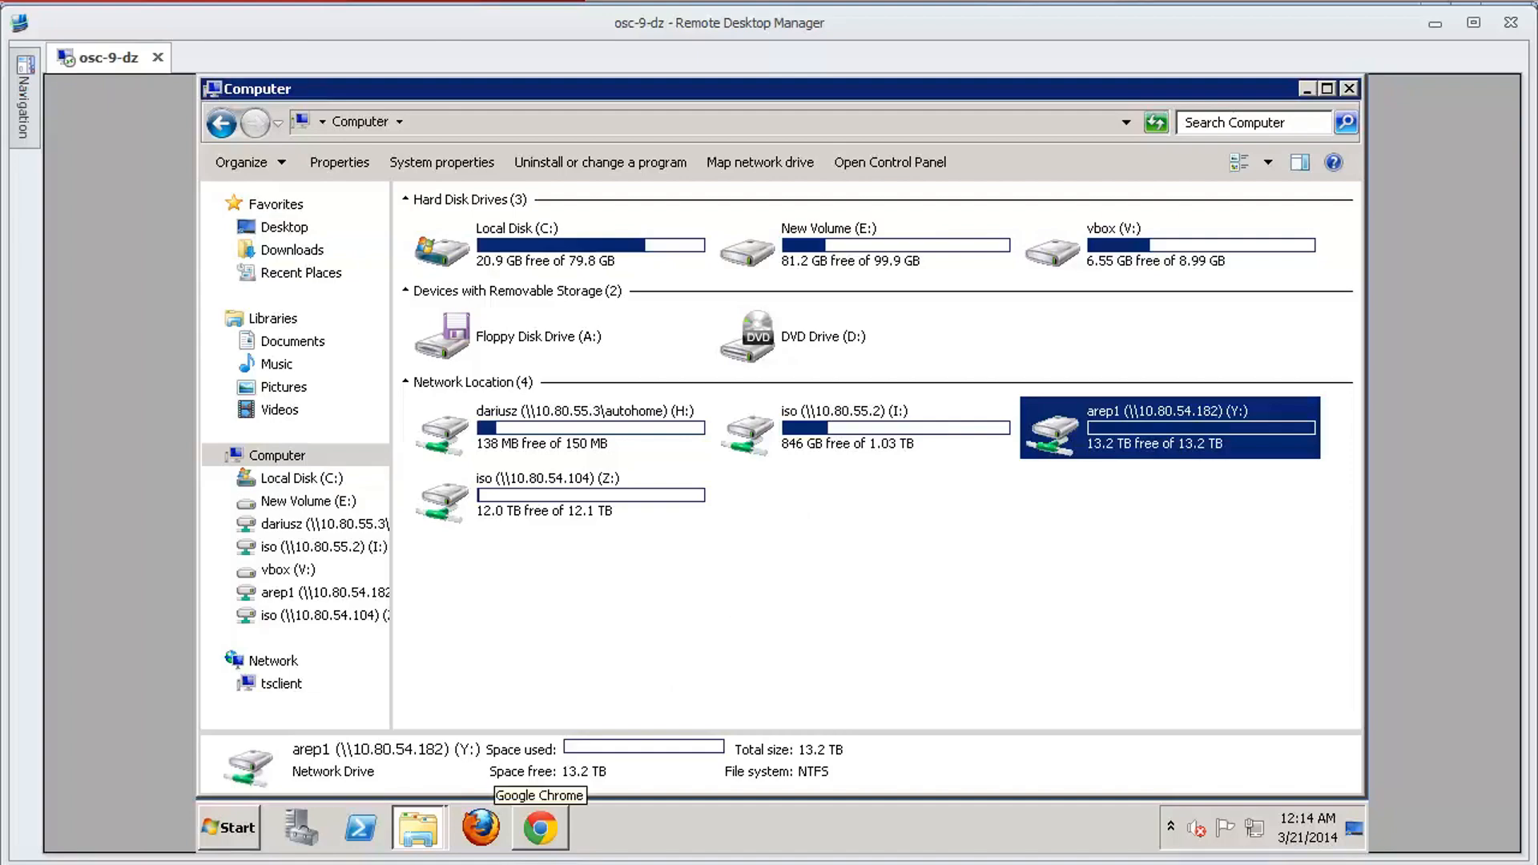
- Return to the 7120-B appliance BUI listing four filesystems across all projects
{"action": "left_click", "coordinate": [538, 826]}
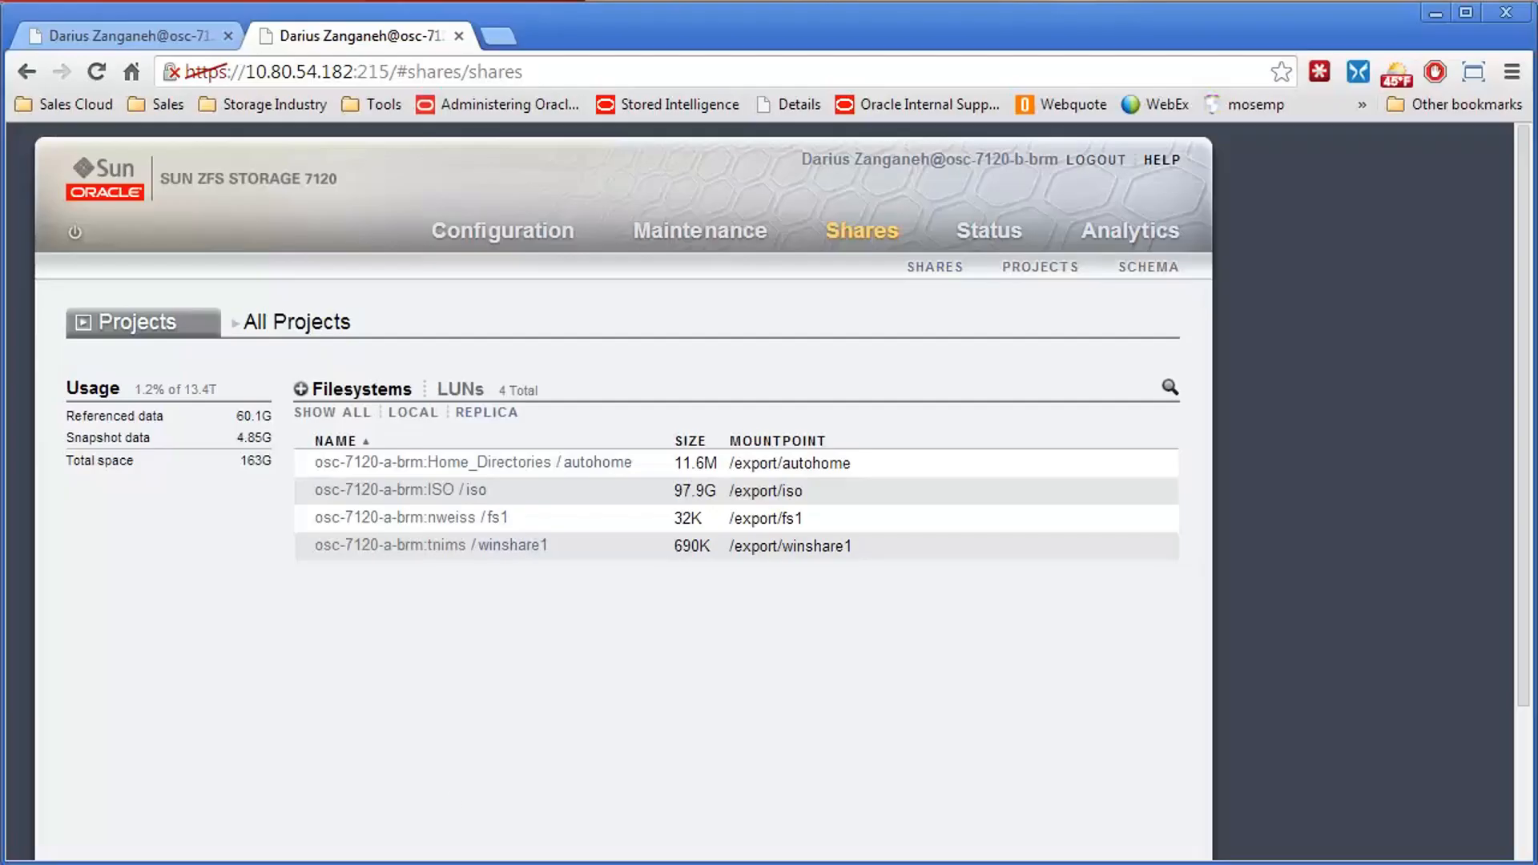
{"action": "mouse_move", "coordinate": [194, 381]}
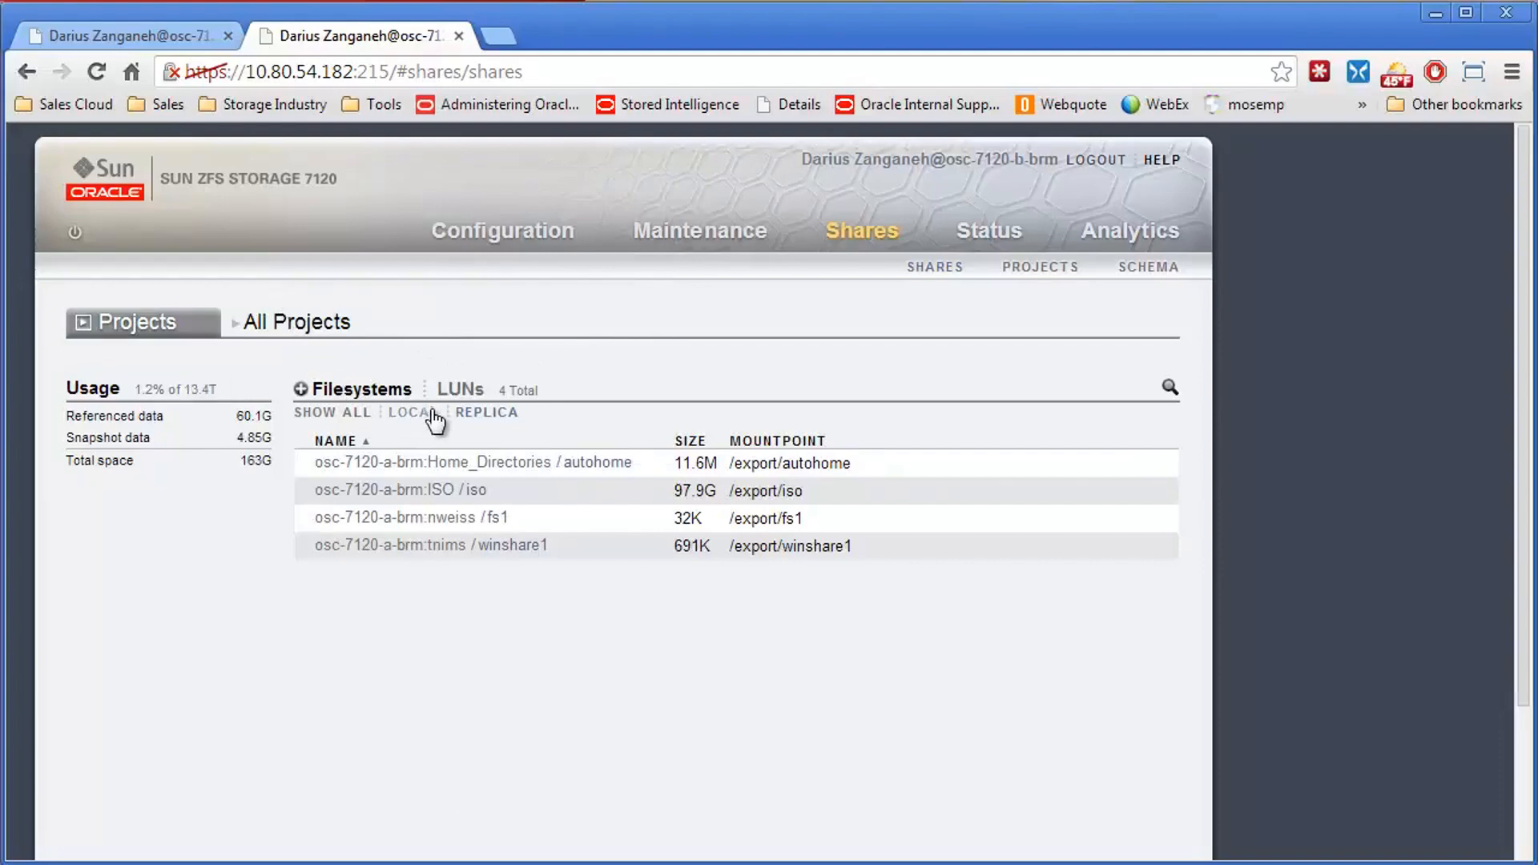
- Confirm local share arep1 inherits replication, then view the a-files project listing arep1 at 24.6M
{"action": "left_click", "coordinate": [333, 411]}
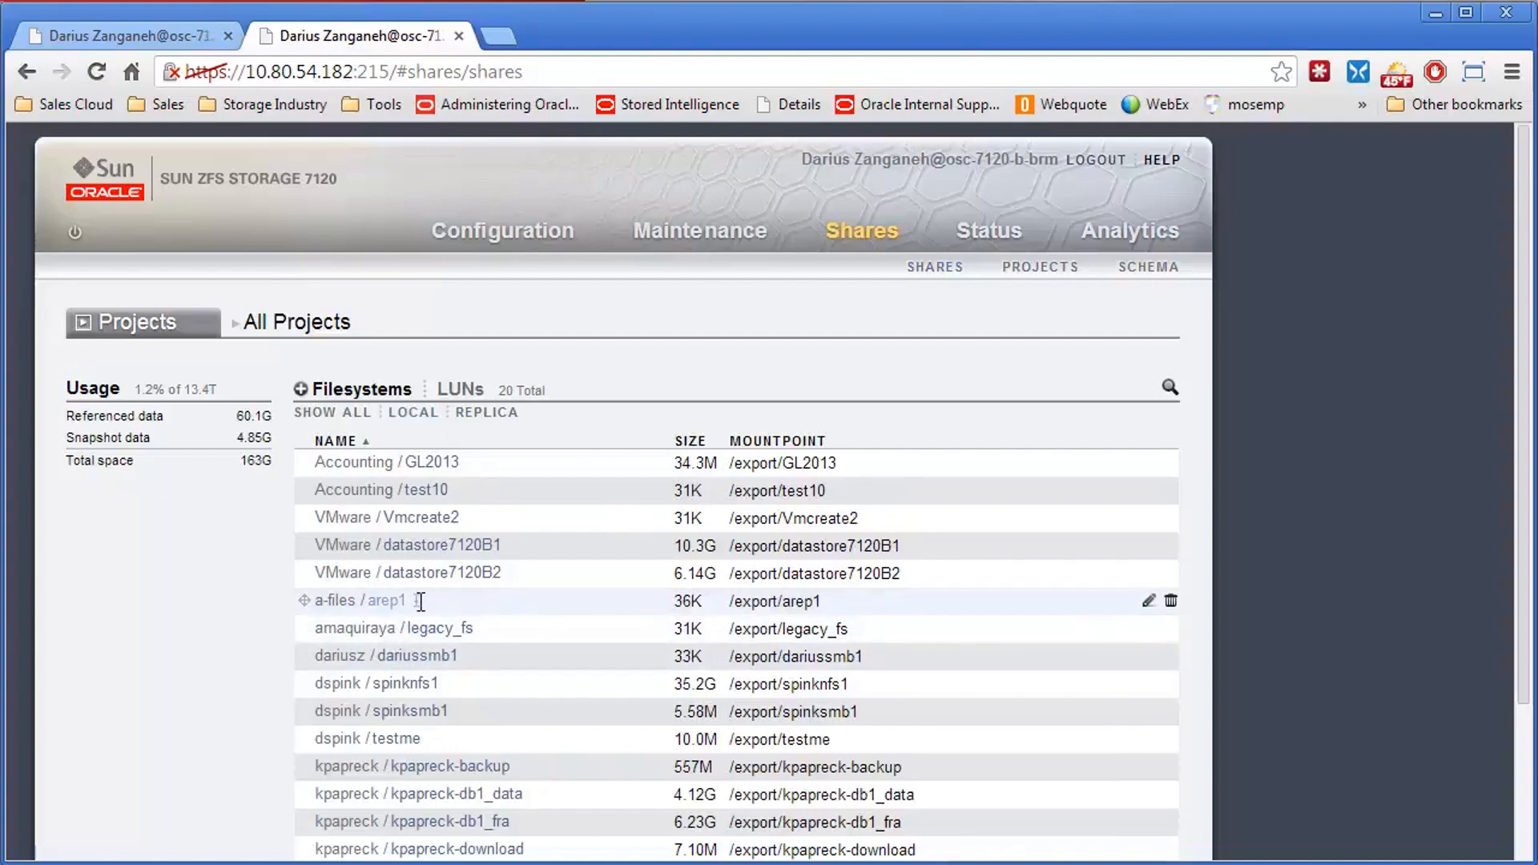
{"action": "left_click", "coordinate": [382, 601]}
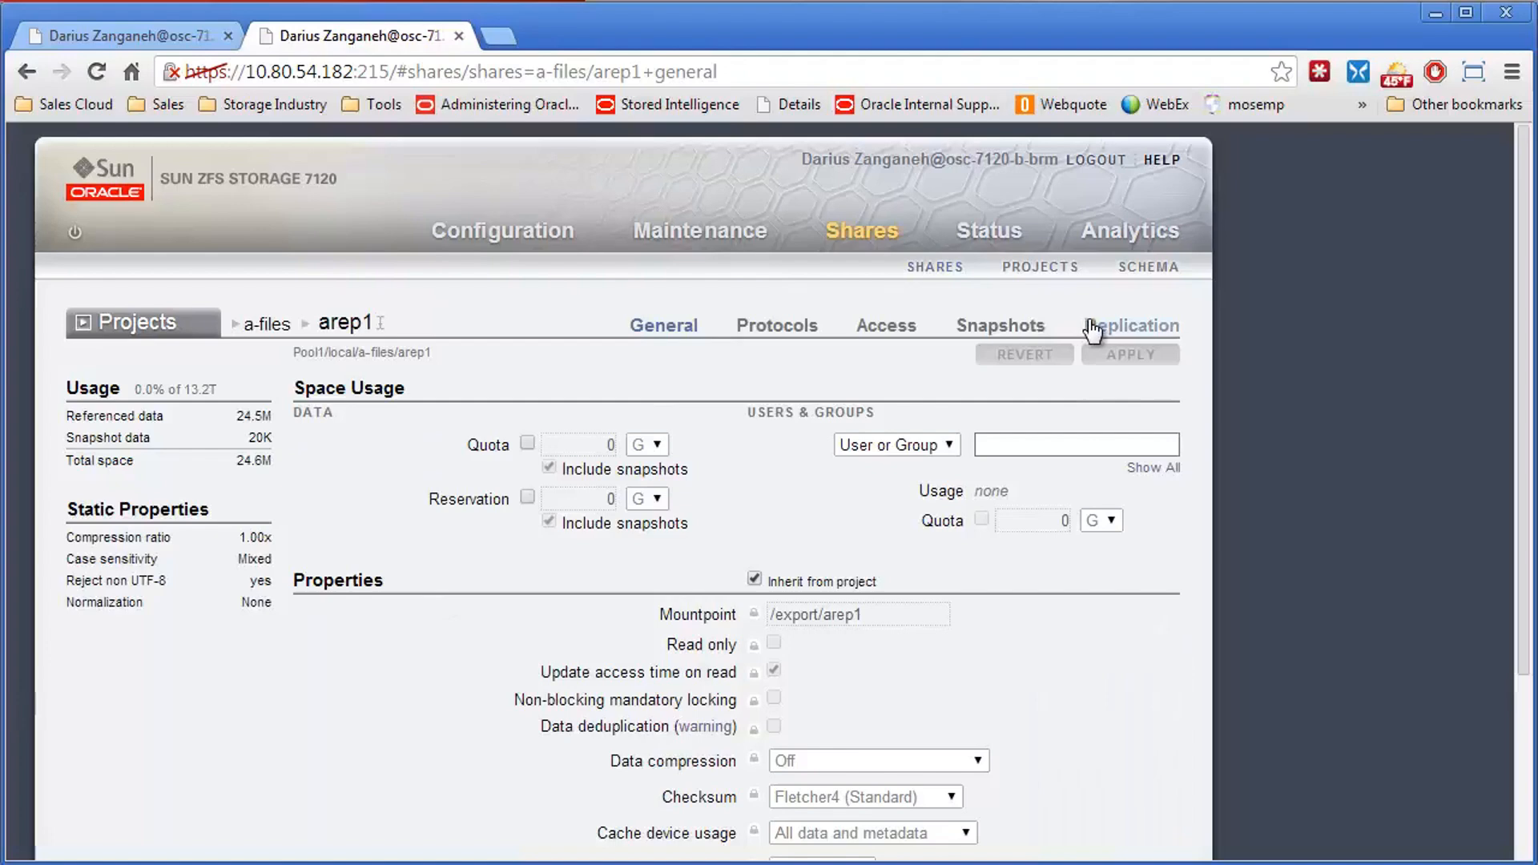
{"action": "left_click", "coordinate": [1131, 326]}
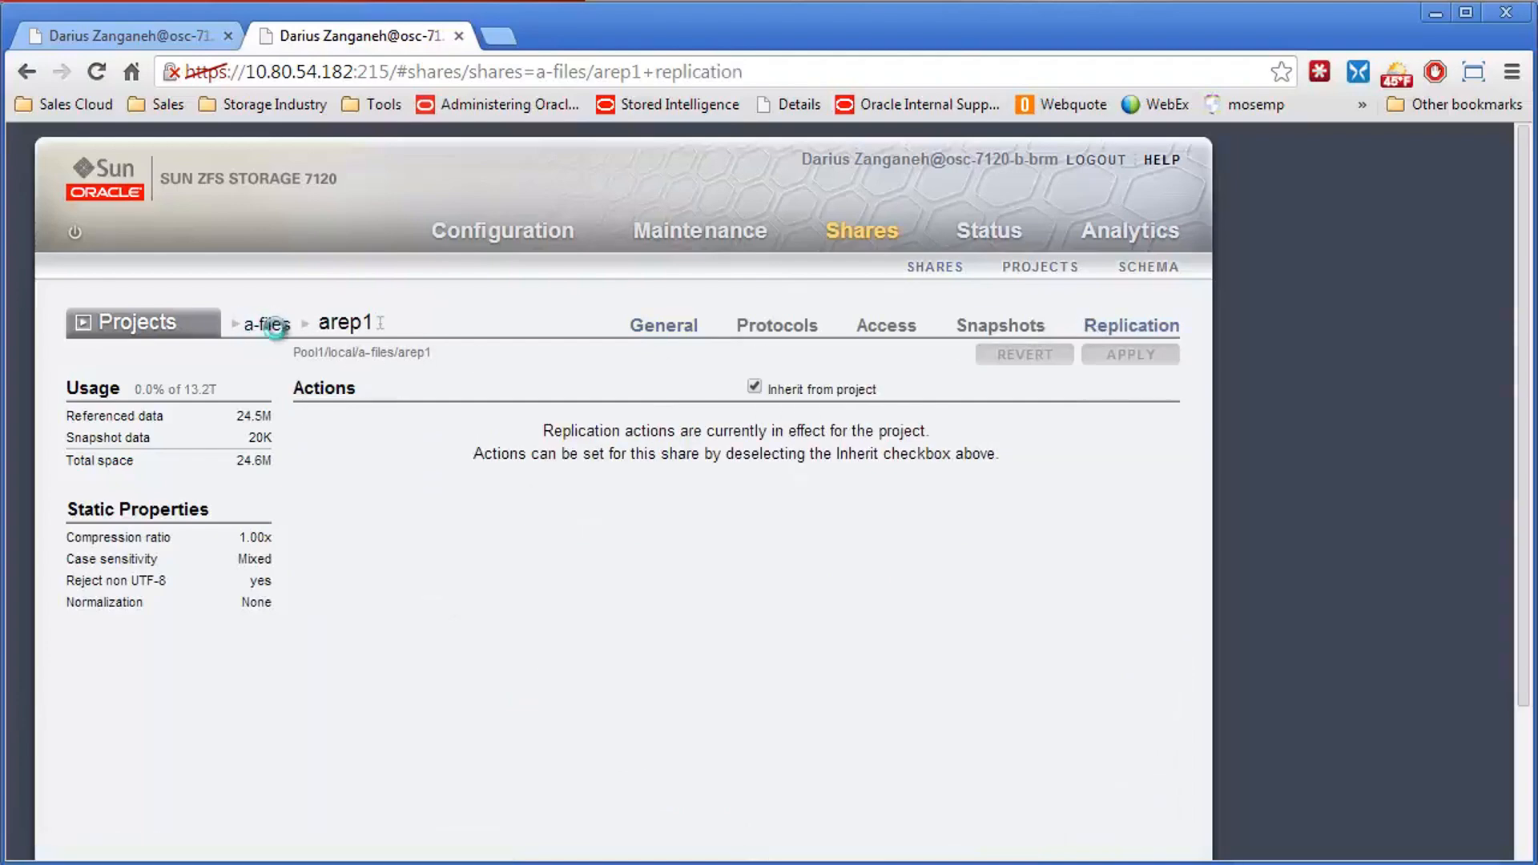
{"action": "left_click", "coordinate": [264, 323]}
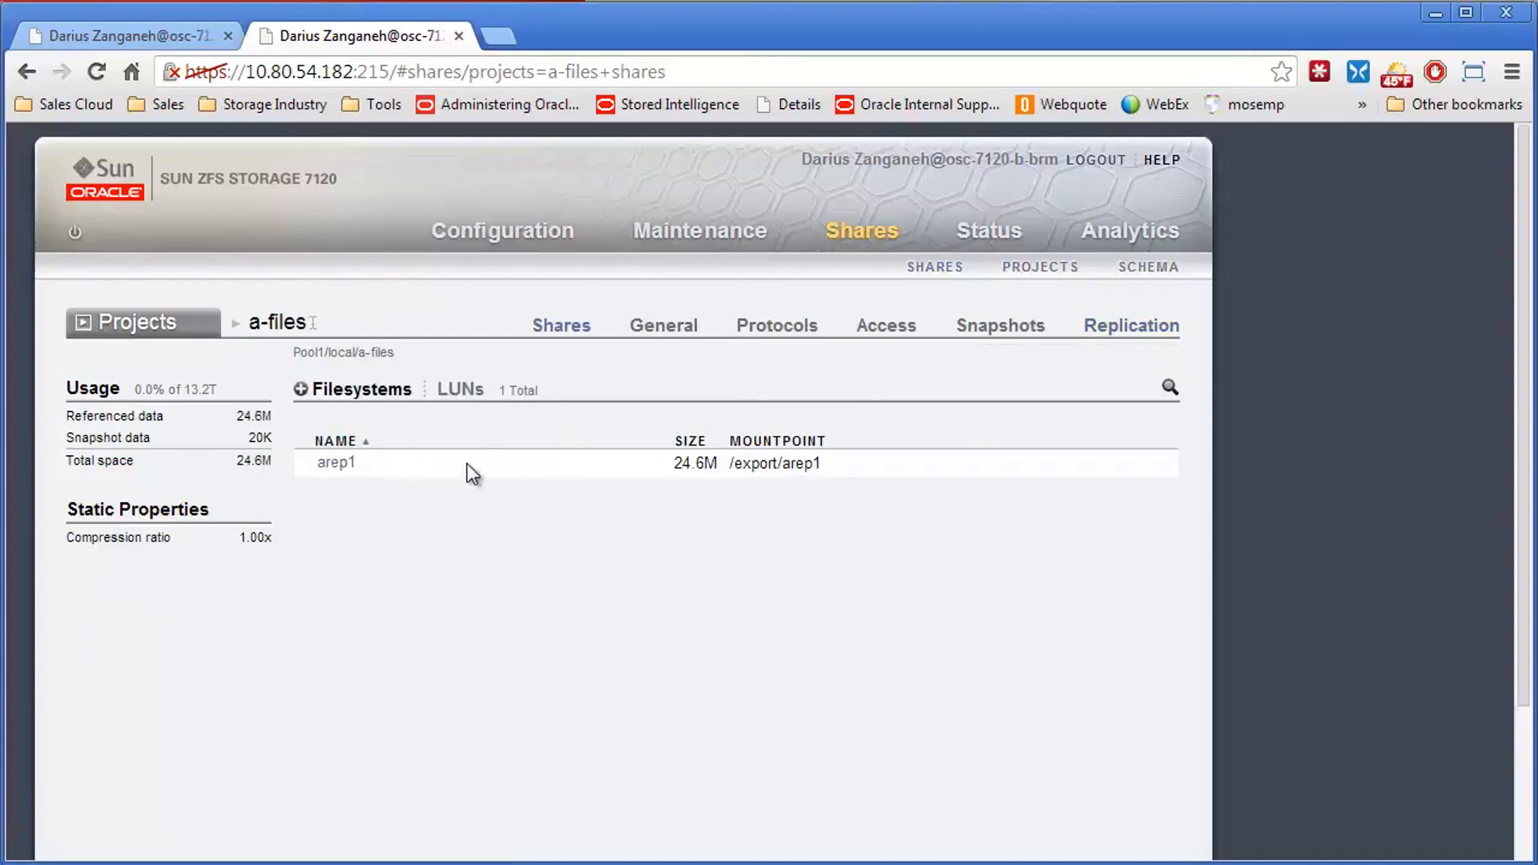
- Show the a-files Replication list with its never-synced action to osc-7120-a-brm
{"action": "left_click", "coordinate": [1128, 326]}
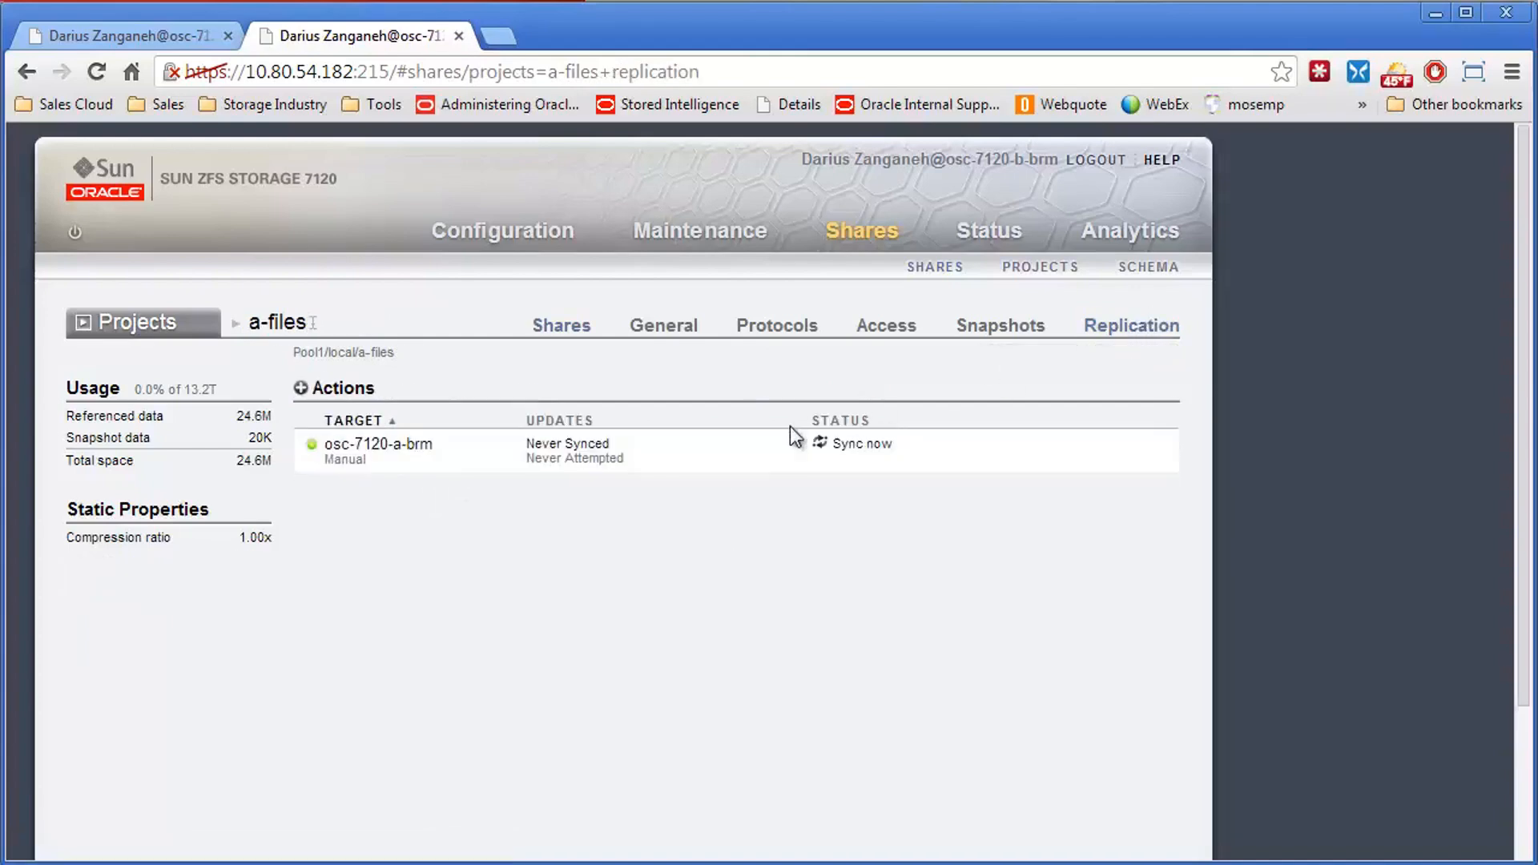
{"action": "mouse_move", "coordinate": [461, 464]}
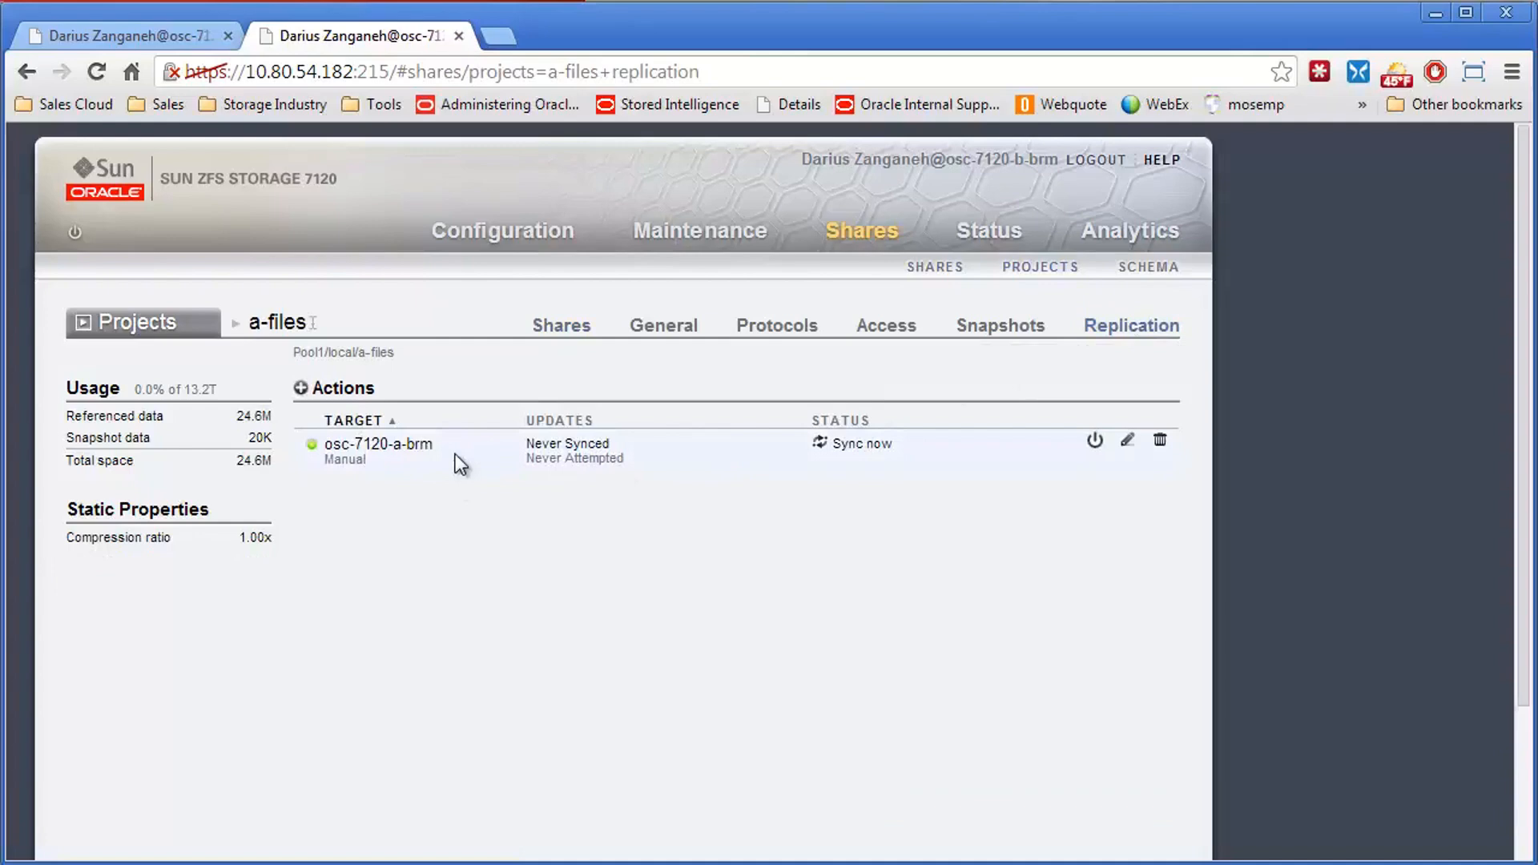
{"action": "mouse_move", "coordinate": [382, 463]}
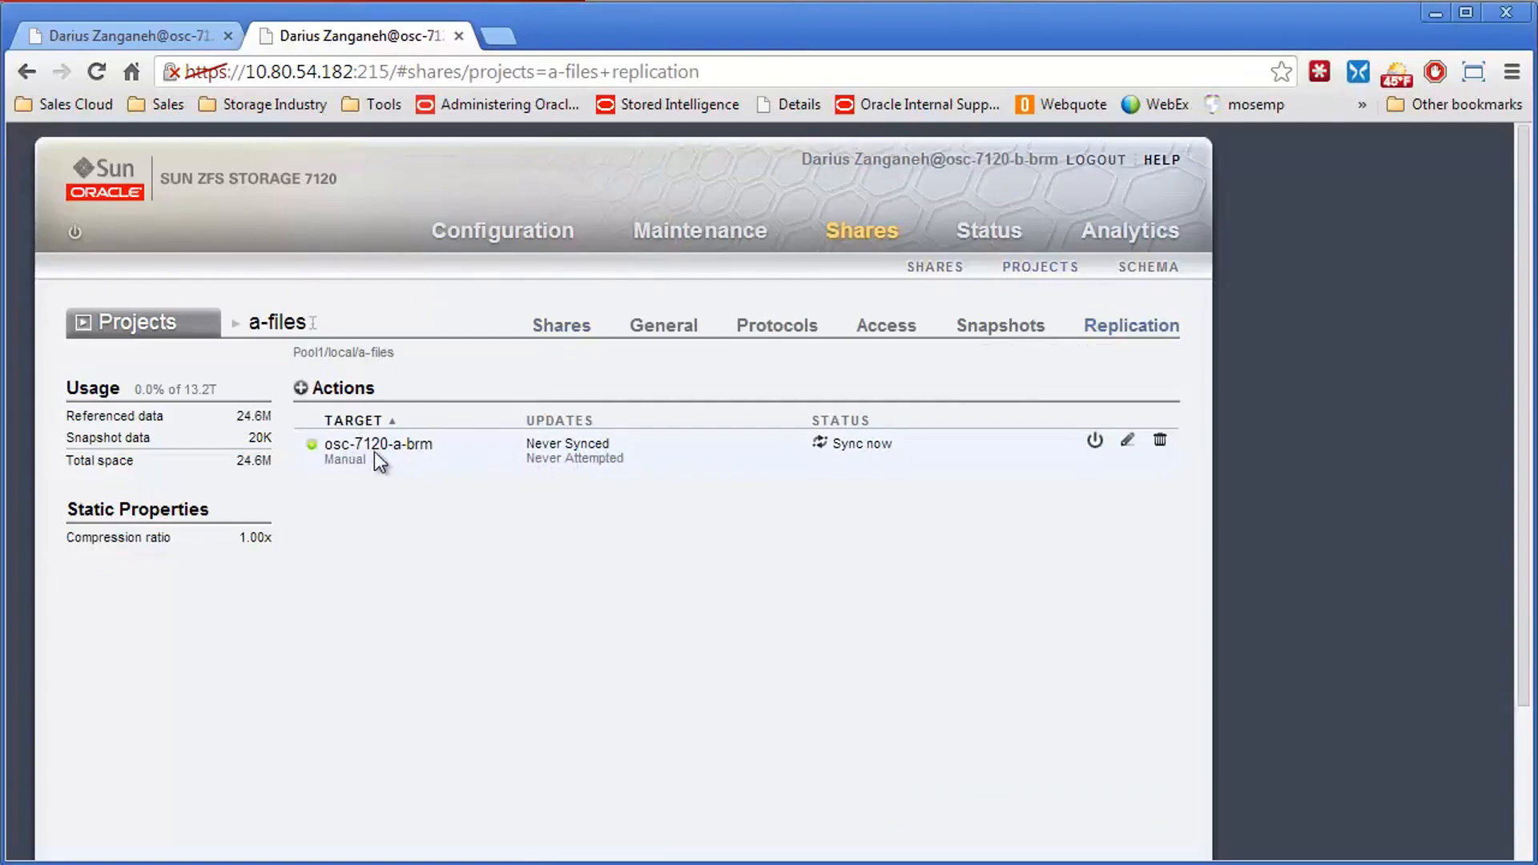
{"action": "mouse_move", "coordinate": [679, 457]}
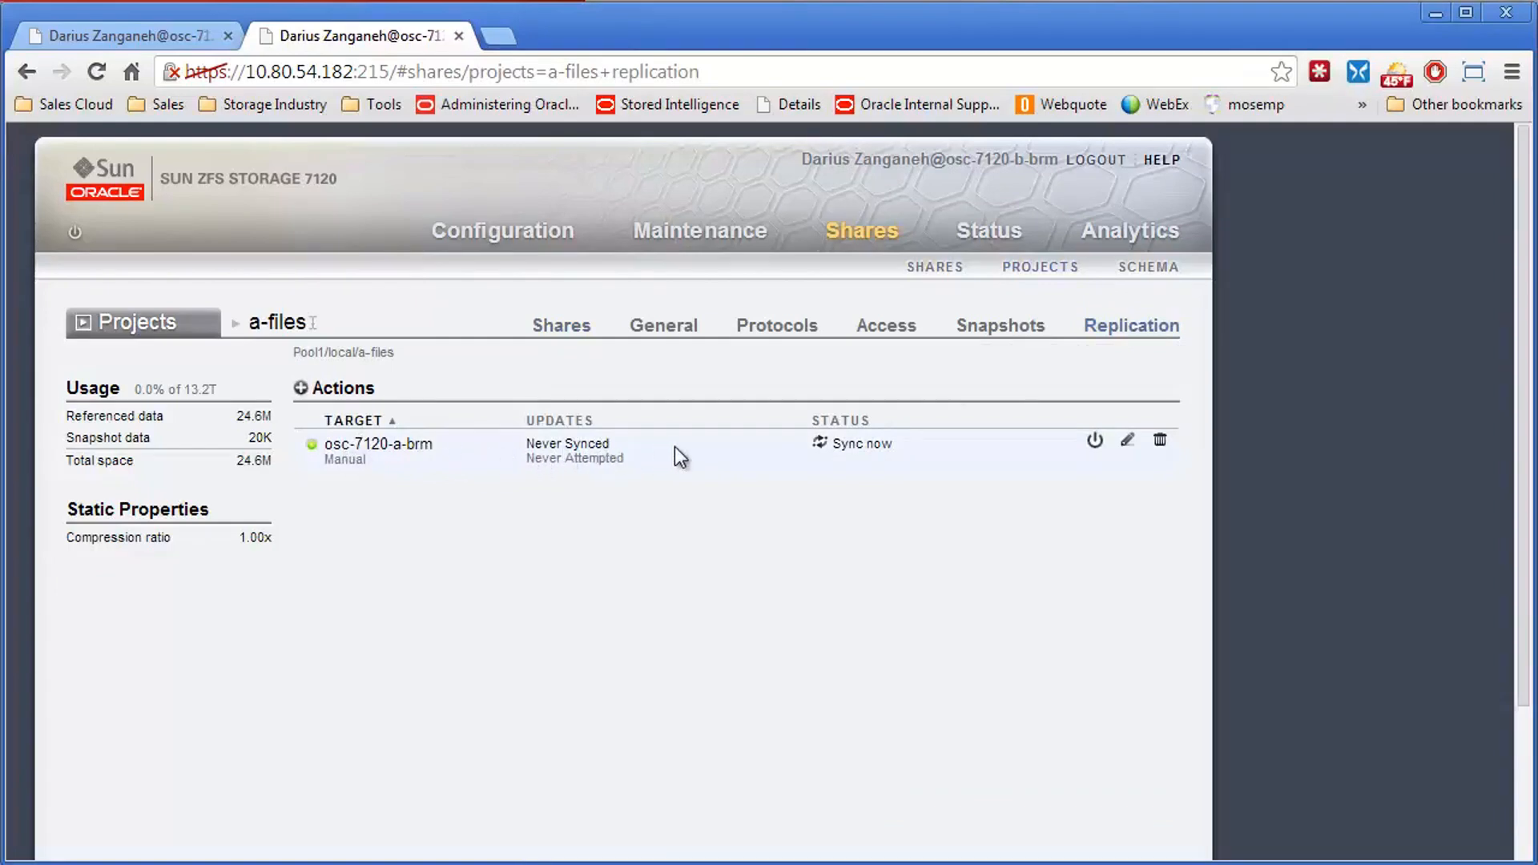
{"action": "mouse_move", "coordinate": [658, 455]}
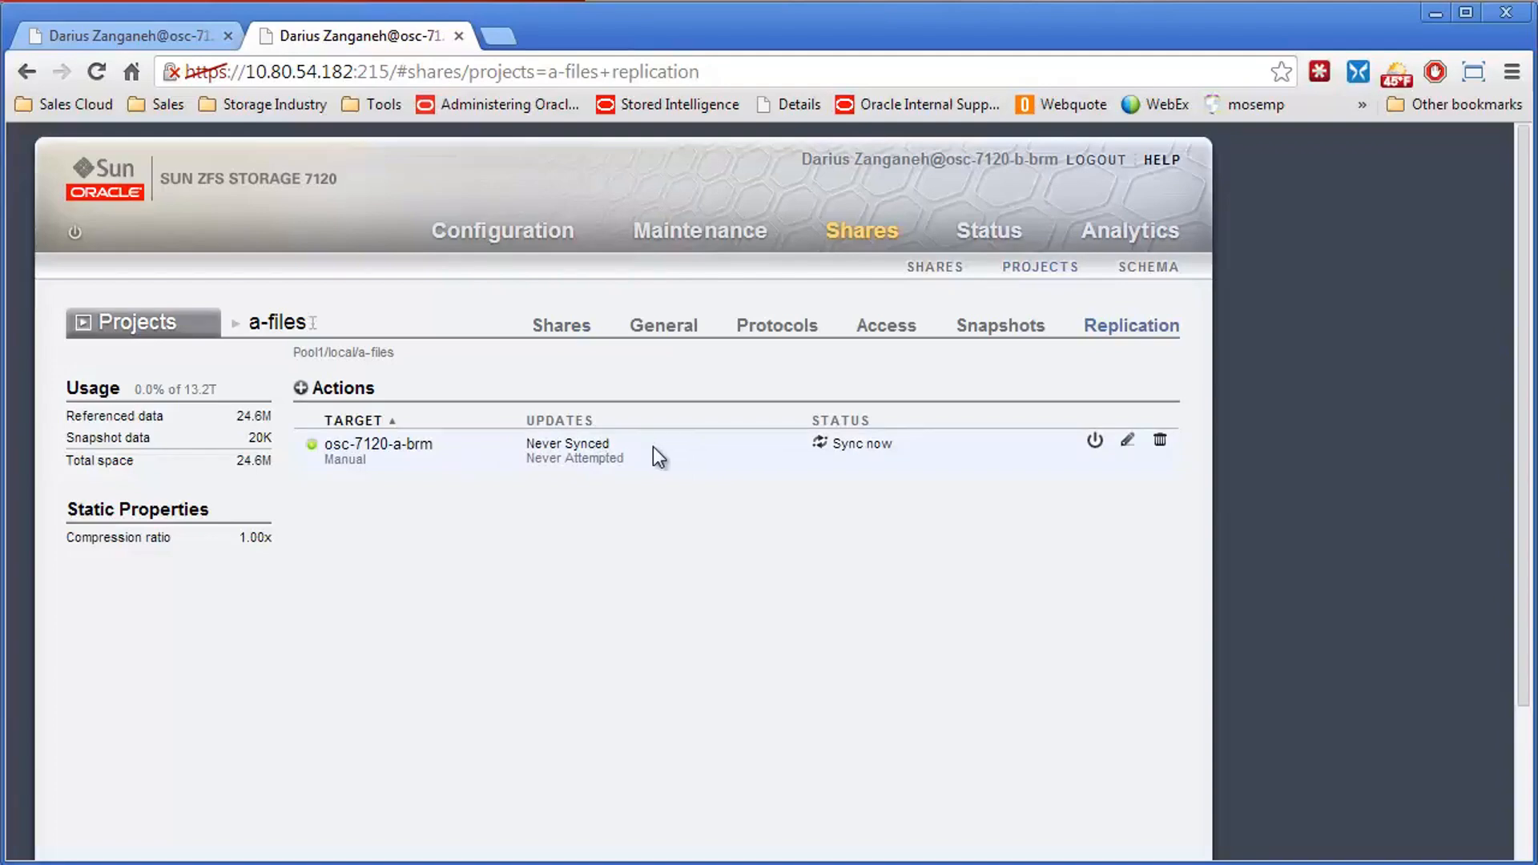
{"action": "mouse_move", "coordinate": [295, 517]}
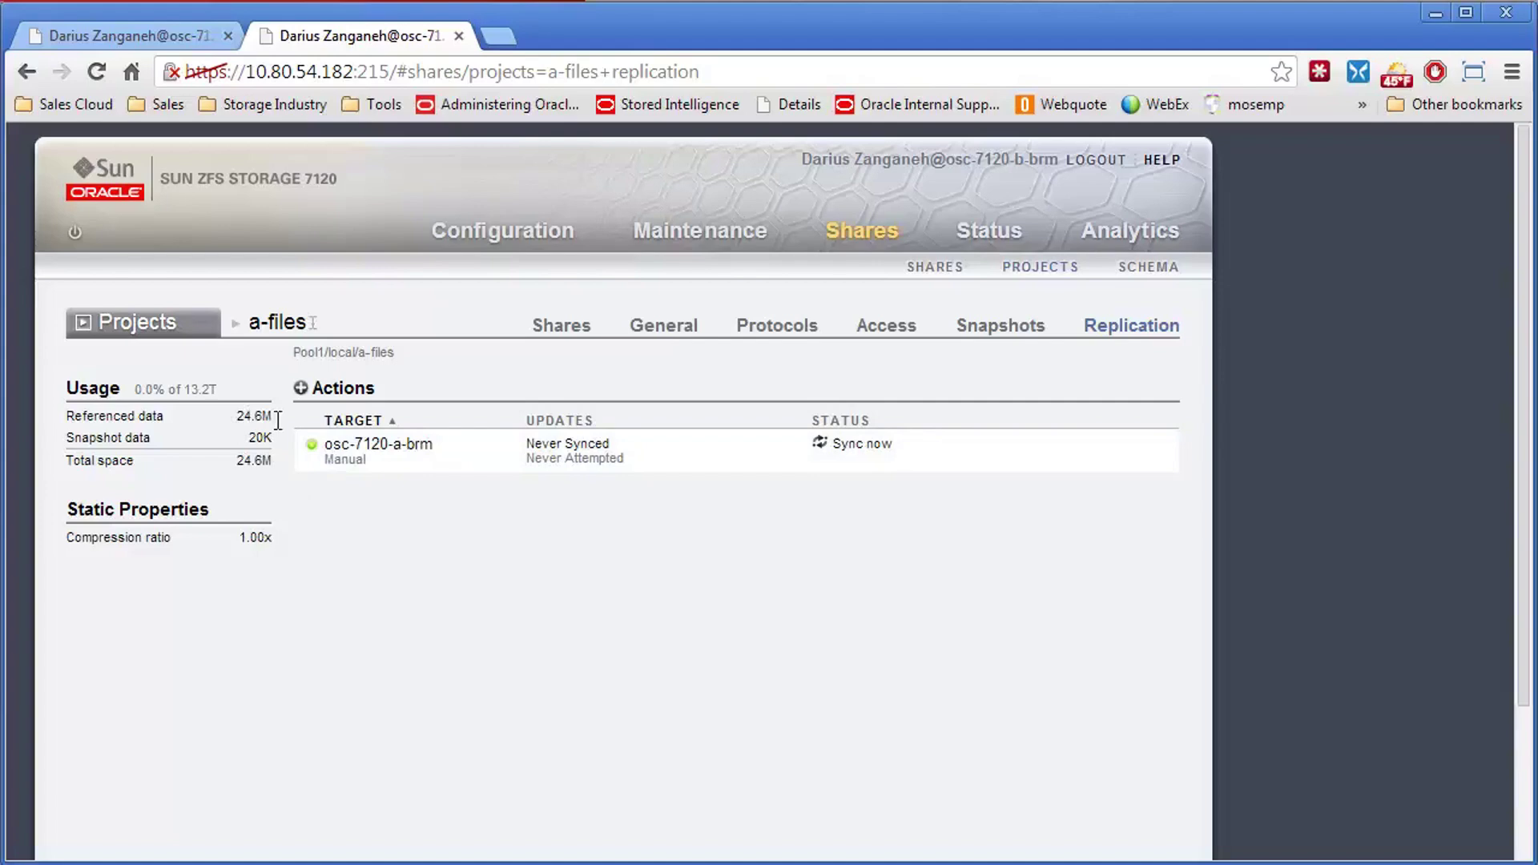
{"action": "mouse_move", "coordinate": [820, 450]}
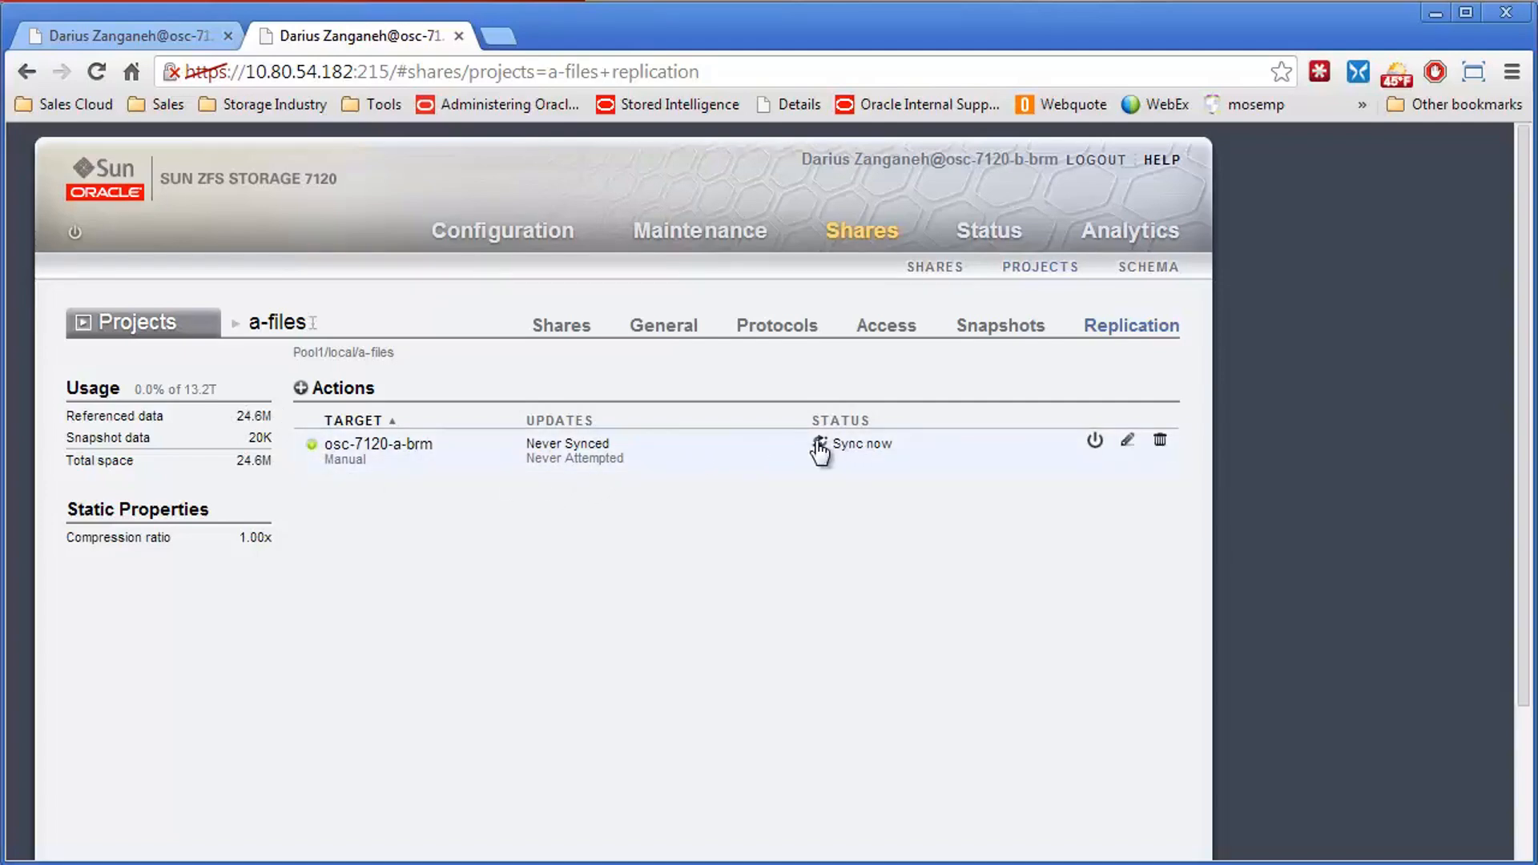
{"action": "mouse_move", "coordinate": [817, 444]}
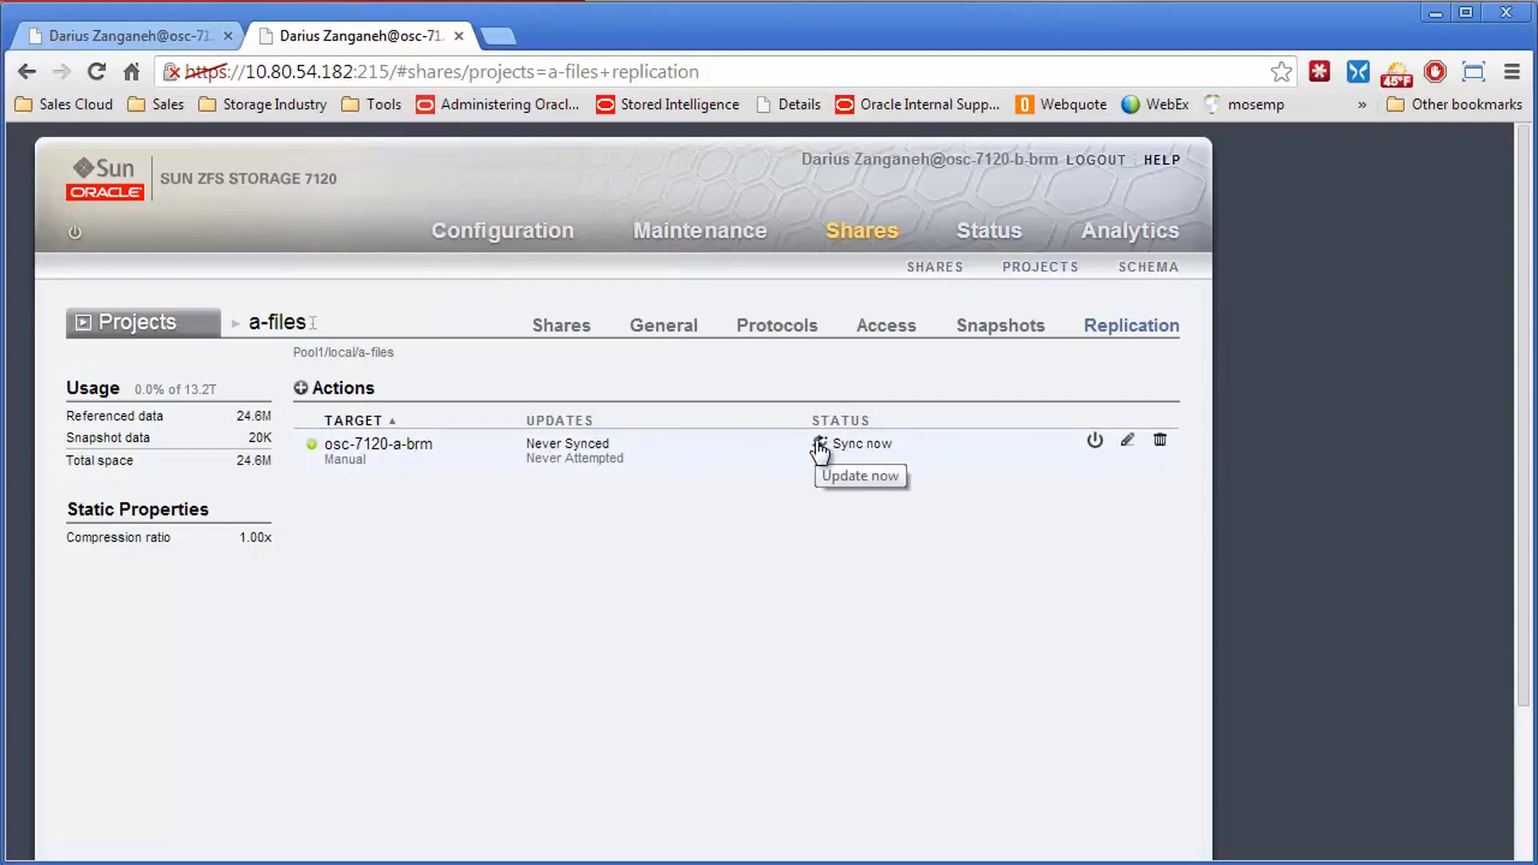
{"action": "mouse_move", "coordinate": [133, 35]}
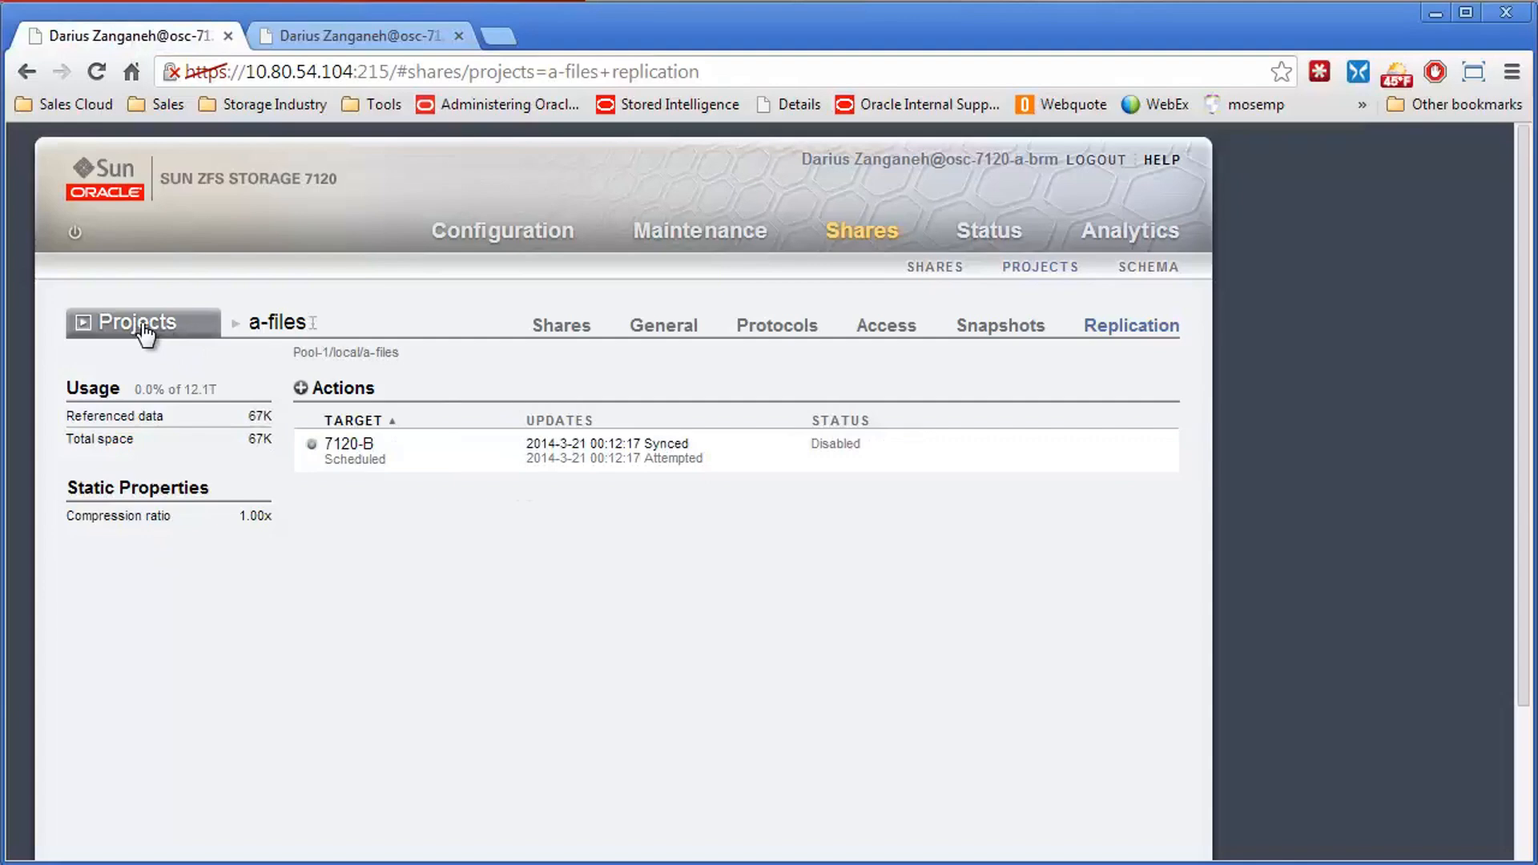
- Glance at the Projects panel and return to the 7120-B appliance's a-files replication page
{"action": "left_click", "coordinate": [138, 322]}
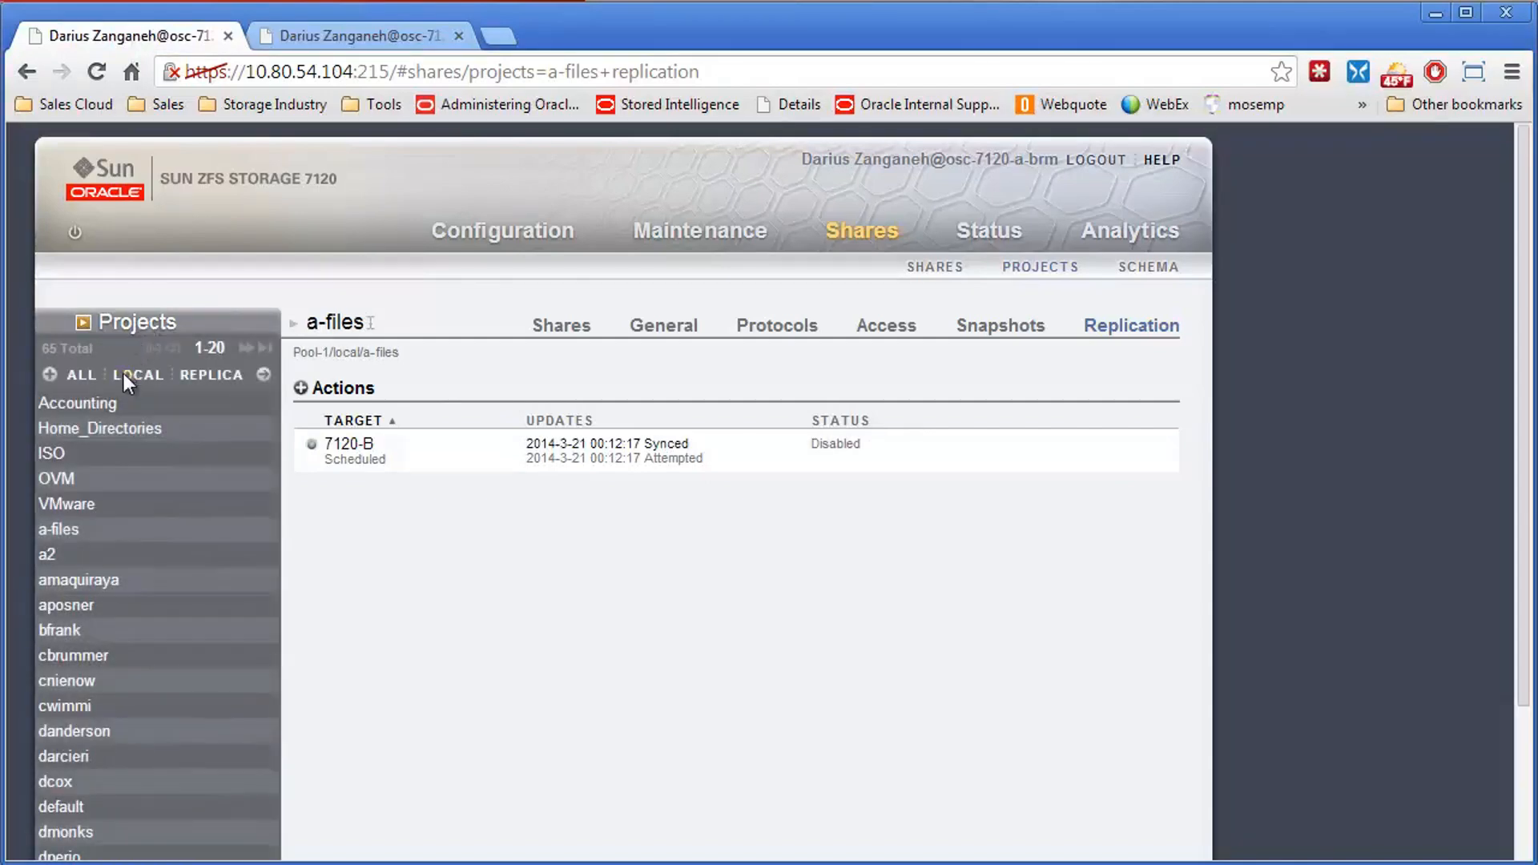
{"action": "mouse_move", "coordinate": [115, 332]}
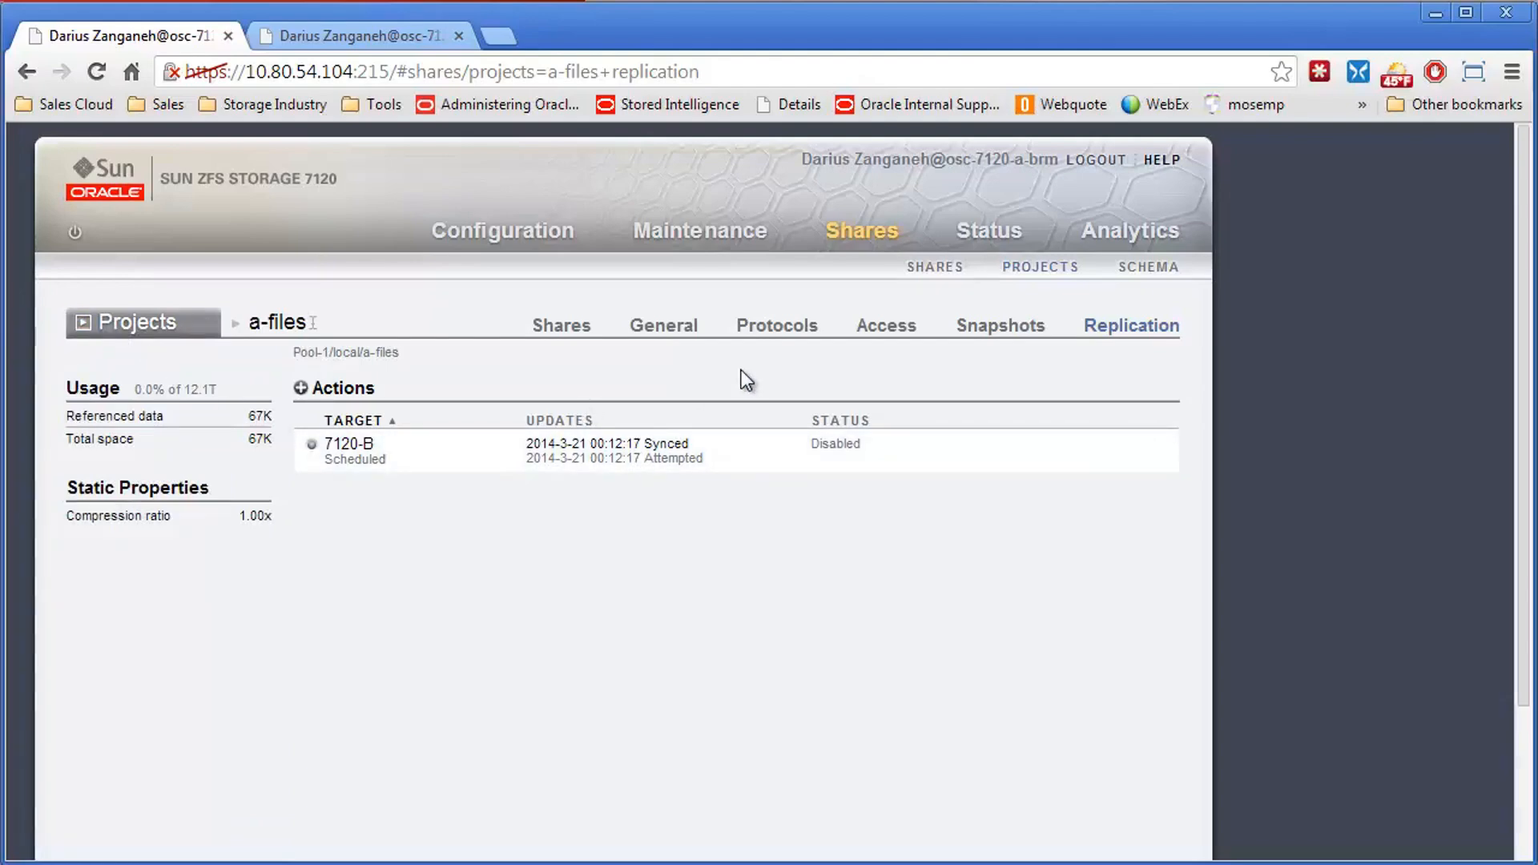
{"action": "mouse_move", "coordinate": [490, 408]}
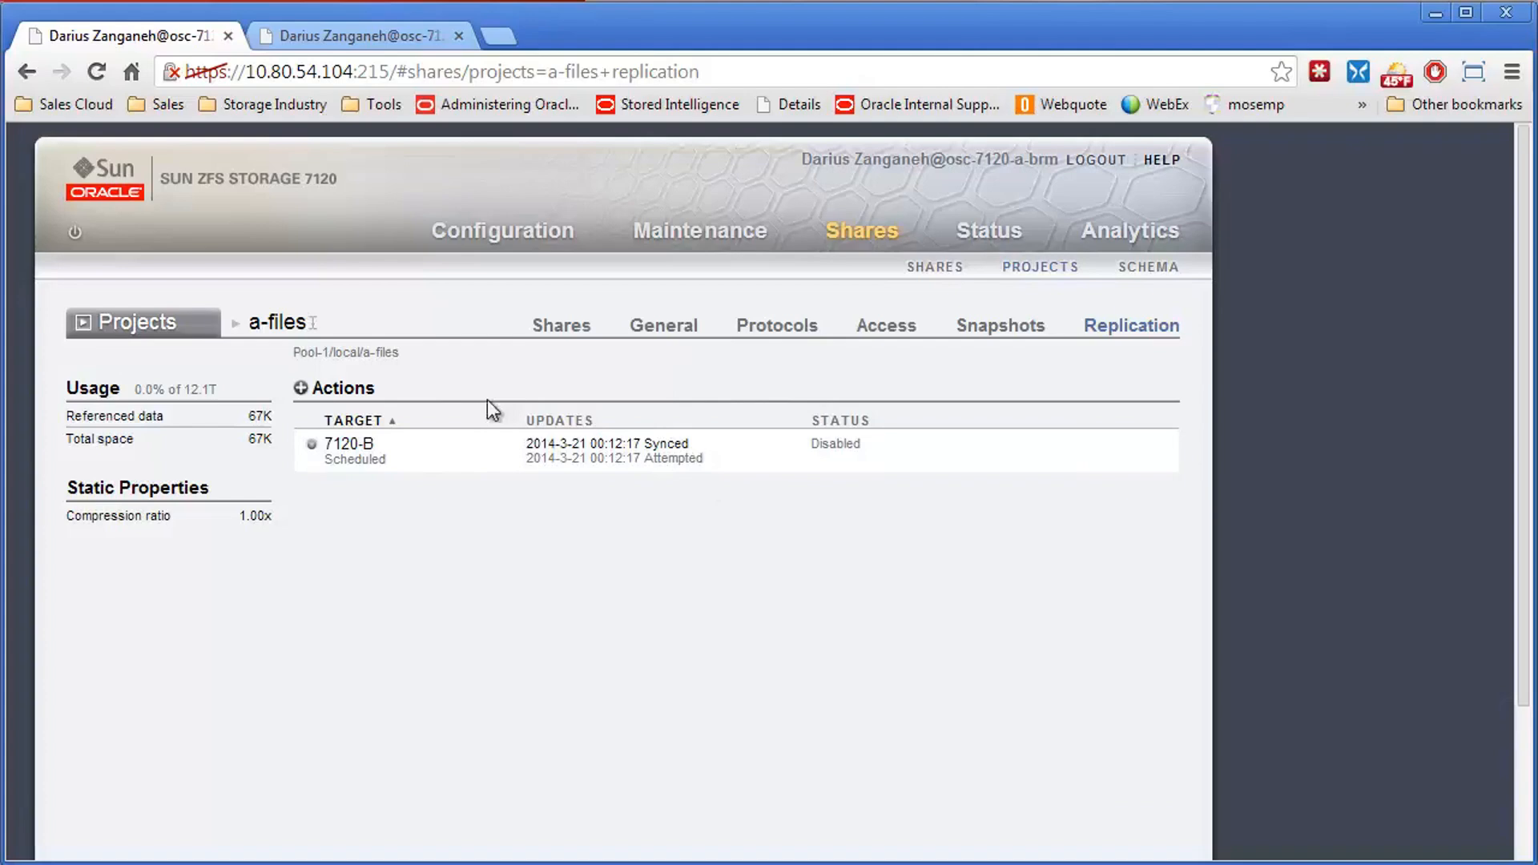
{"action": "mouse_move", "coordinate": [450, 494]}
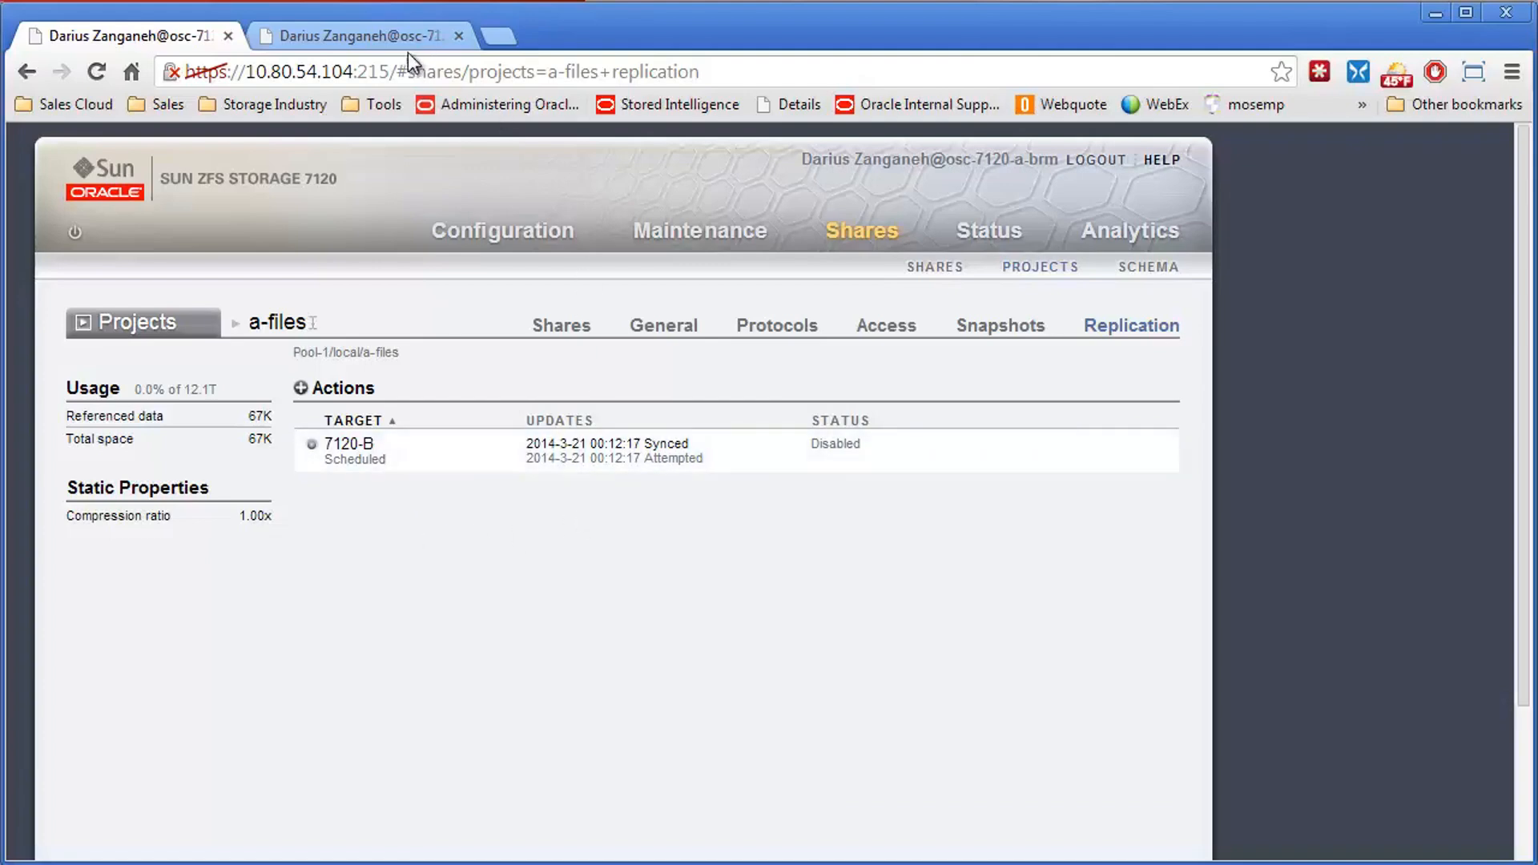
{"action": "left_click", "coordinate": [357, 36]}
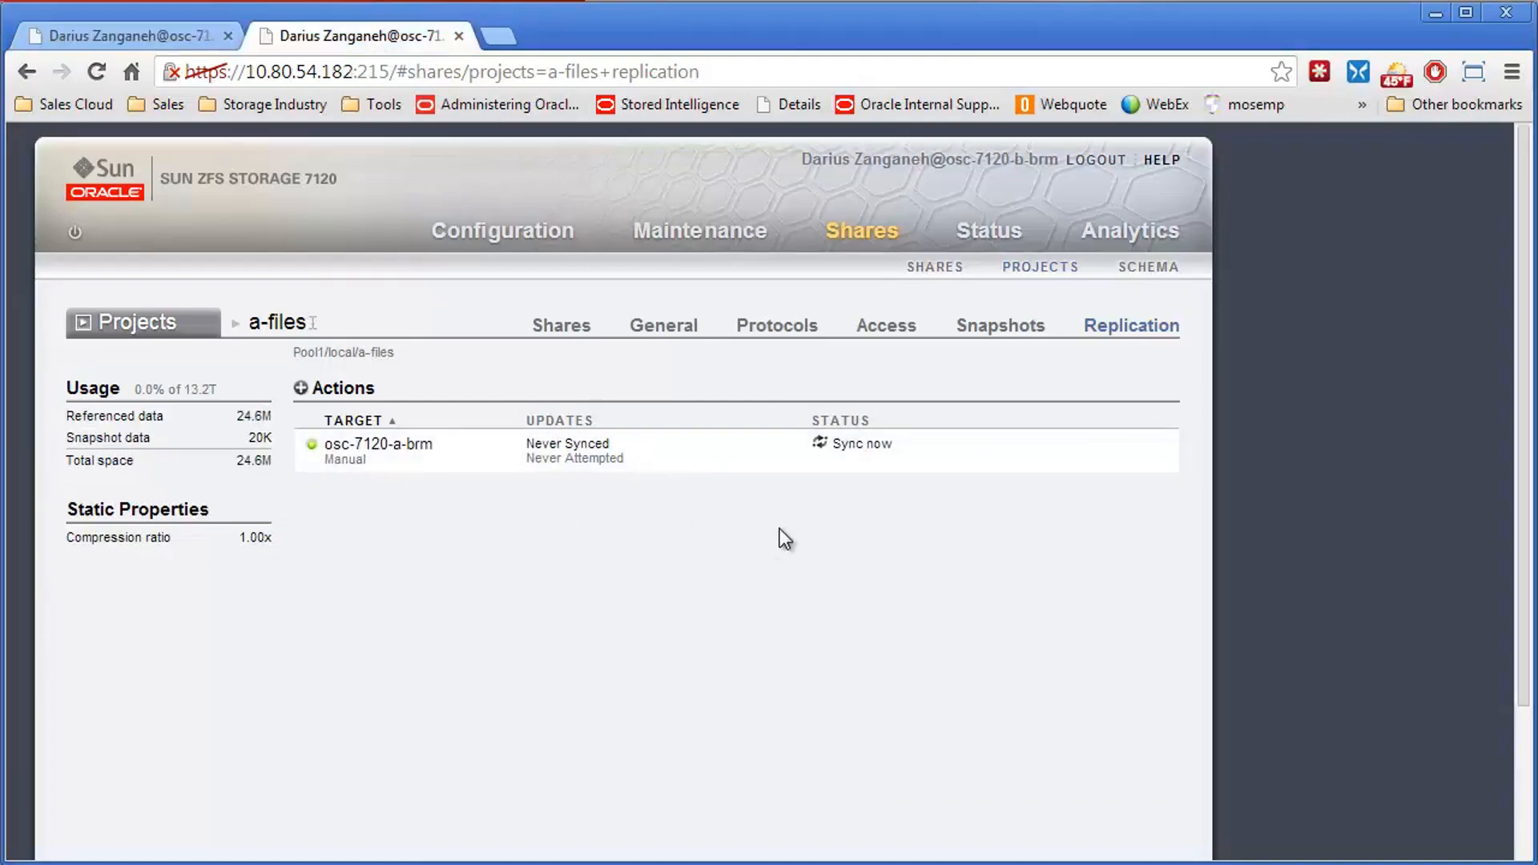
{"action": "mouse_move", "coordinate": [838, 452]}
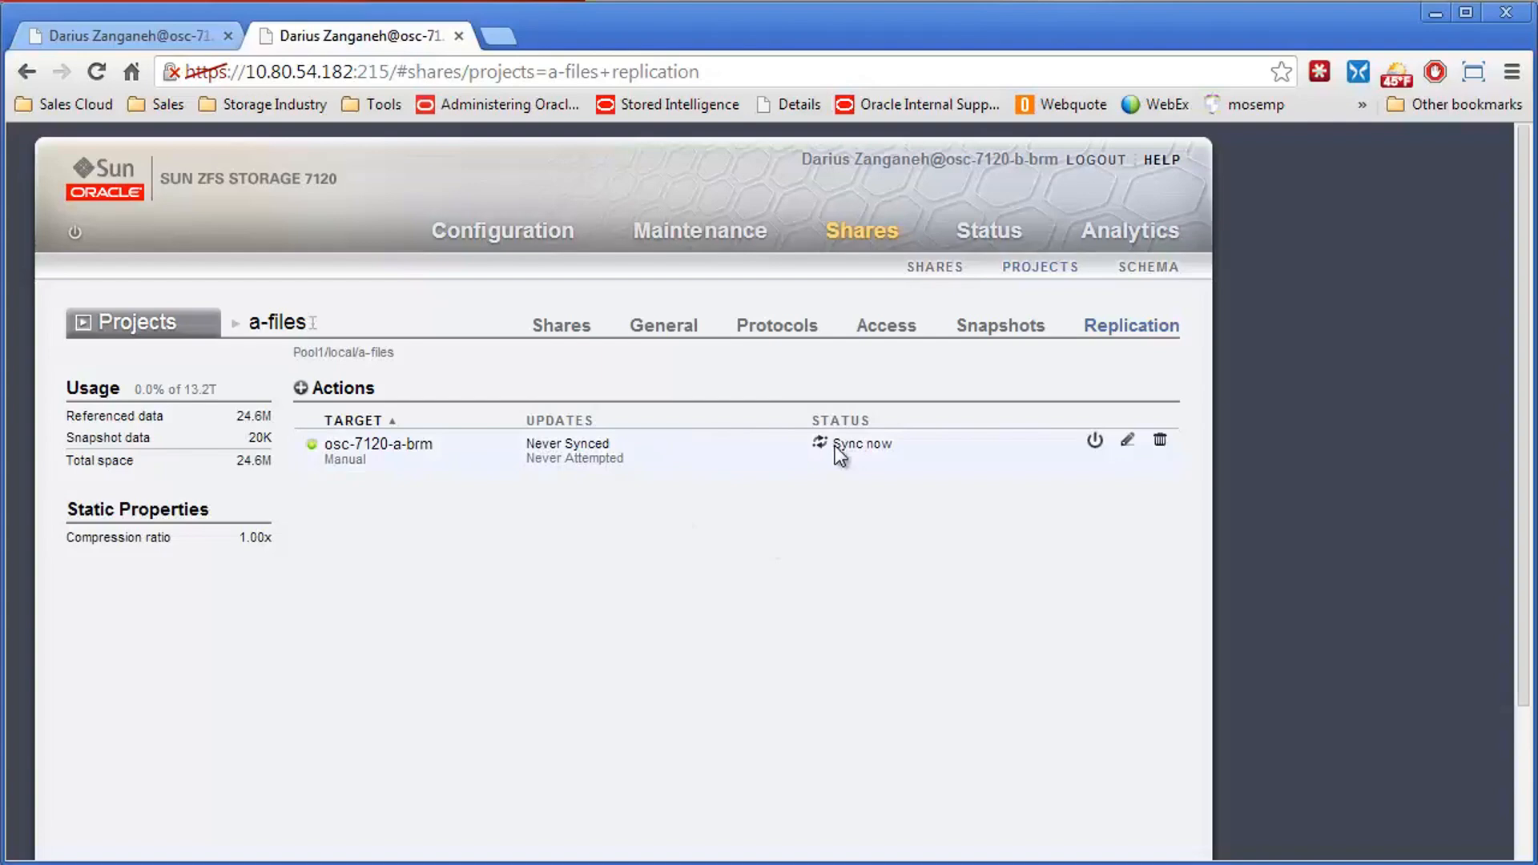
- Sync a-files to osc-7120-a-brm immediately, confirm it, and dismiss the replication-started notice
{"action": "left_click", "coordinate": [819, 442]}
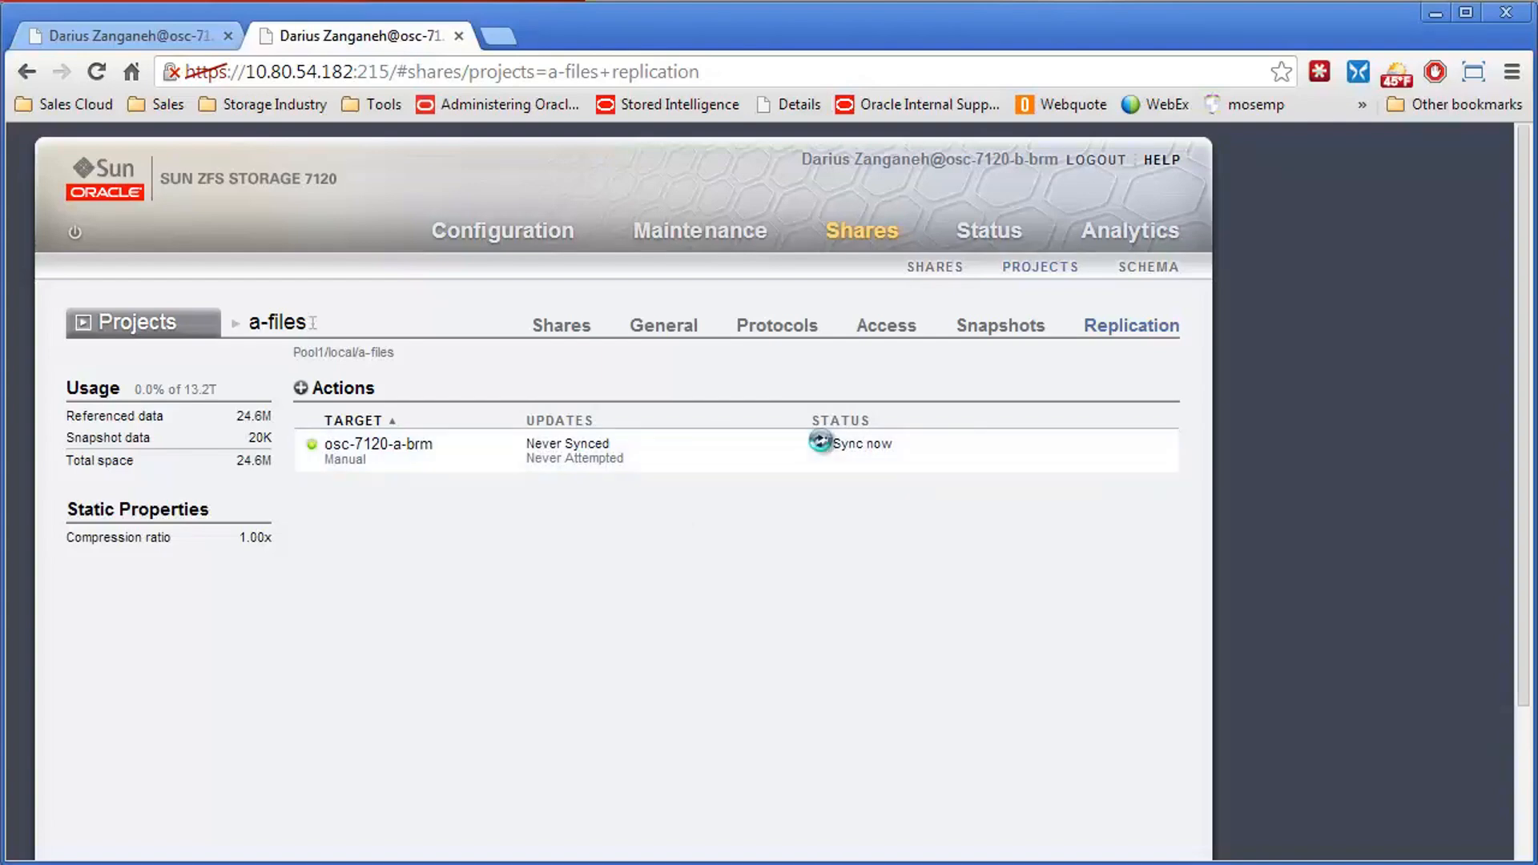
{"action": "left_click", "coordinate": [860, 442]}
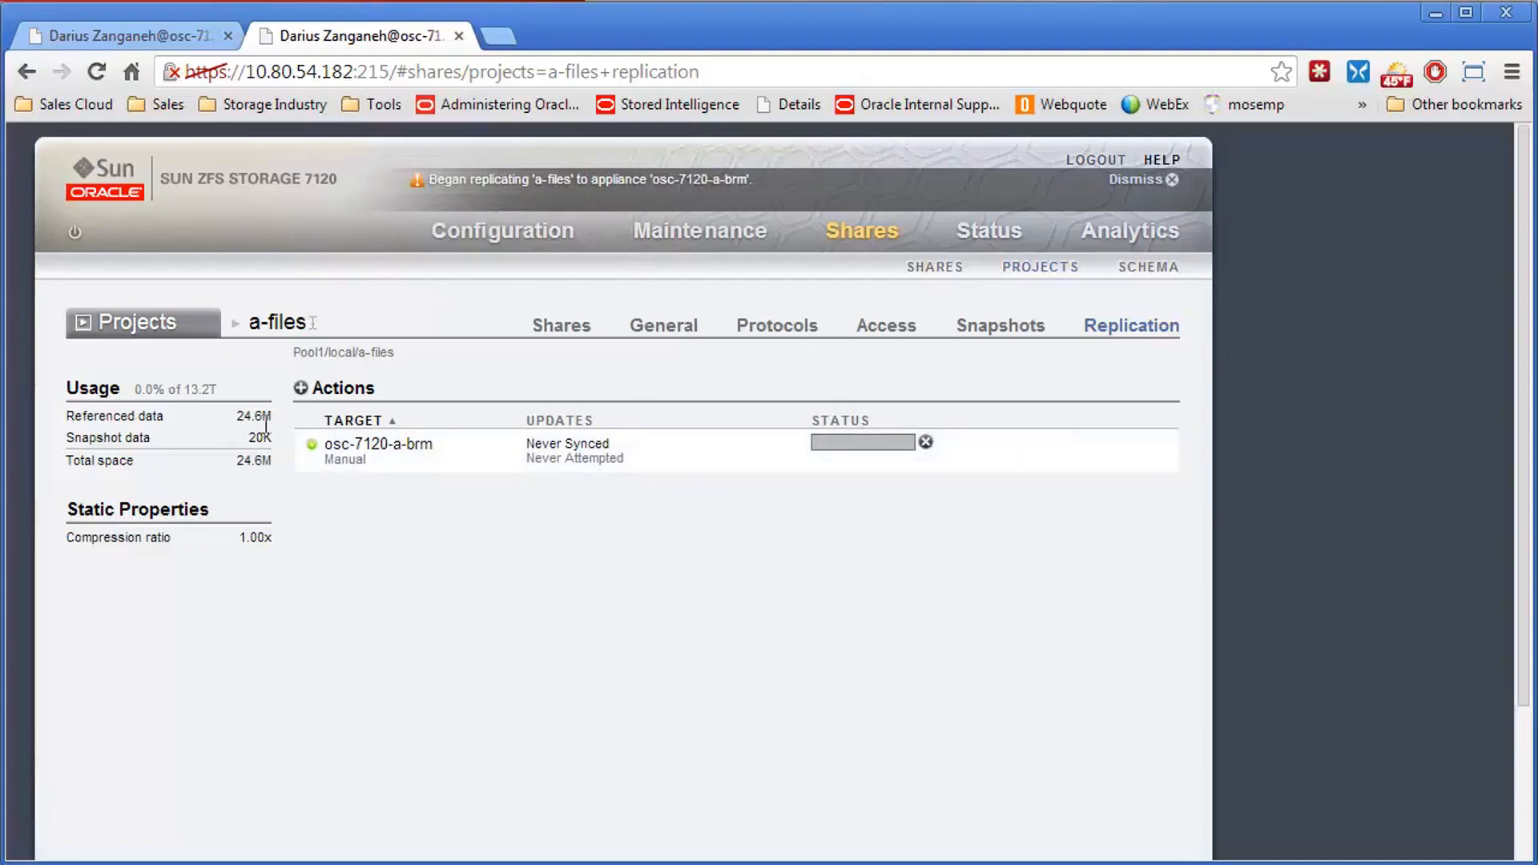
{"action": "mouse_move", "coordinate": [846, 461]}
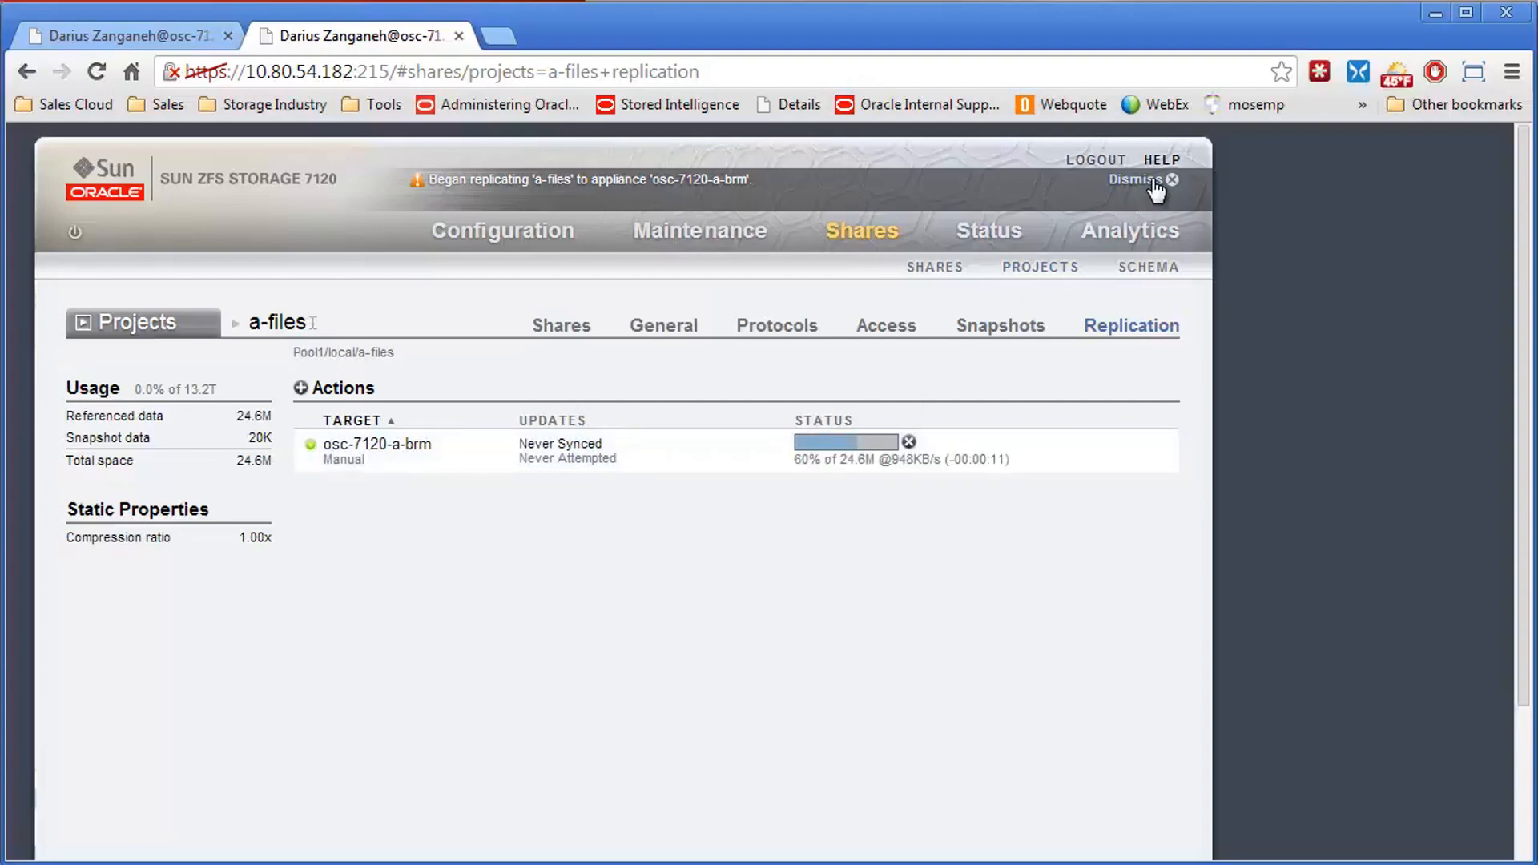
{"action": "left_click", "coordinate": [1170, 180]}
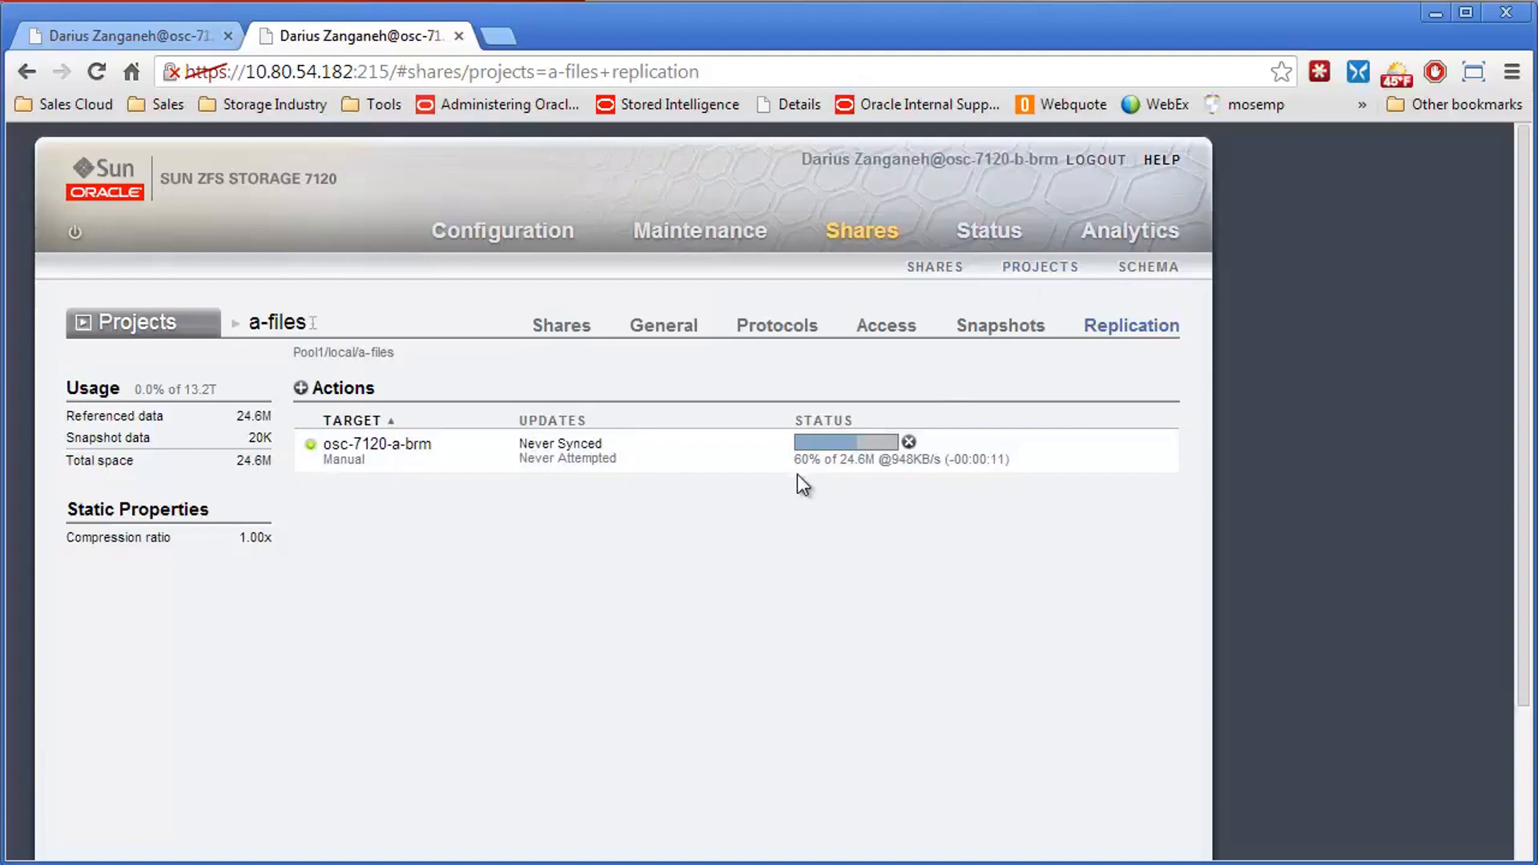
{"action": "mouse_move", "coordinate": [900, 481]}
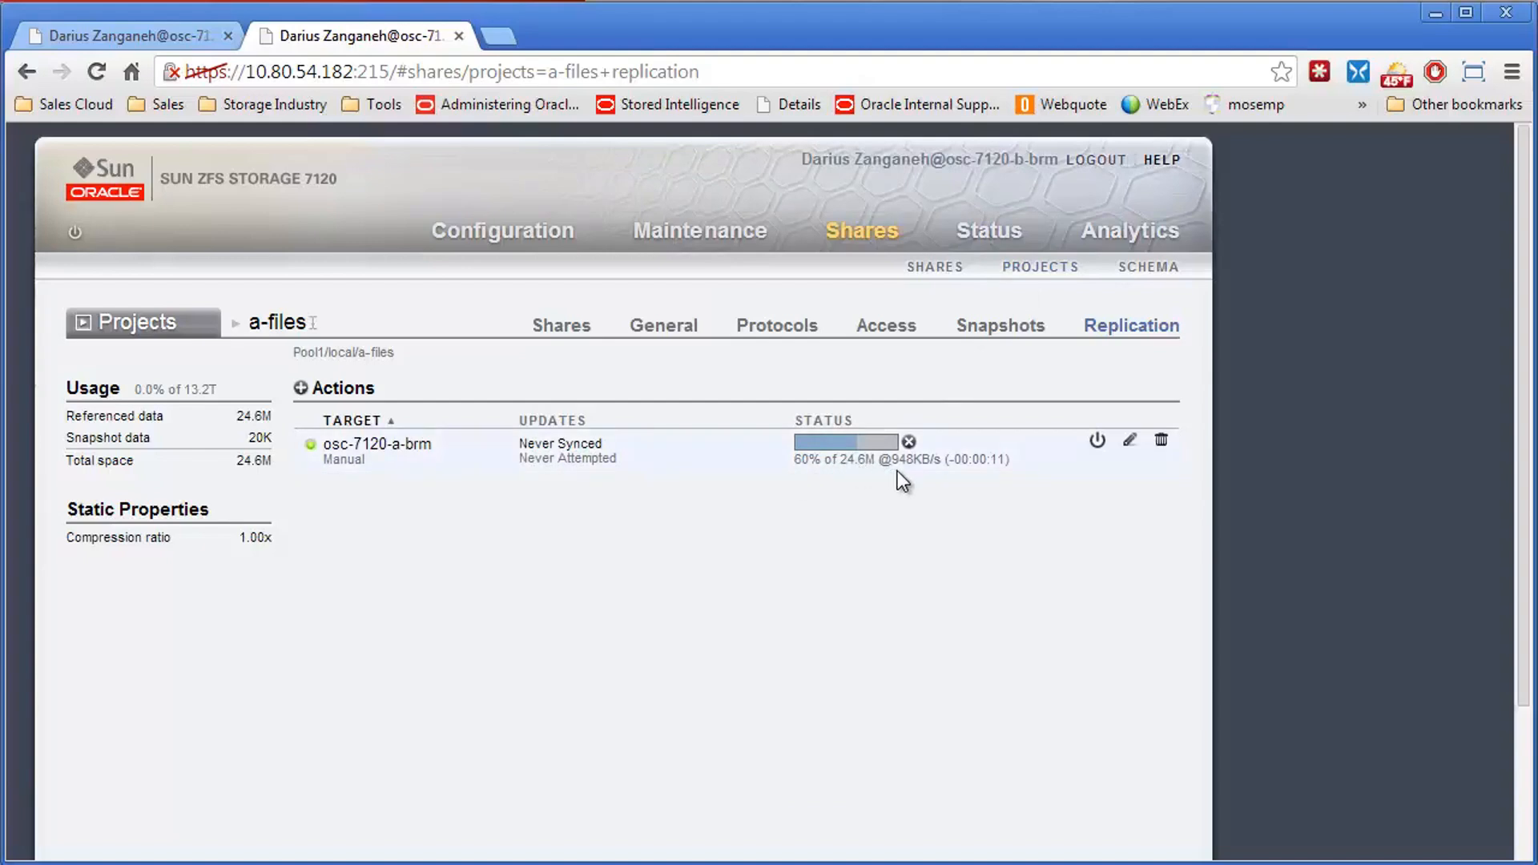
{"action": "mouse_move", "coordinate": [919, 479]}
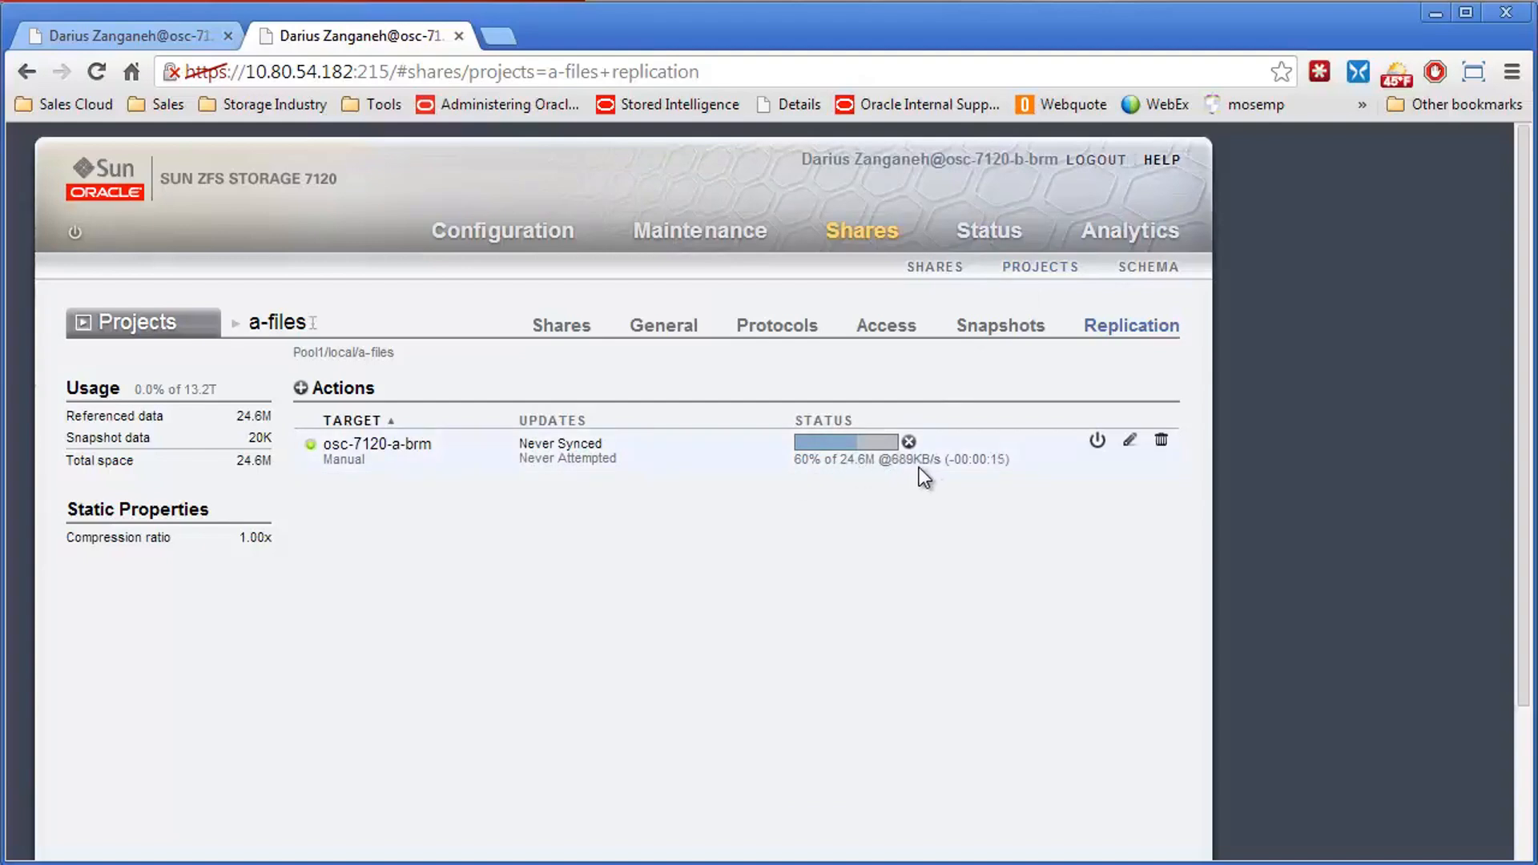
{"action": "mouse_move", "coordinate": [814, 436]}
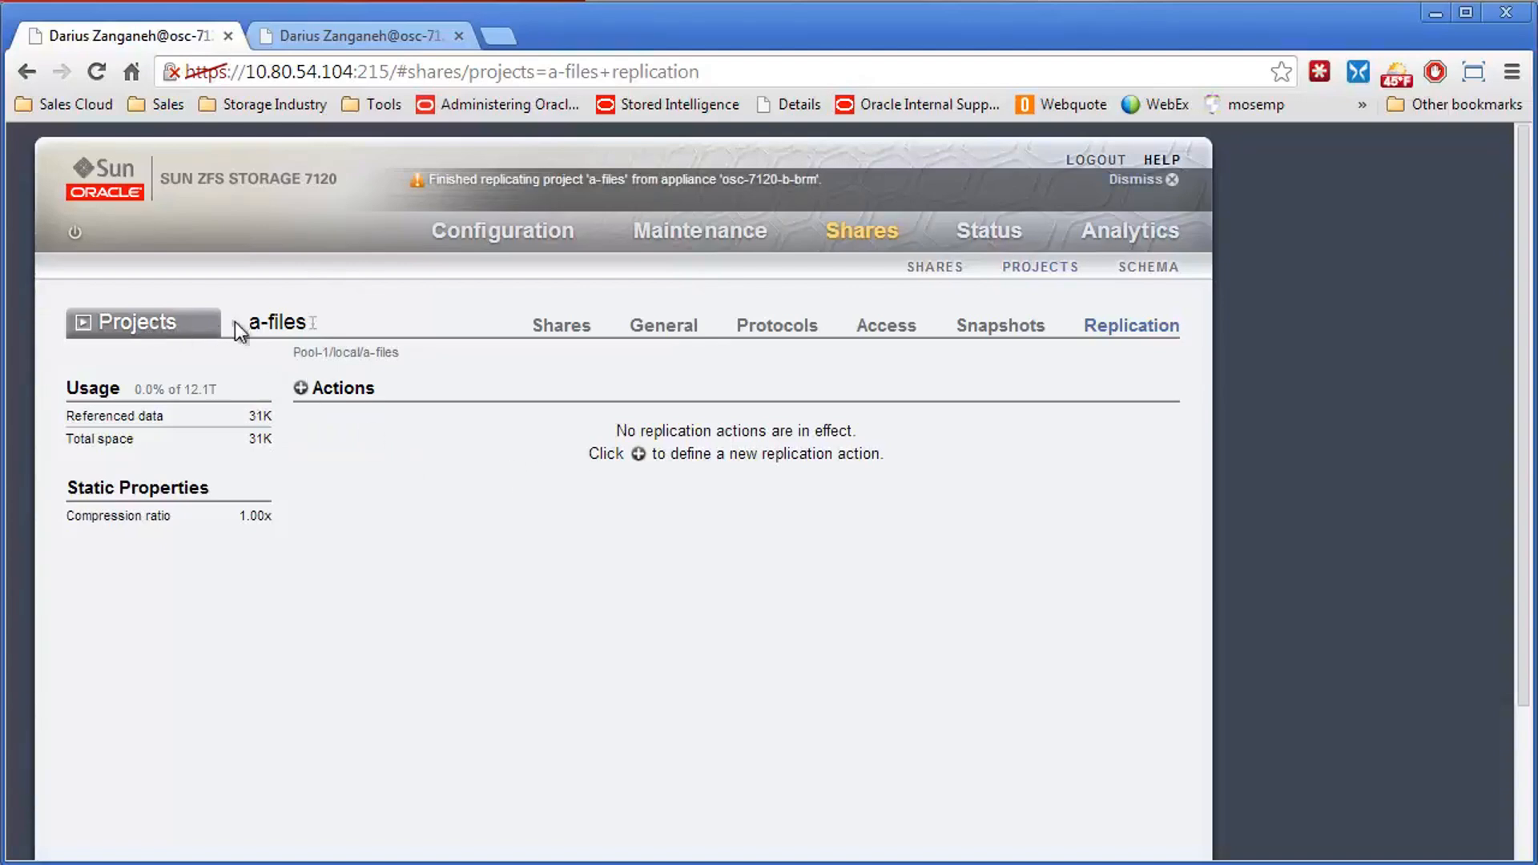
{"action": "mouse_move", "coordinate": [367, 452]}
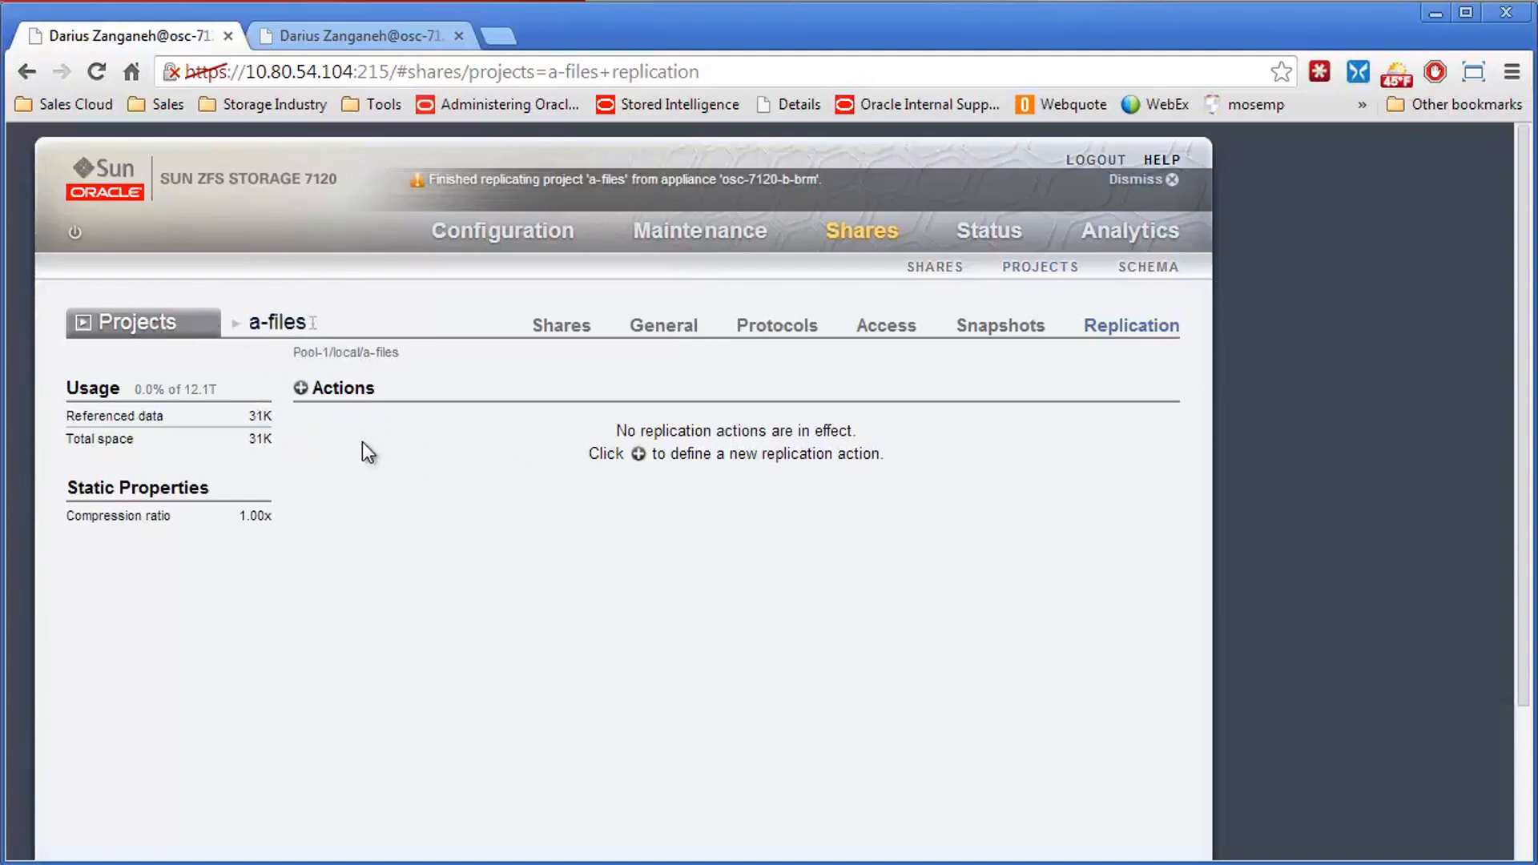
{"action": "mouse_move", "coordinate": [137, 333]}
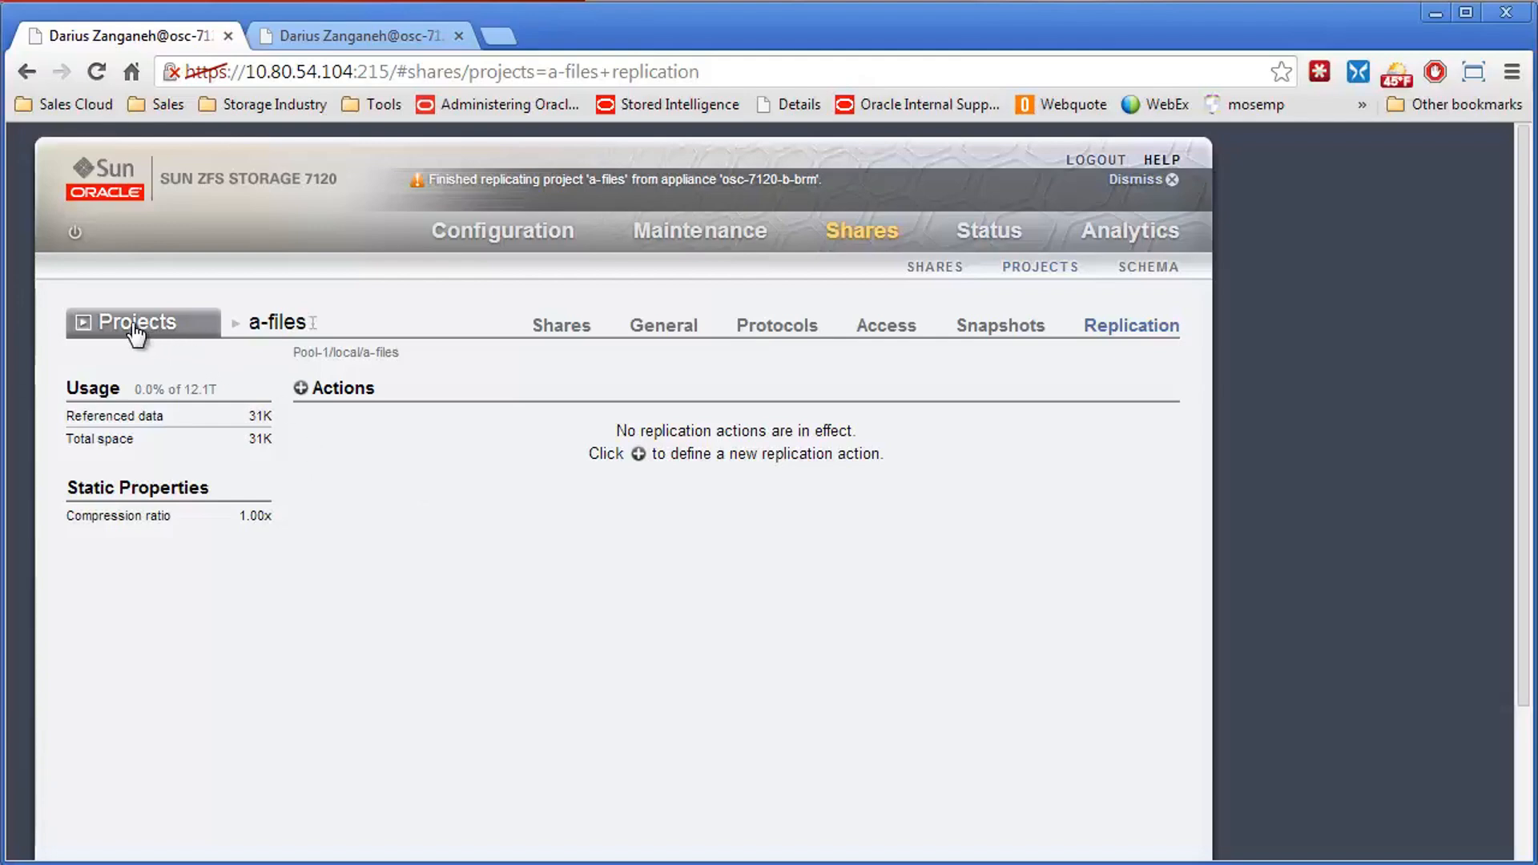
- List replicated projects on 7120-A and dismiss the replication-finished notices on both appliances
{"action": "left_click", "coordinate": [134, 322]}
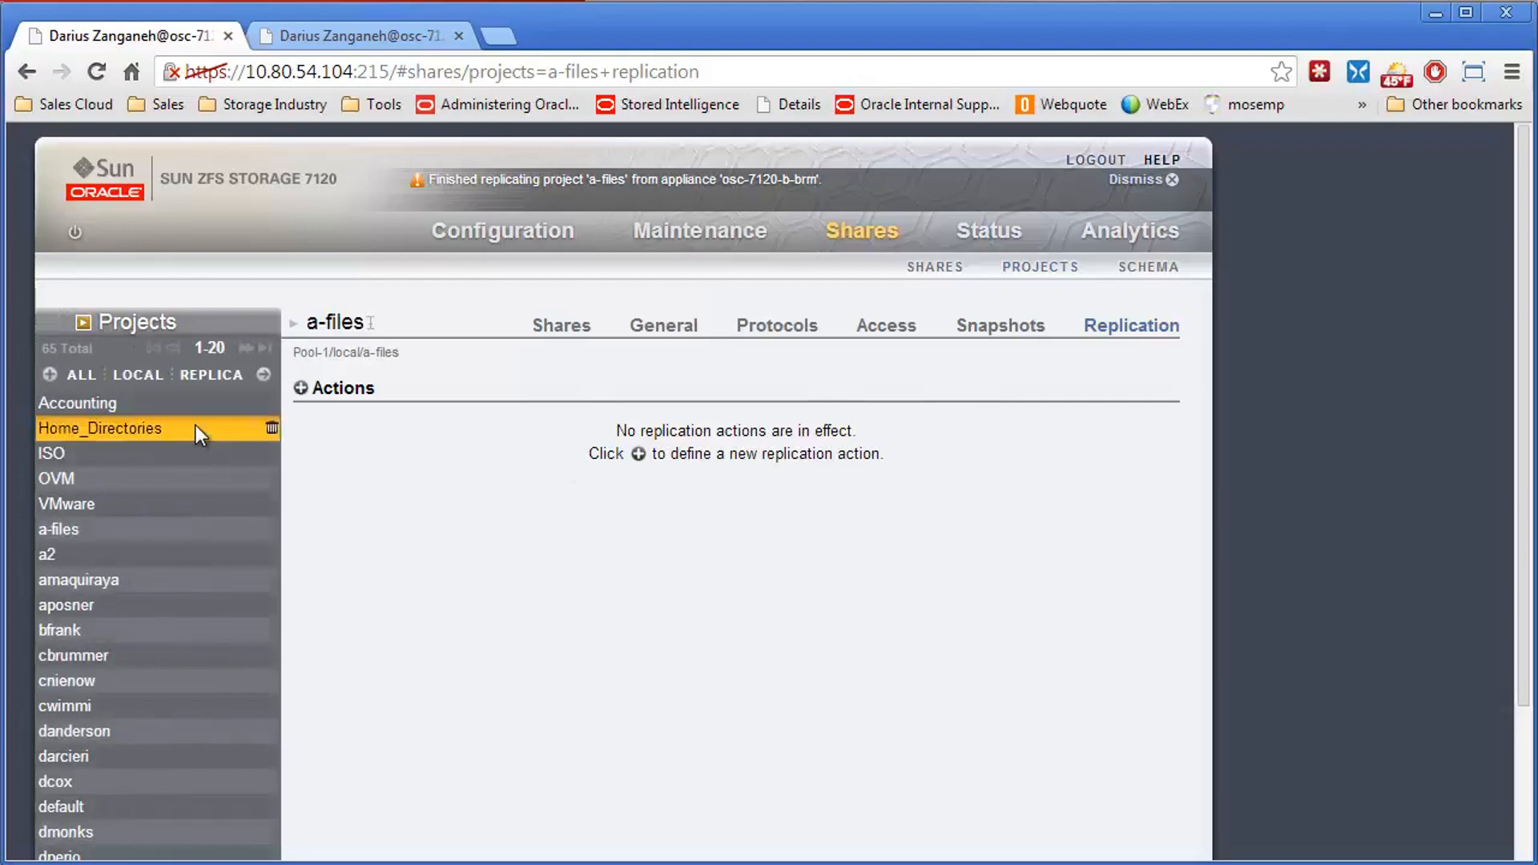
{"action": "mouse_move", "coordinate": [213, 375]}
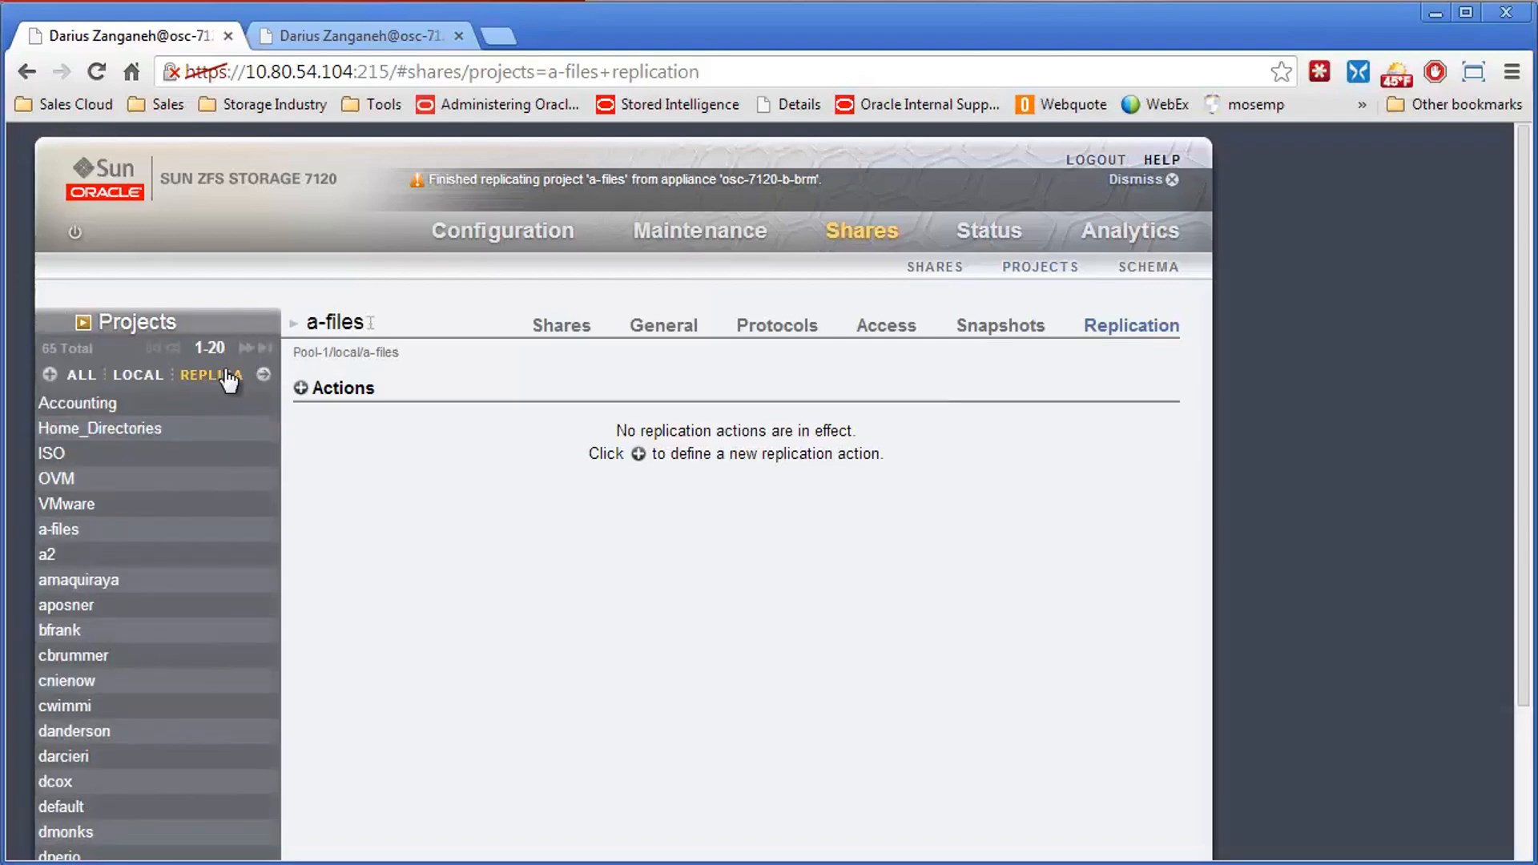
{"action": "left_click", "coordinate": [211, 375]}
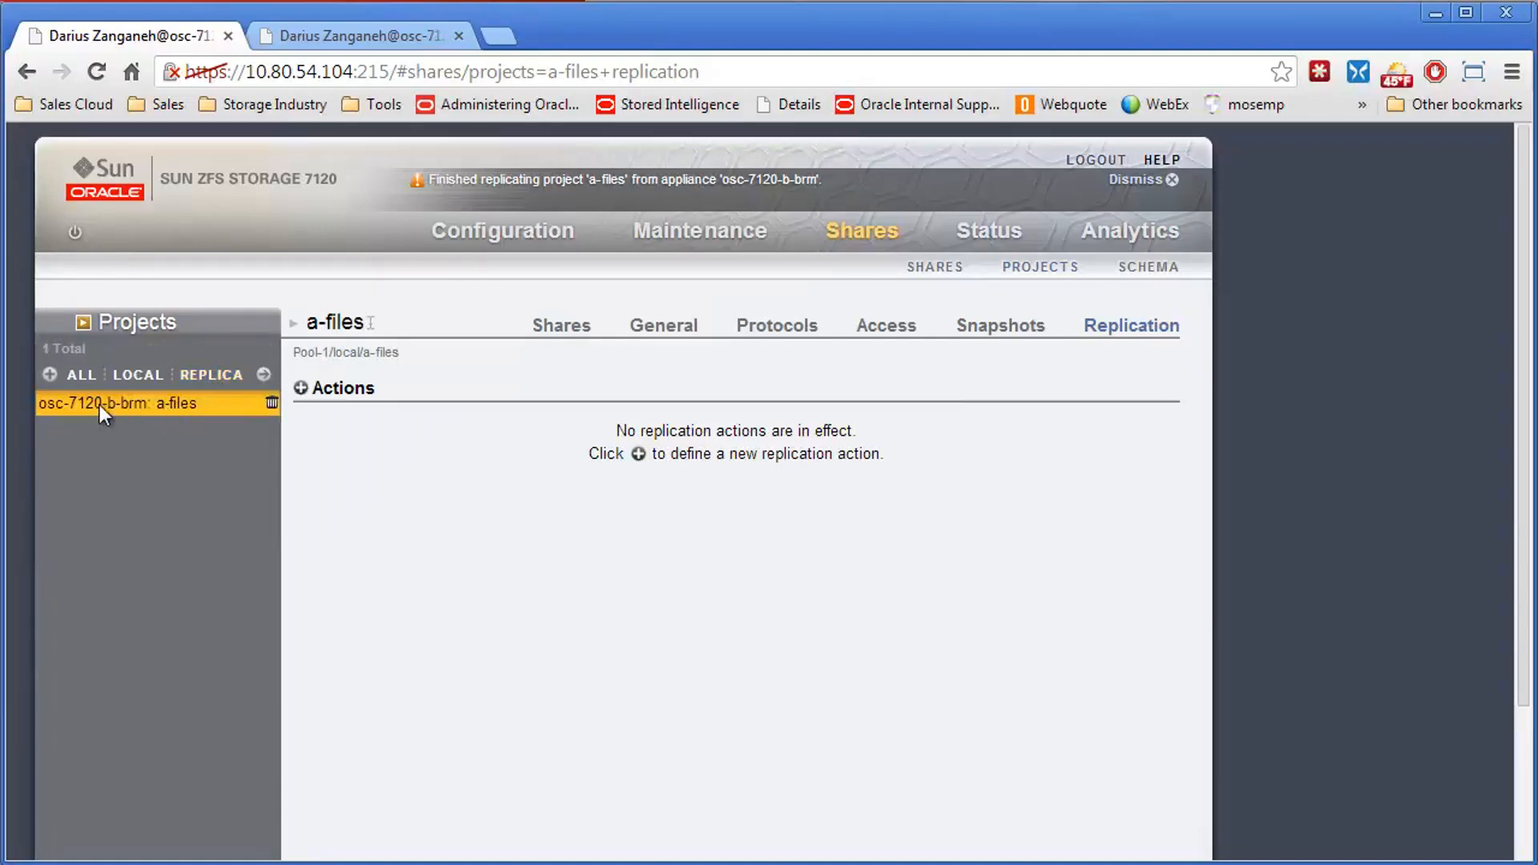
{"action": "mouse_move", "coordinate": [172, 410]}
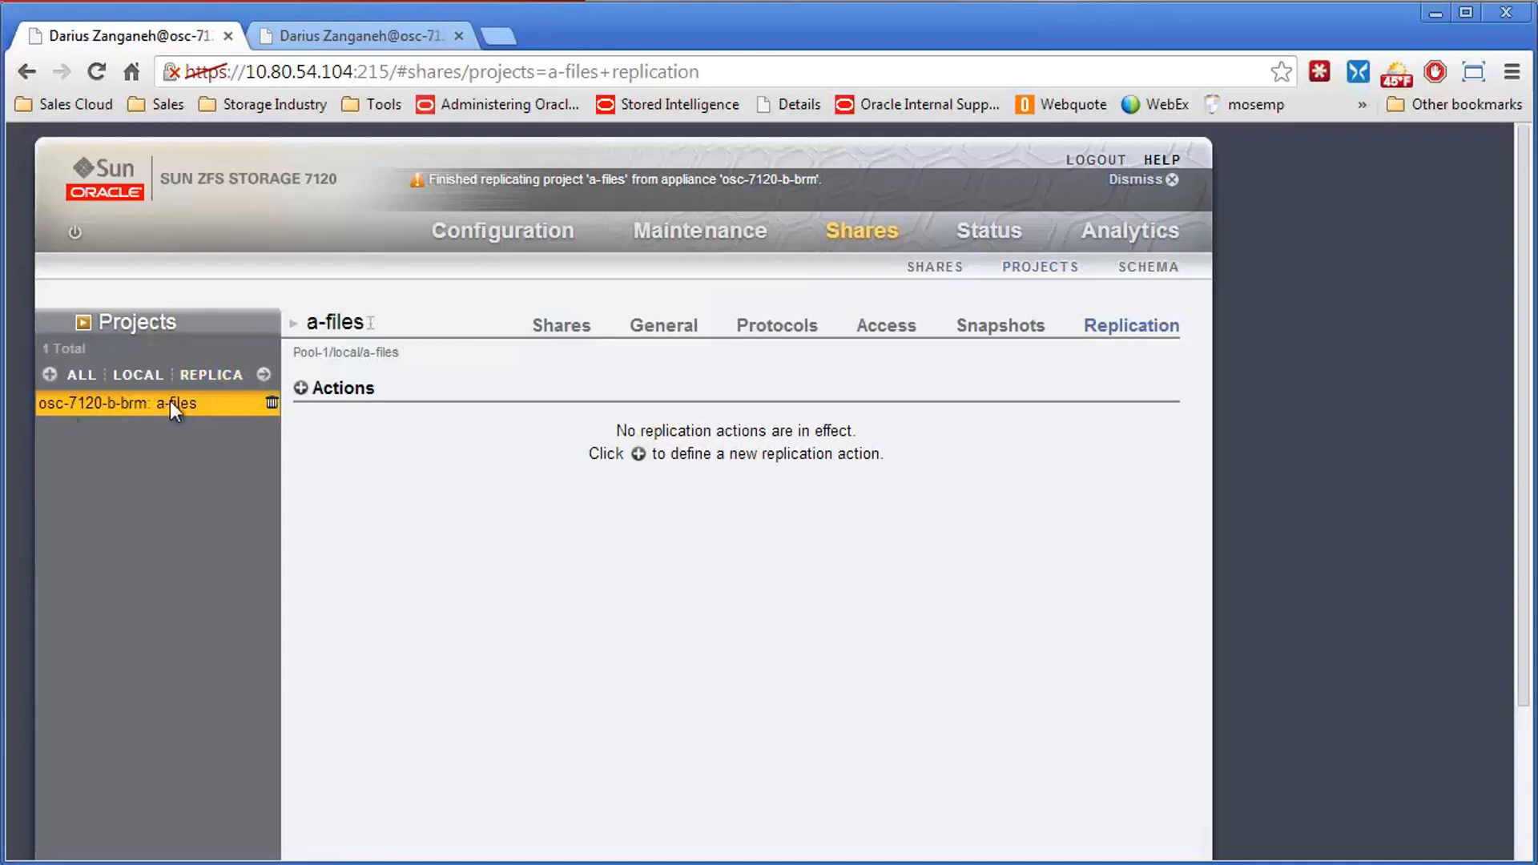
{"action": "mouse_move", "coordinate": [256, 410]}
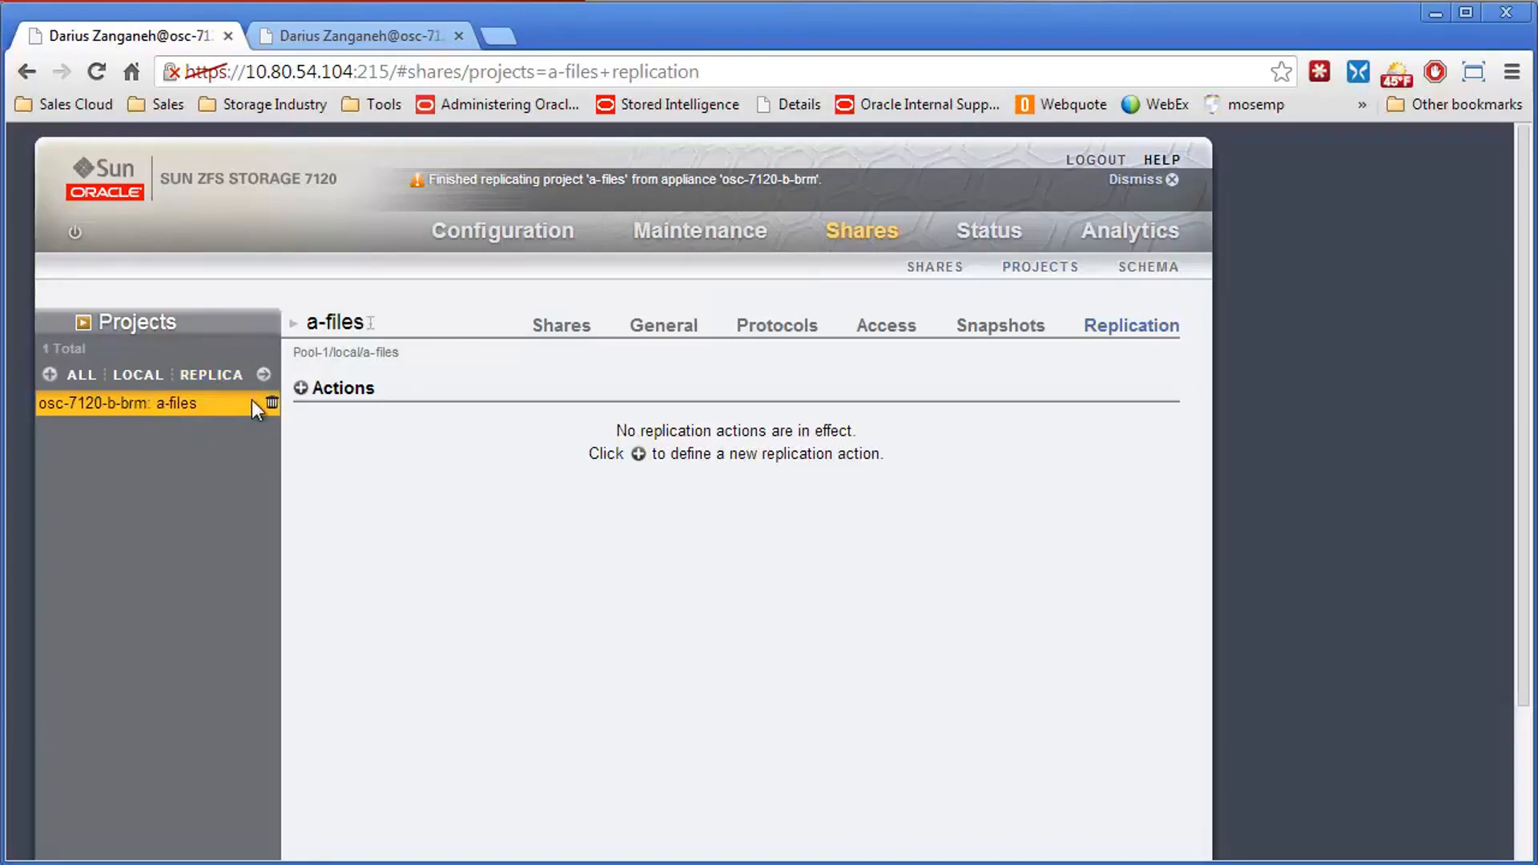
{"action": "mouse_move", "coordinate": [426, 438]}
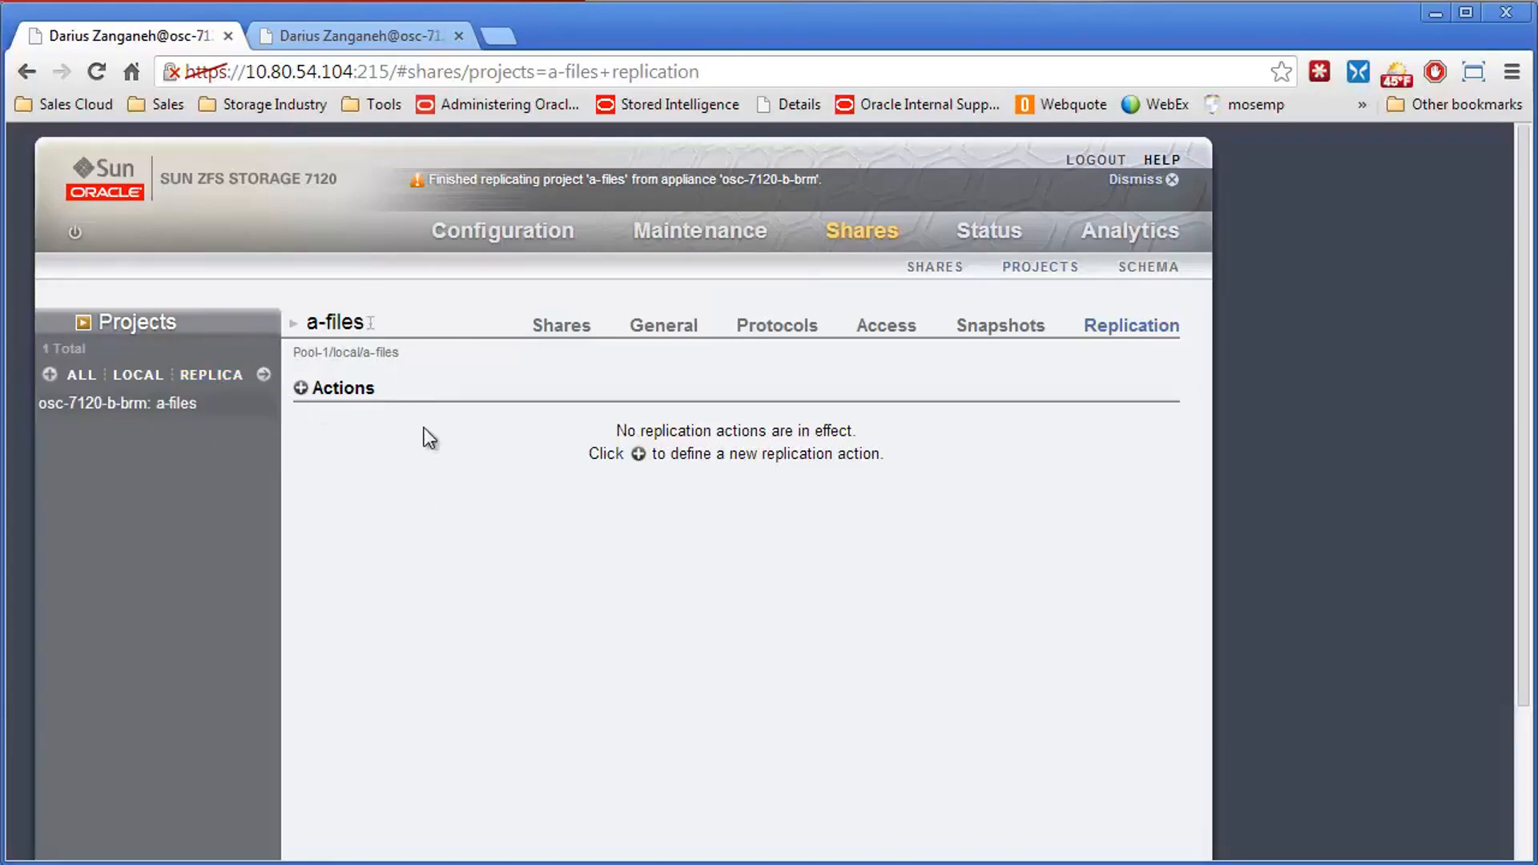
{"action": "mouse_move", "coordinate": [353, 381]}
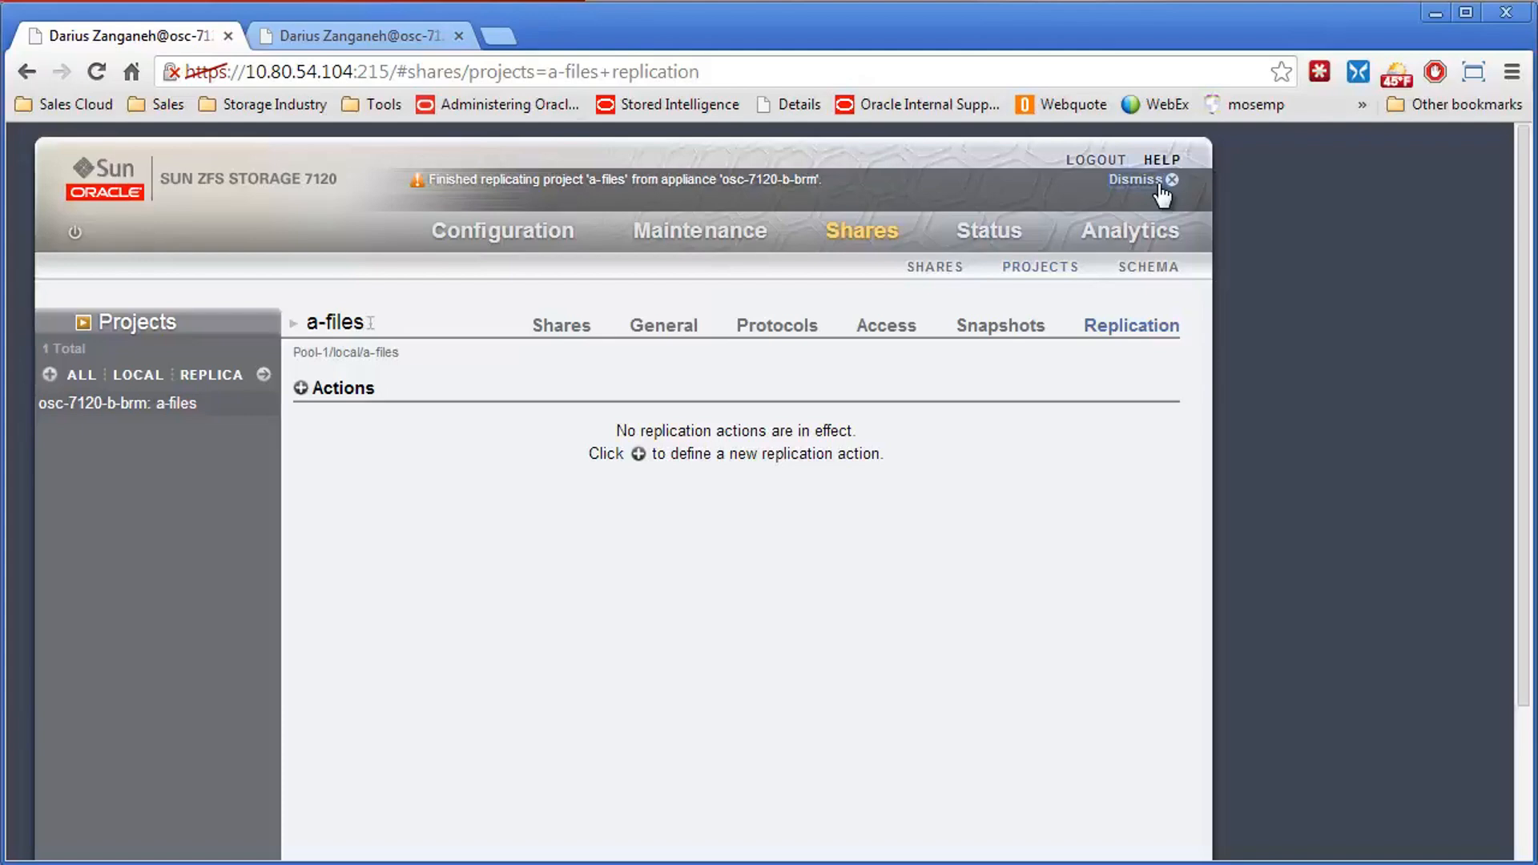
{"action": "left_click", "coordinate": [1173, 179]}
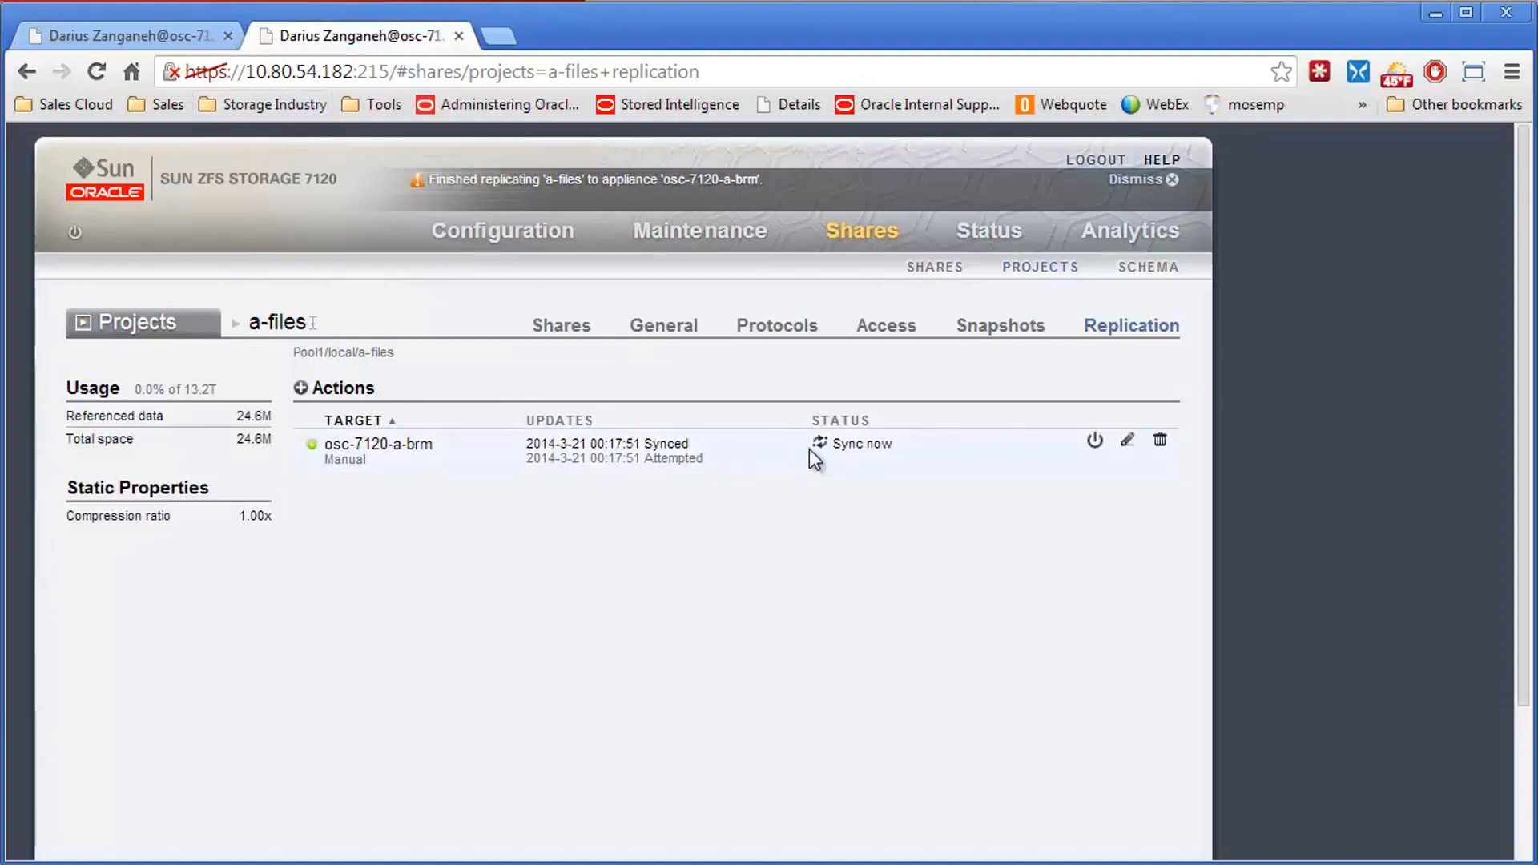
{"action": "mouse_move", "coordinate": [802, 341]}
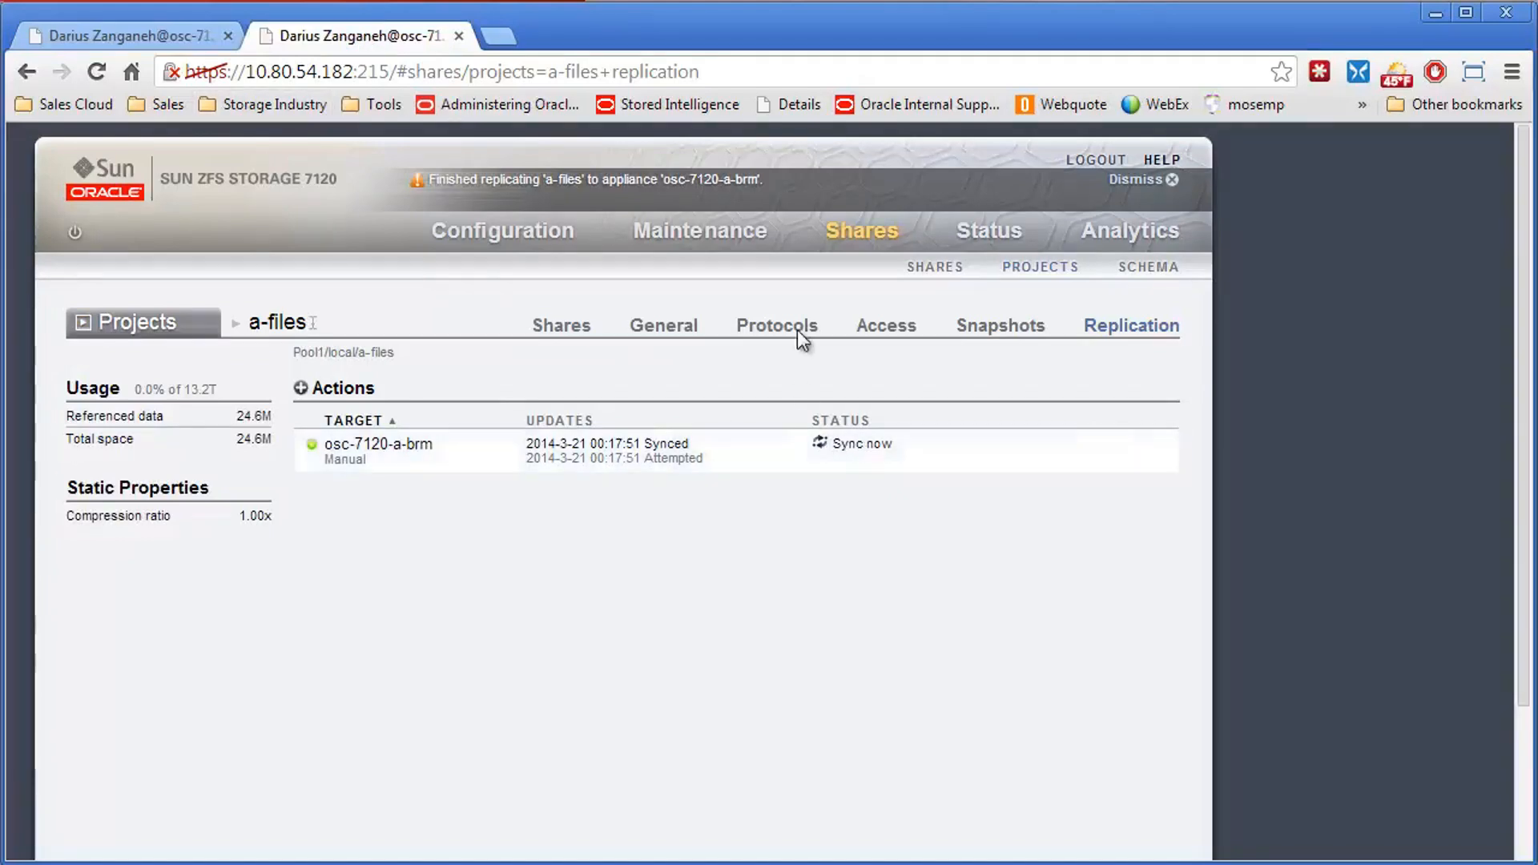
{"action": "left_click", "coordinate": [1170, 179]}
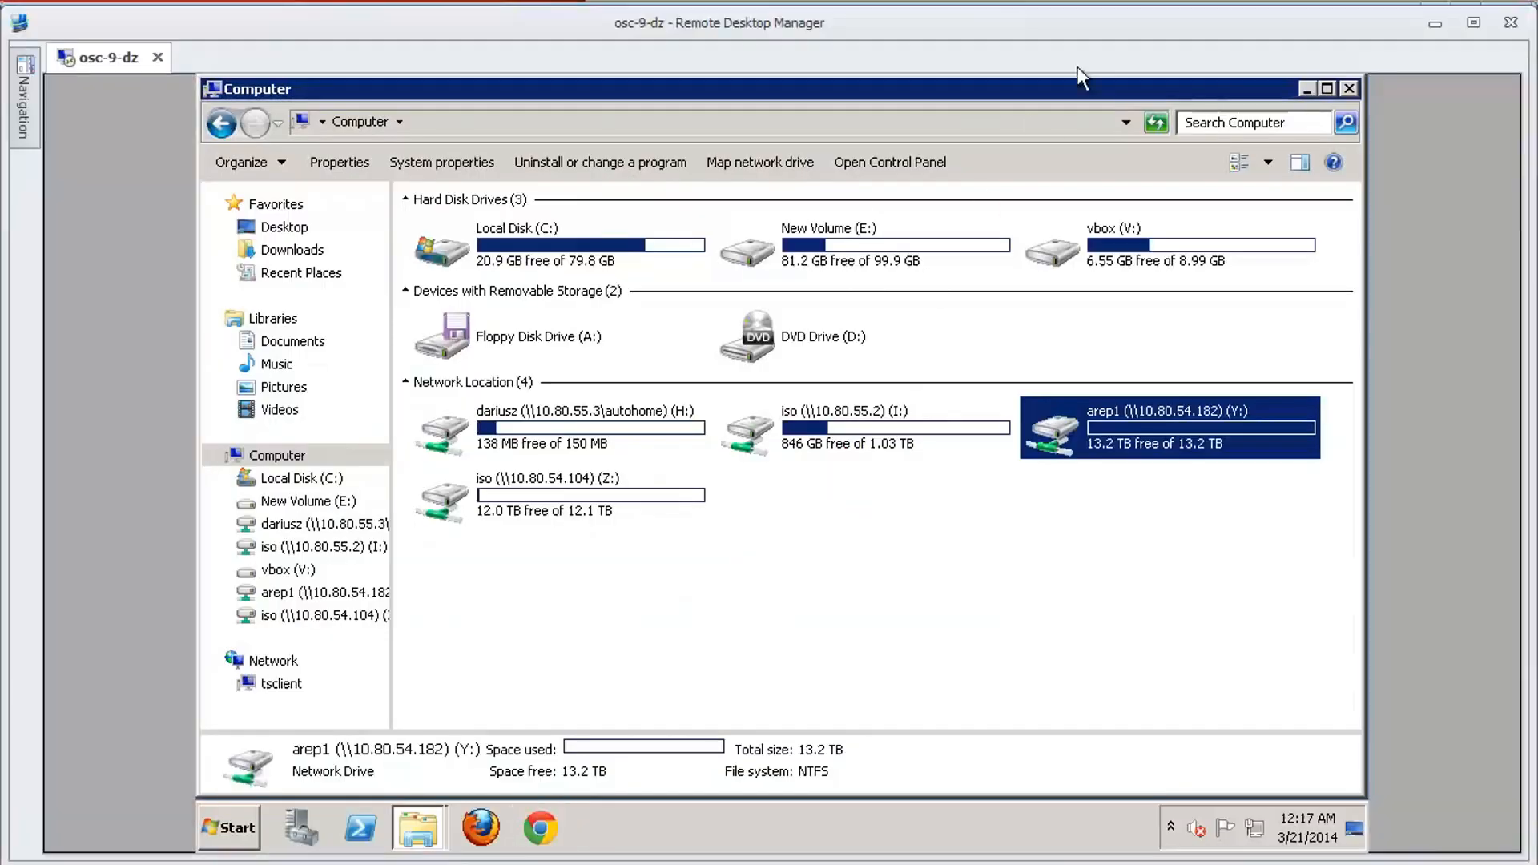
{"action": "mouse_move", "coordinate": [1123, 433]}
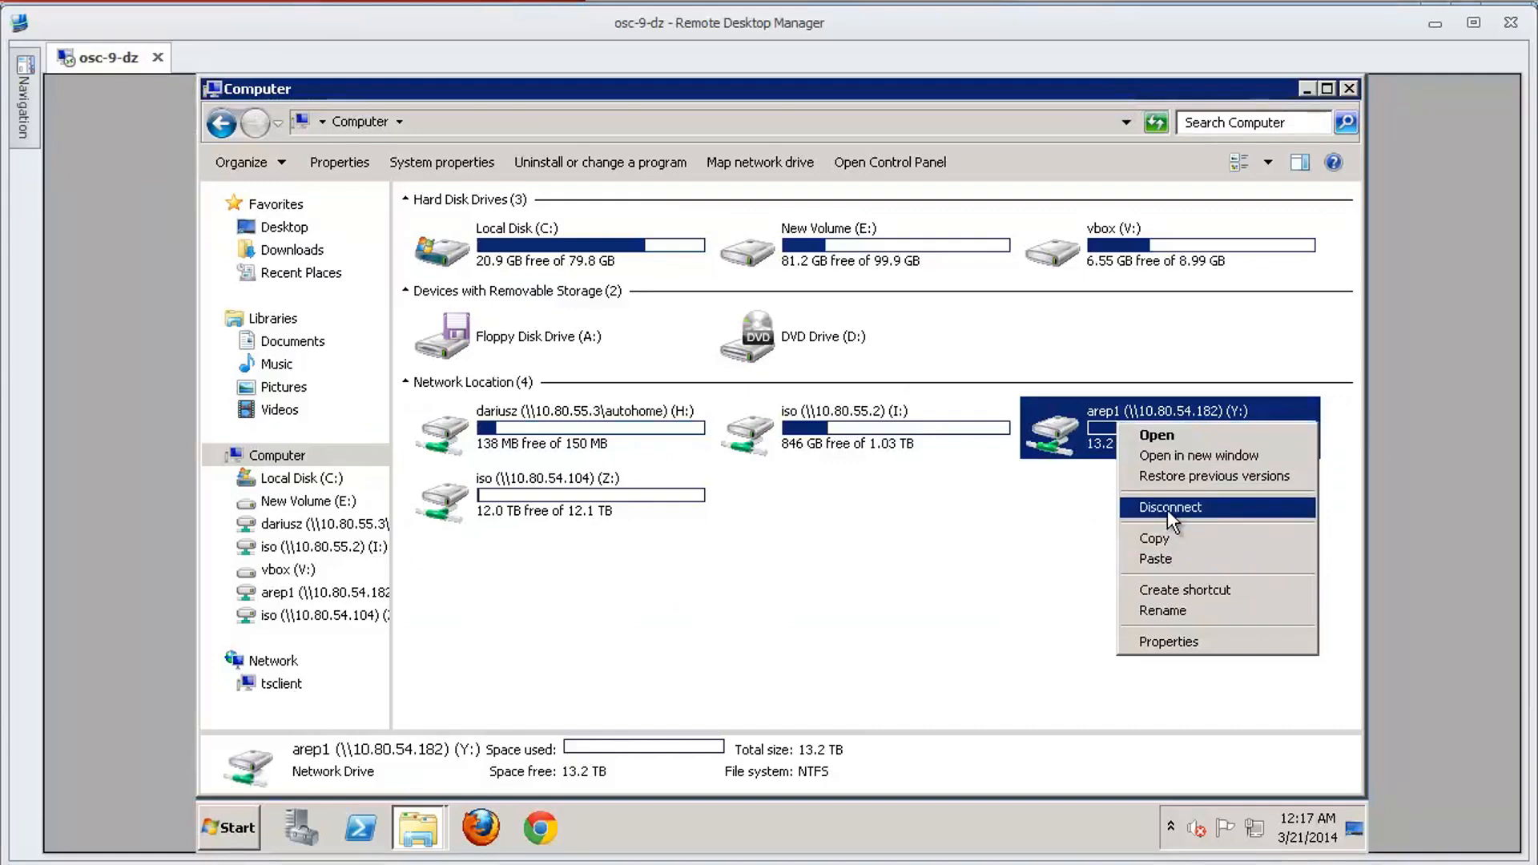
- Disconnect the arep1 (\\10.80.54.182) Y: network drive from Computer
{"action": "left_click", "coordinate": [1168, 508]}
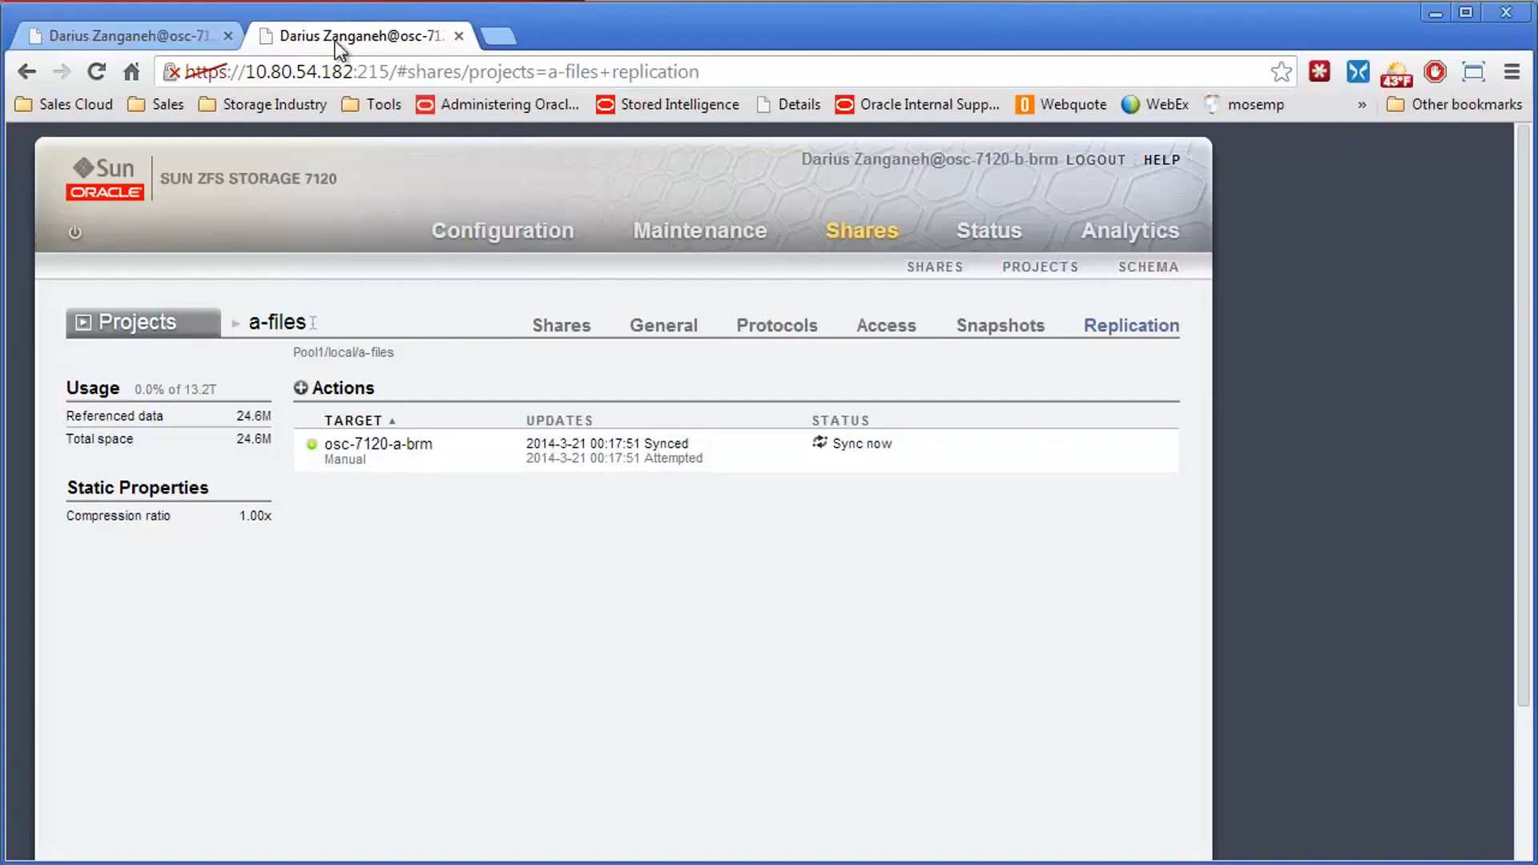
{"action": "mouse_move", "coordinate": [697, 449]}
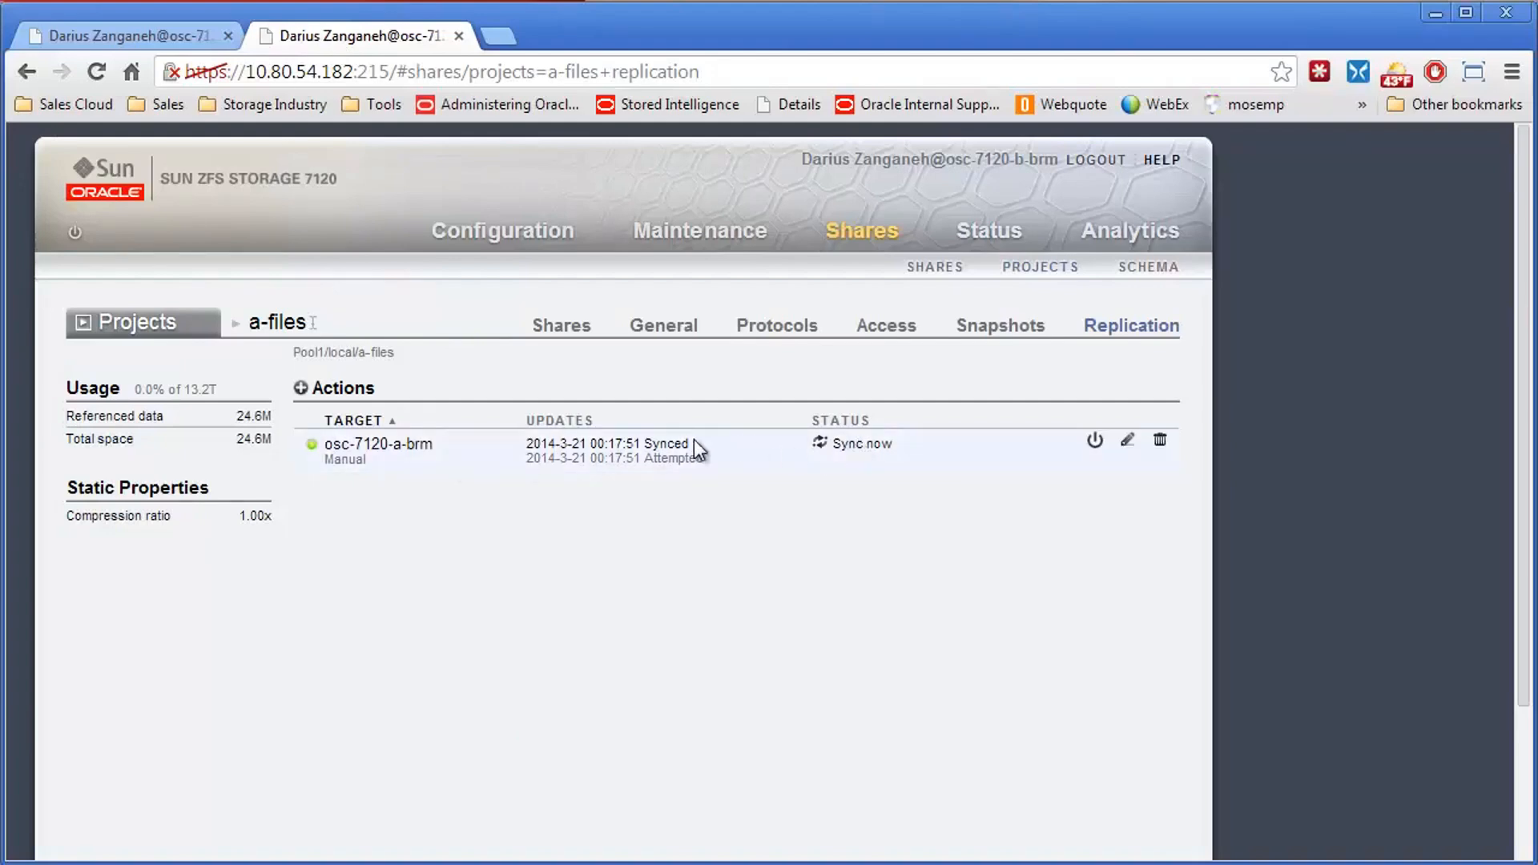
{"action": "mouse_move", "coordinate": [525, 312]}
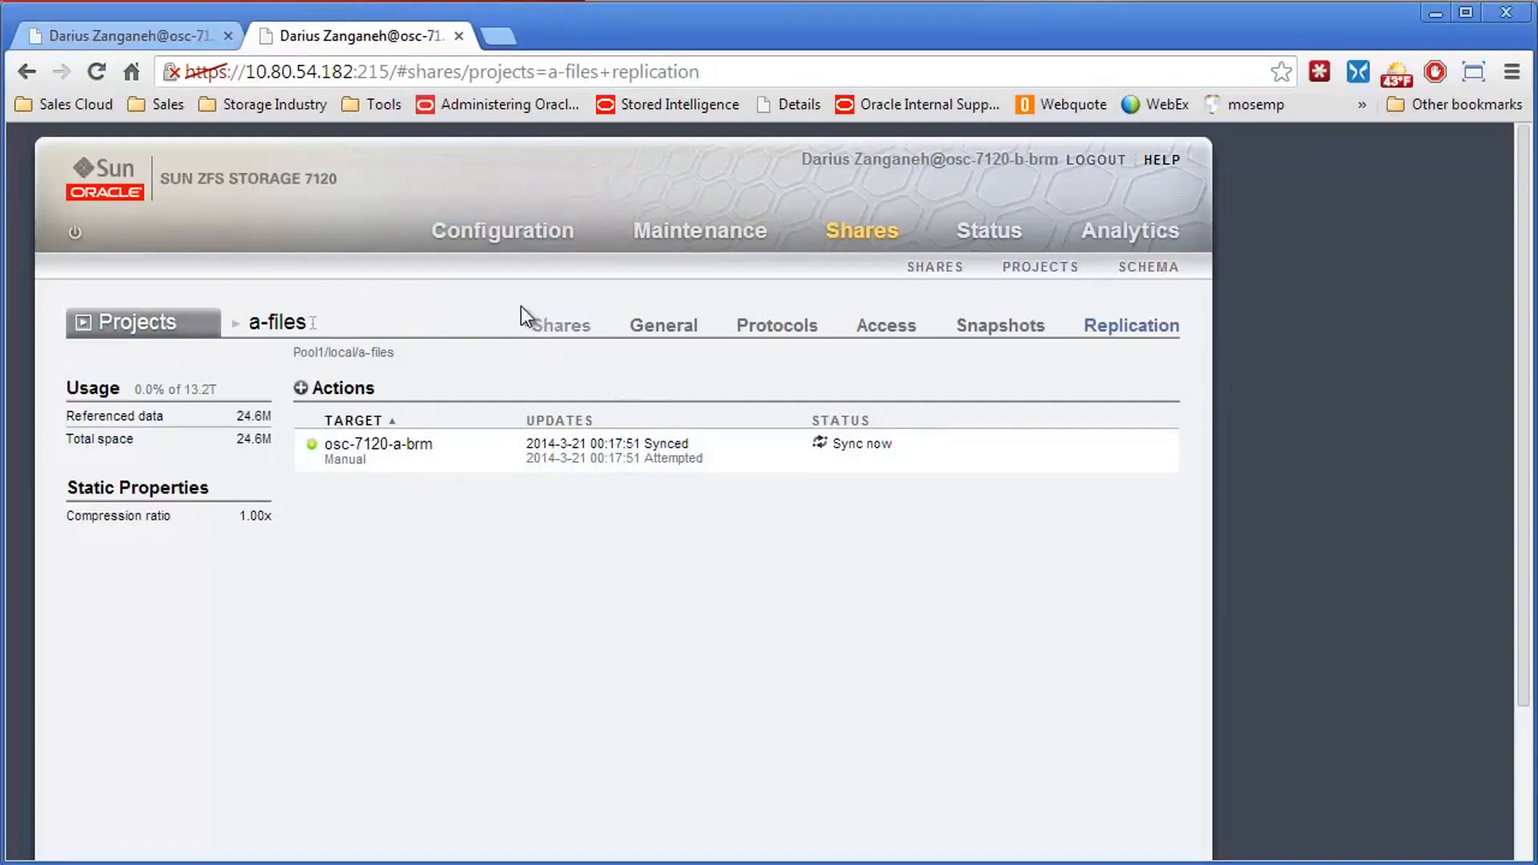
{"action": "mouse_move", "coordinate": [883, 461]}
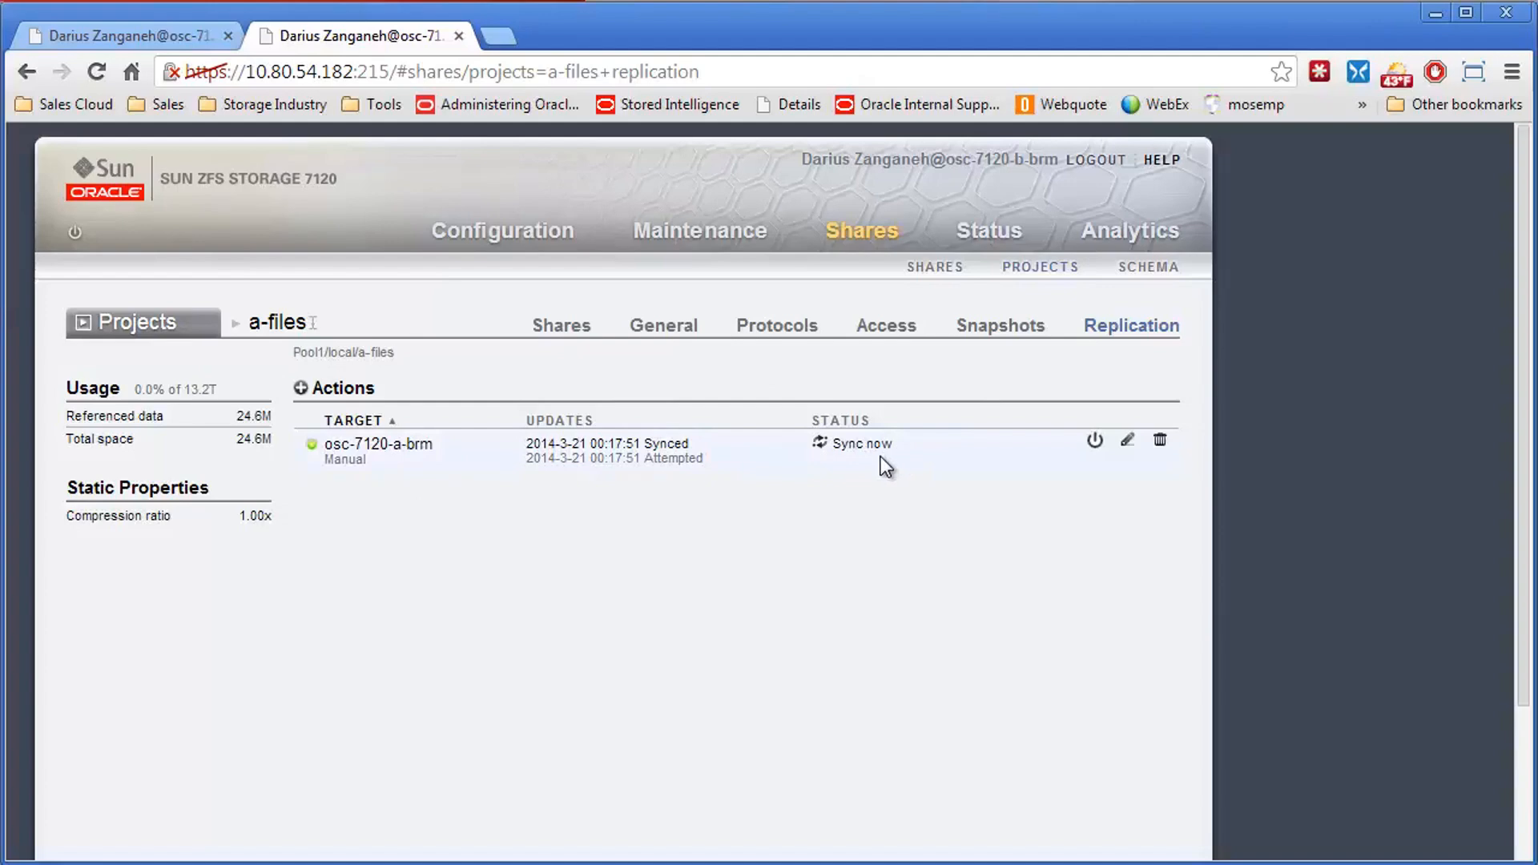
{"action": "mouse_move", "coordinate": [1095, 442]}
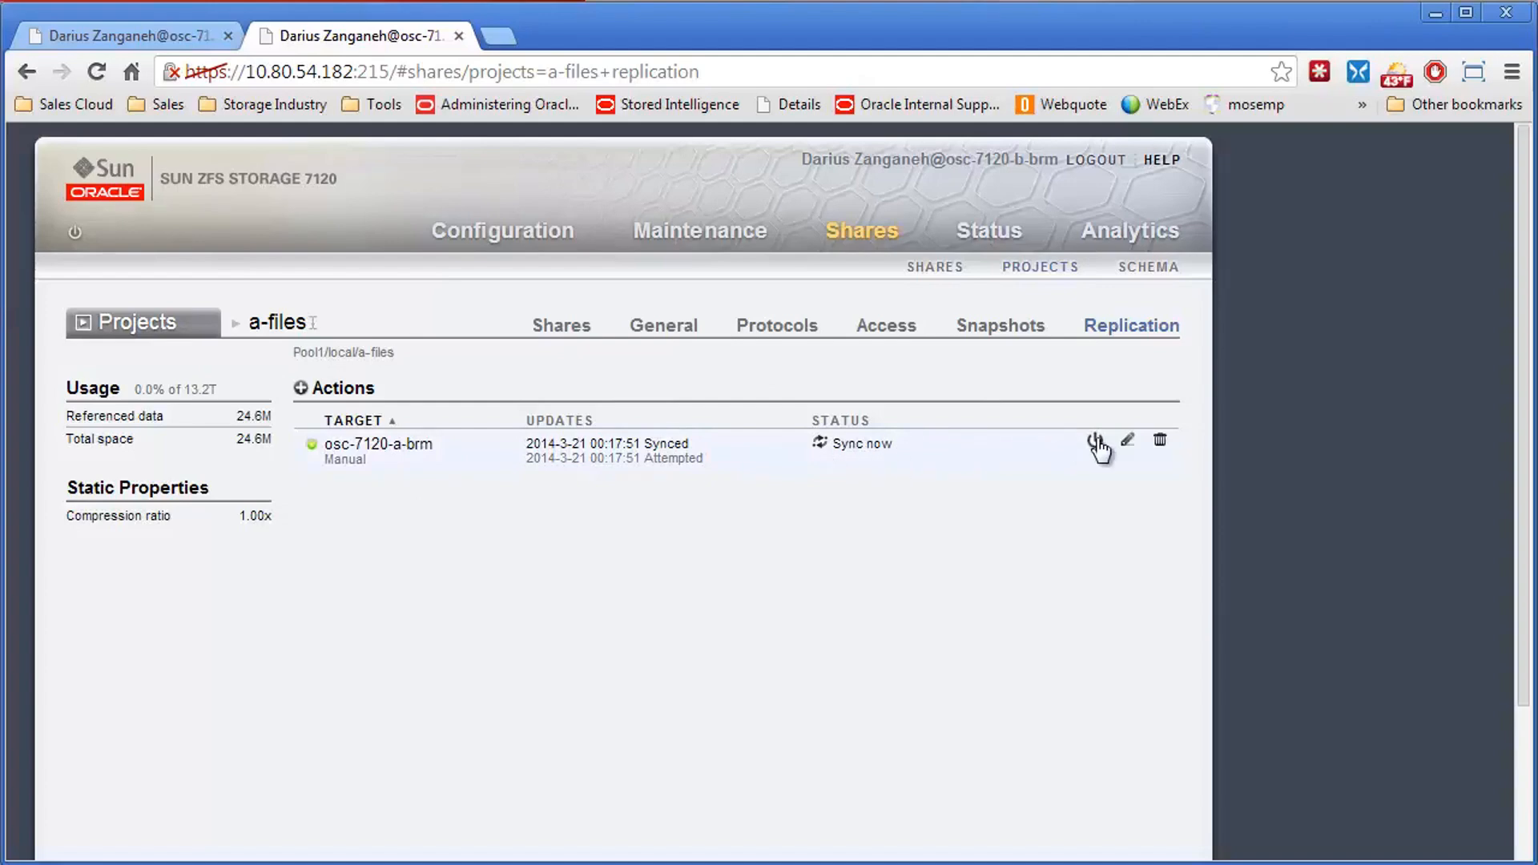
{"action": "mouse_move", "coordinate": [1096, 441]}
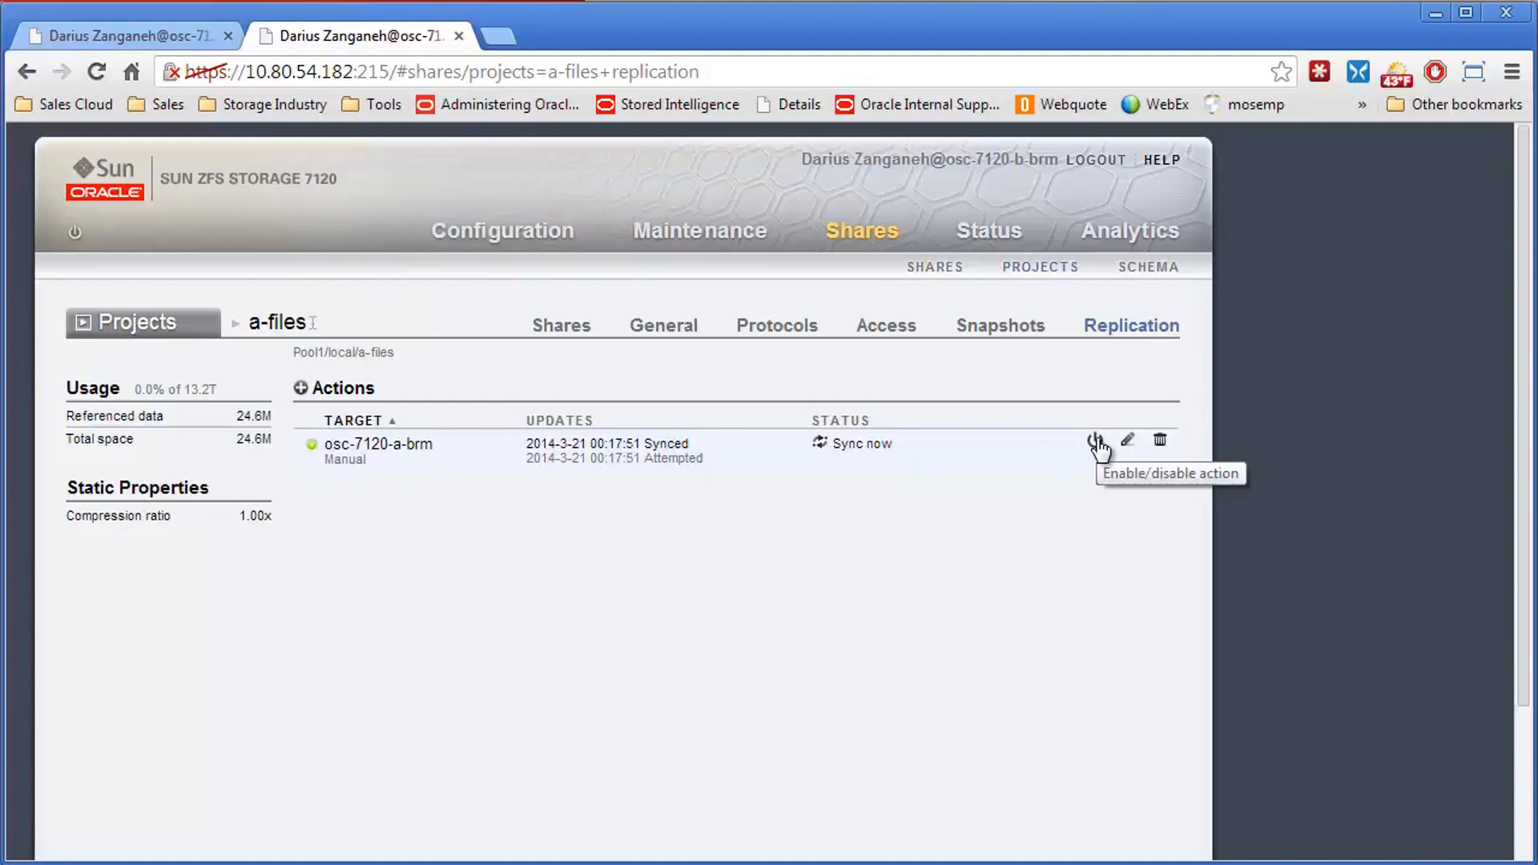
- Disable 7120-B's a-files replication action targeting osc-7120-a-brm
{"action": "left_click", "coordinate": [1096, 439]}
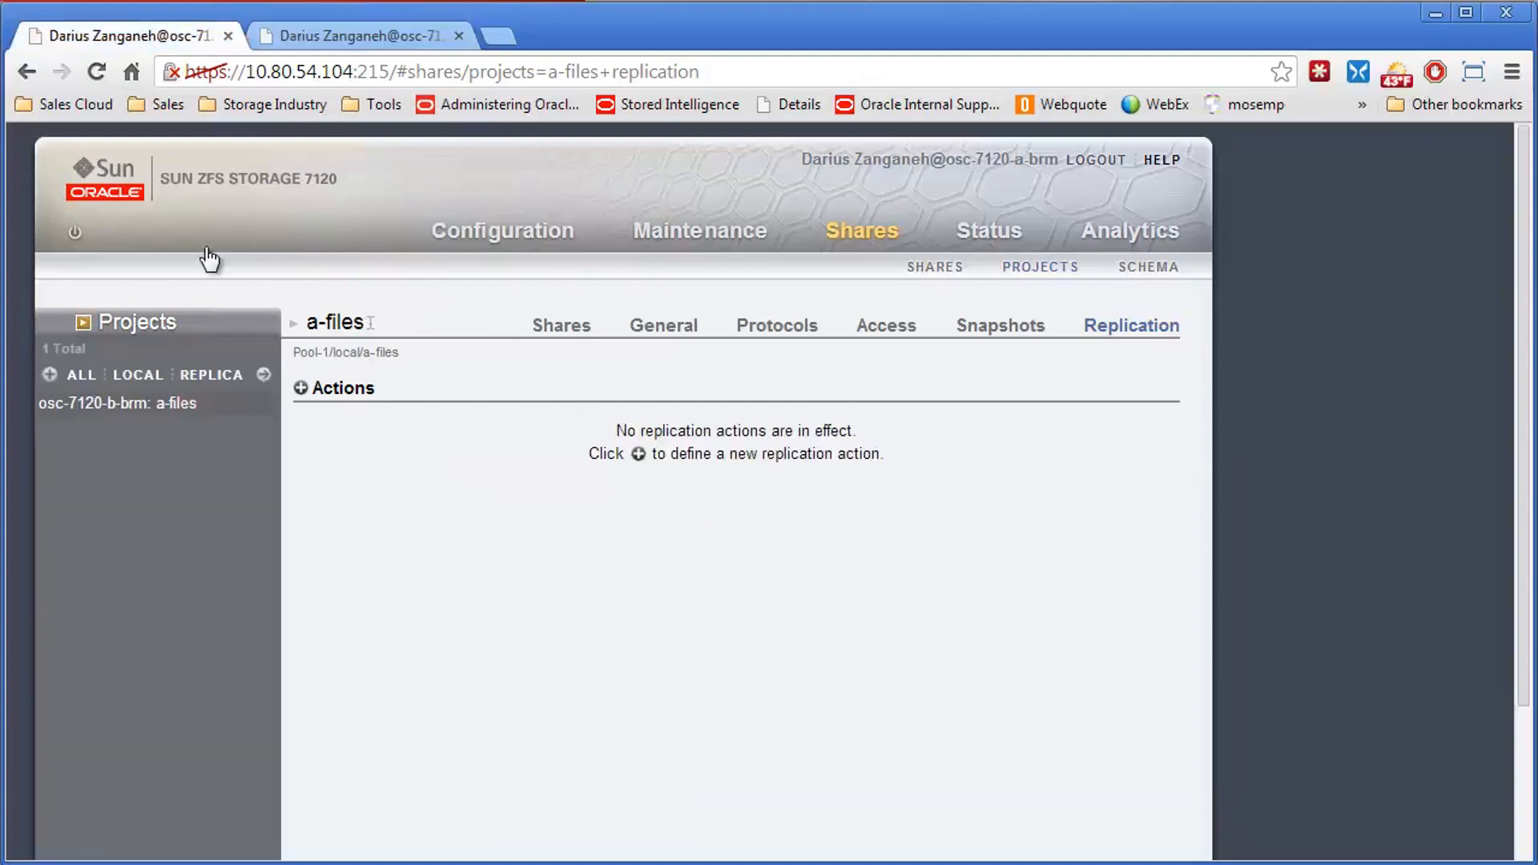
{"action": "mouse_move", "coordinate": [160, 381]}
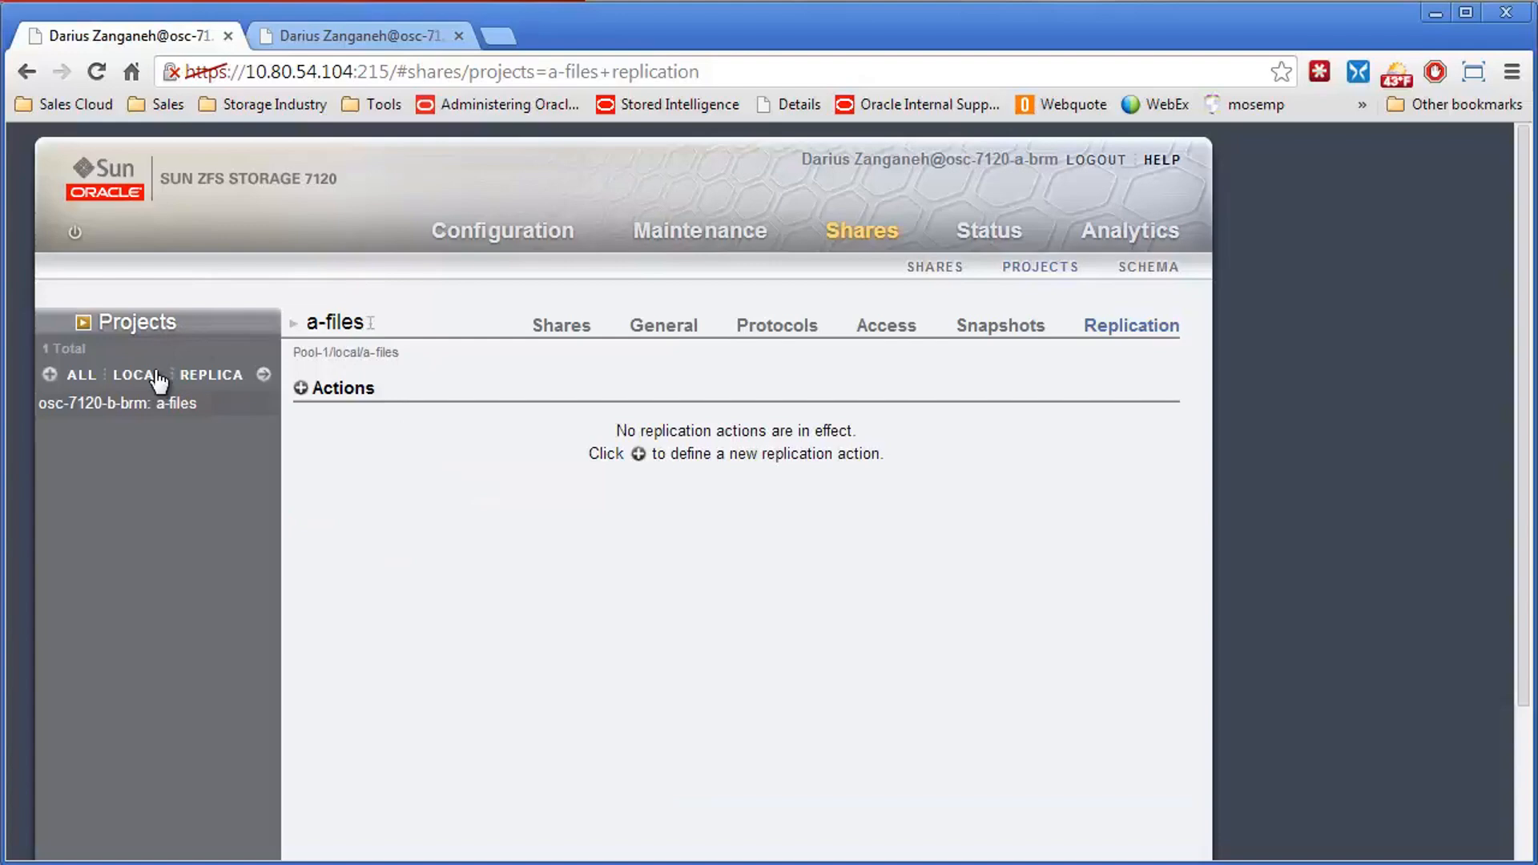
{"action": "mouse_move", "coordinate": [210, 374]}
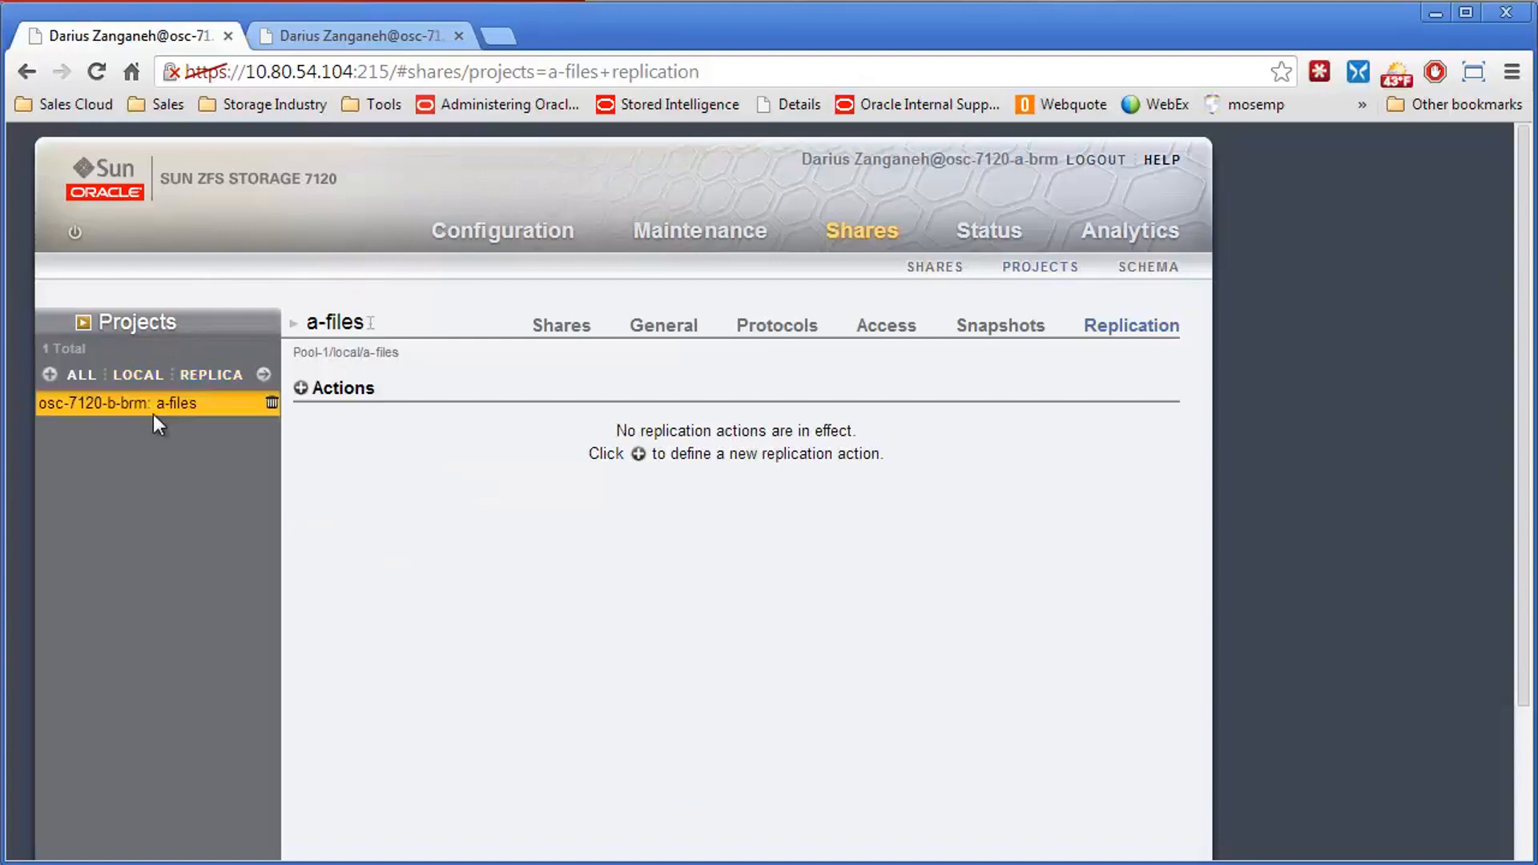
{"action": "mouse_move", "coordinate": [182, 404]}
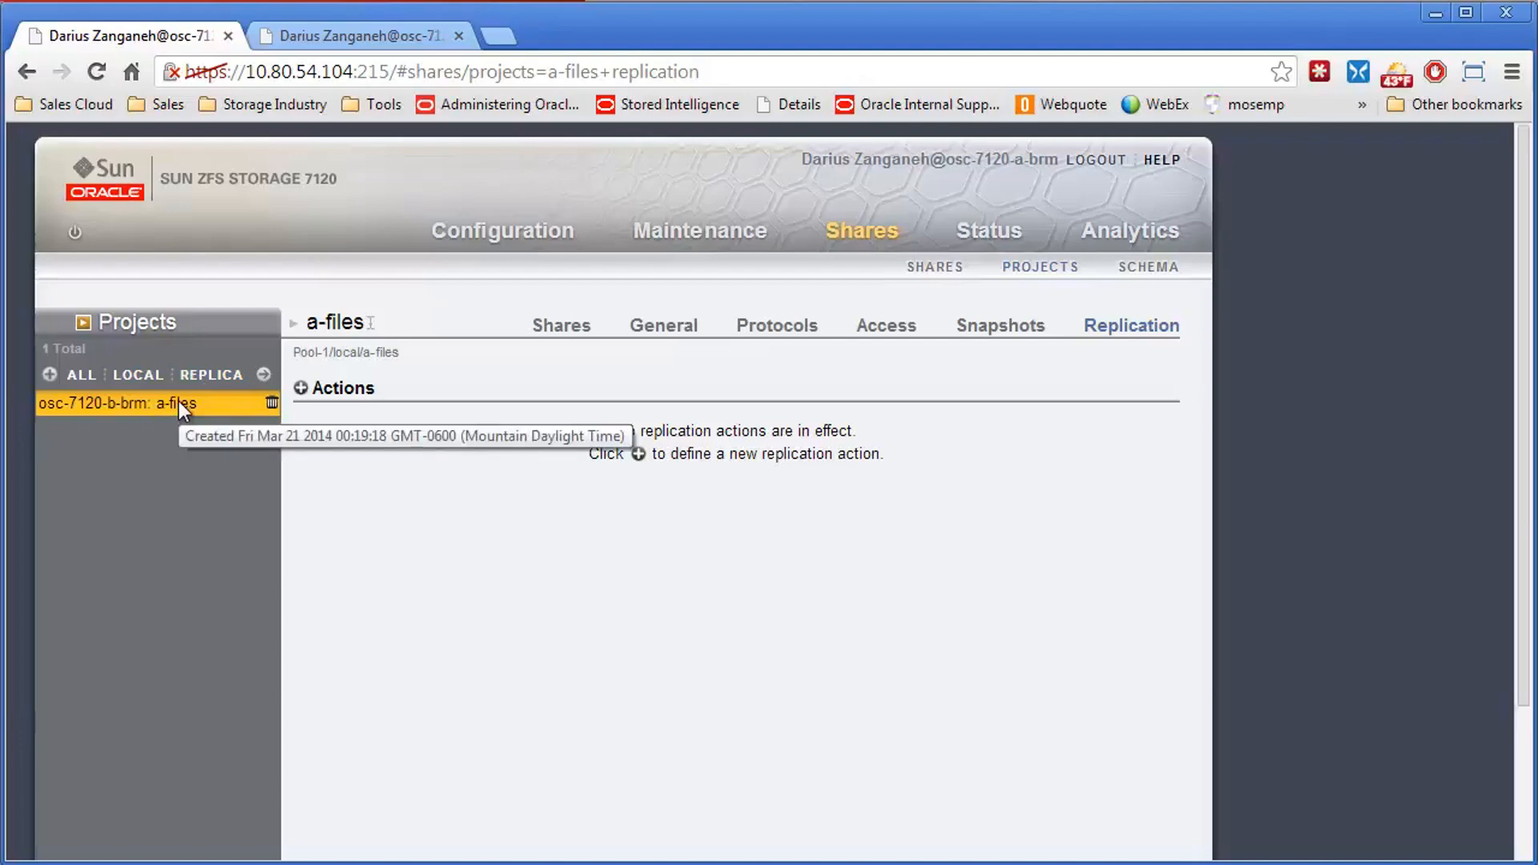
{"action": "mouse_move", "coordinate": [760, 357]}
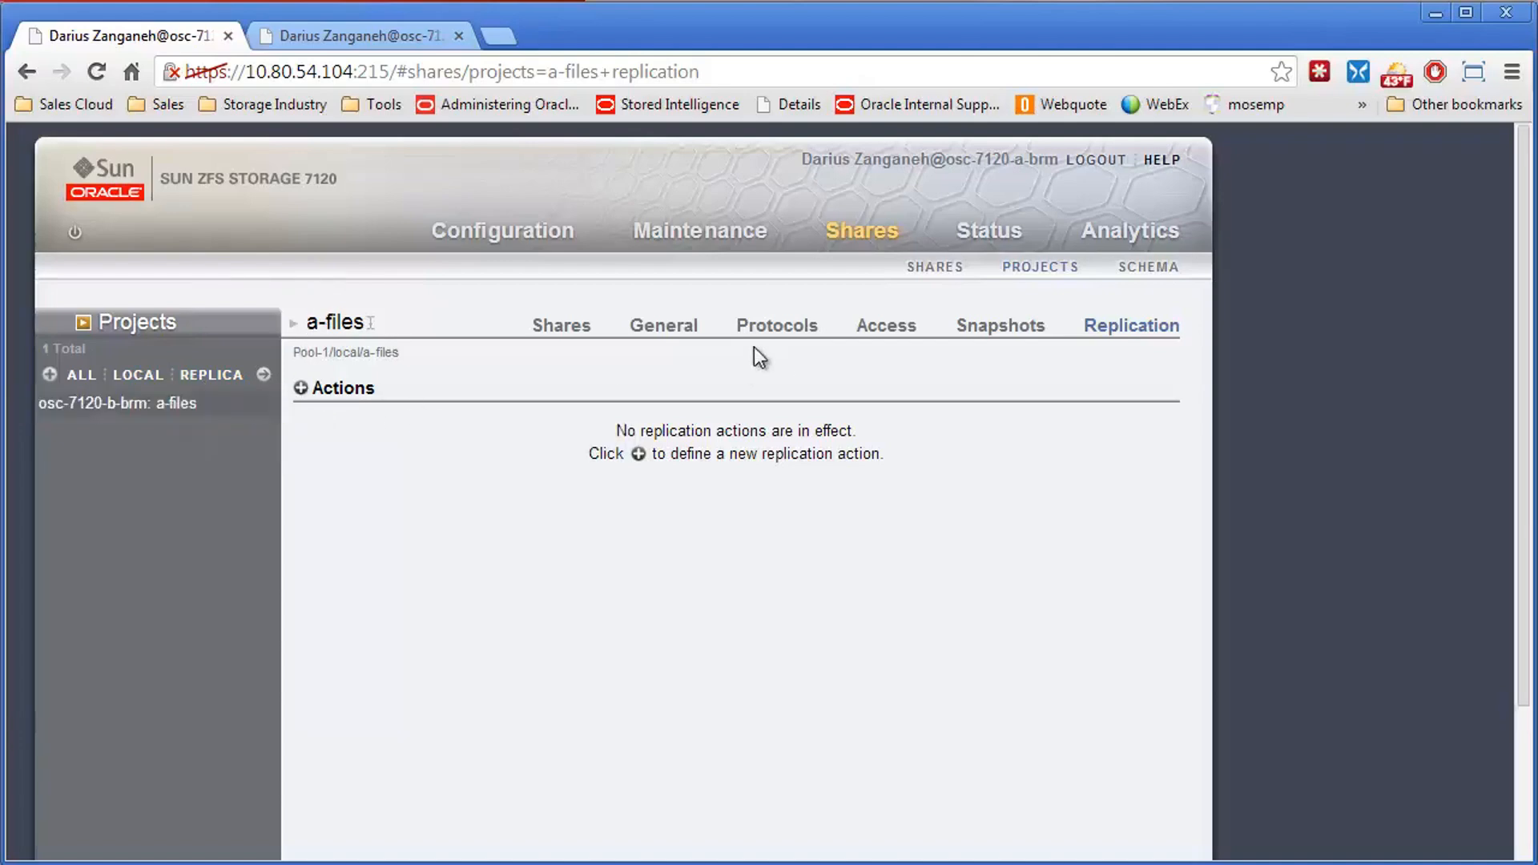
{"action": "mouse_move", "coordinate": [138, 375]}
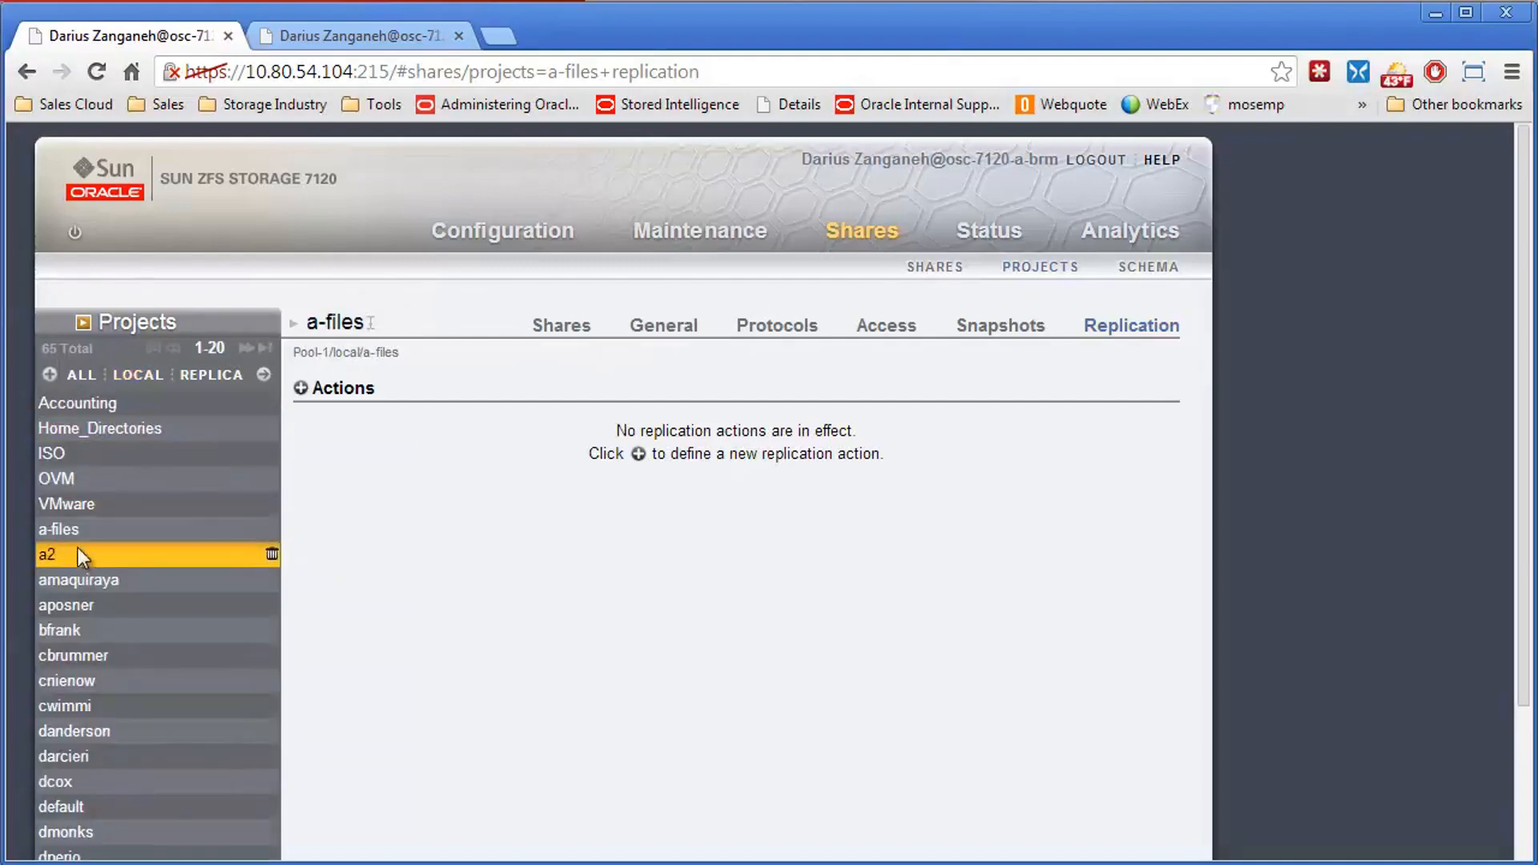
- Select the empty local a-files project on 7120-A and confirm destroying it
{"action": "left_click", "coordinate": [561, 325]}
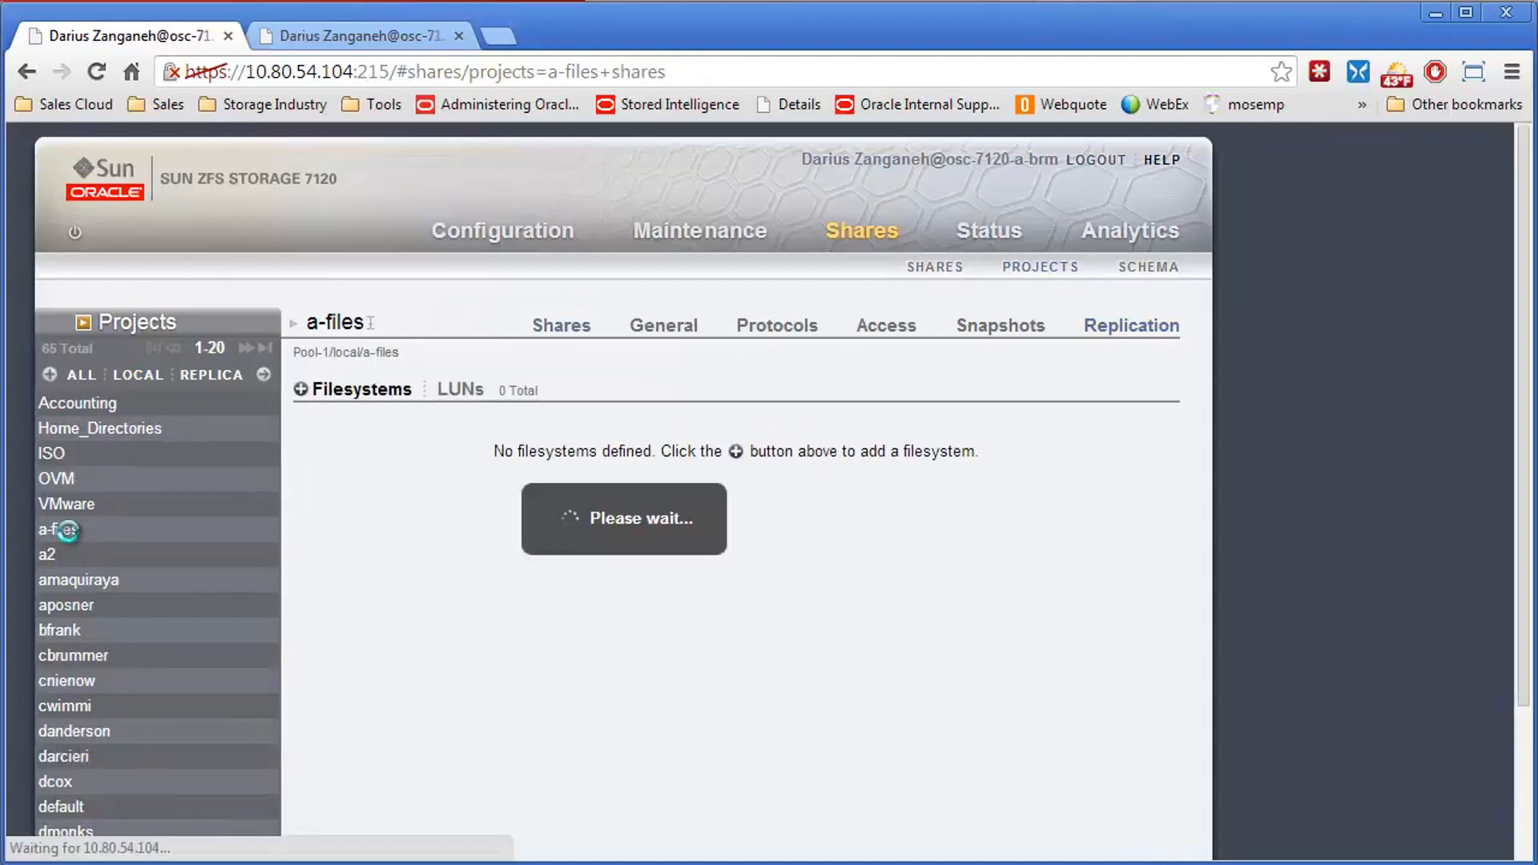
{"action": "left_click", "coordinate": [59, 529]}
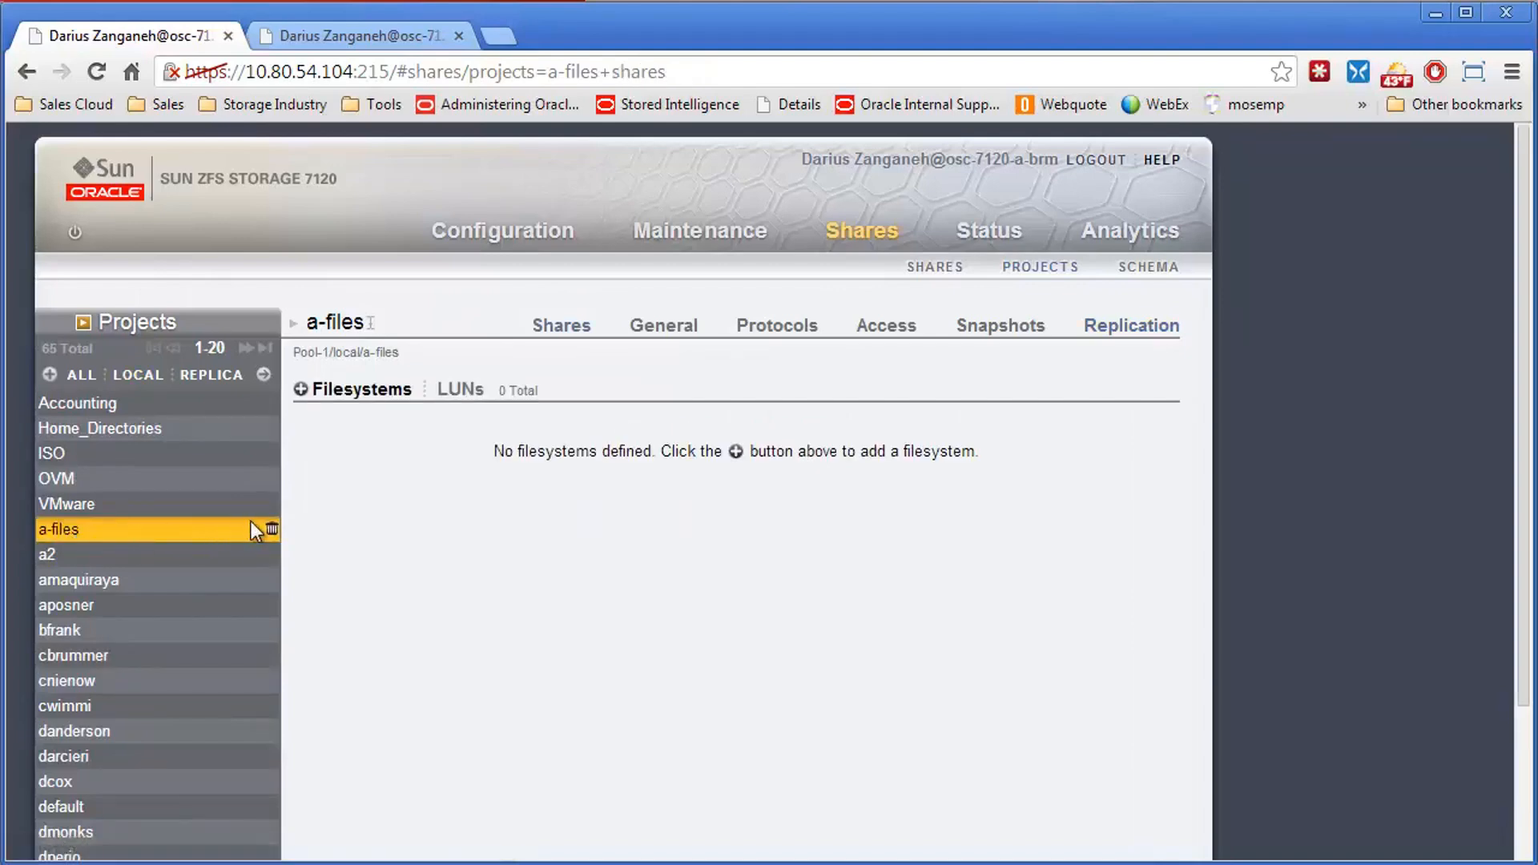
{"action": "mouse_move", "coordinate": [272, 530]}
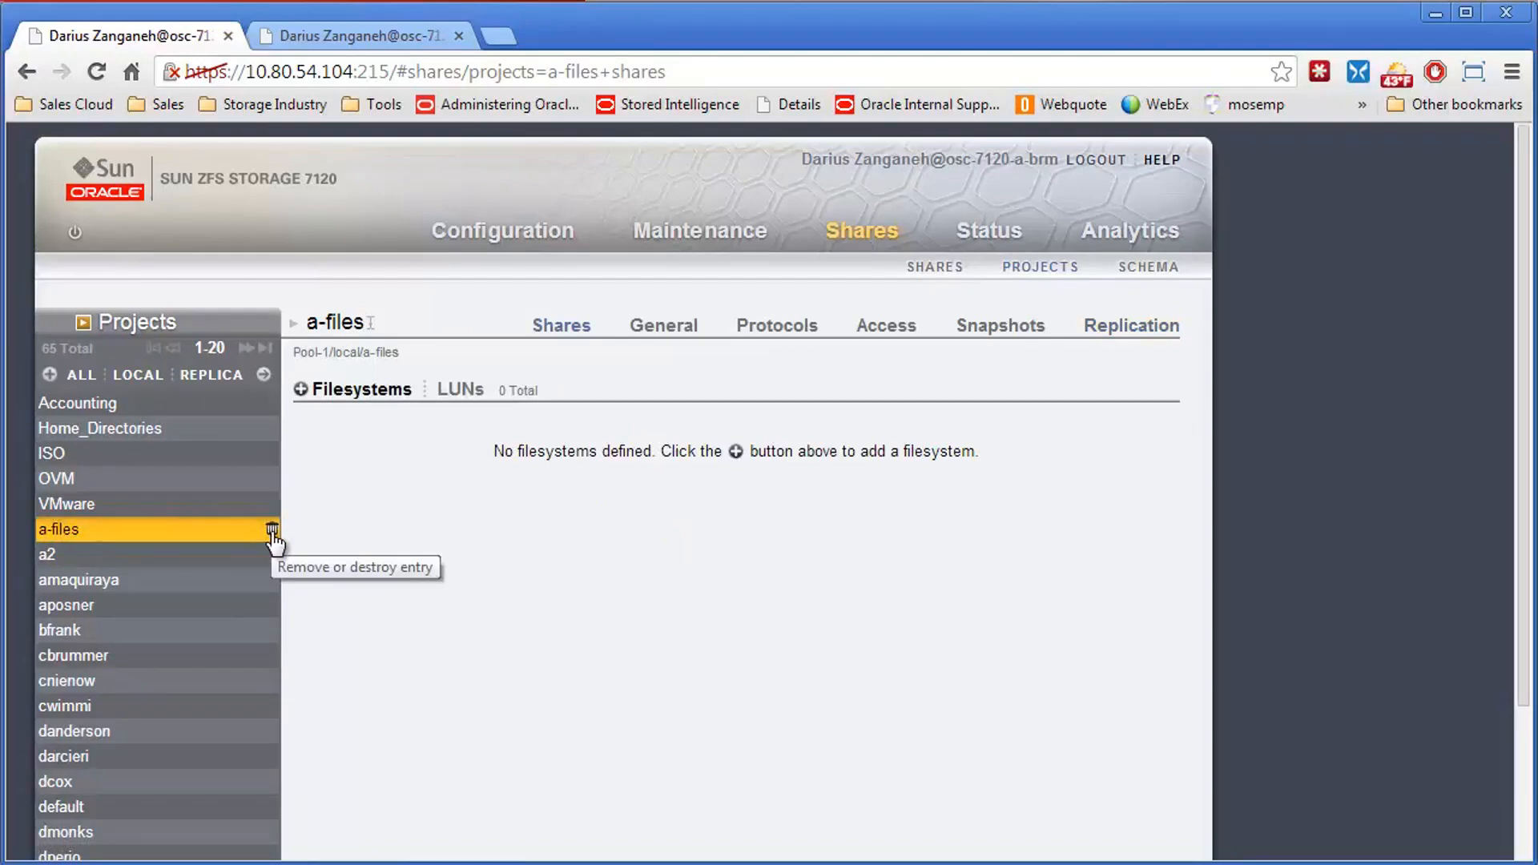
{"action": "left_click", "coordinate": [273, 530]}
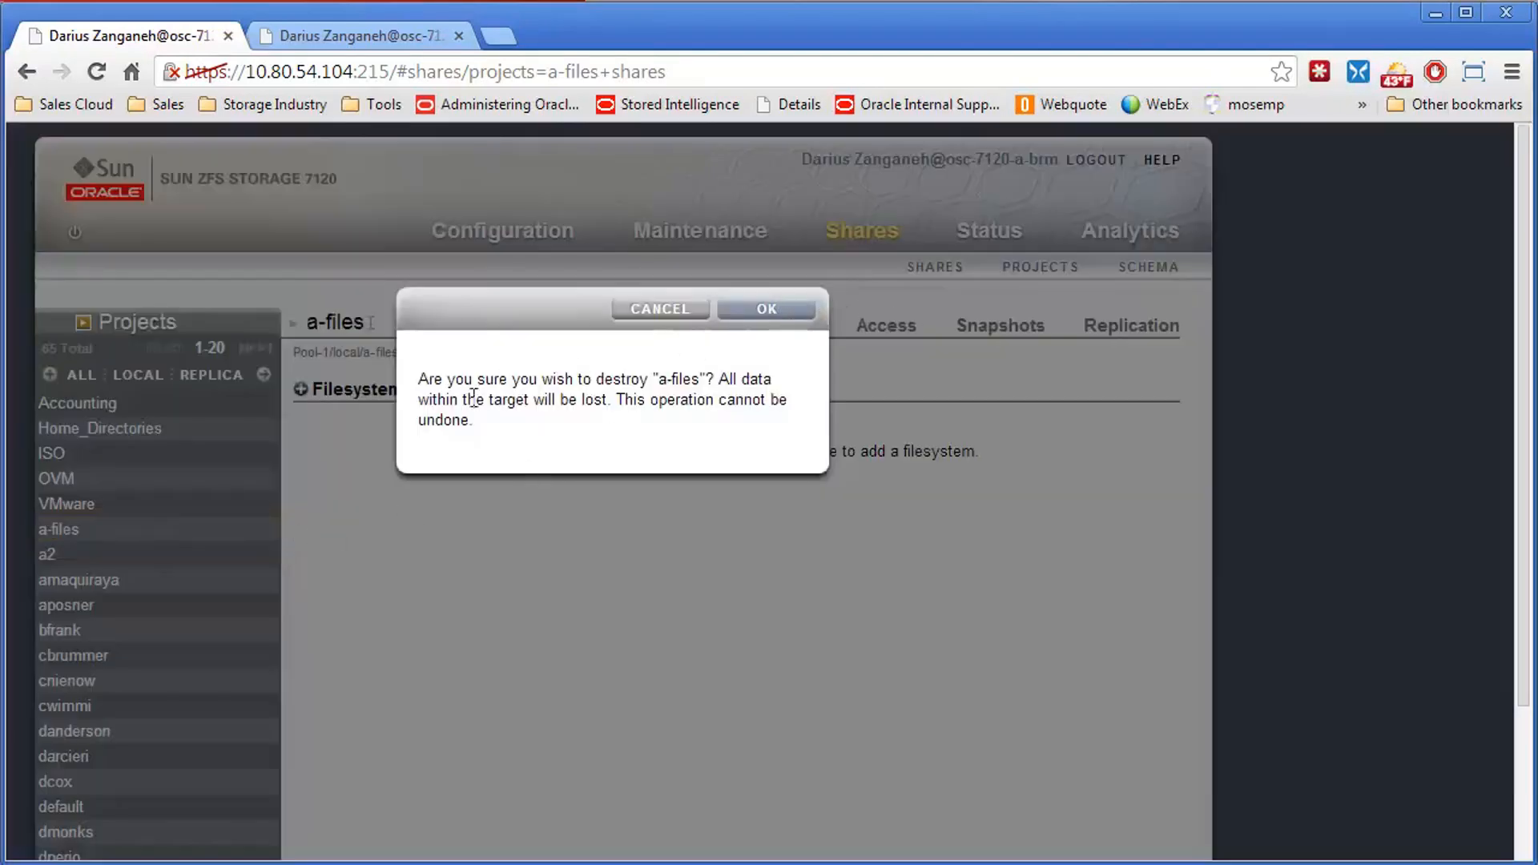
{"action": "mouse_move", "coordinate": [765, 309]}
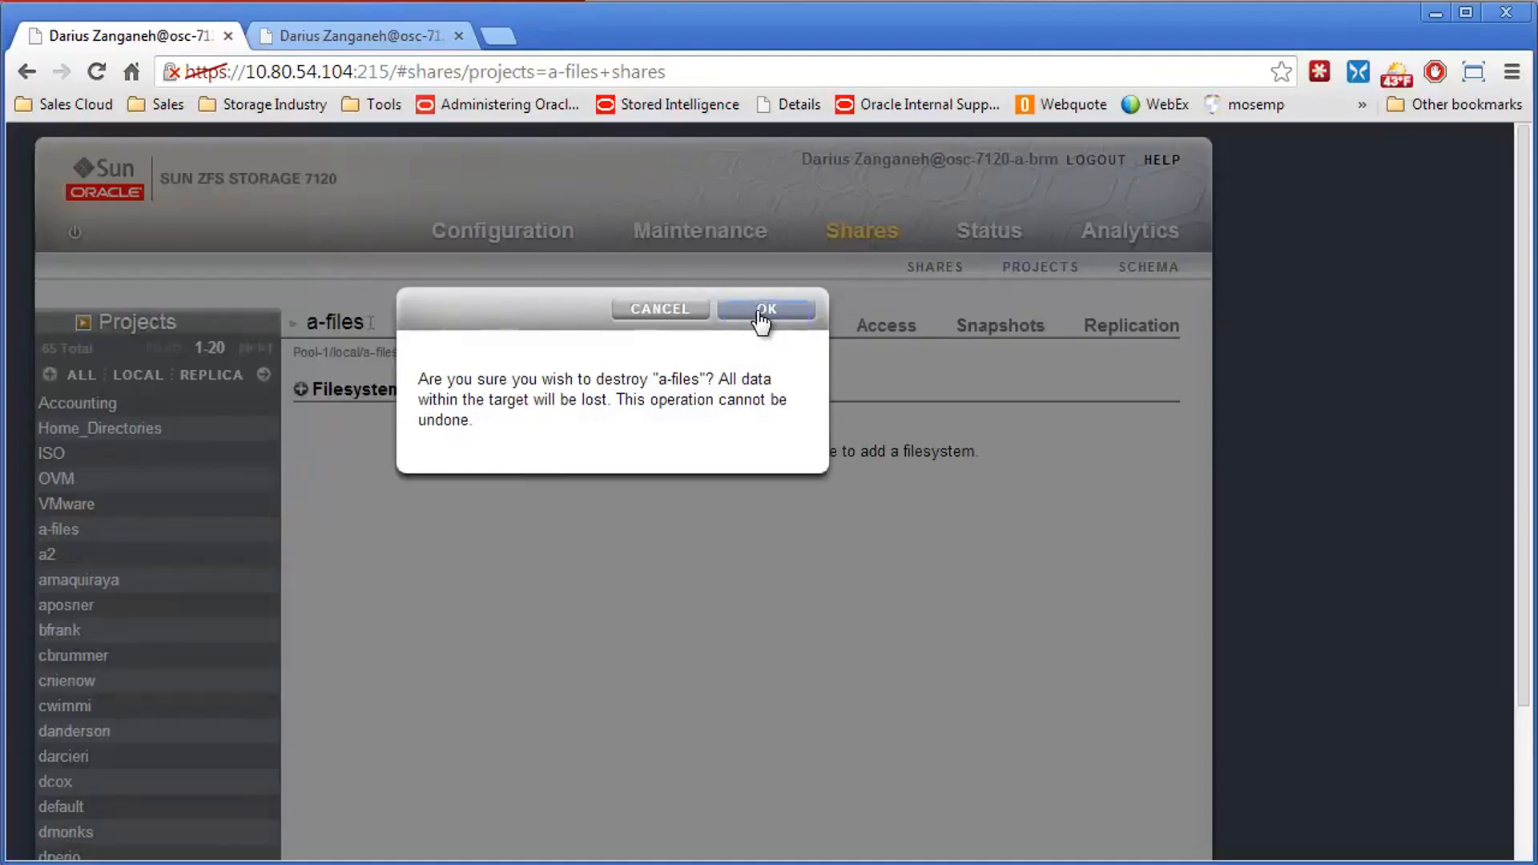
{"action": "left_click", "coordinate": [766, 307]}
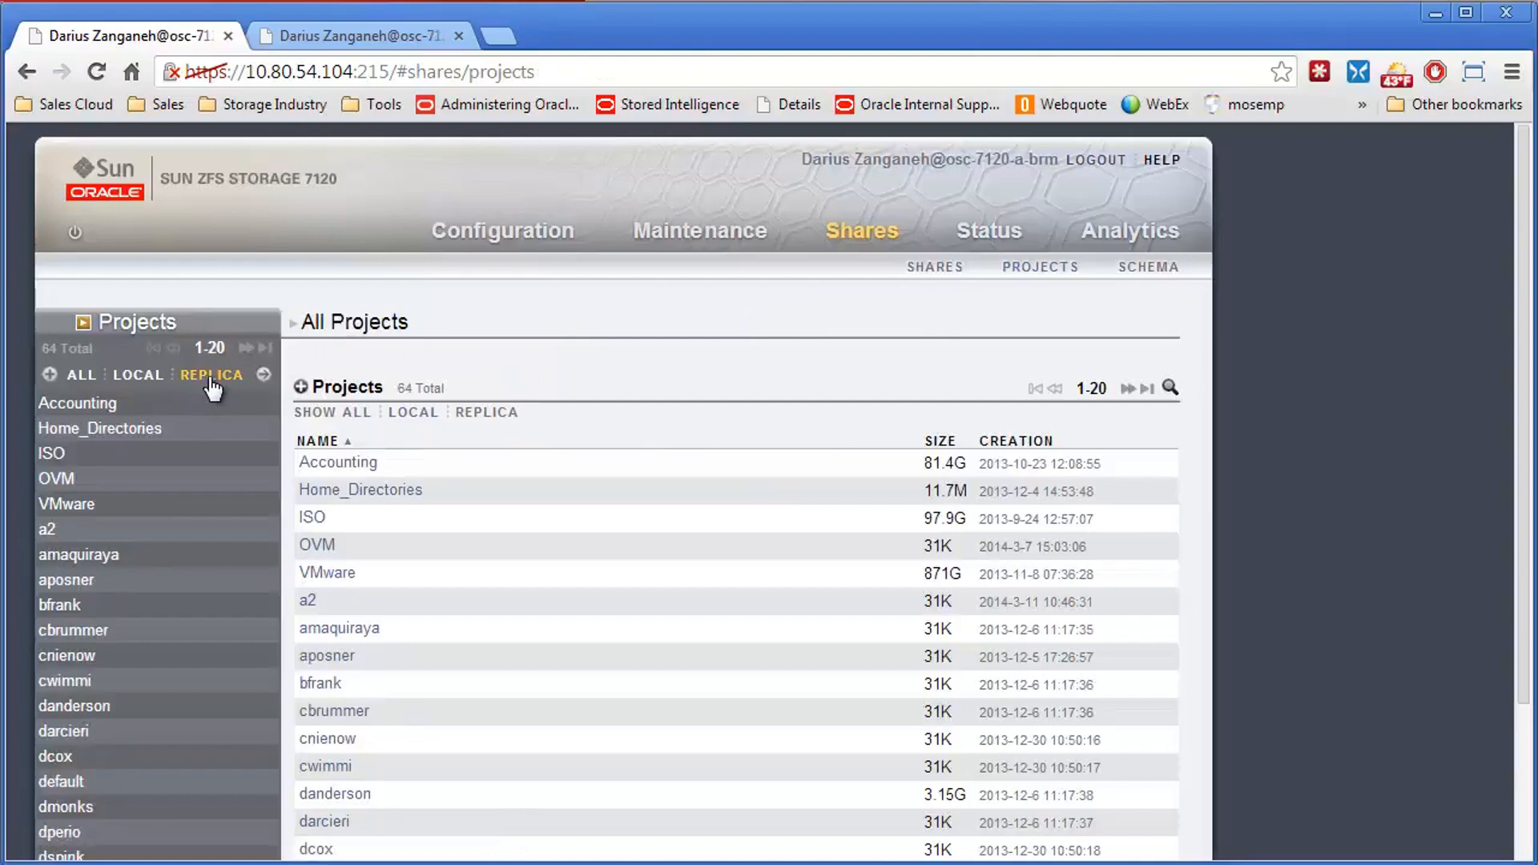
- View the a-files replica from osc-7120-b-brm and start reversing its replication package direction
{"action": "left_click", "coordinate": [212, 375]}
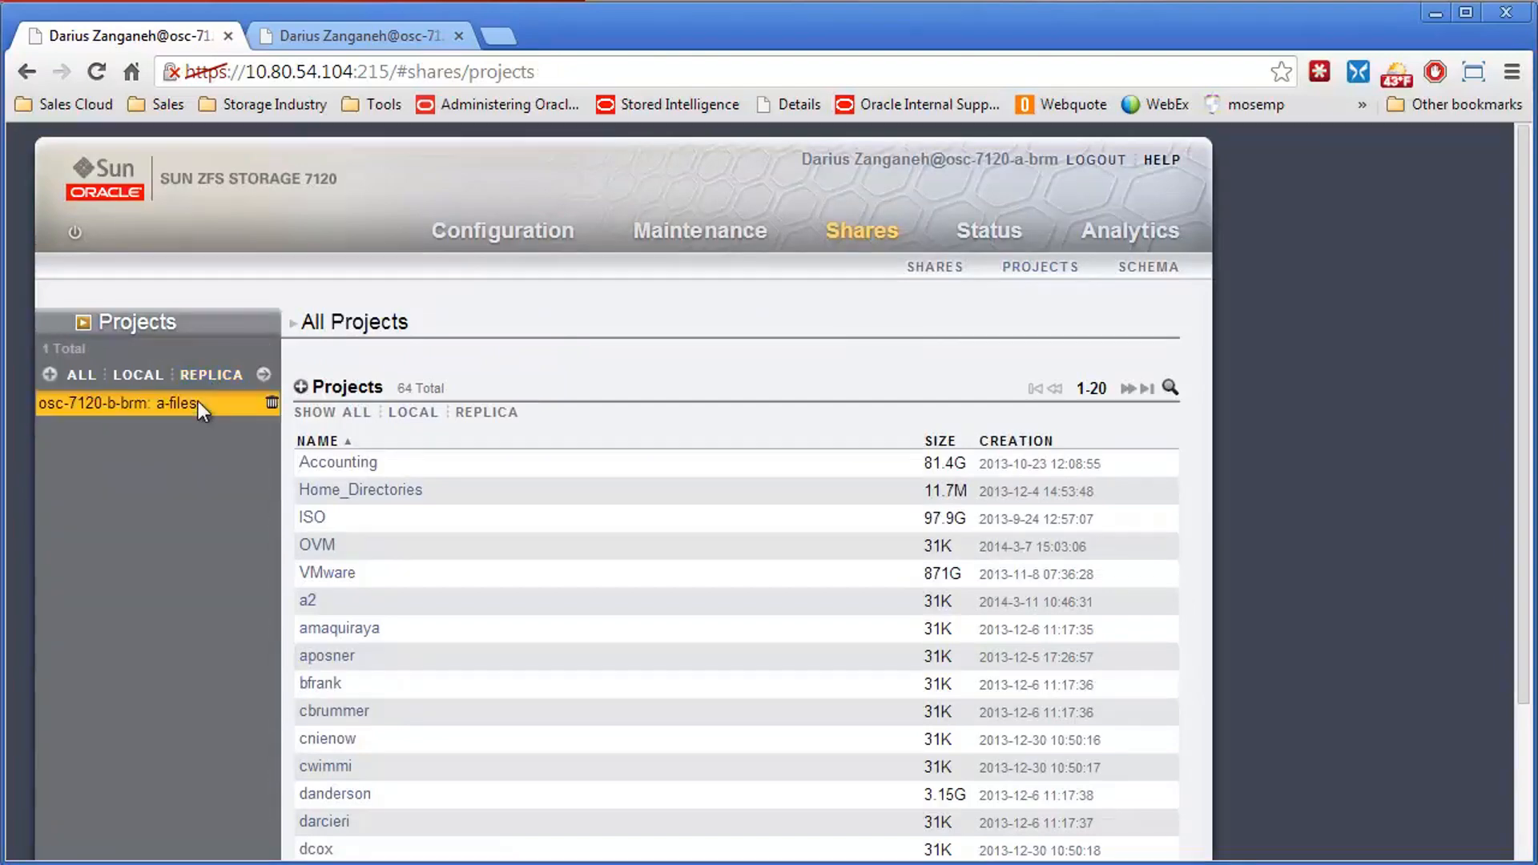
{"action": "left_click", "coordinate": [117, 403]}
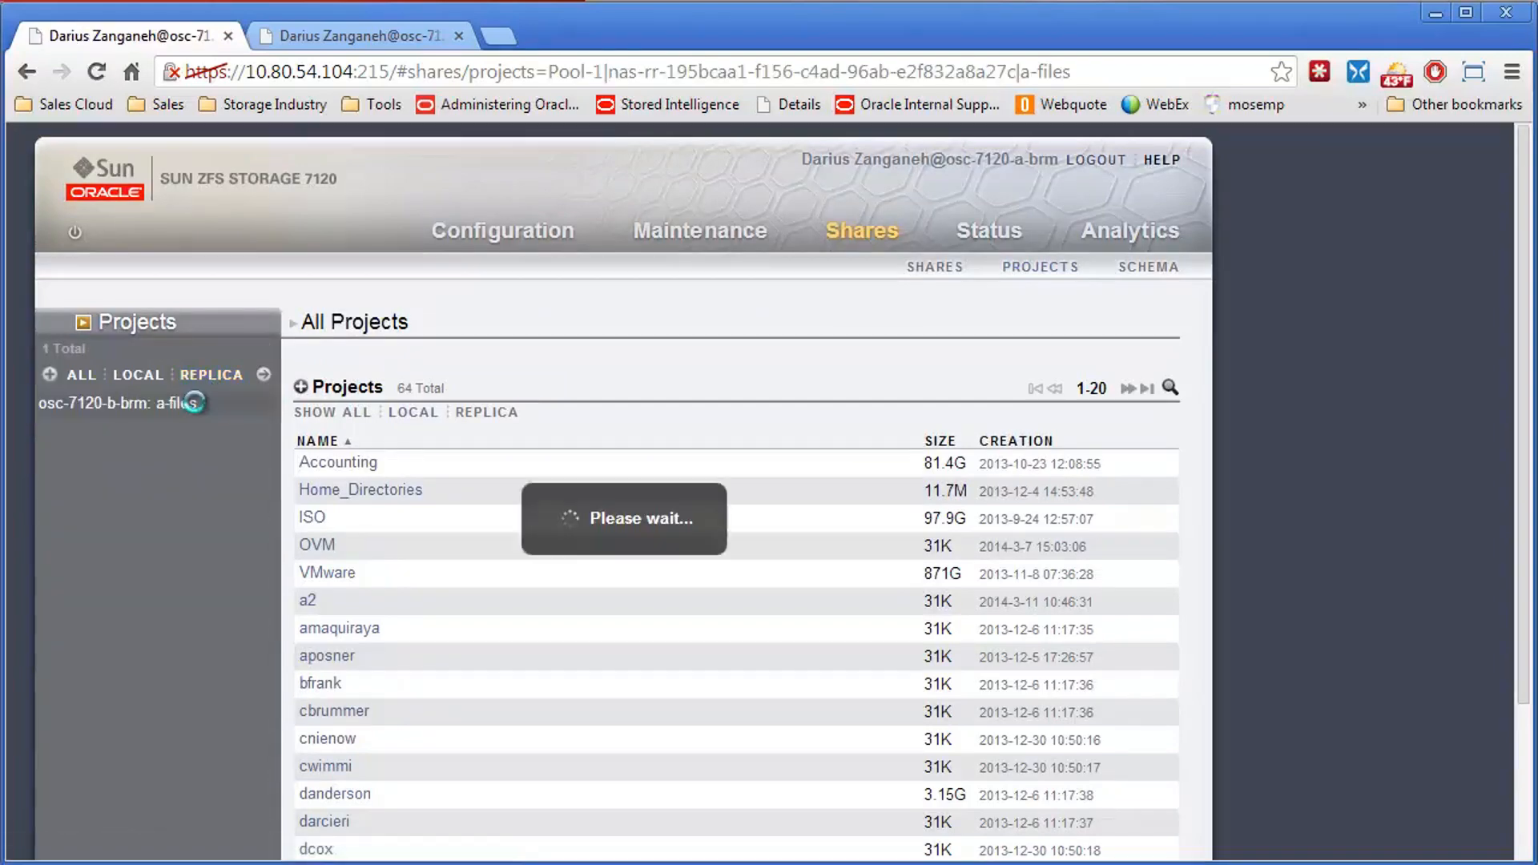
{"action": "left_click", "coordinate": [122, 405]}
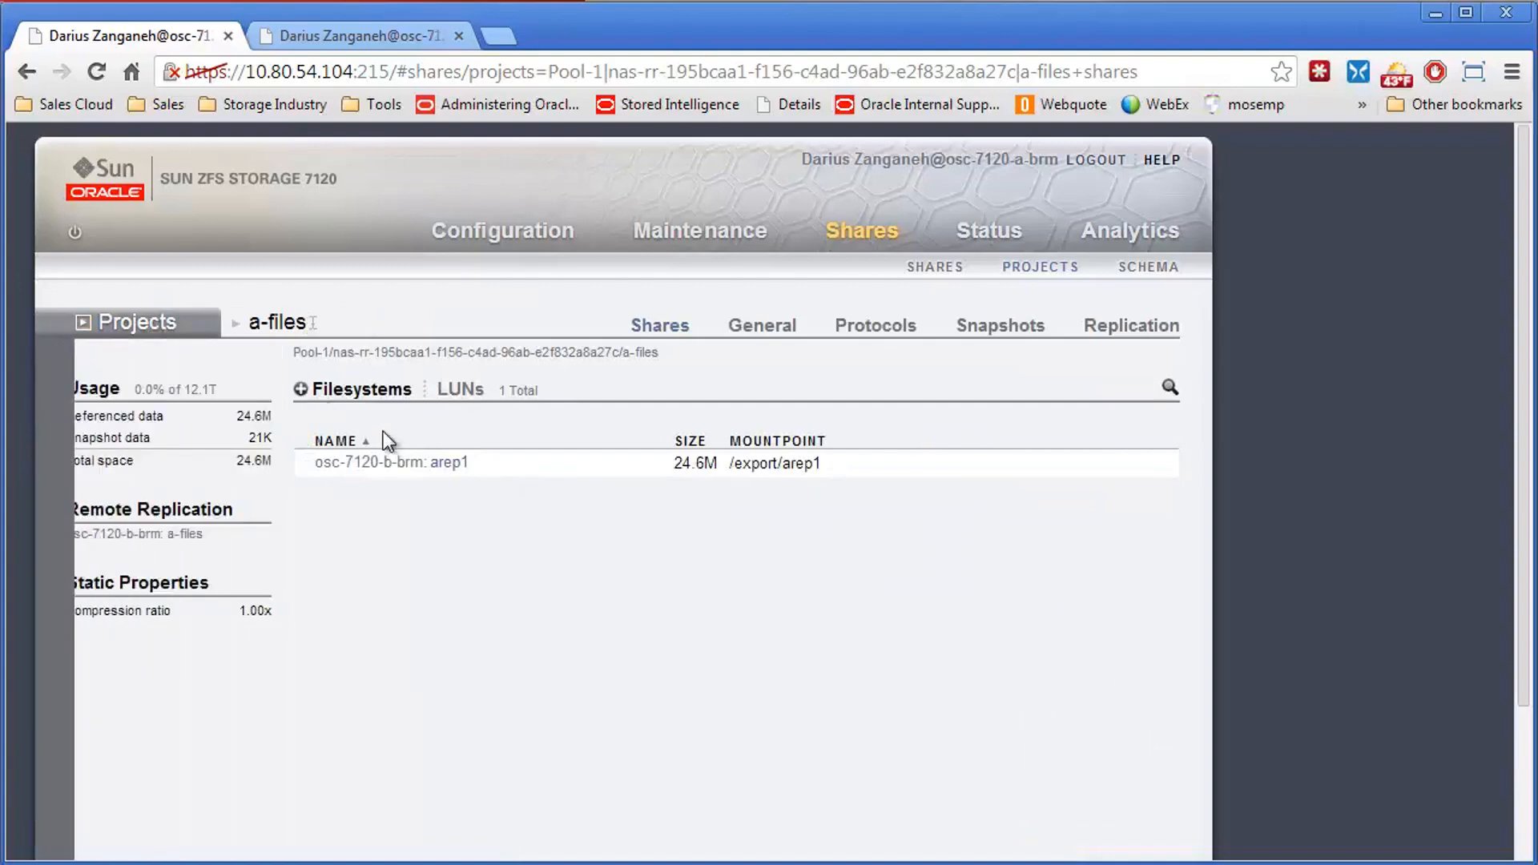
{"action": "left_click", "coordinate": [1130, 325]}
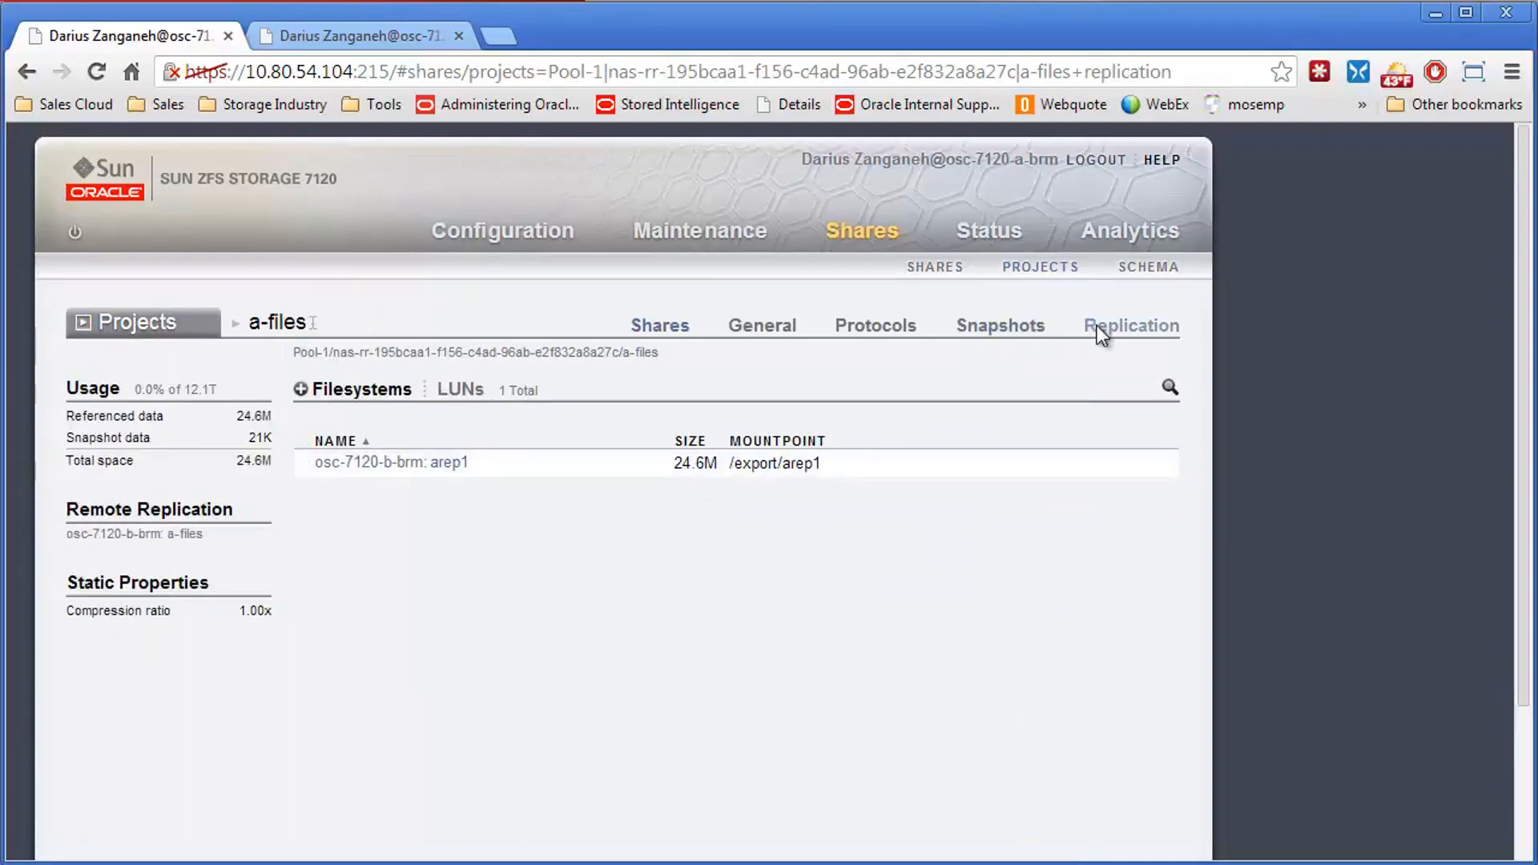
{"action": "left_click", "coordinate": [1130, 325]}
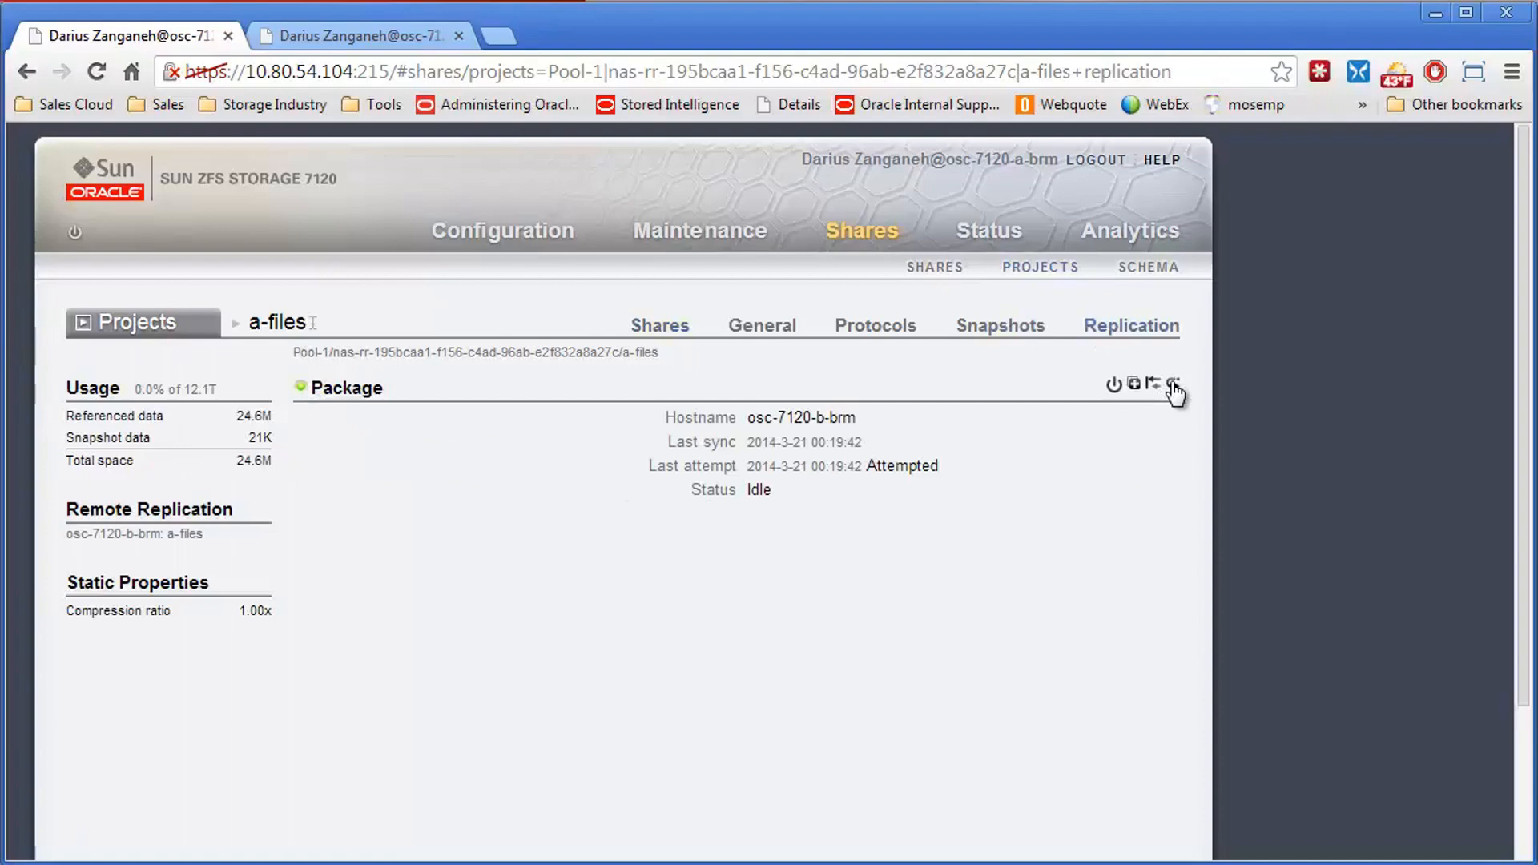
{"action": "mouse_move", "coordinate": [487, 433]}
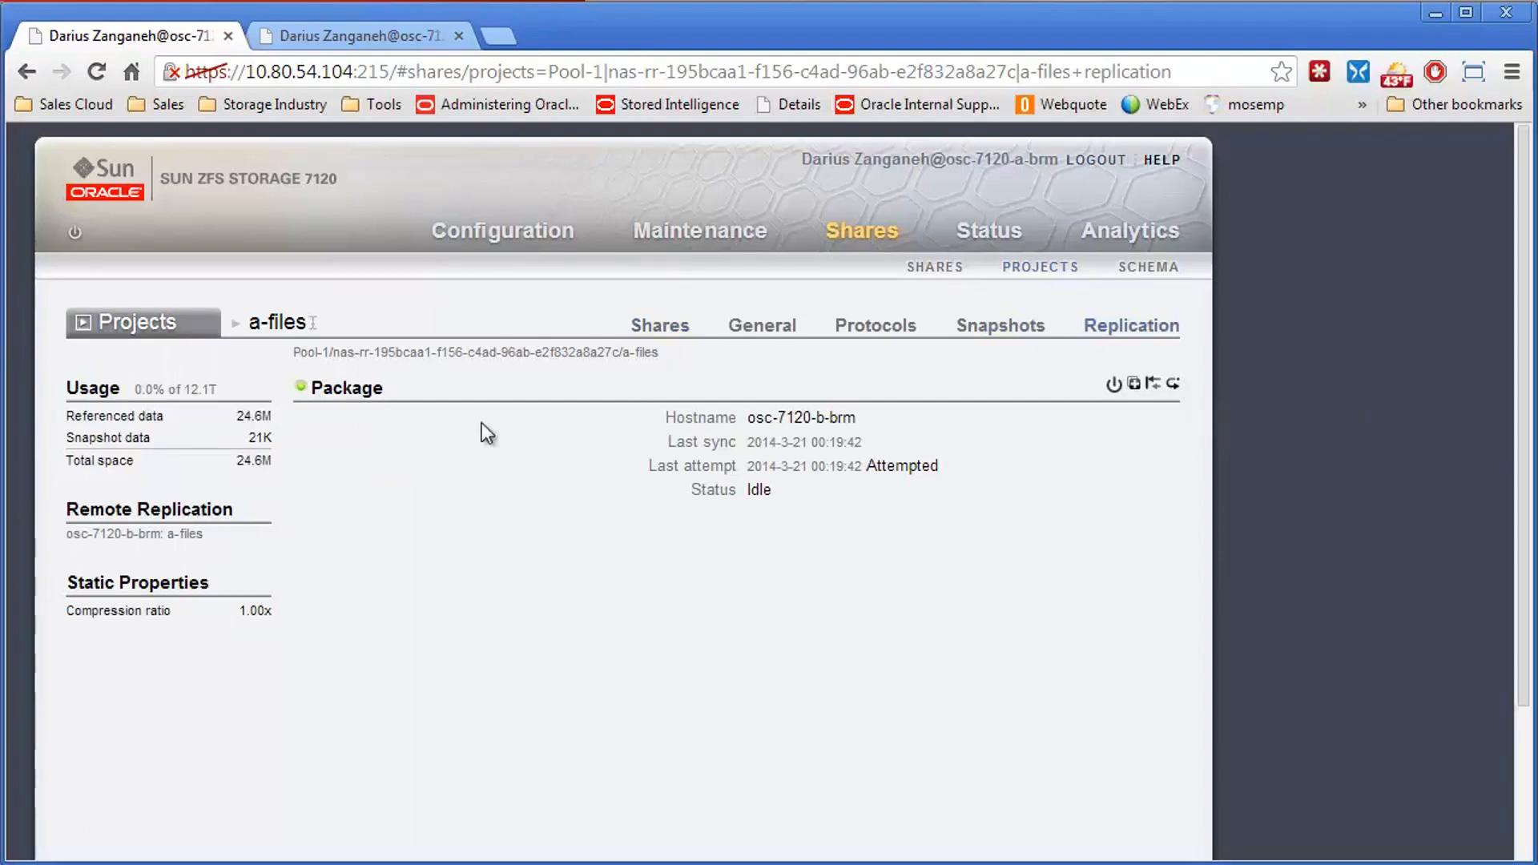
{"action": "mouse_move", "coordinate": [620, 429]}
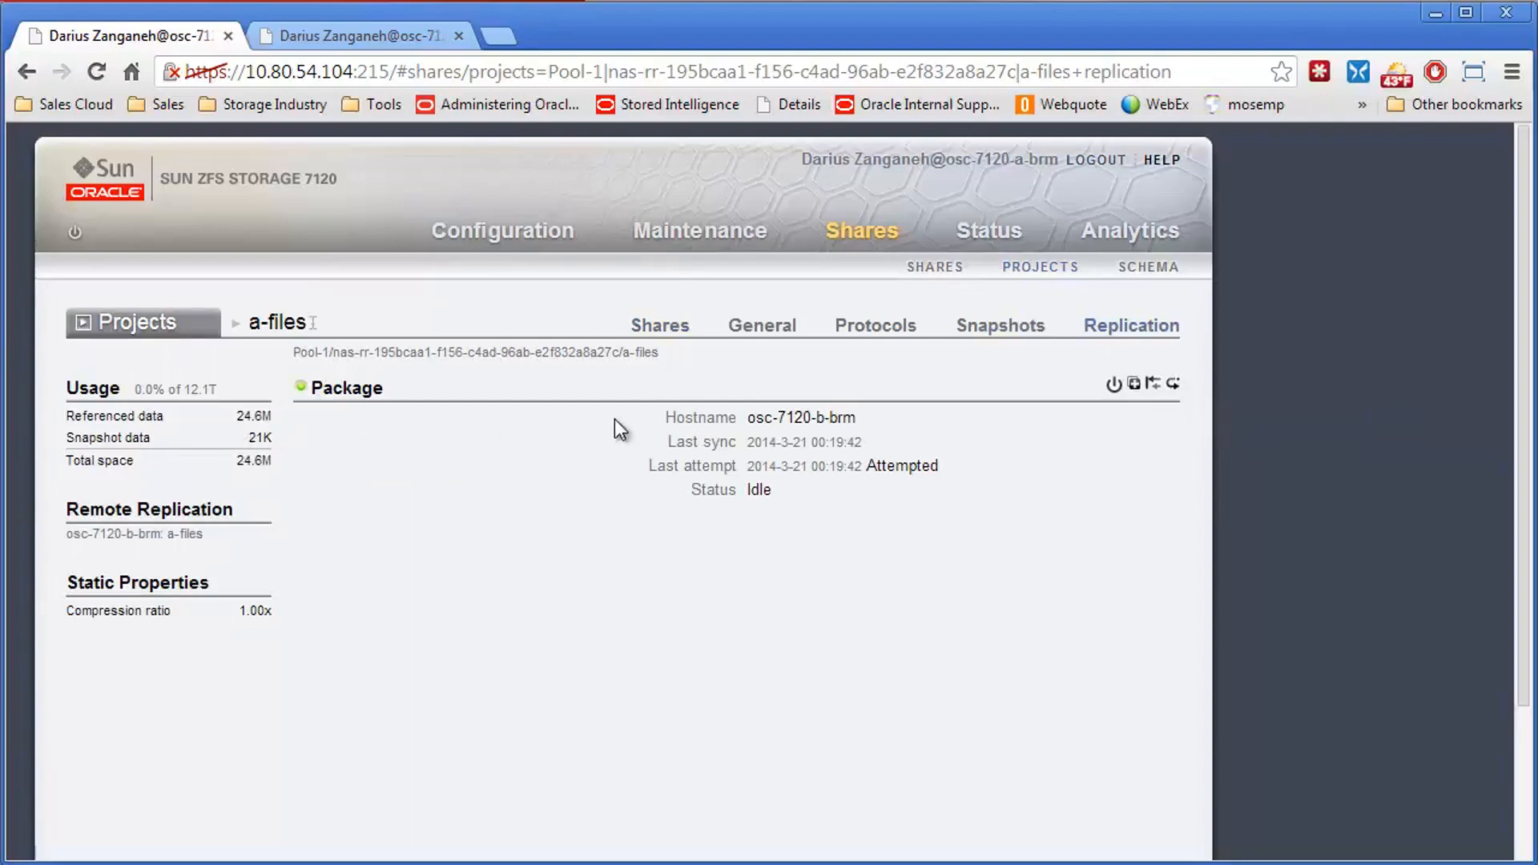
{"action": "mouse_move", "coordinate": [721, 462]}
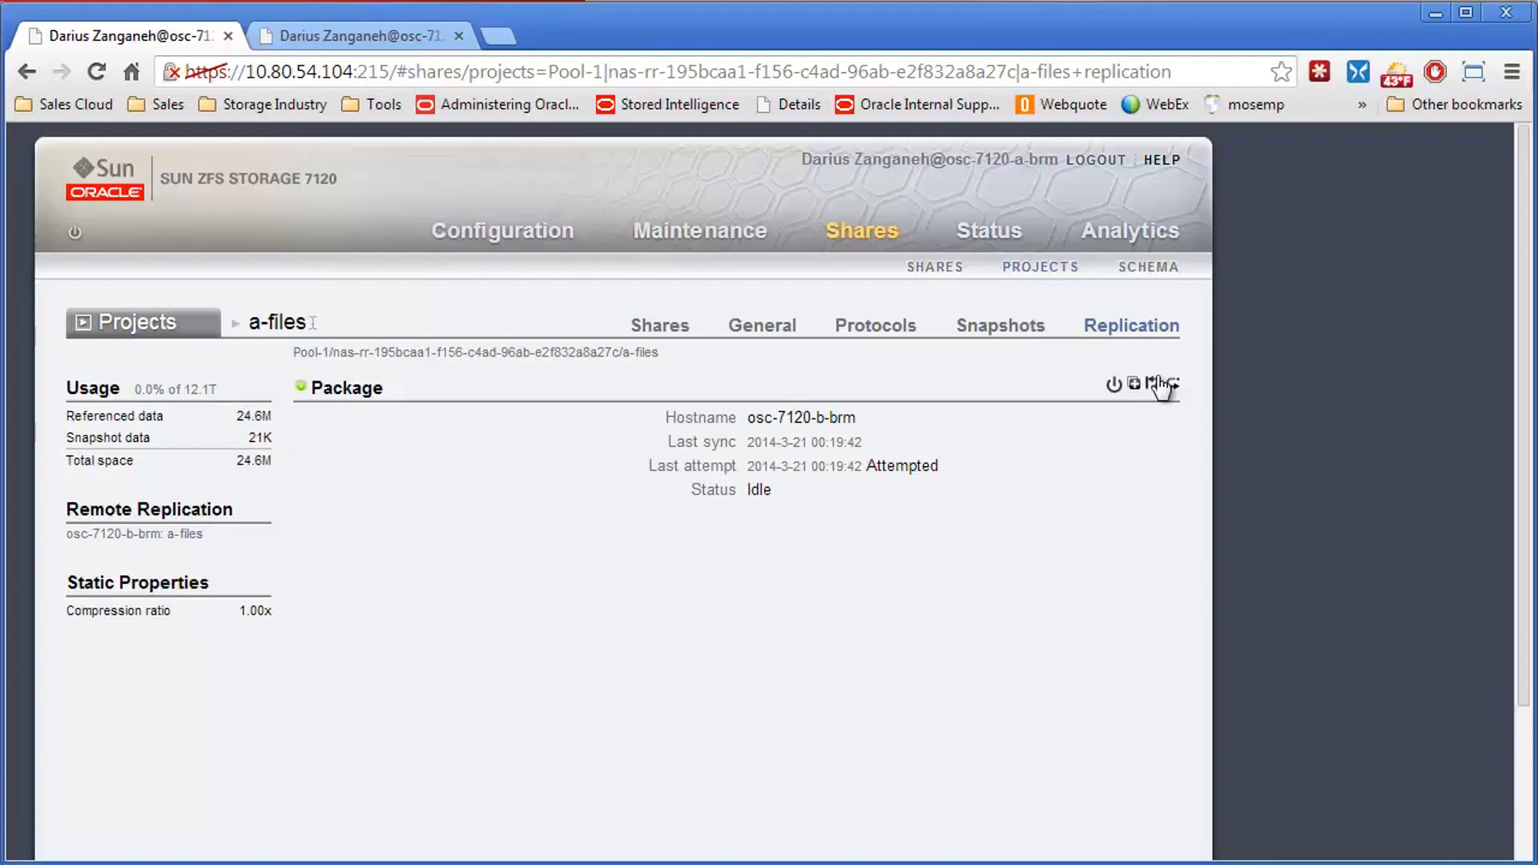
{"action": "mouse_move", "coordinate": [1134, 402]}
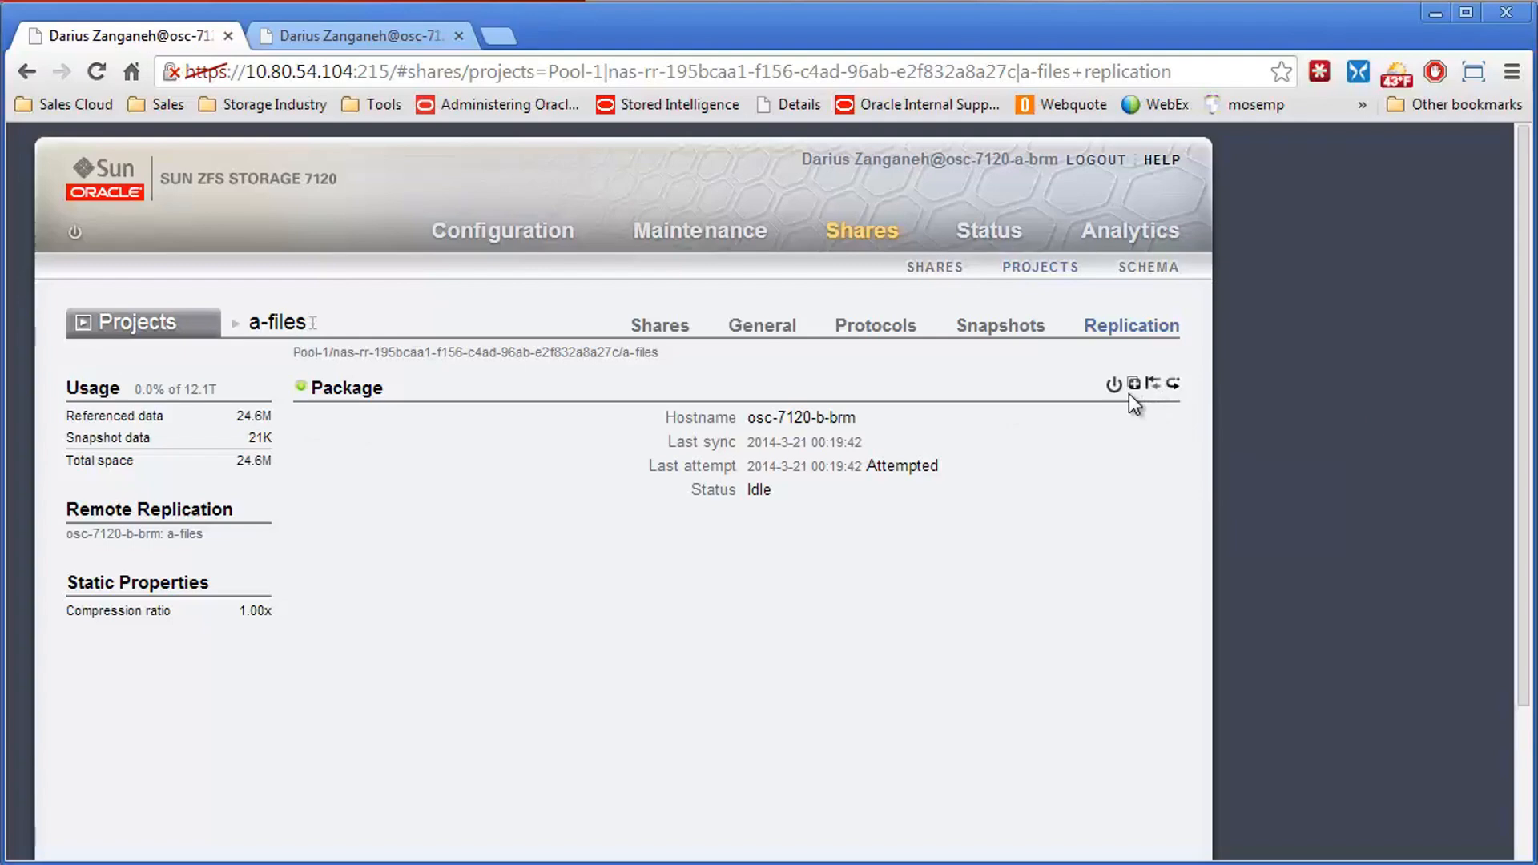
{"action": "mouse_move", "coordinate": [1173, 394]}
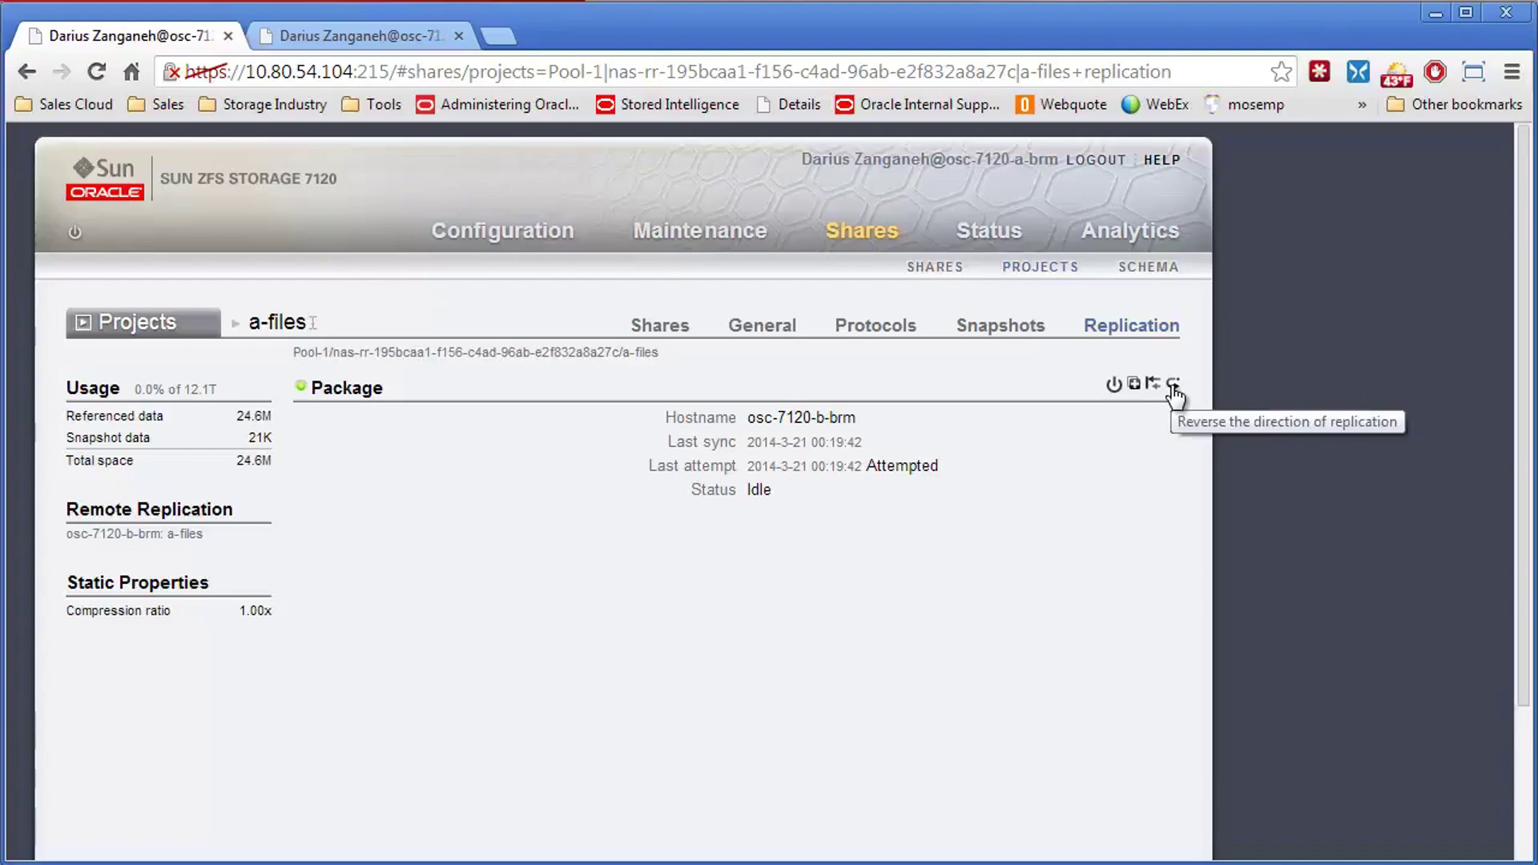
{"action": "left_click", "coordinate": [1173, 383]}
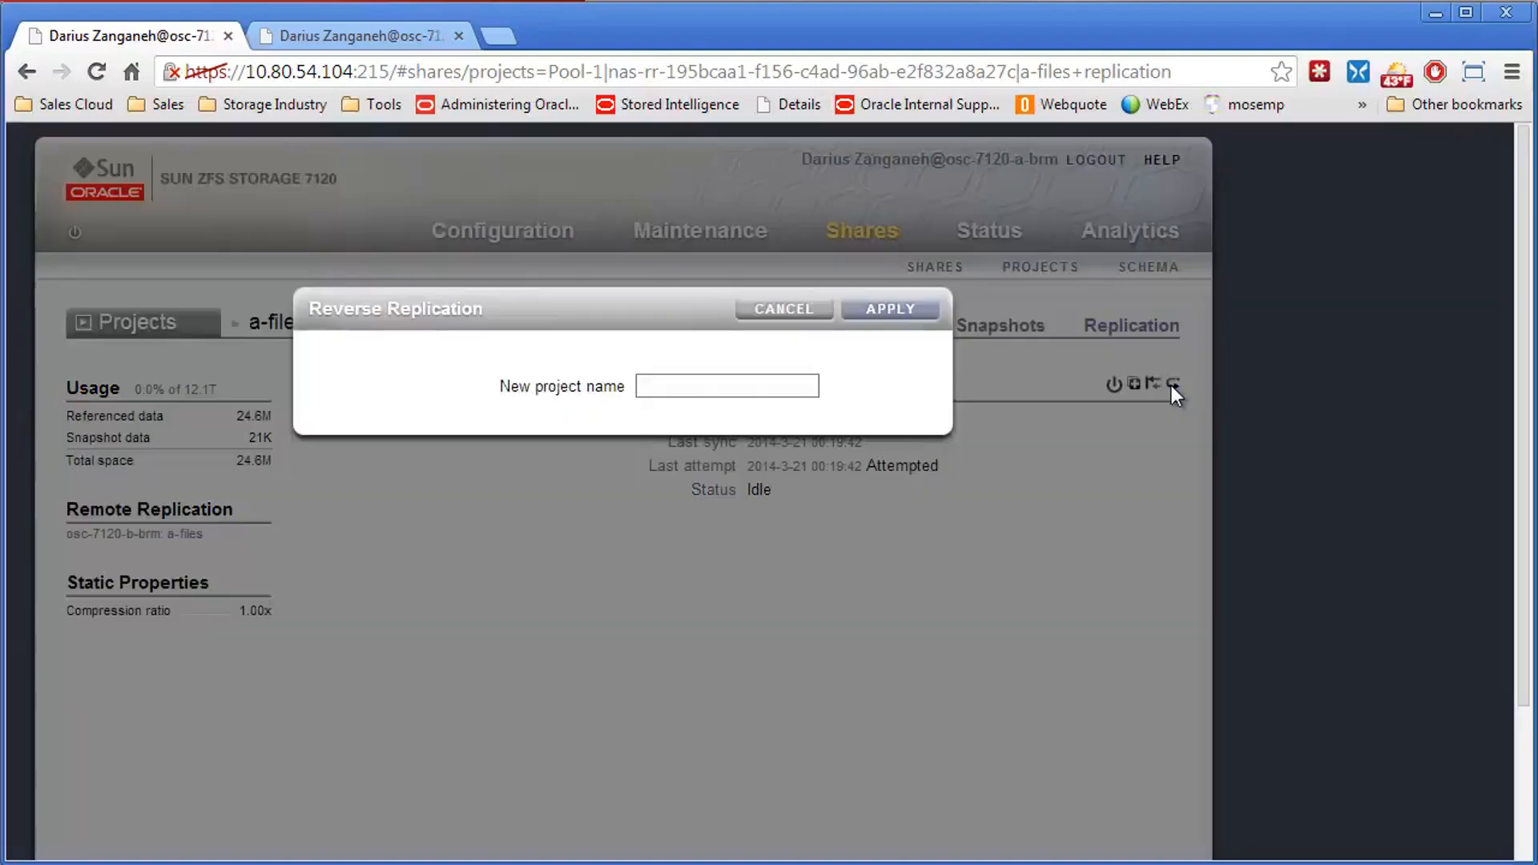
- Name the reversed project a-files, apply, and confirm the warning so a-files/arep1 becomes local
{"action": "left_click", "coordinate": [726, 384]}
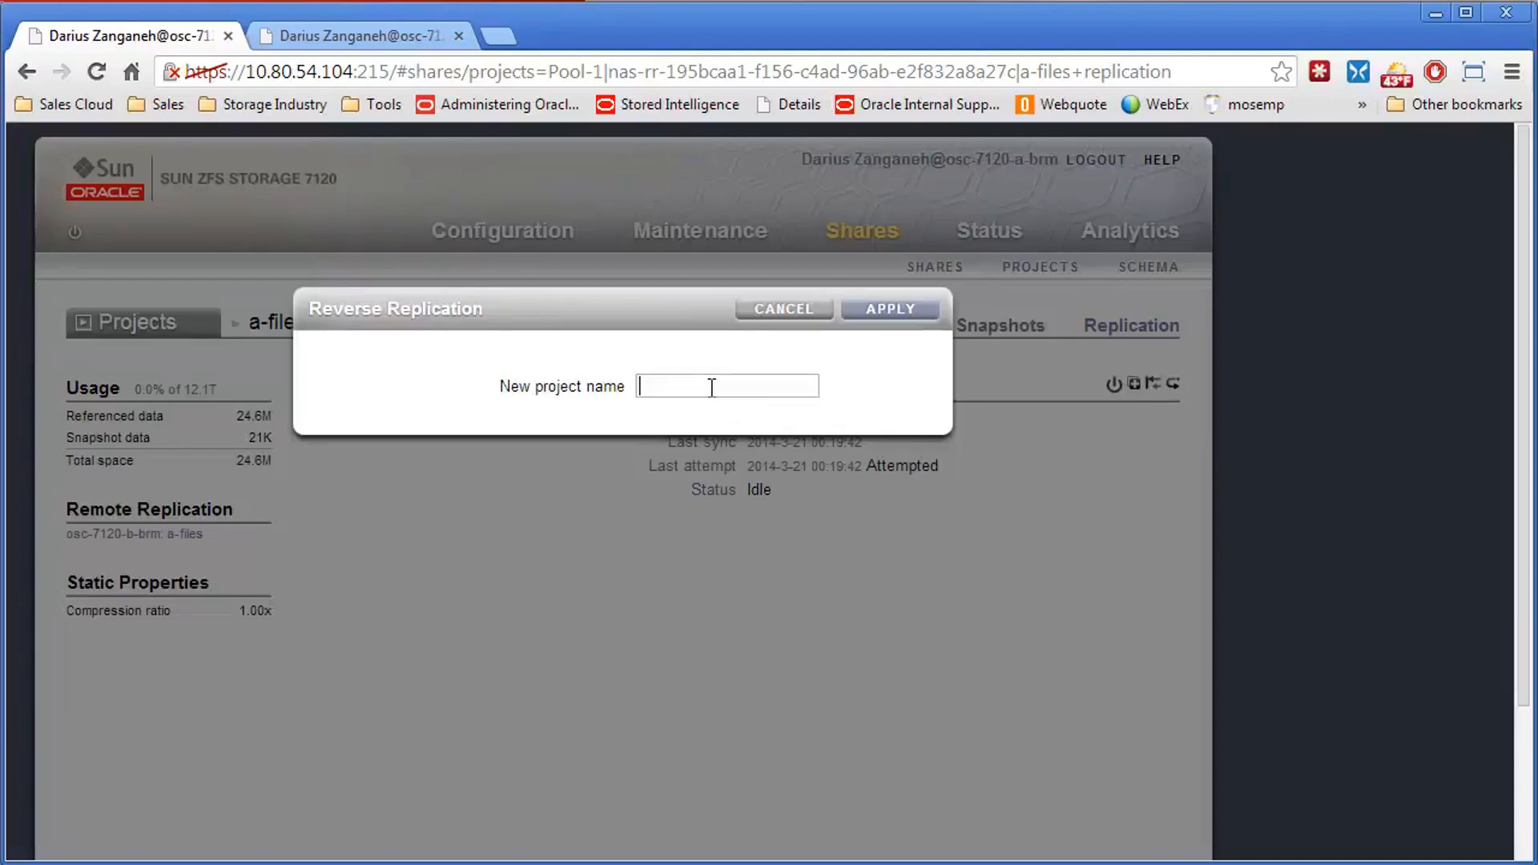
{"action": "type", "text": "a-"}
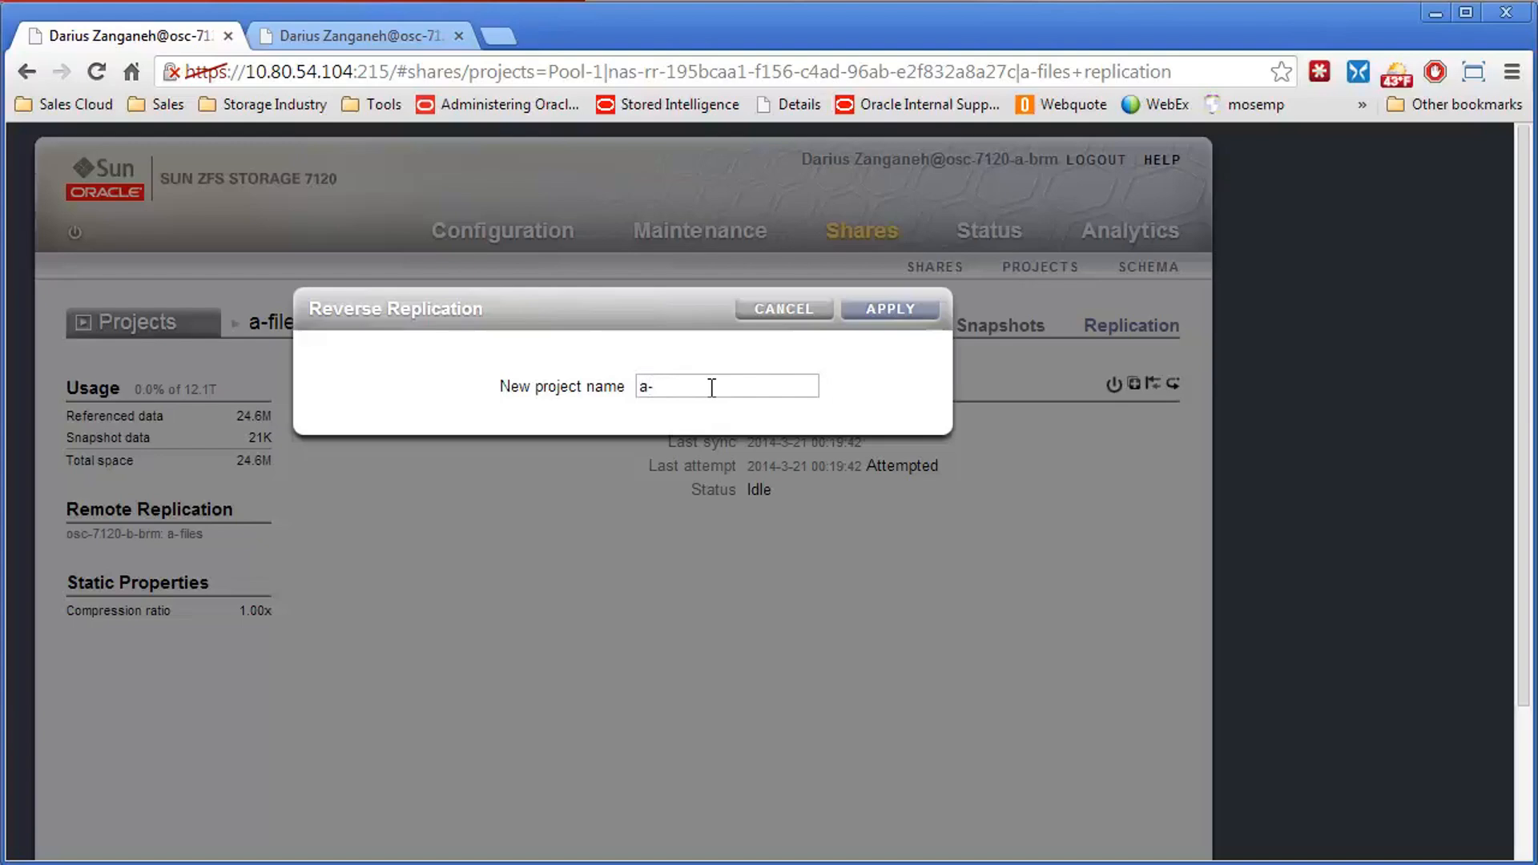
{"action": "type", "text": "files"}
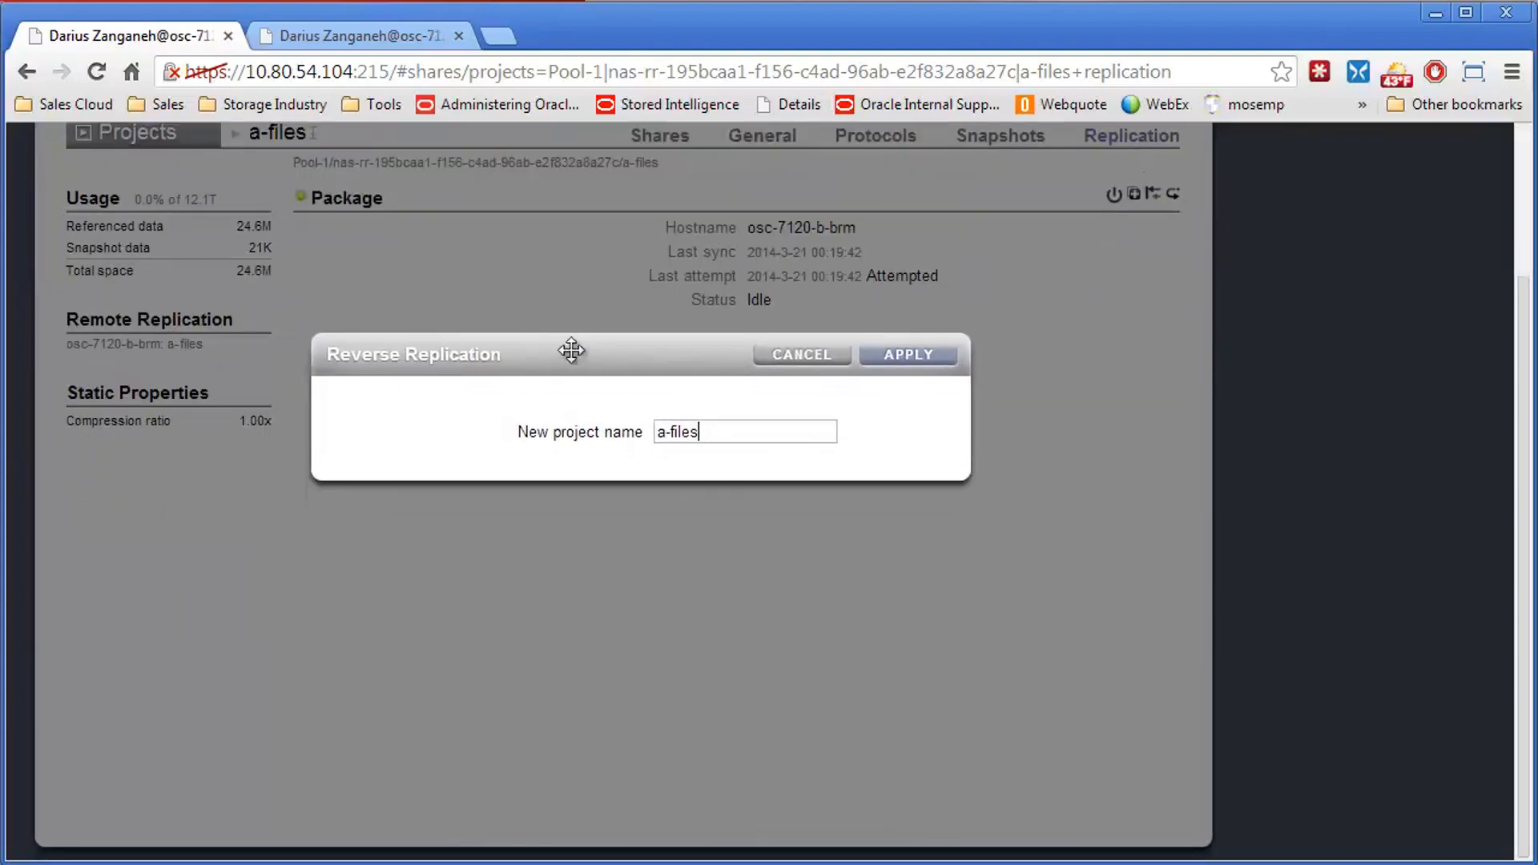
{"action": "left_click", "coordinate": [906, 354]}
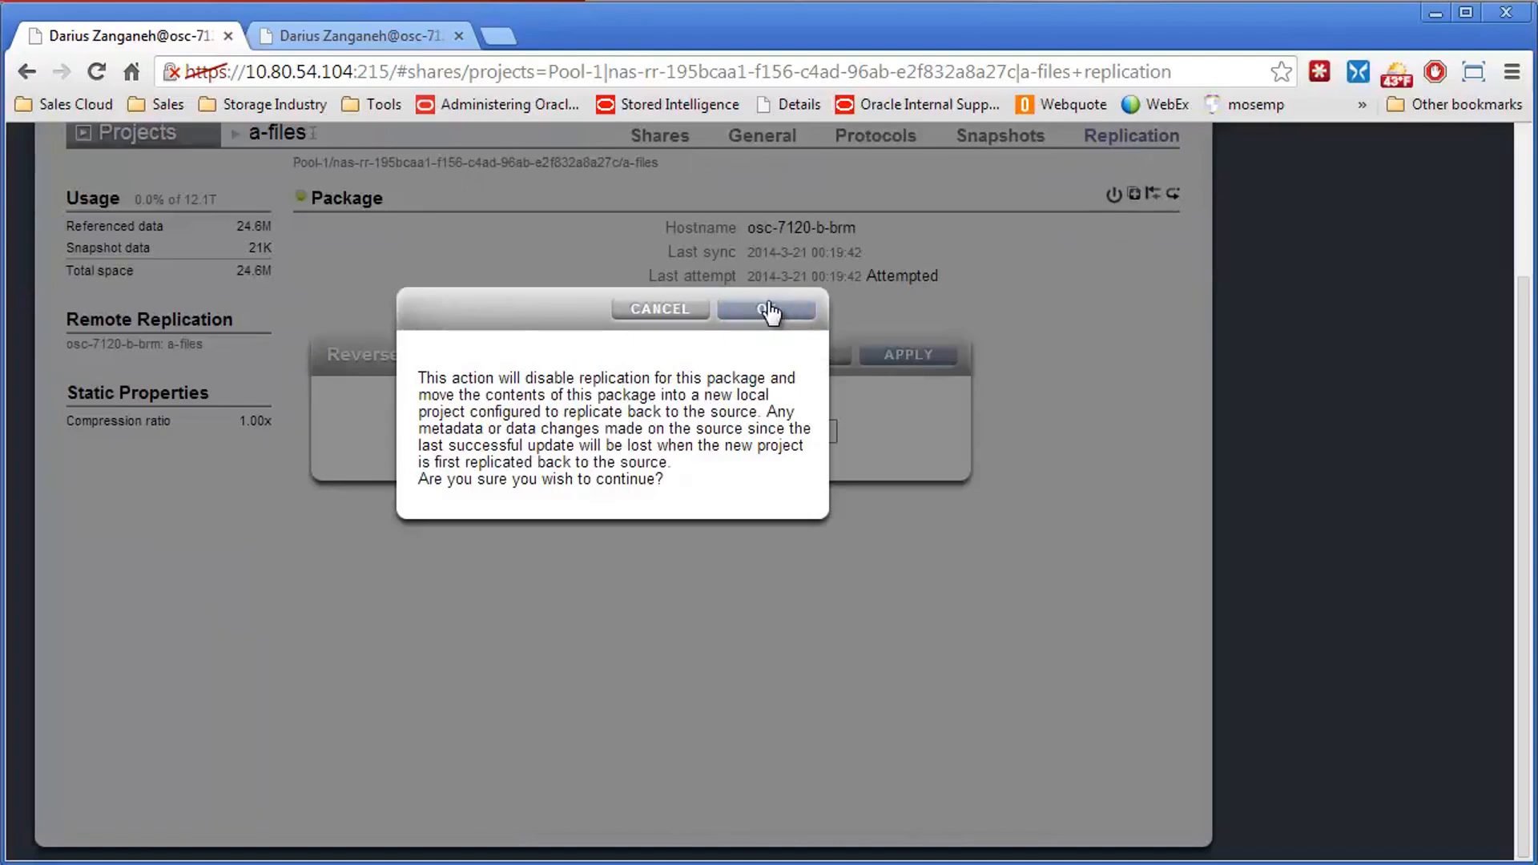
{"action": "left_click", "coordinate": [766, 309]}
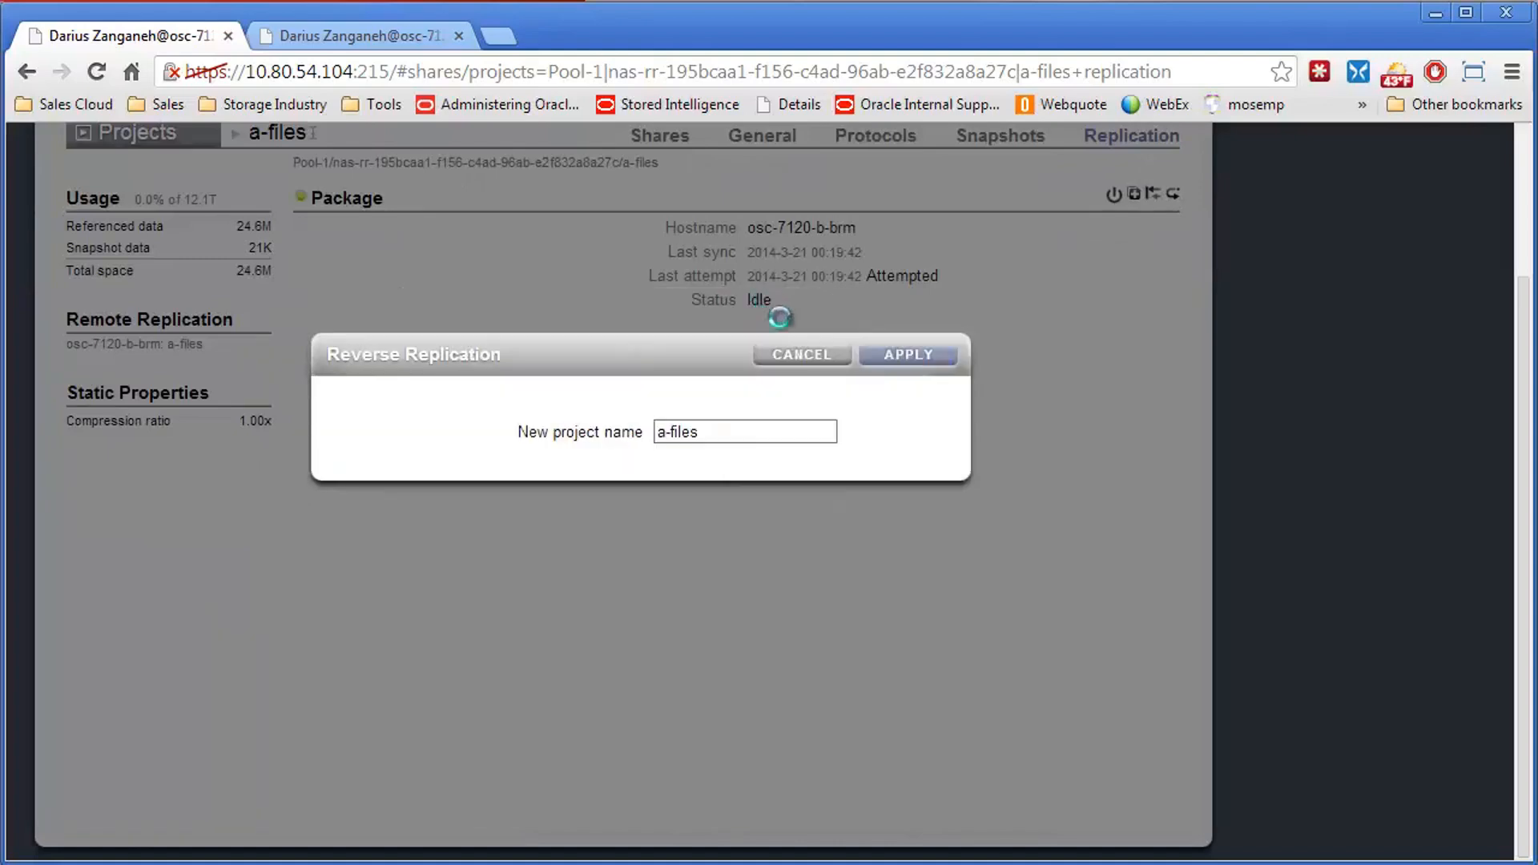
{"action": "left_click", "coordinate": [907, 354]}
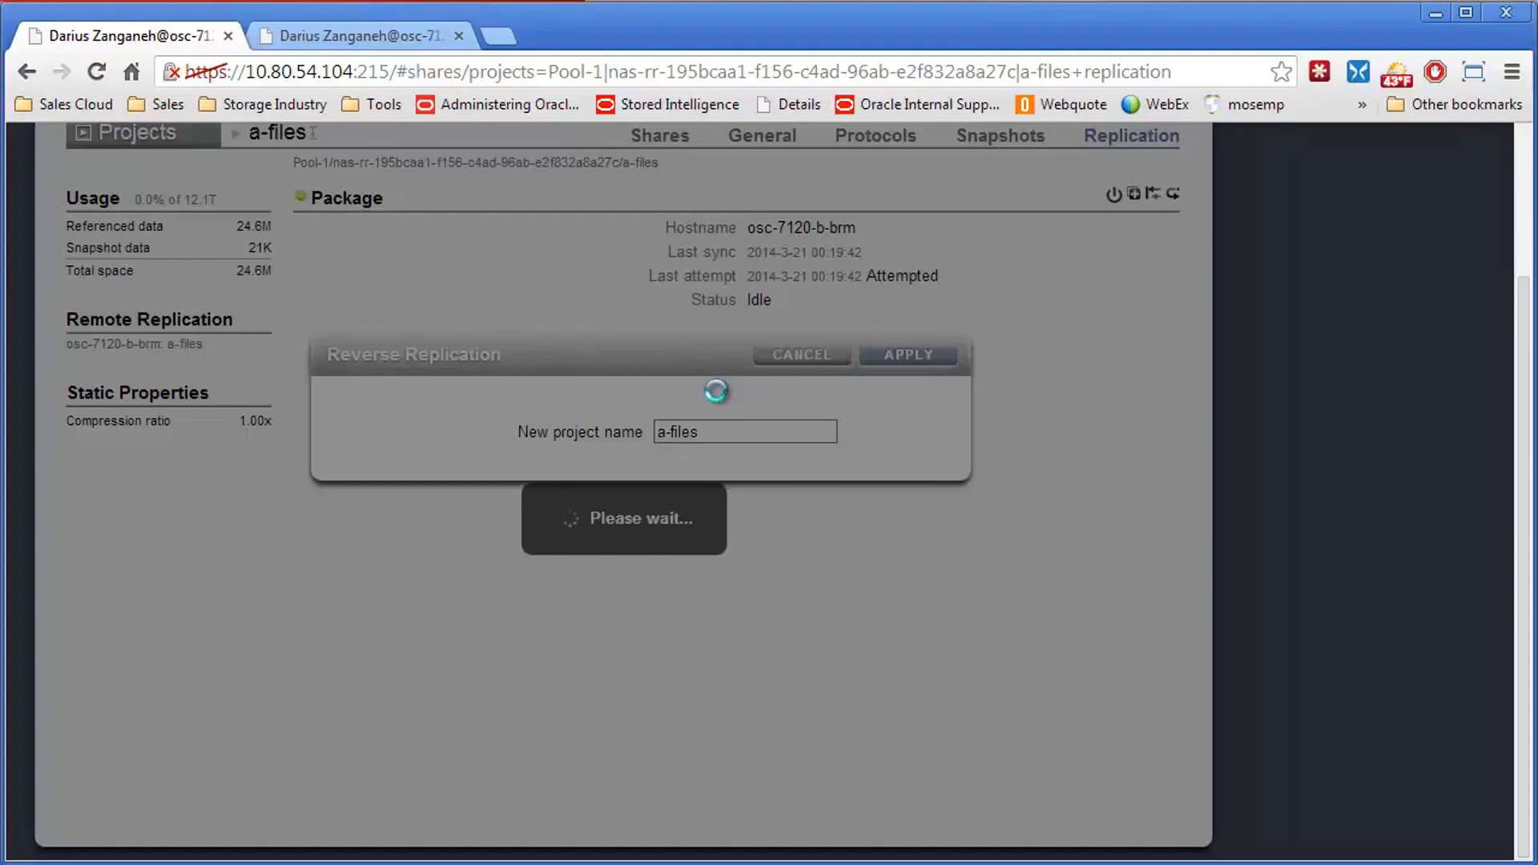
{"action": "left_click", "coordinate": [907, 354]}
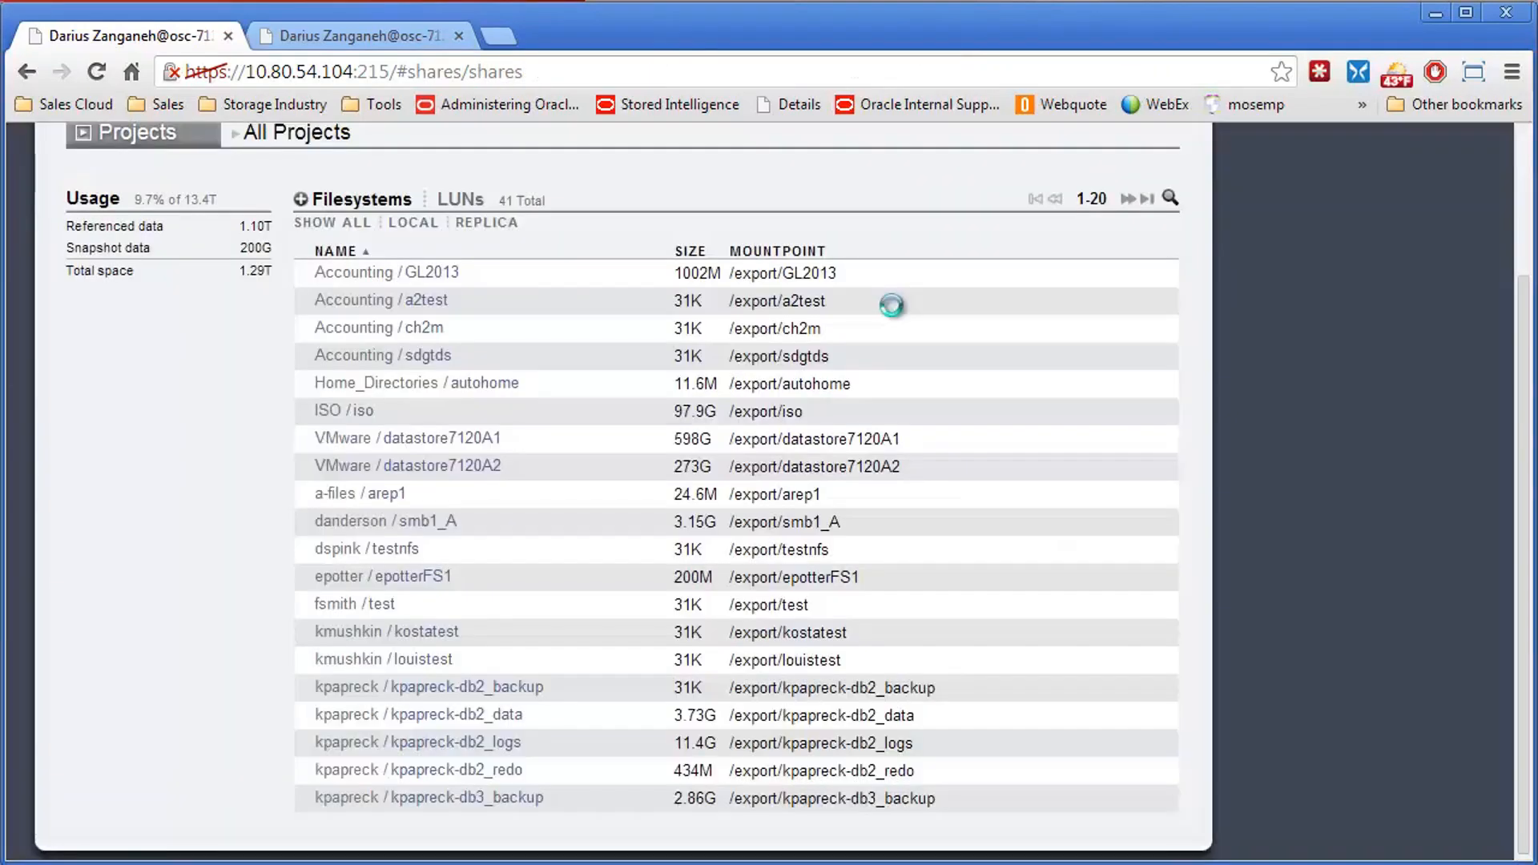
- List all projects on 7120-A and find a-files (24.6M) among the 65 projects
{"action": "left_click", "coordinate": [133, 133]}
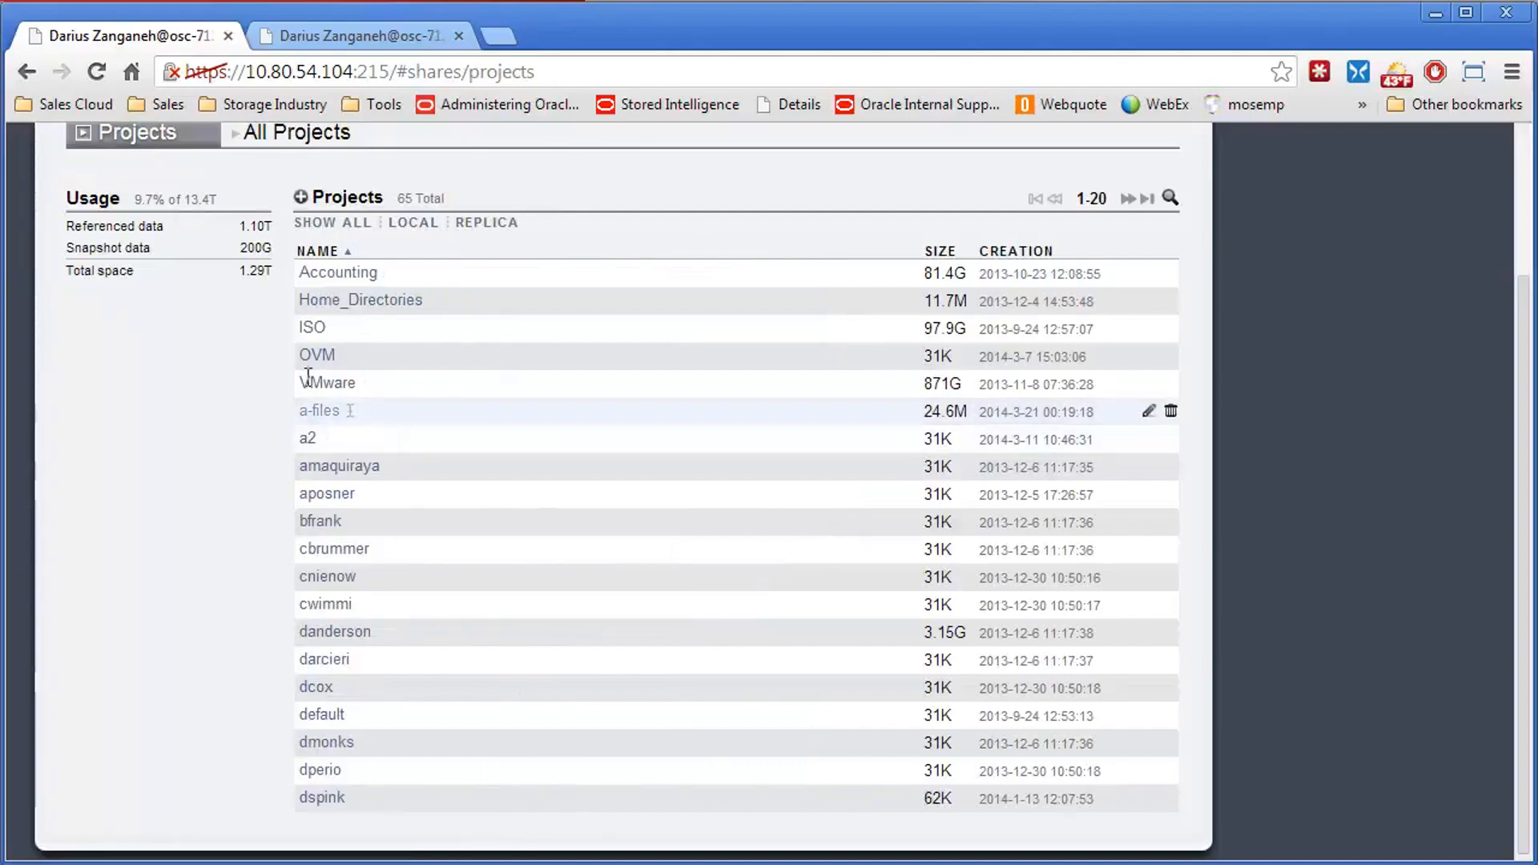
{"action": "scroll", "scroll_direction": "up", "scroll_amount": 3}
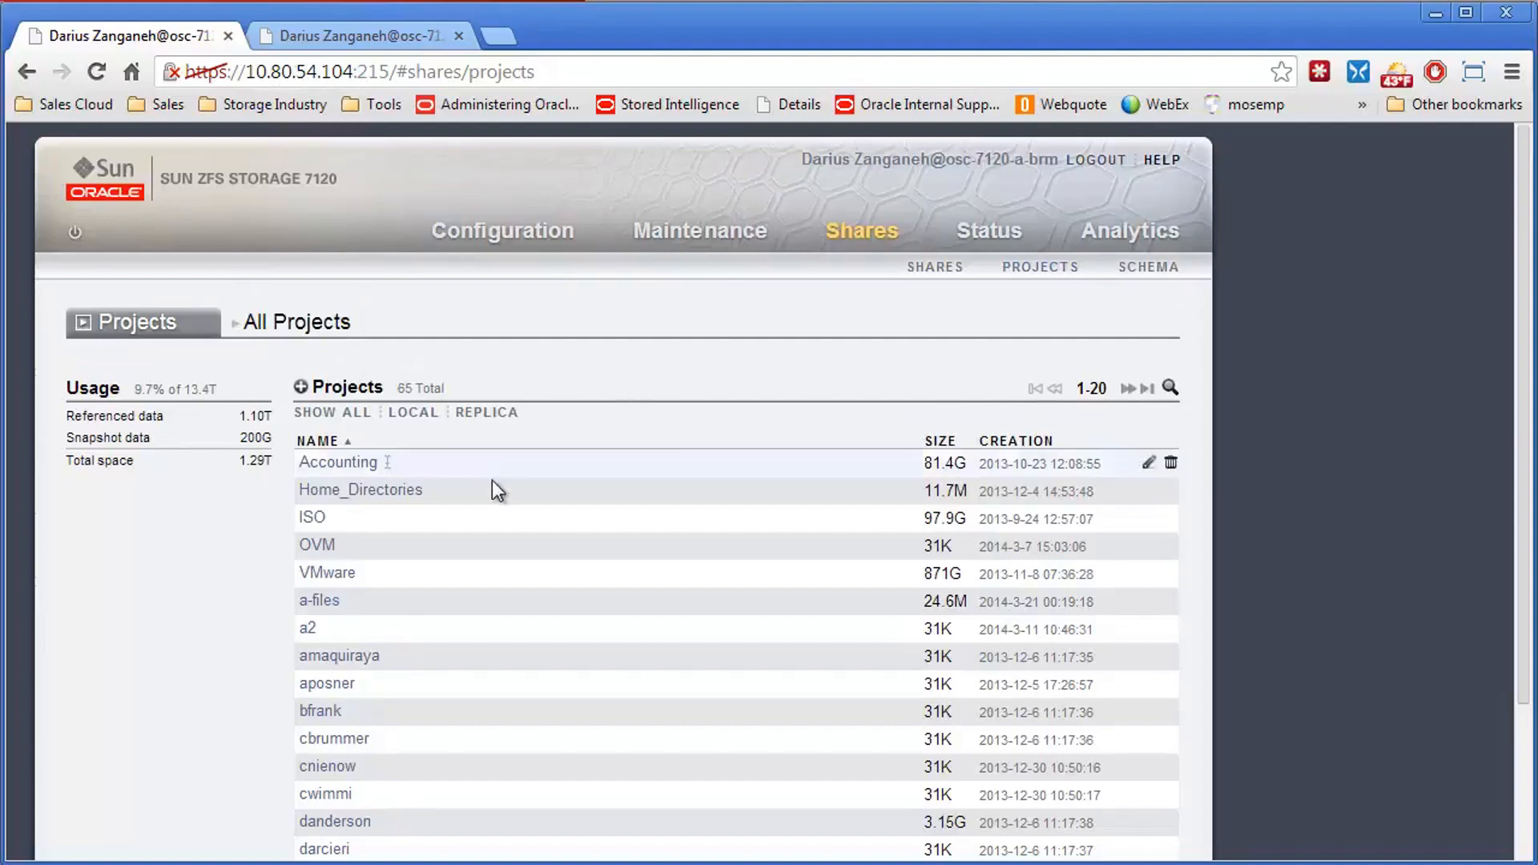
{"action": "mouse_move", "coordinate": [338, 600]}
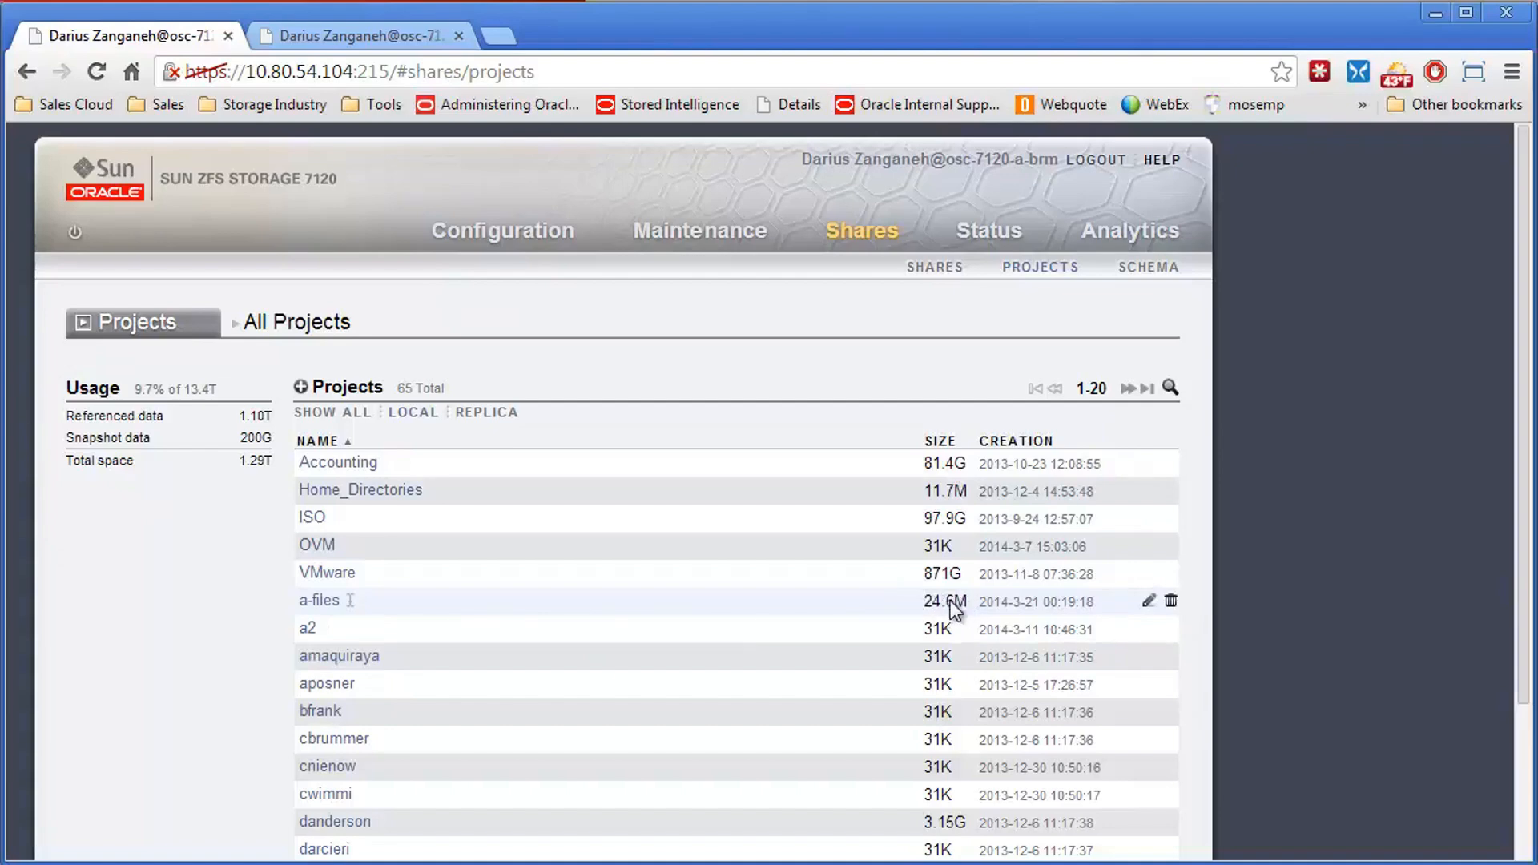
{"action": "mouse_move", "coordinate": [929, 614]}
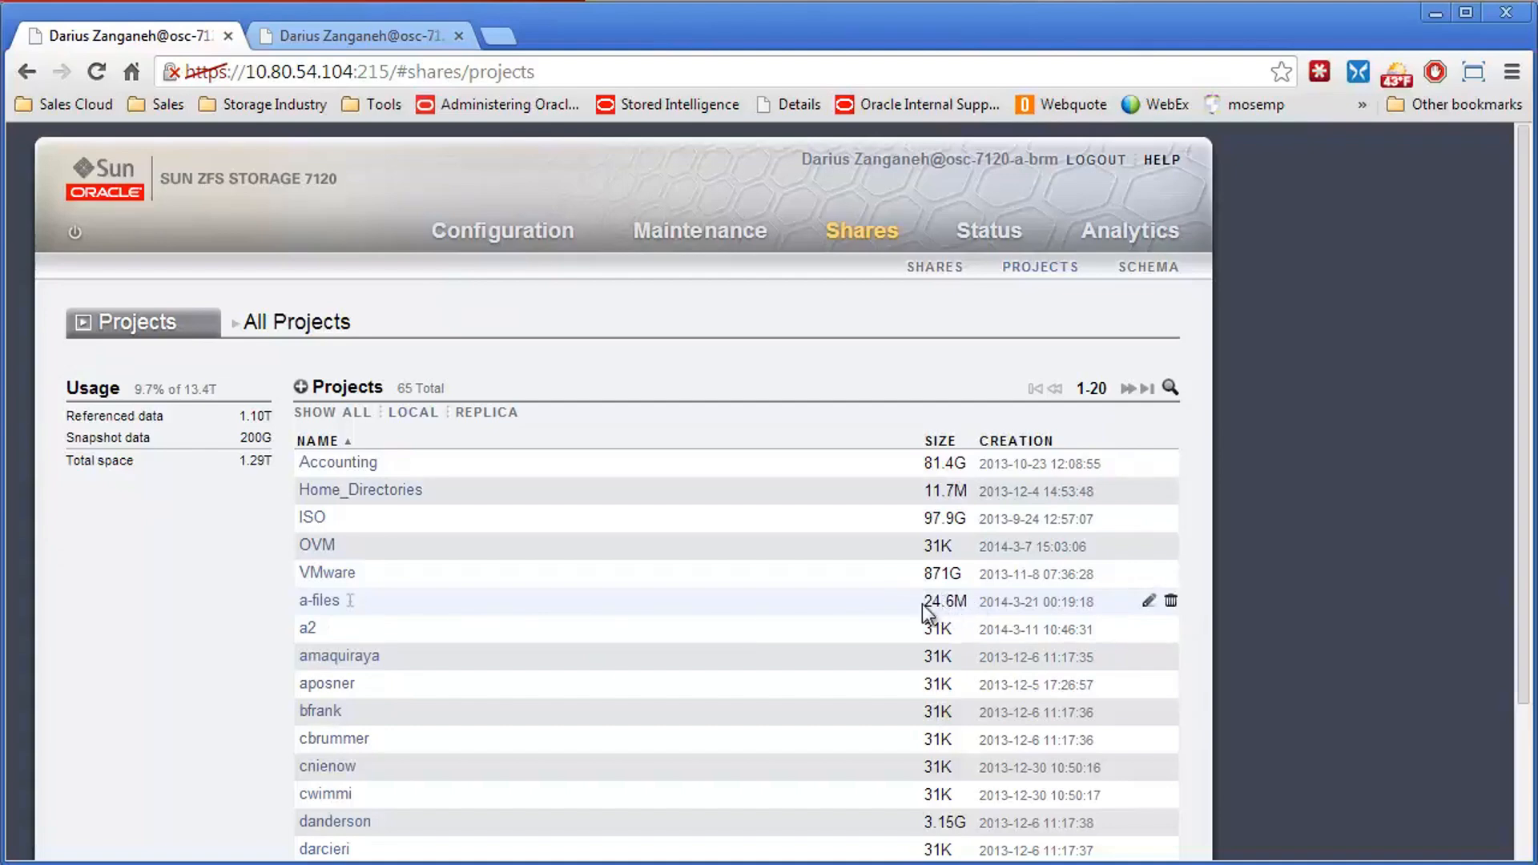
{"action": "mouse_move", "coordinate": [329, 849]}
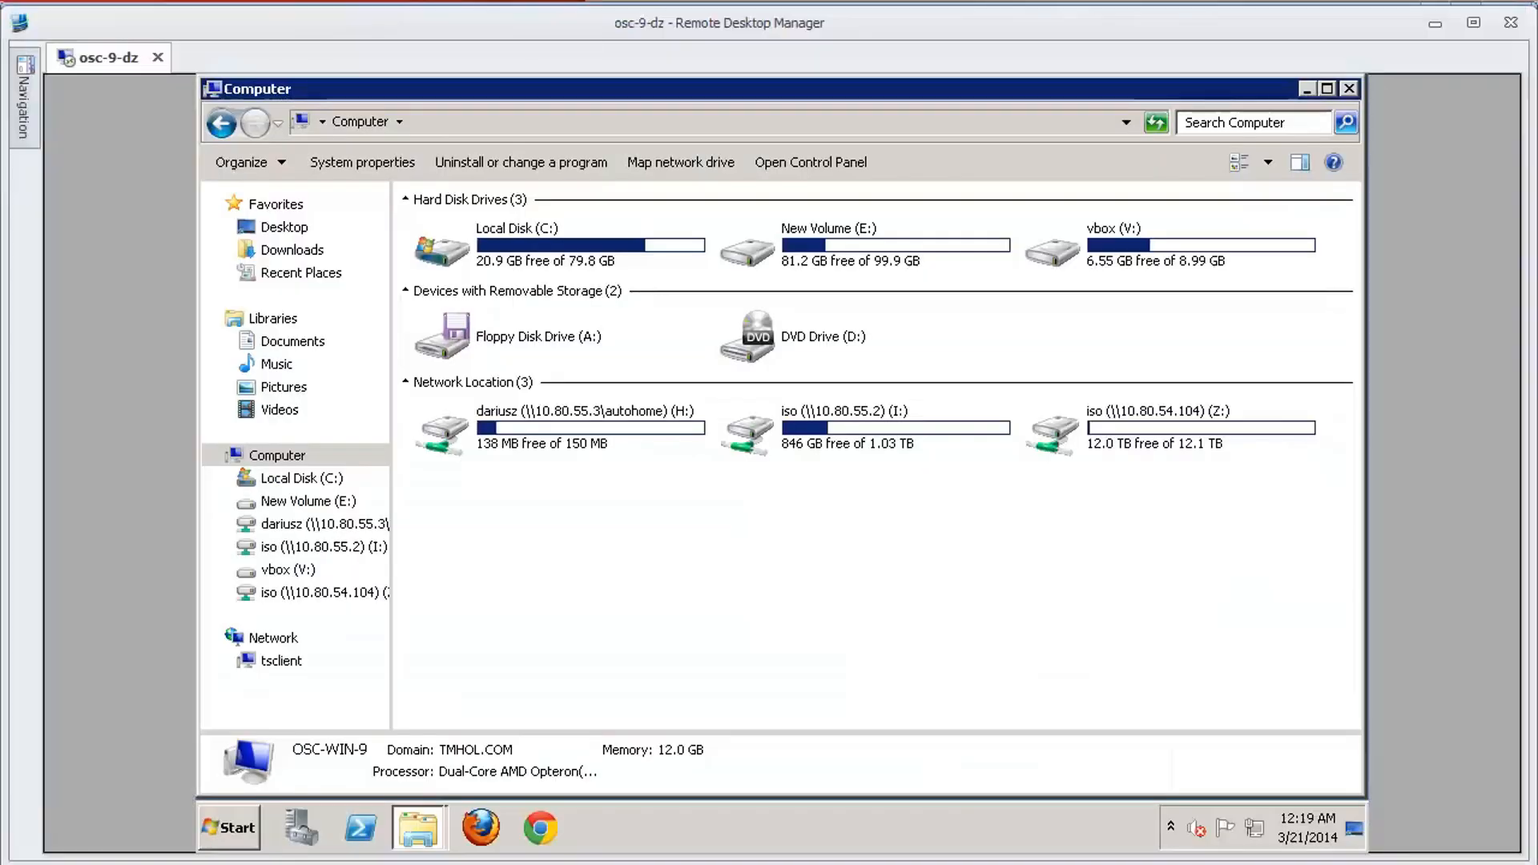
{"action": "mouse_move", "coordinate": [680, 162]}
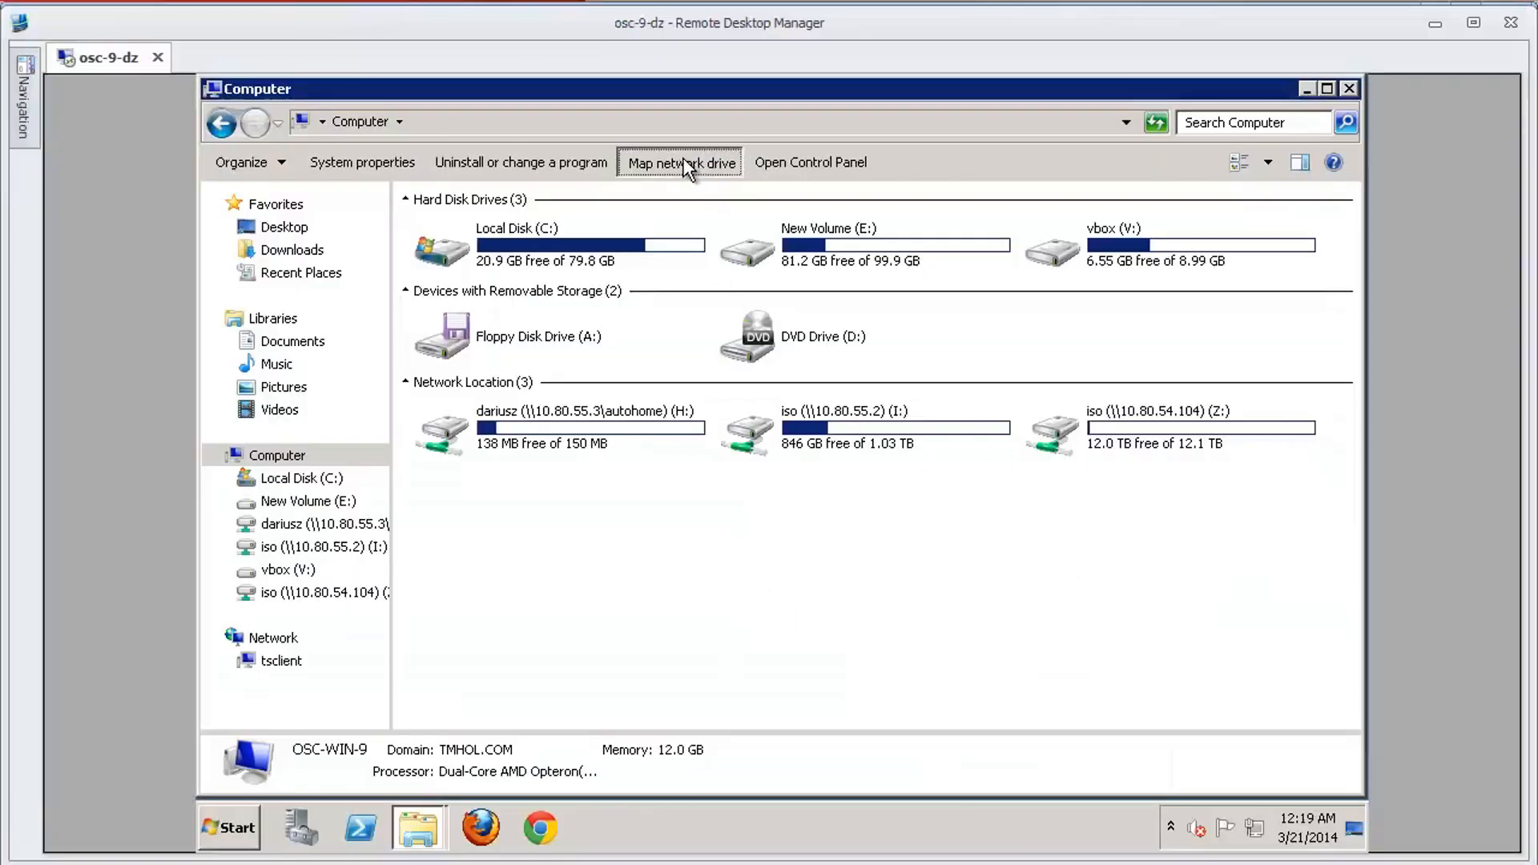
- Map \\10.80.54.104\arep1 as network drive Y: so the share lists f1 and iobw.tst
{"action": "left_click", "coordinate": [680, 162]}
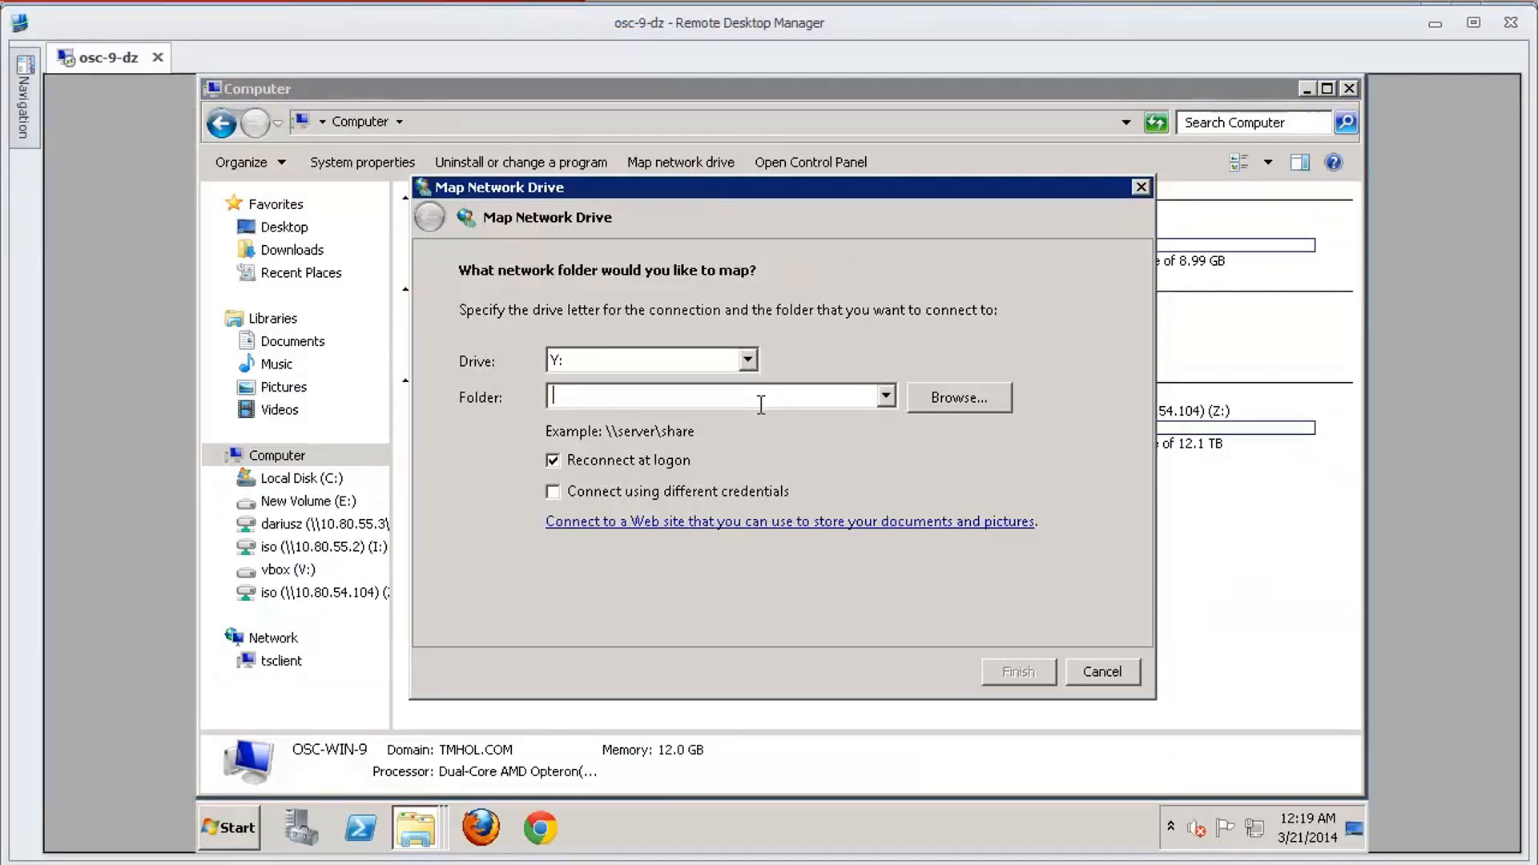
{"action": "type", "text": "\\\\"}
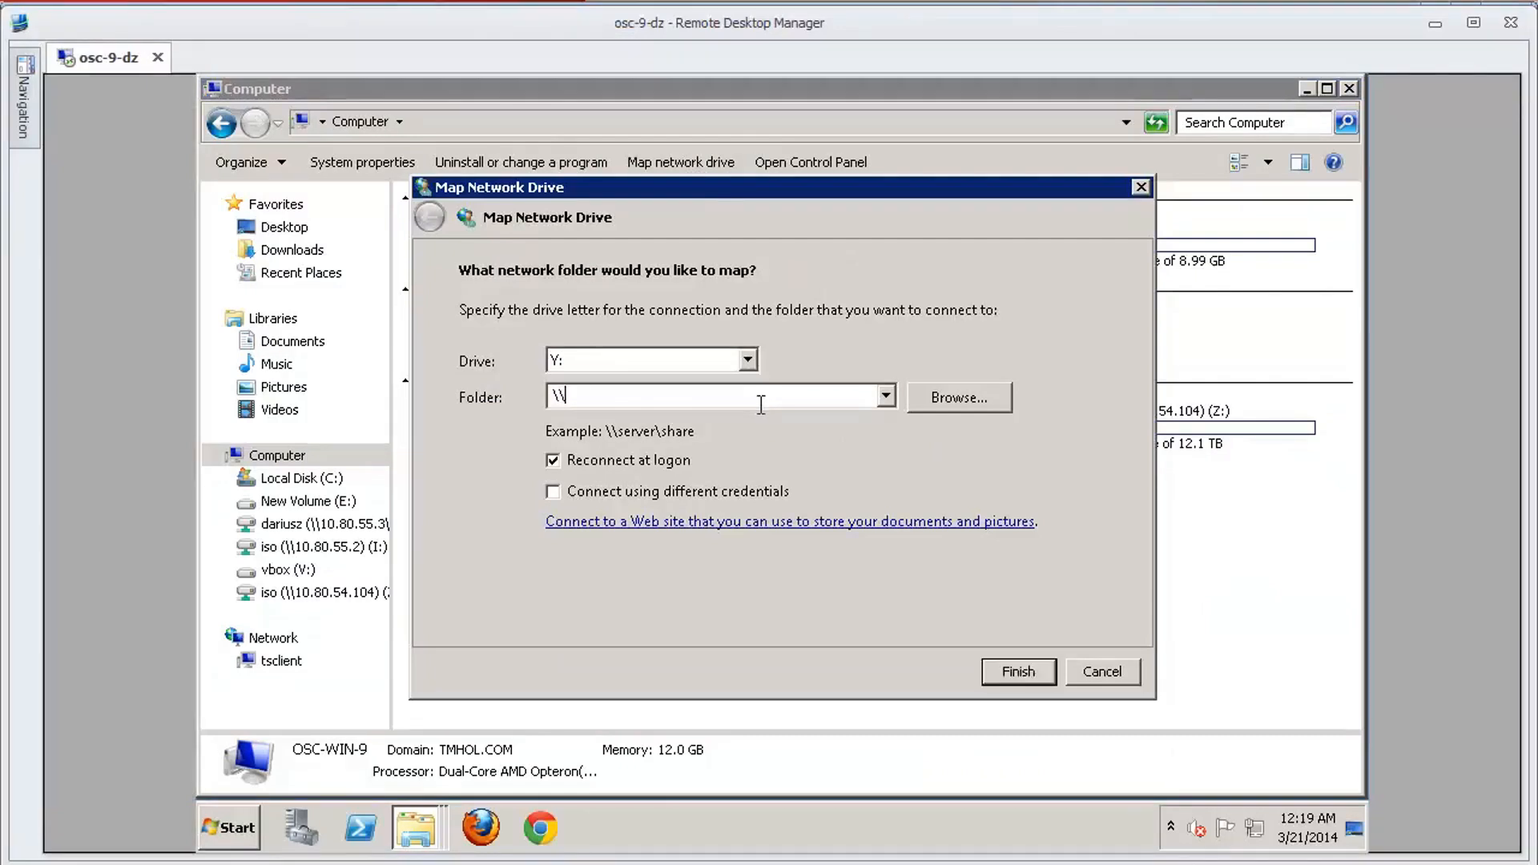
{"action": "type", "text": "10.80.54.0"}
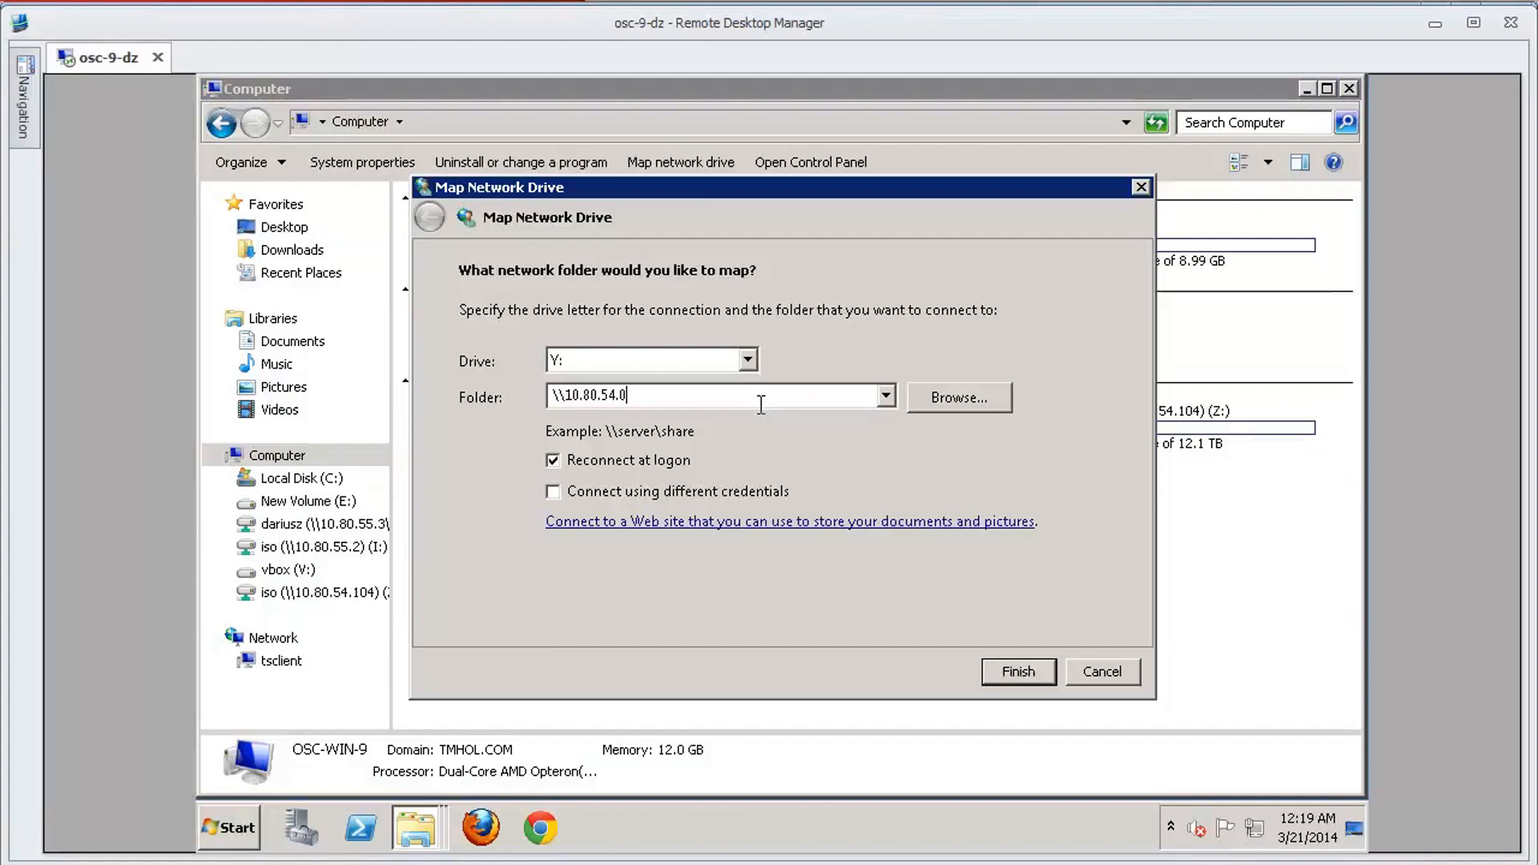
{"action": "type", "text": "104\\"}
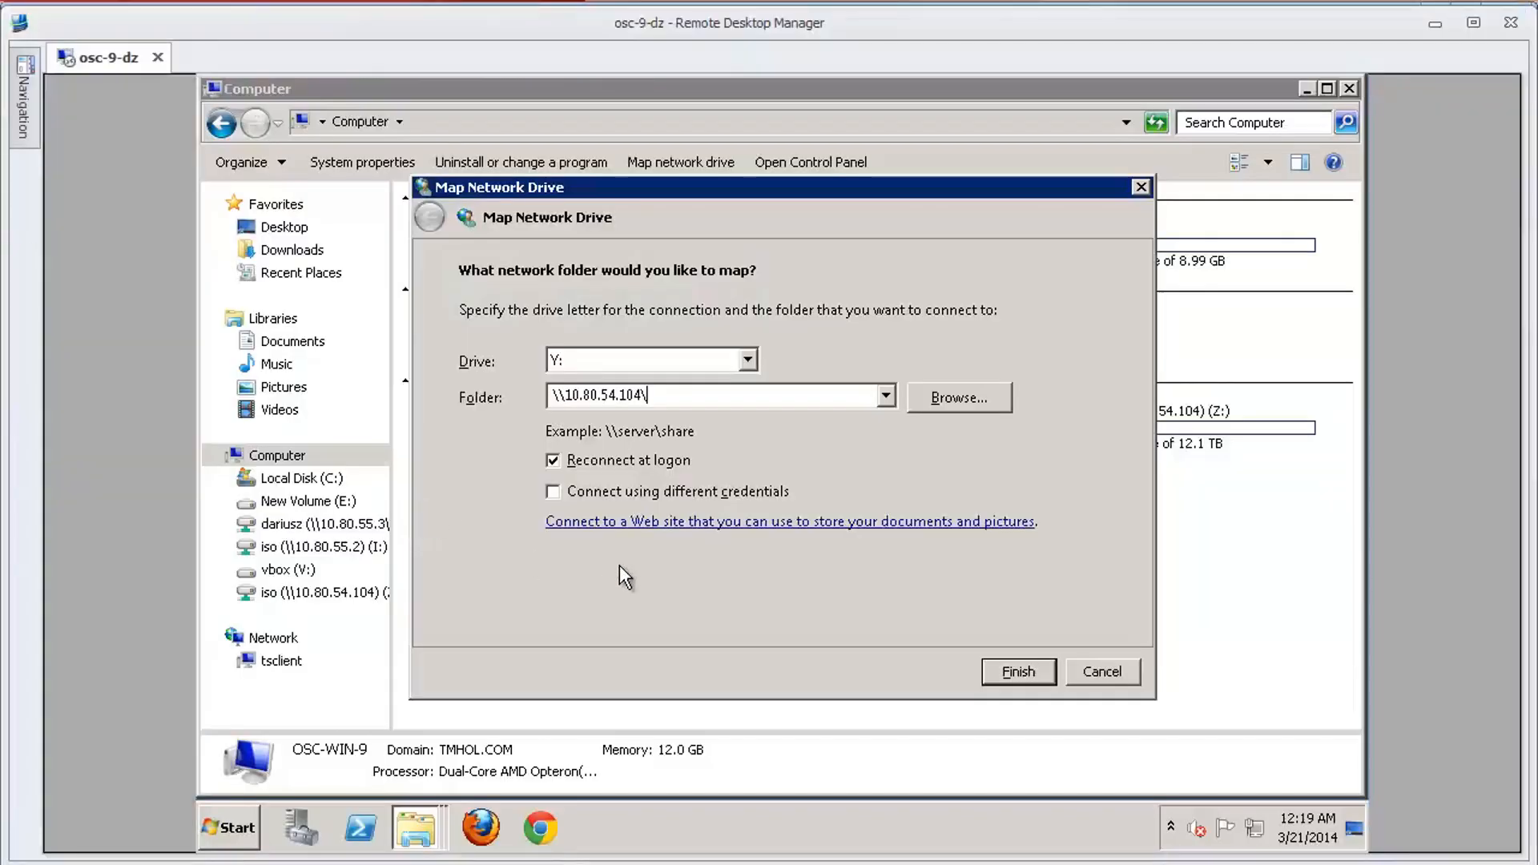
{"action": "type", "text": "arep1"}
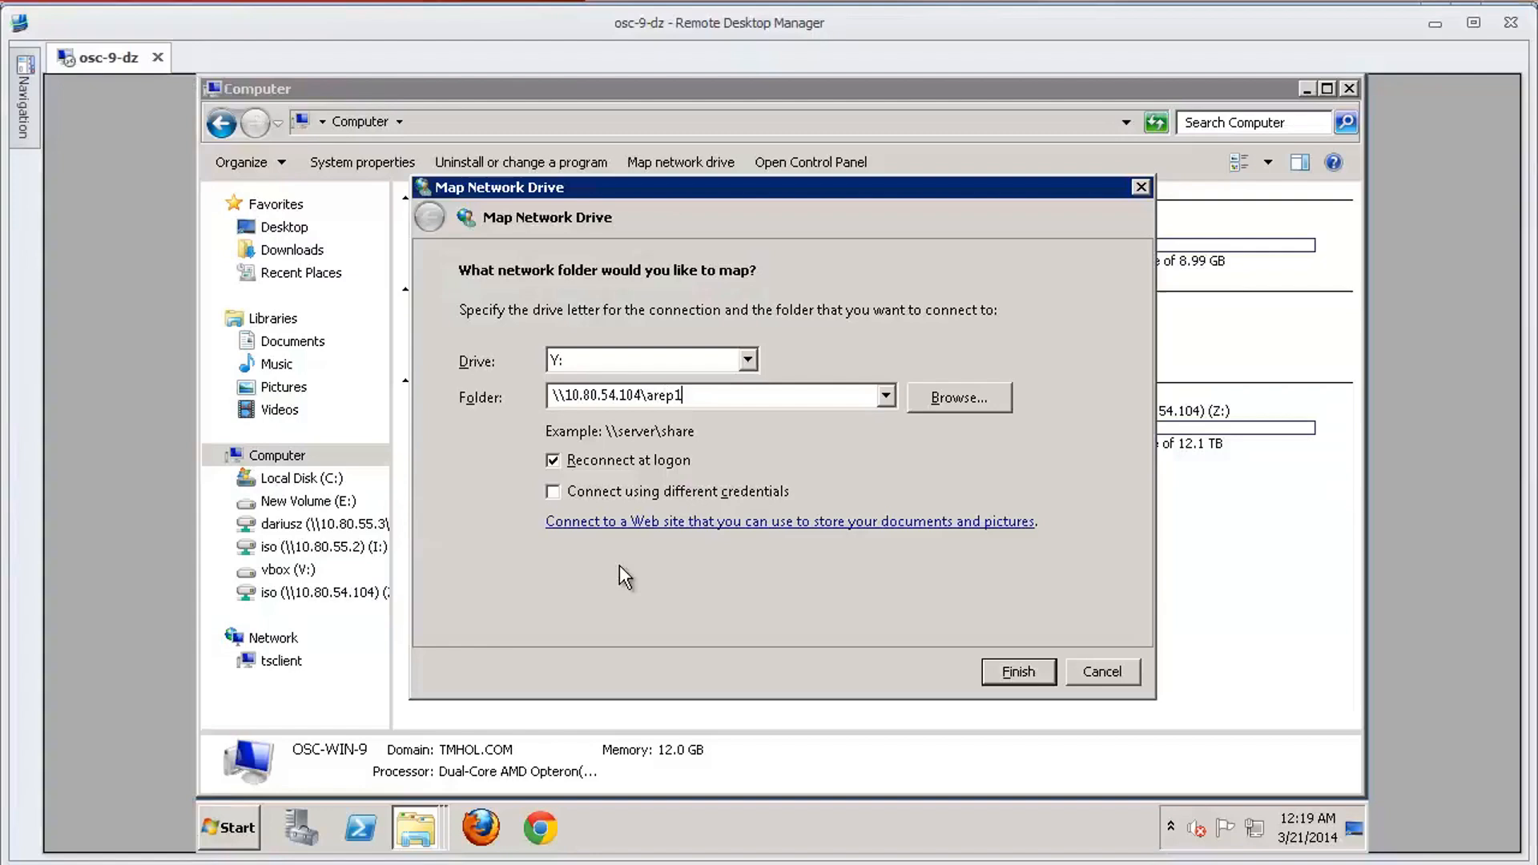
{"action": "left_click", "coordinate": [1017, 671]}
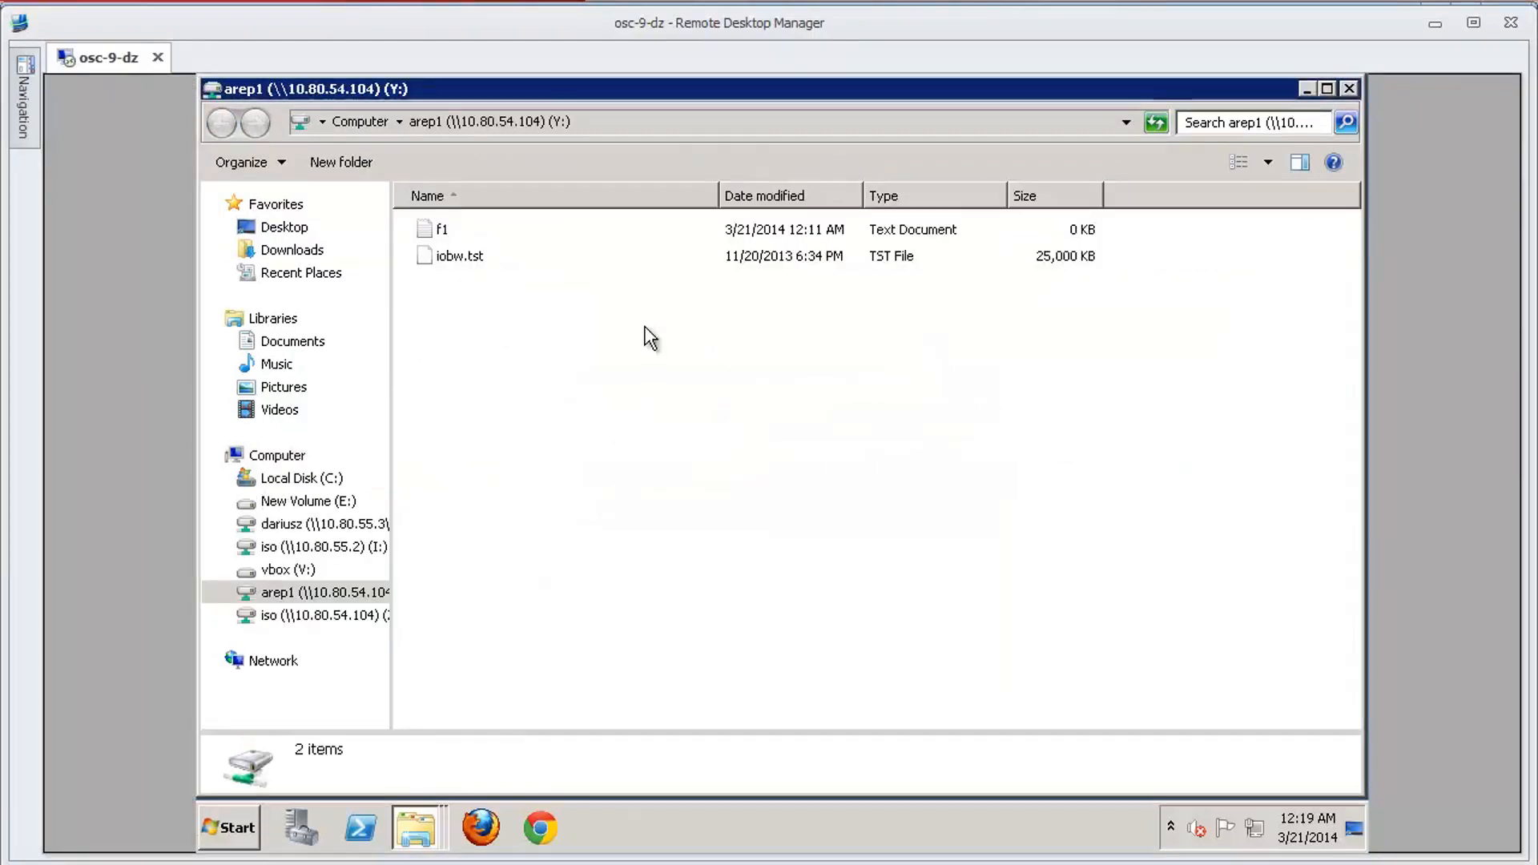
{"action": "mouse_move", "coordinate": [513, 302]}
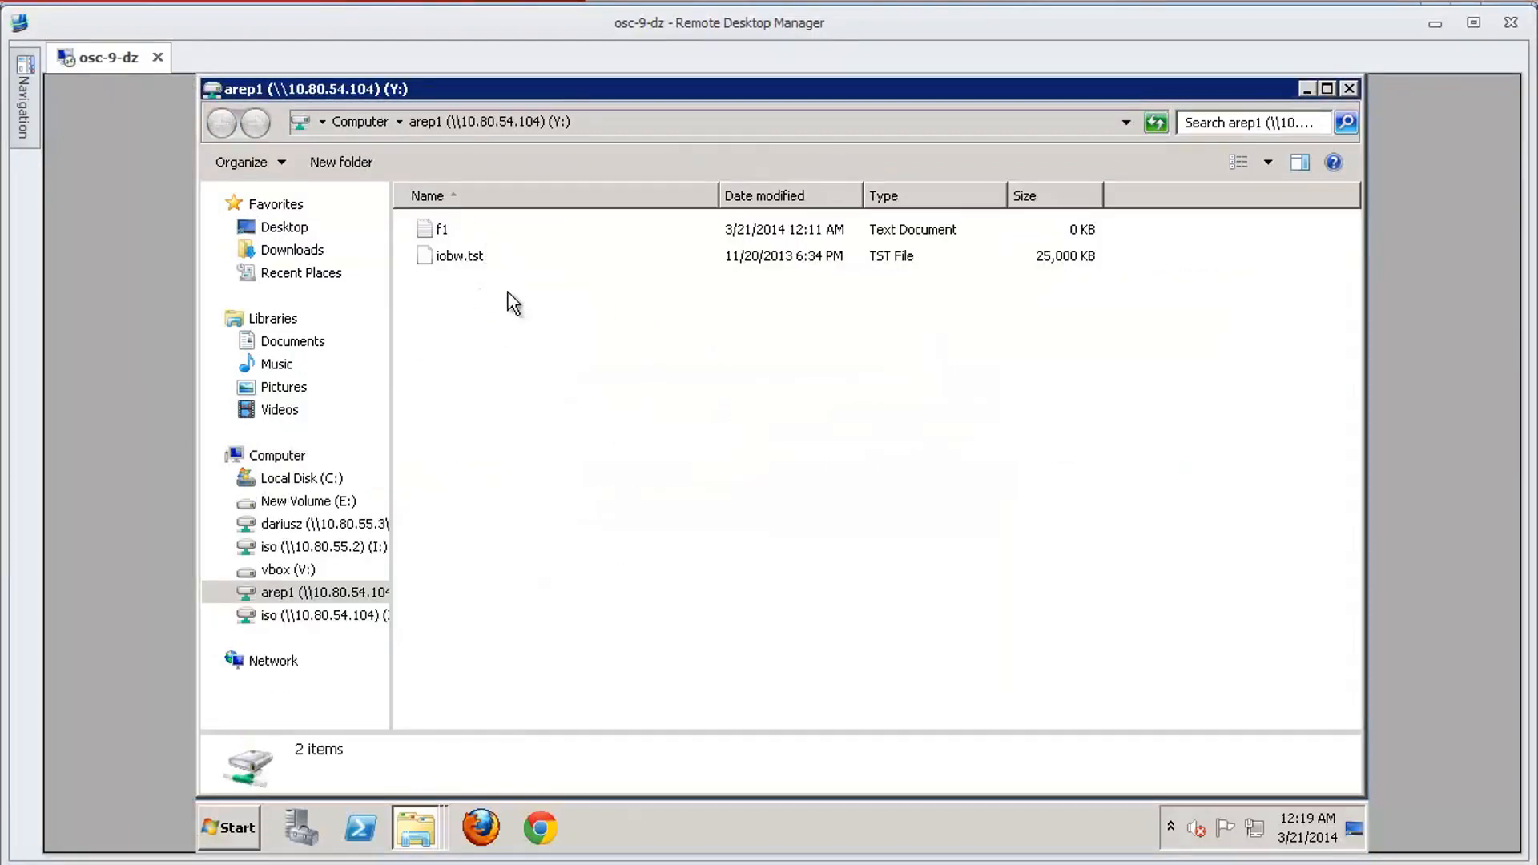
- Create an empty text document f2 on the Y: share, then view f1 in Notepad
{"action": "right_click", "coordinate": [509, 301]}
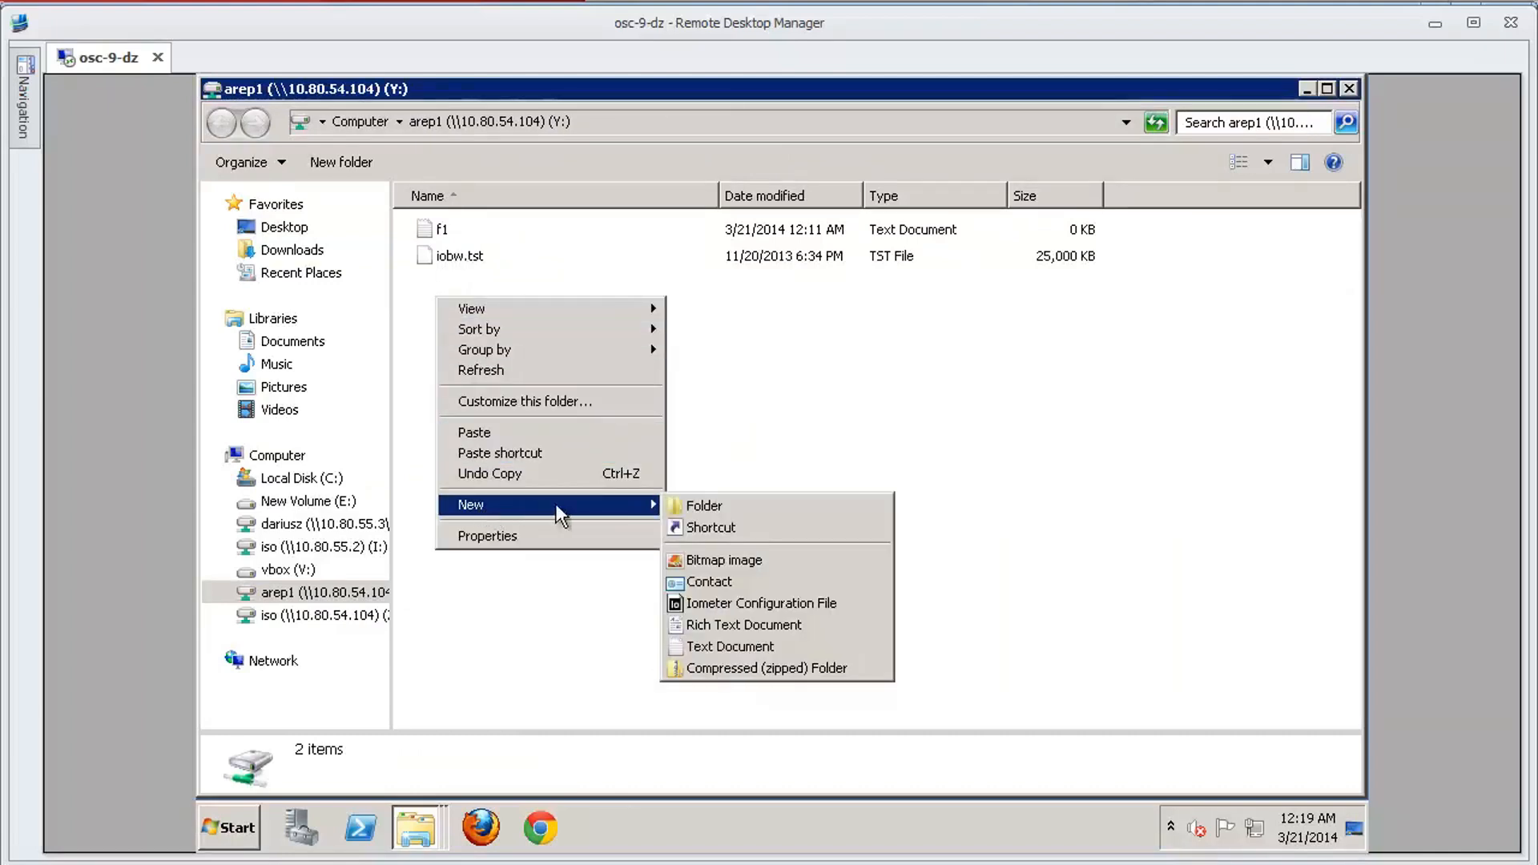
{"action": "mouse_move", "coordinate": [729, 646]}
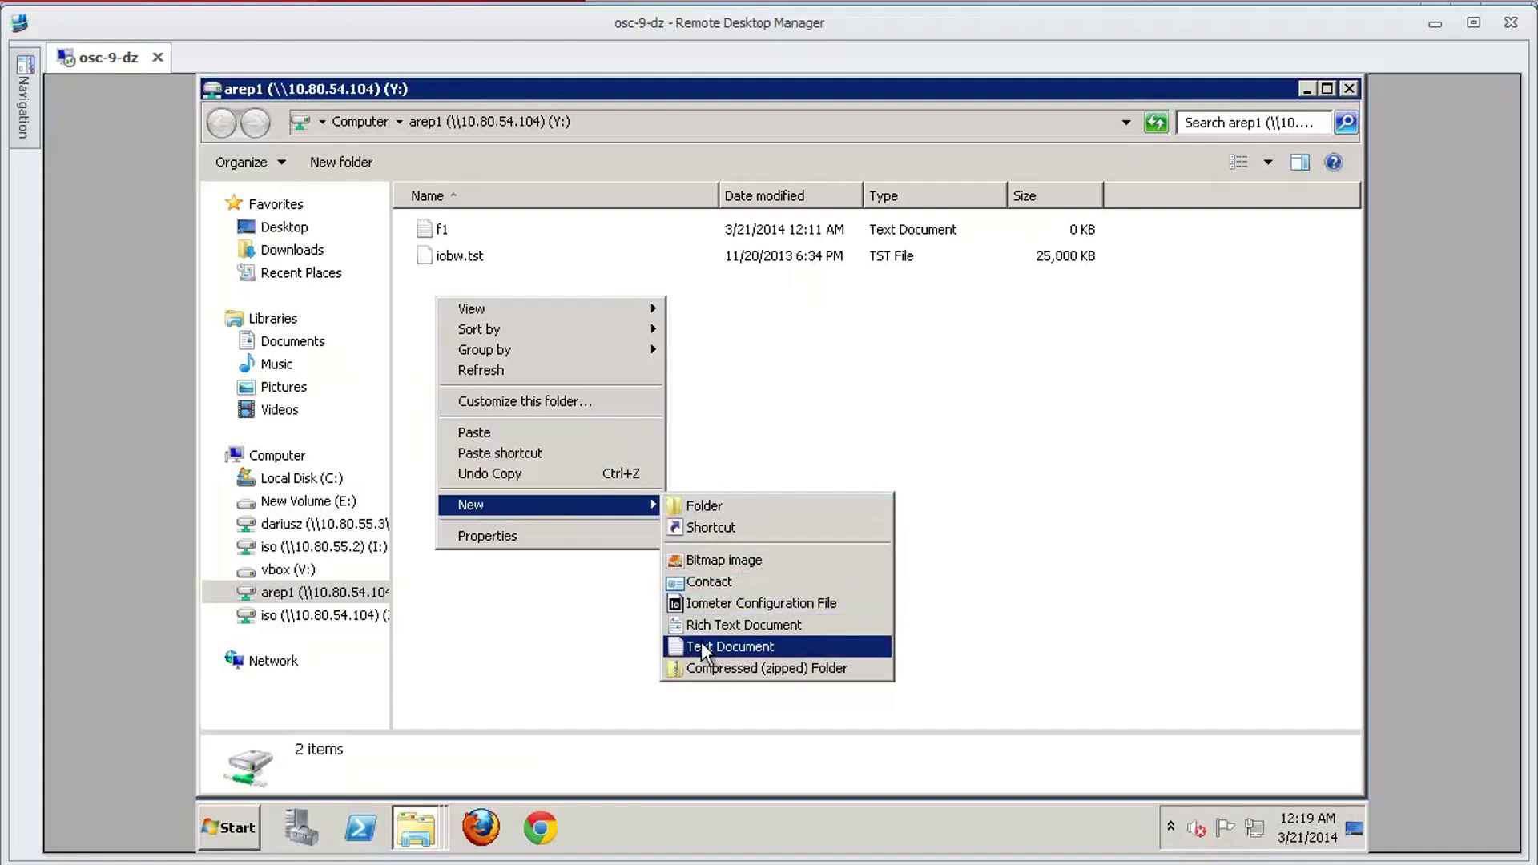
{"action": "left_click", "coordinate": [728, 645]}
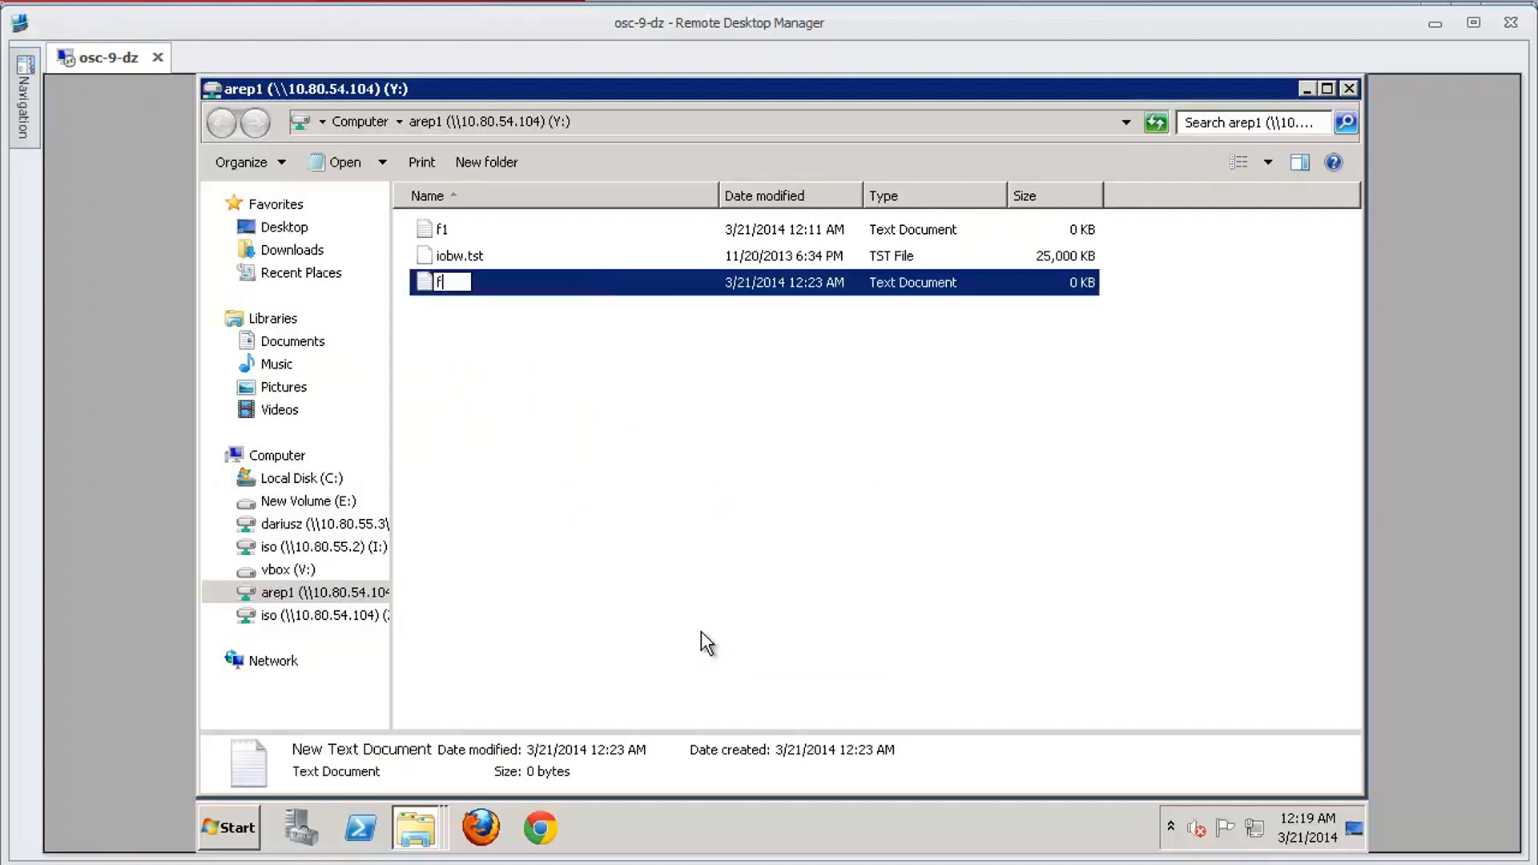
{"action": "type", "text": "2"}
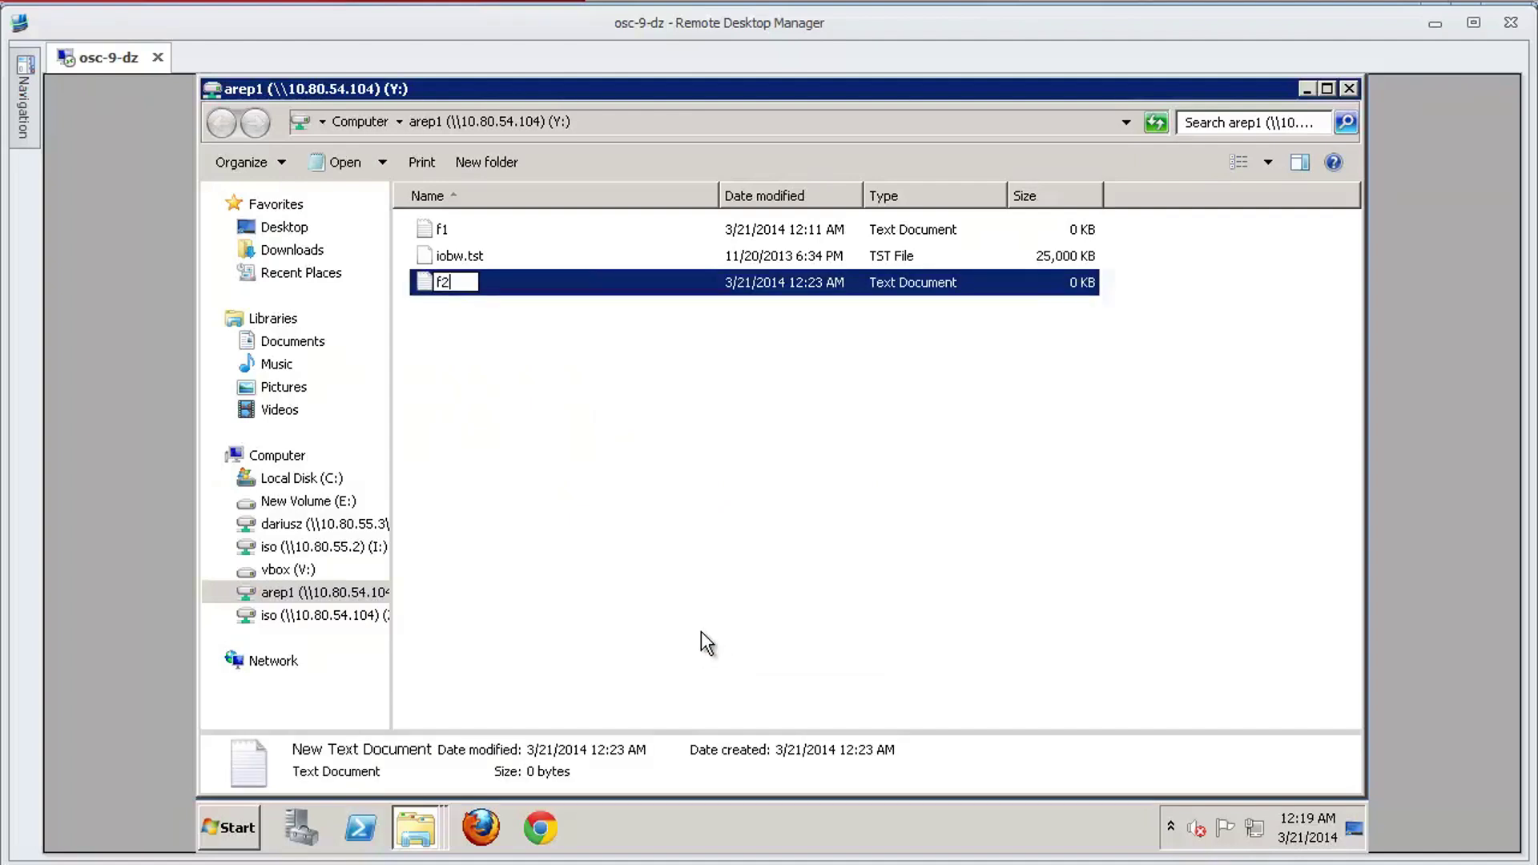
{"action": "key", "text": "Return"}
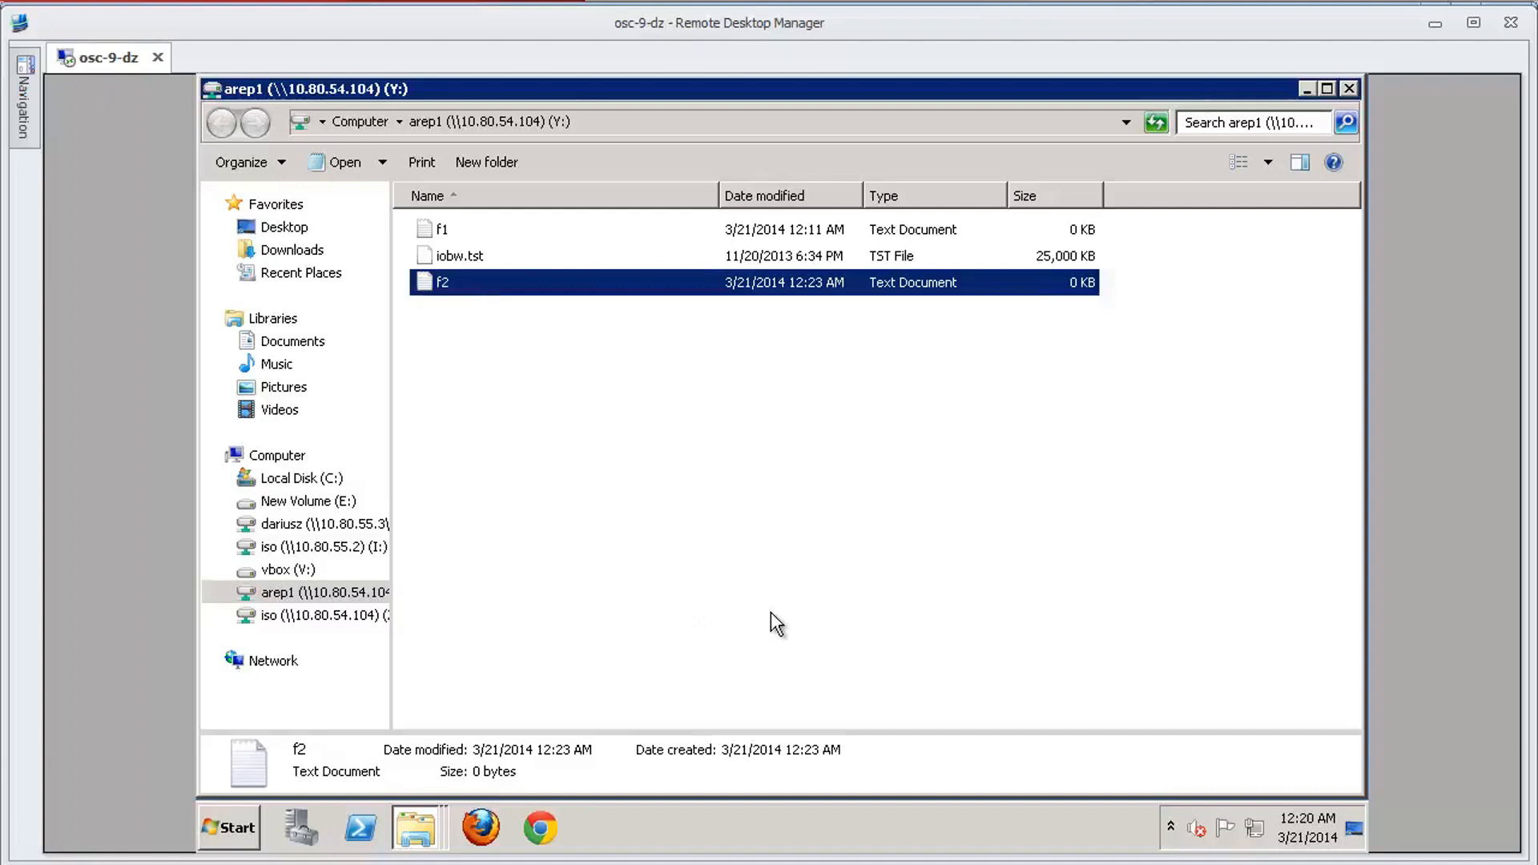
{"action": "mouse_move", "coordinate": [442, 231]}
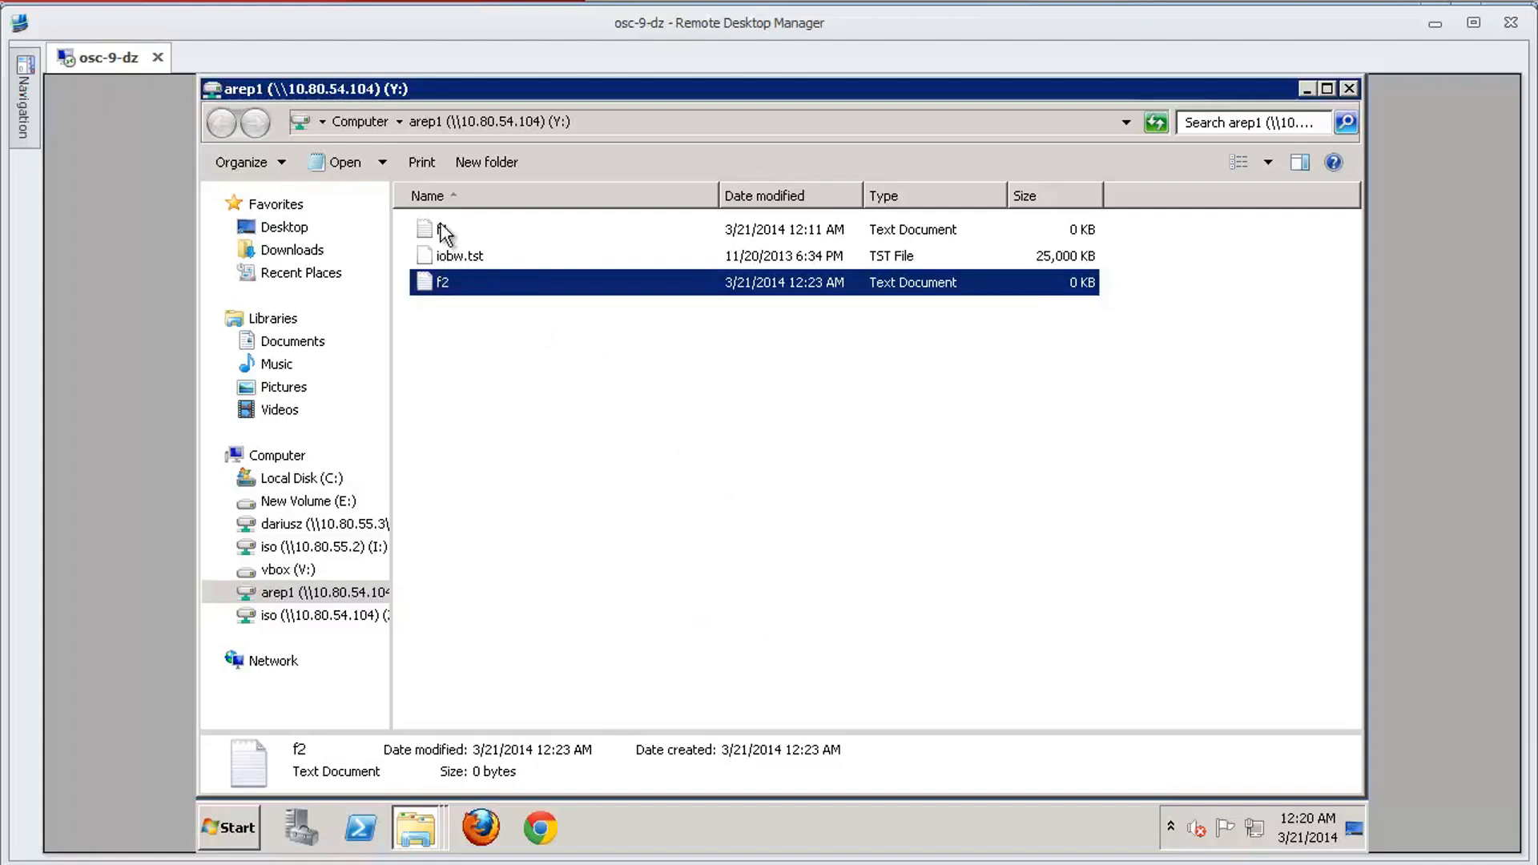
{"action": "double_click", "coordinate": [436, 229]}
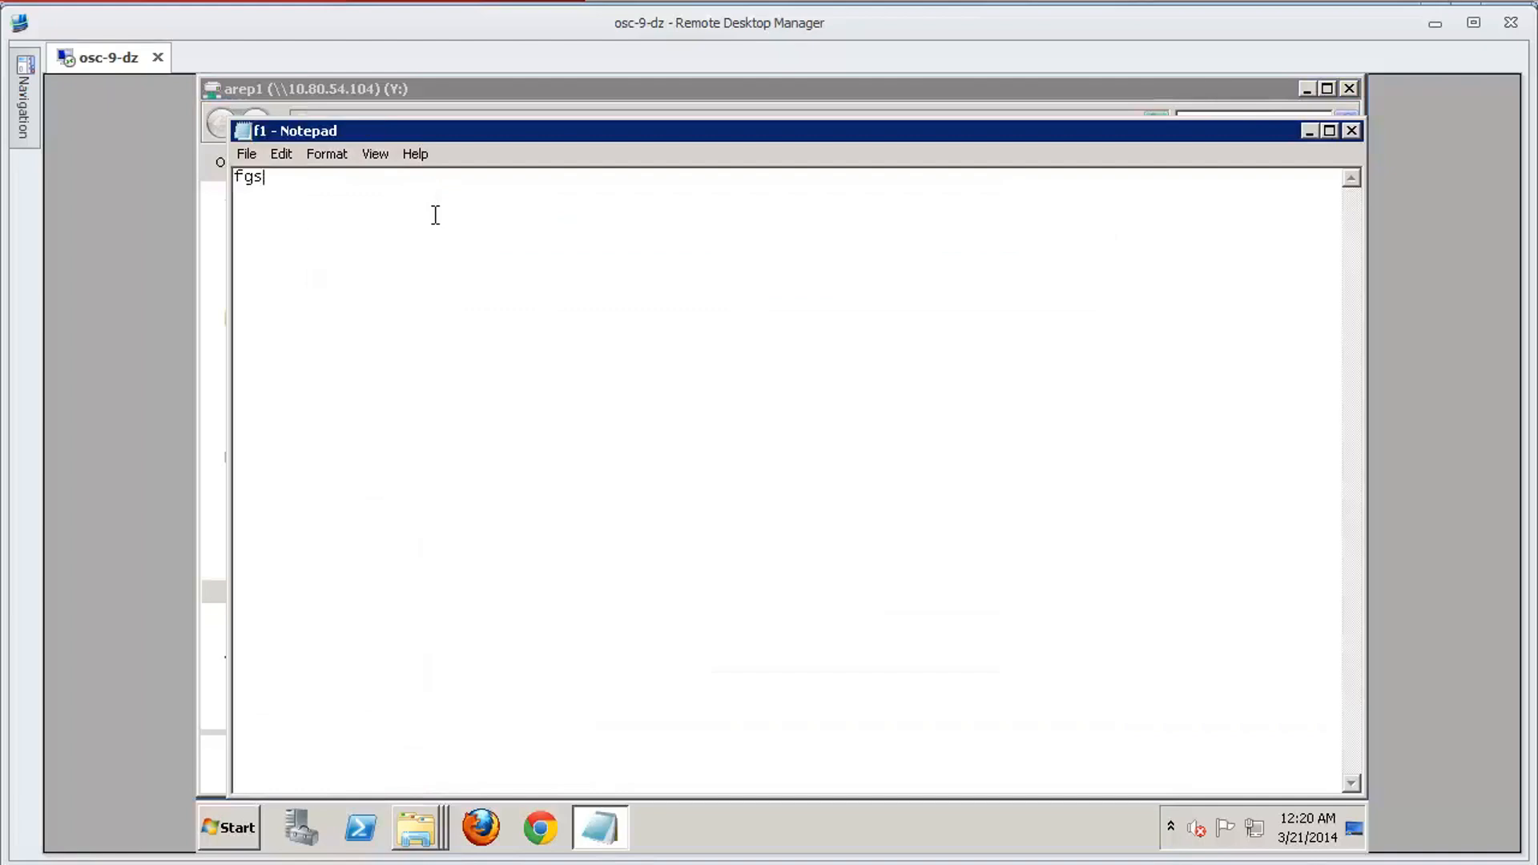
- Append 'dfg' to f1 so it reads 'fgsdfg' and close Notepad
{"action": "type", "text": "dfg"}
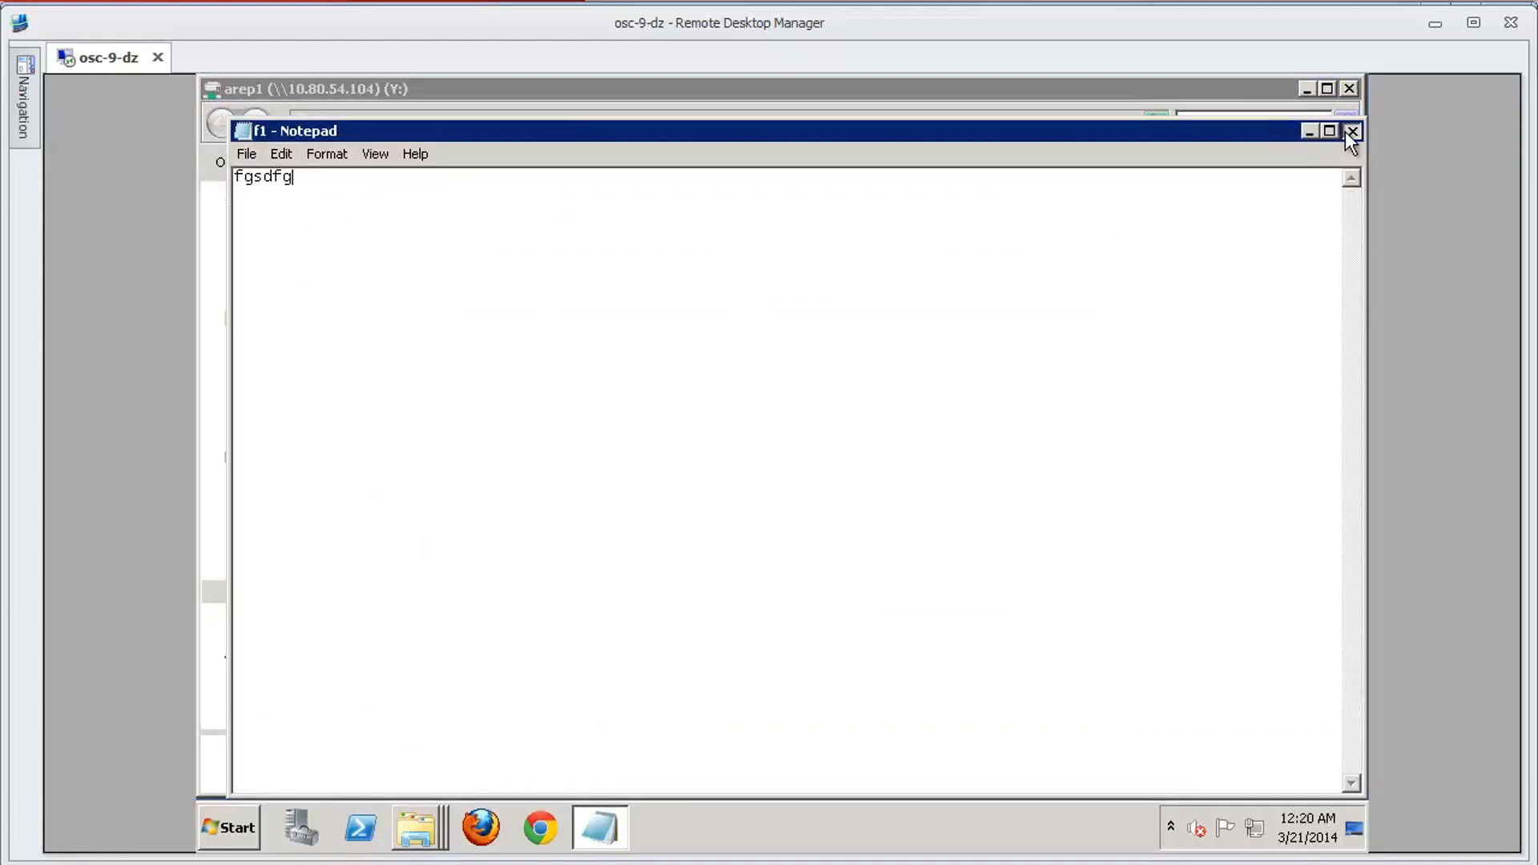
{"action": "left_click", "coordinate": [1352, 130]}
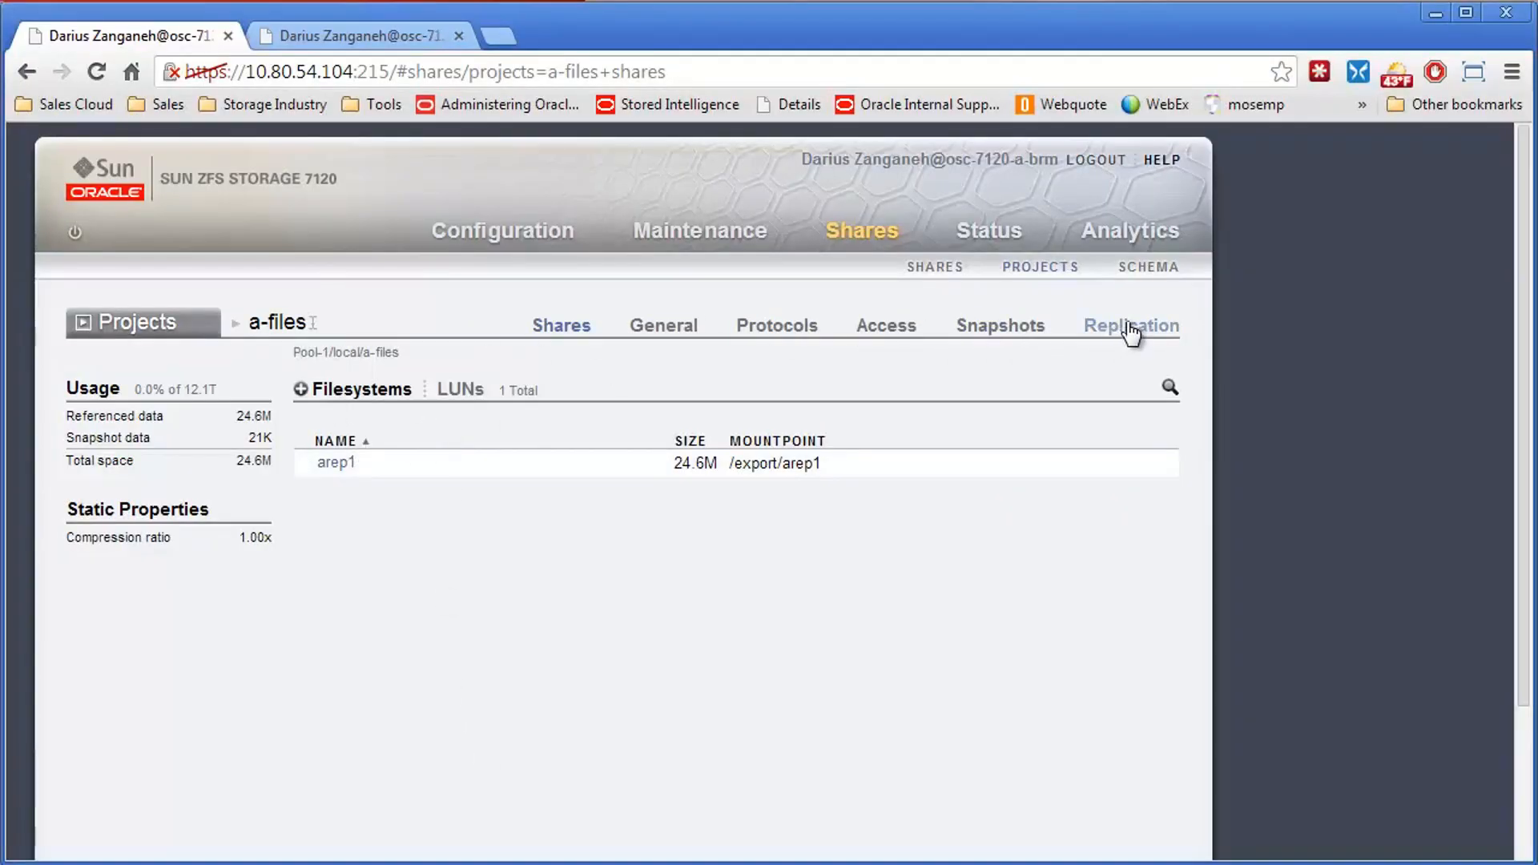
- Add a schedule to the a-files replication action to 7120-B, next run 2014-3-21 00:30
{"action": "left_click", "coordinate": [1130, 326]}
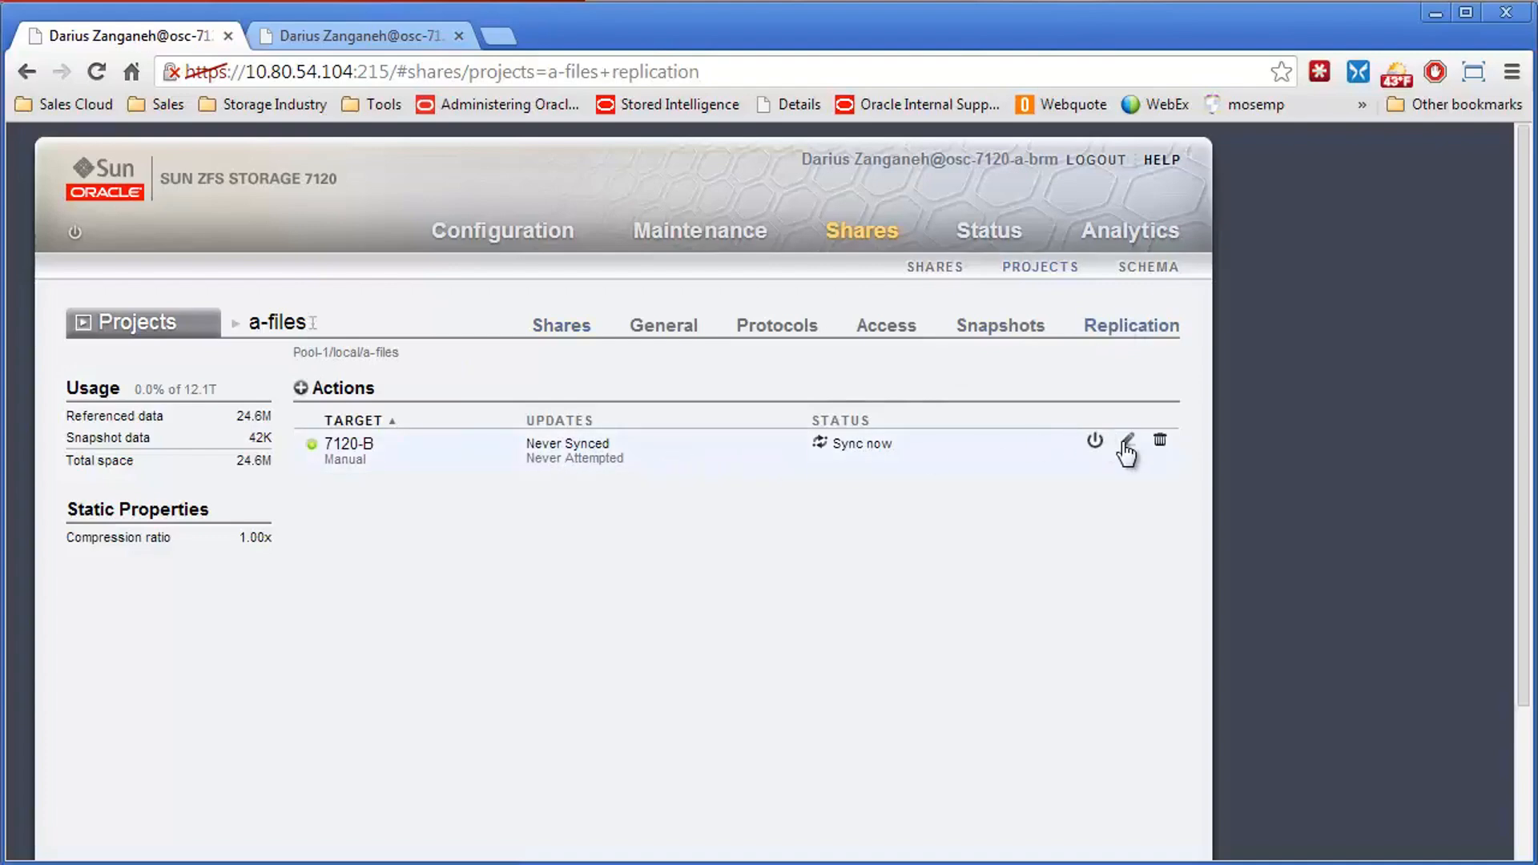
{"action": "left_click", "coordinate": [1126, 440]}
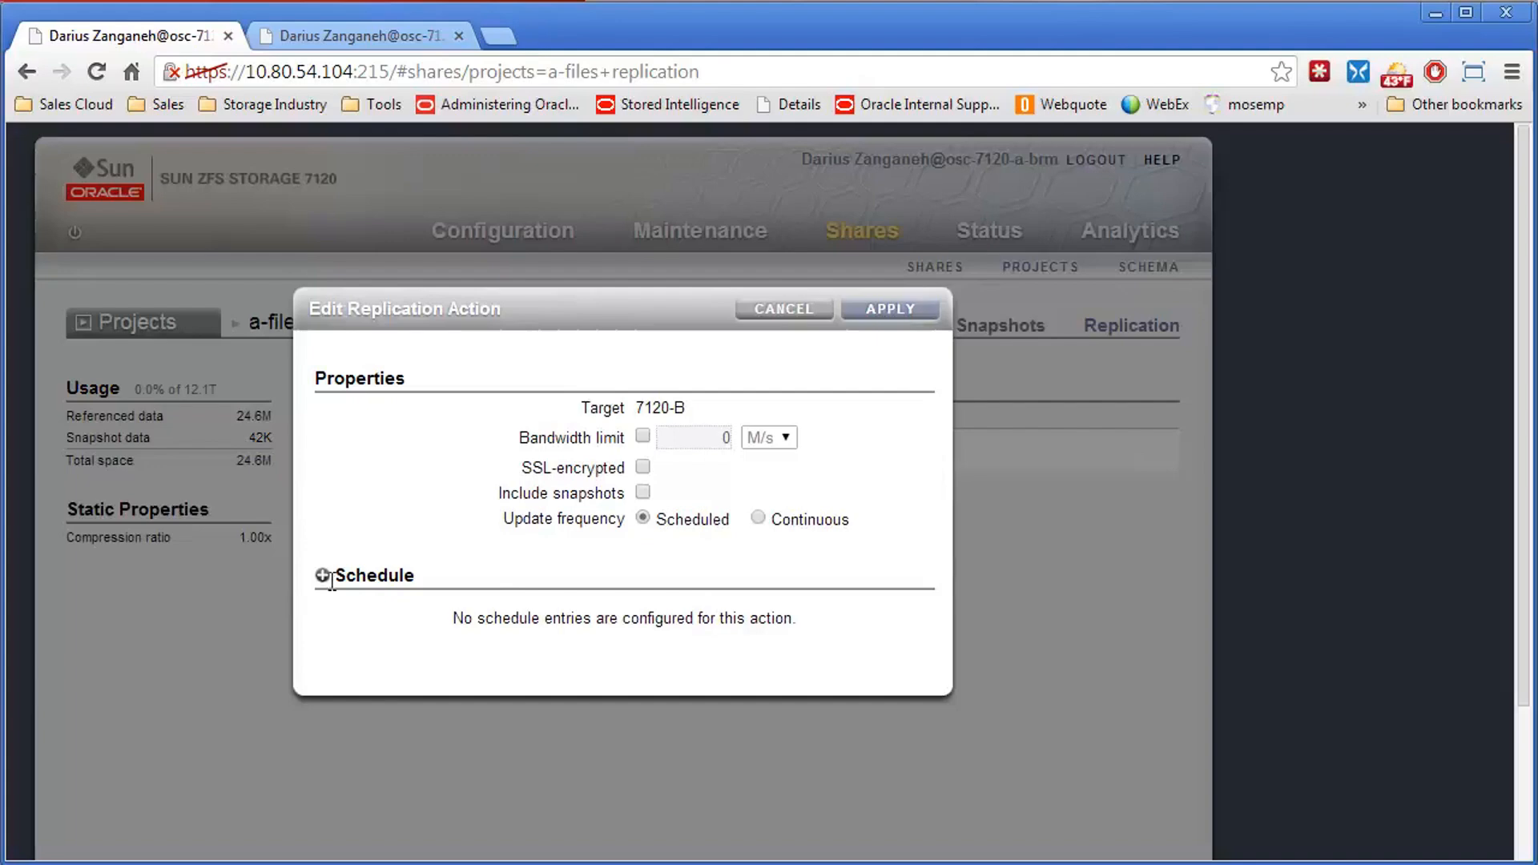
{"action": "left_click", "coordinate": [324, 575]}
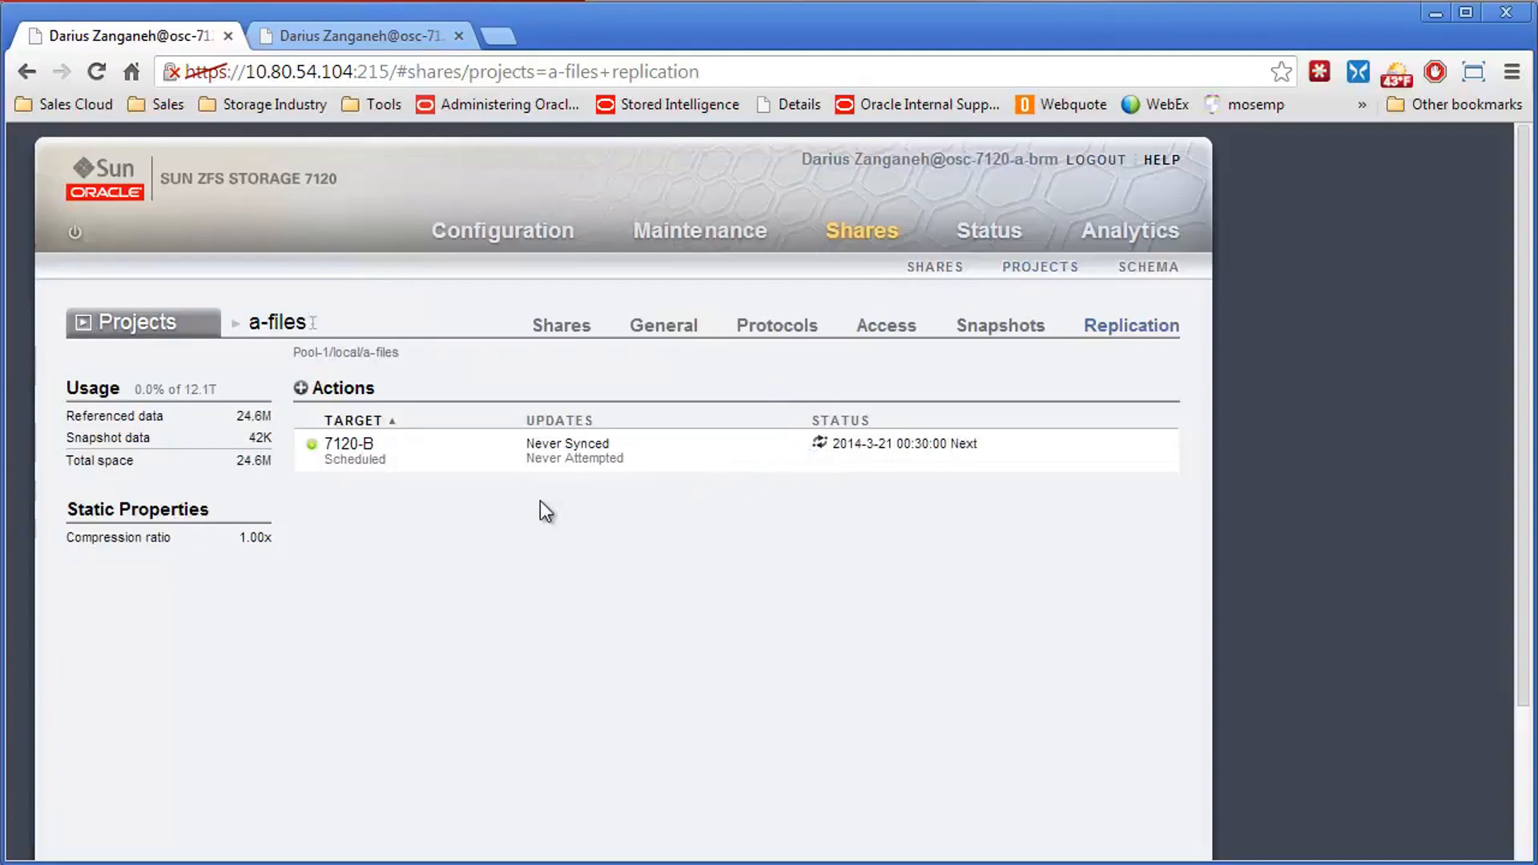
{"action": "mouse_move", "coordinate": [508, 510]}
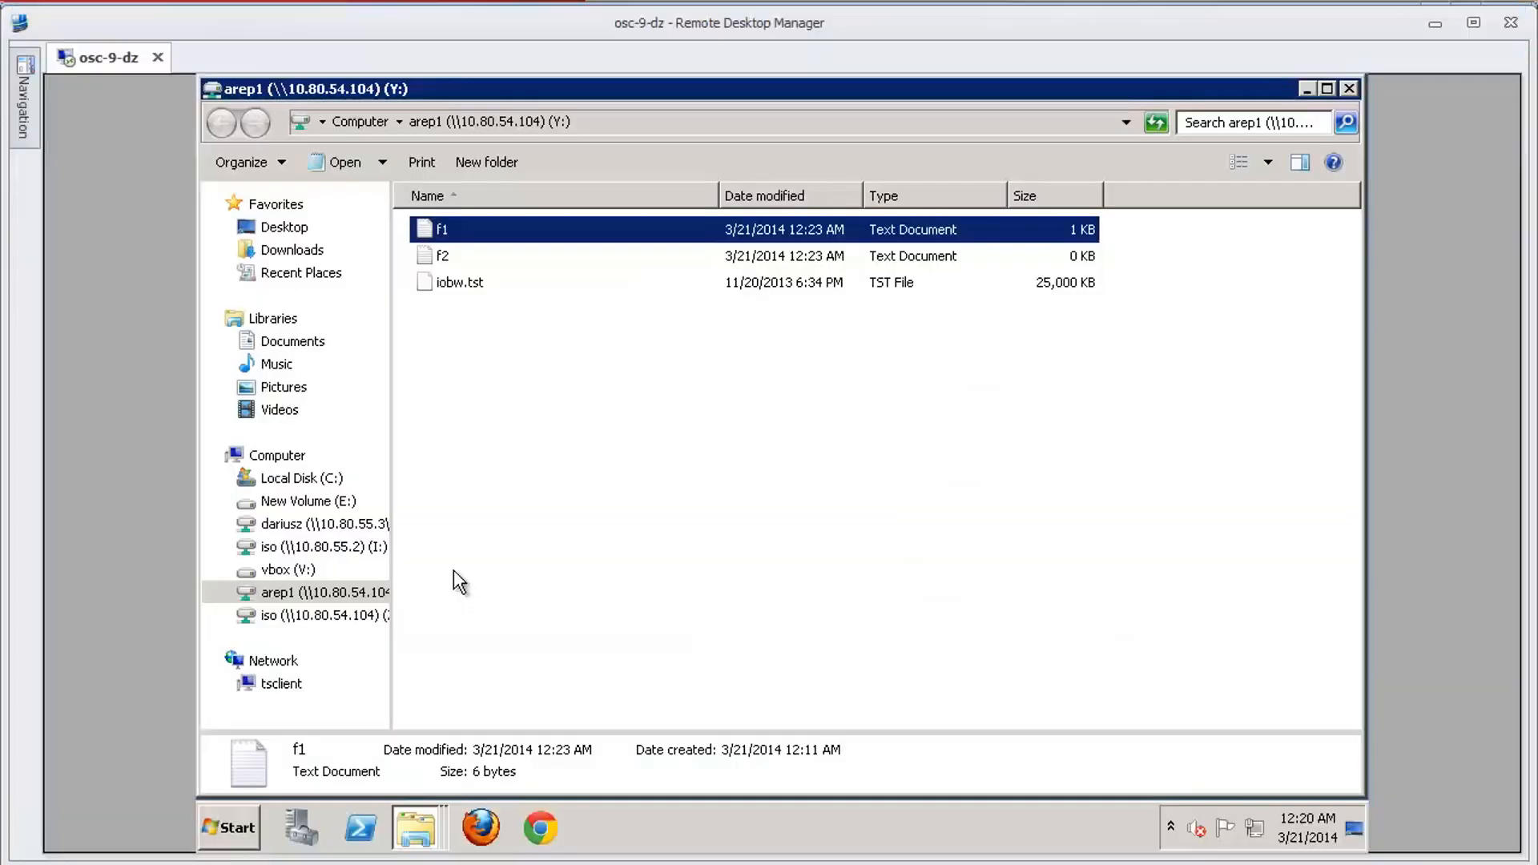
- Browse Local Disk (C:) and start copying the BgInfo folder for the arep1 share
{"action": "left_click", "coordinate": [301, 477]}
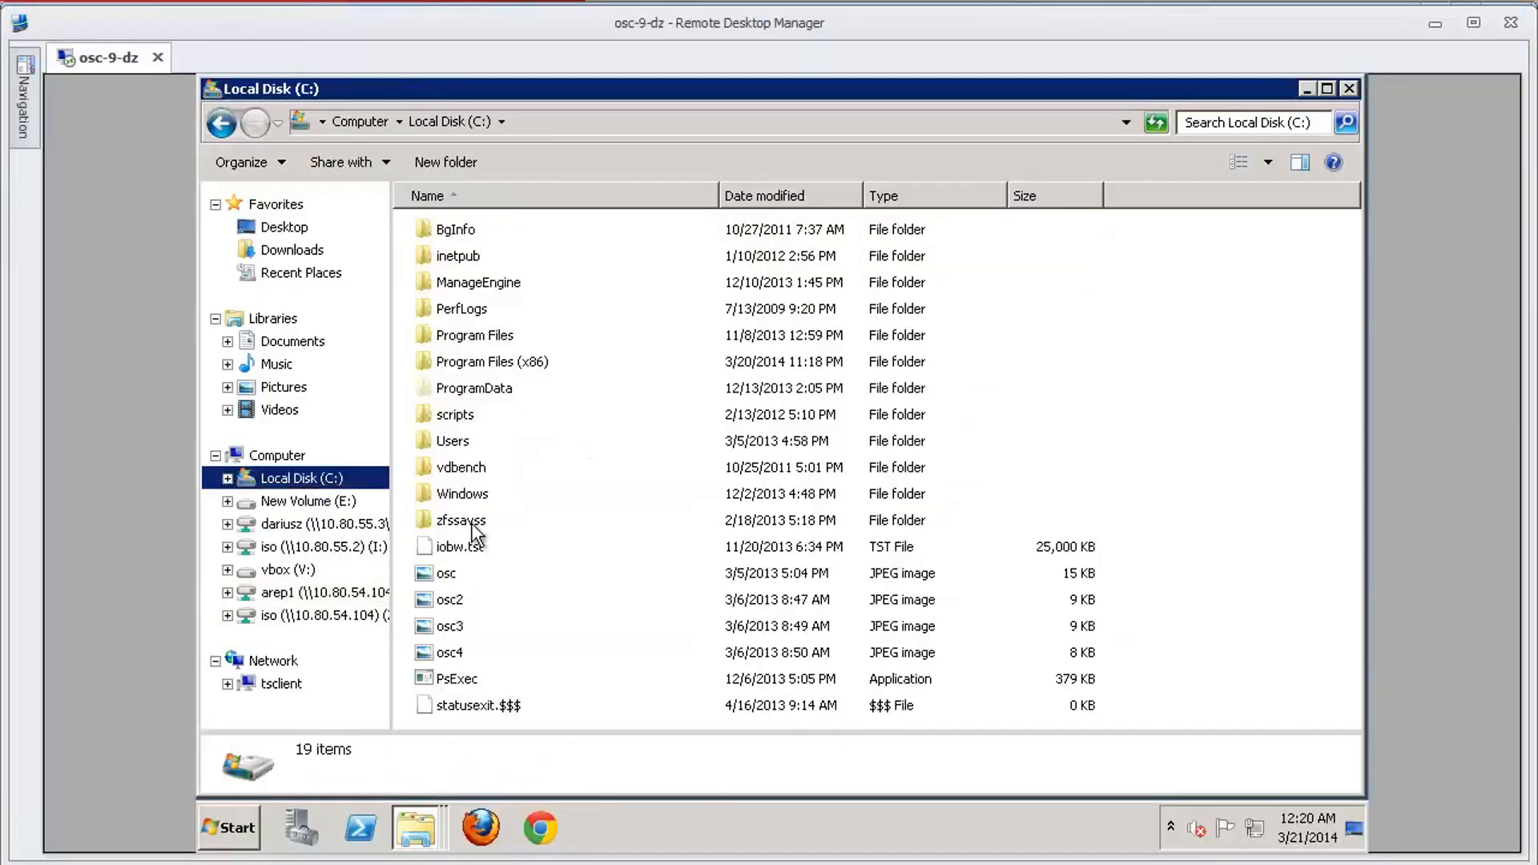
{"action": "mouse_move", "coordinate": [478, 626]}
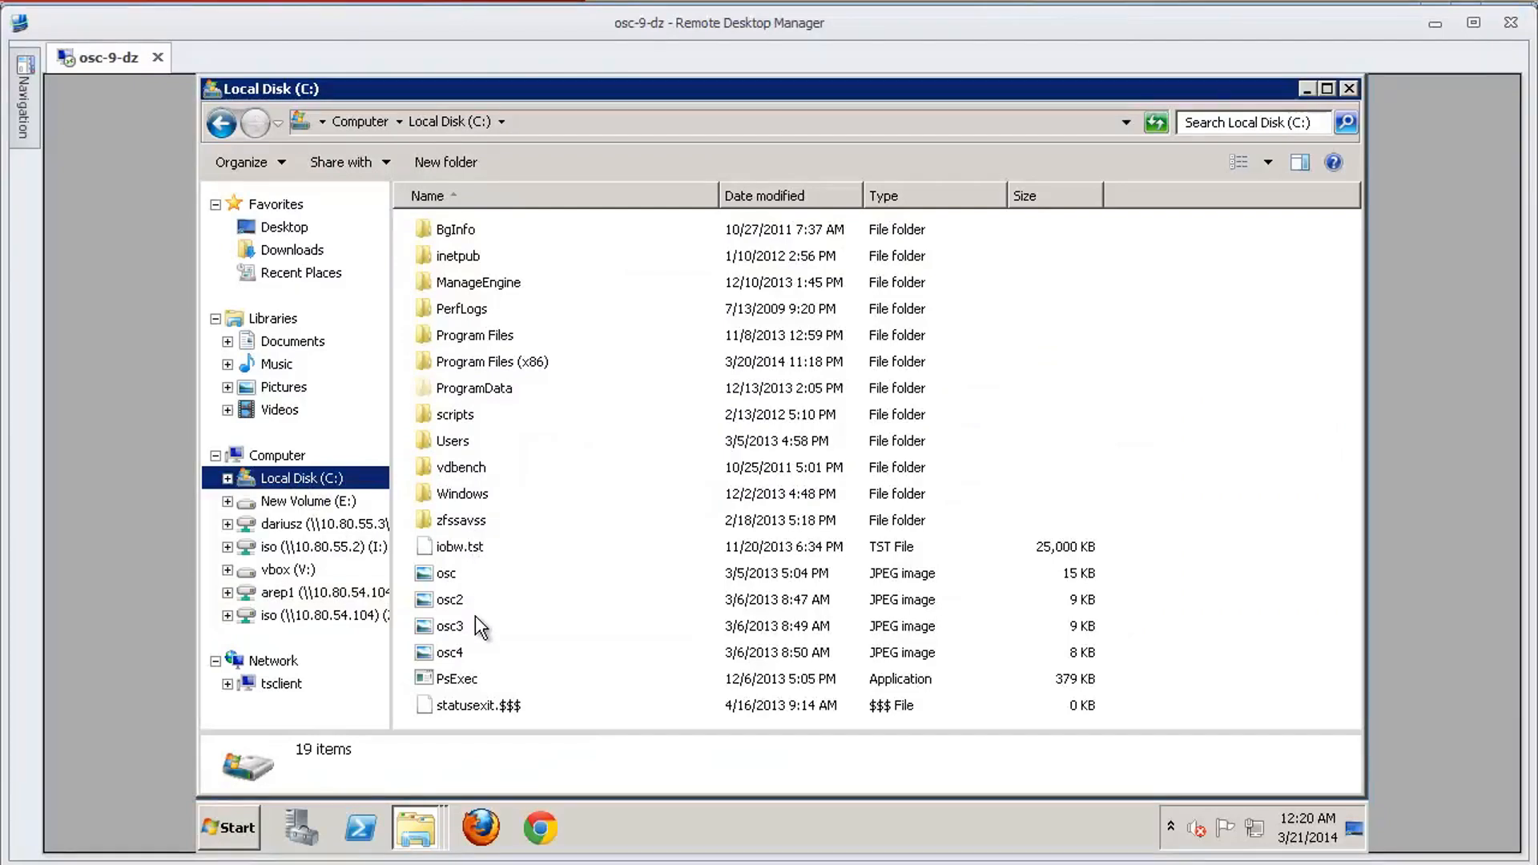
{"action": "mouse_move", "coordinate": [471, 322]}
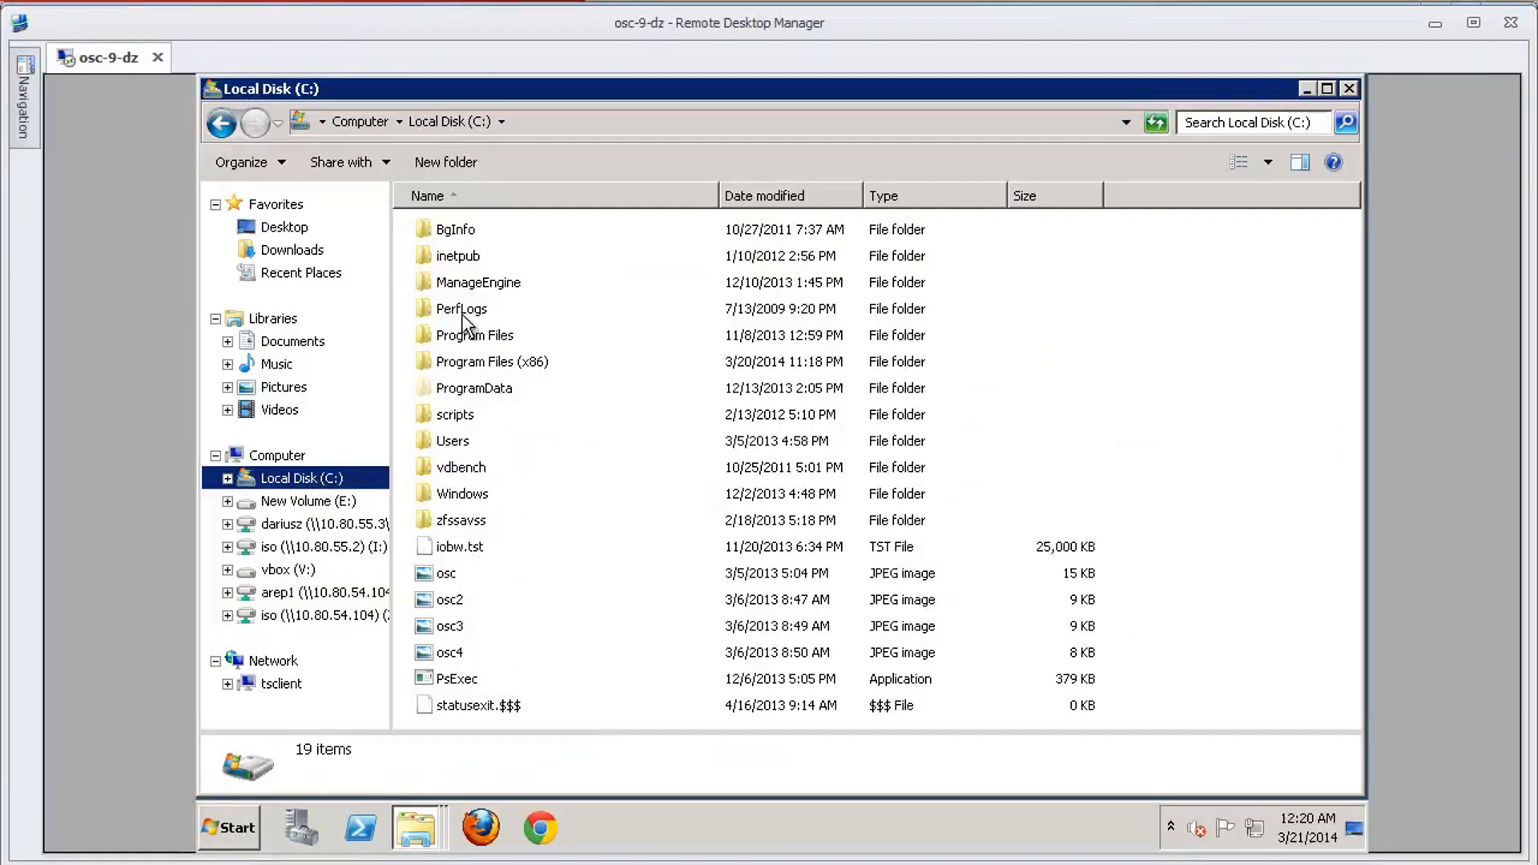
{"action": "double_click", "coordinate": [461, 307]}
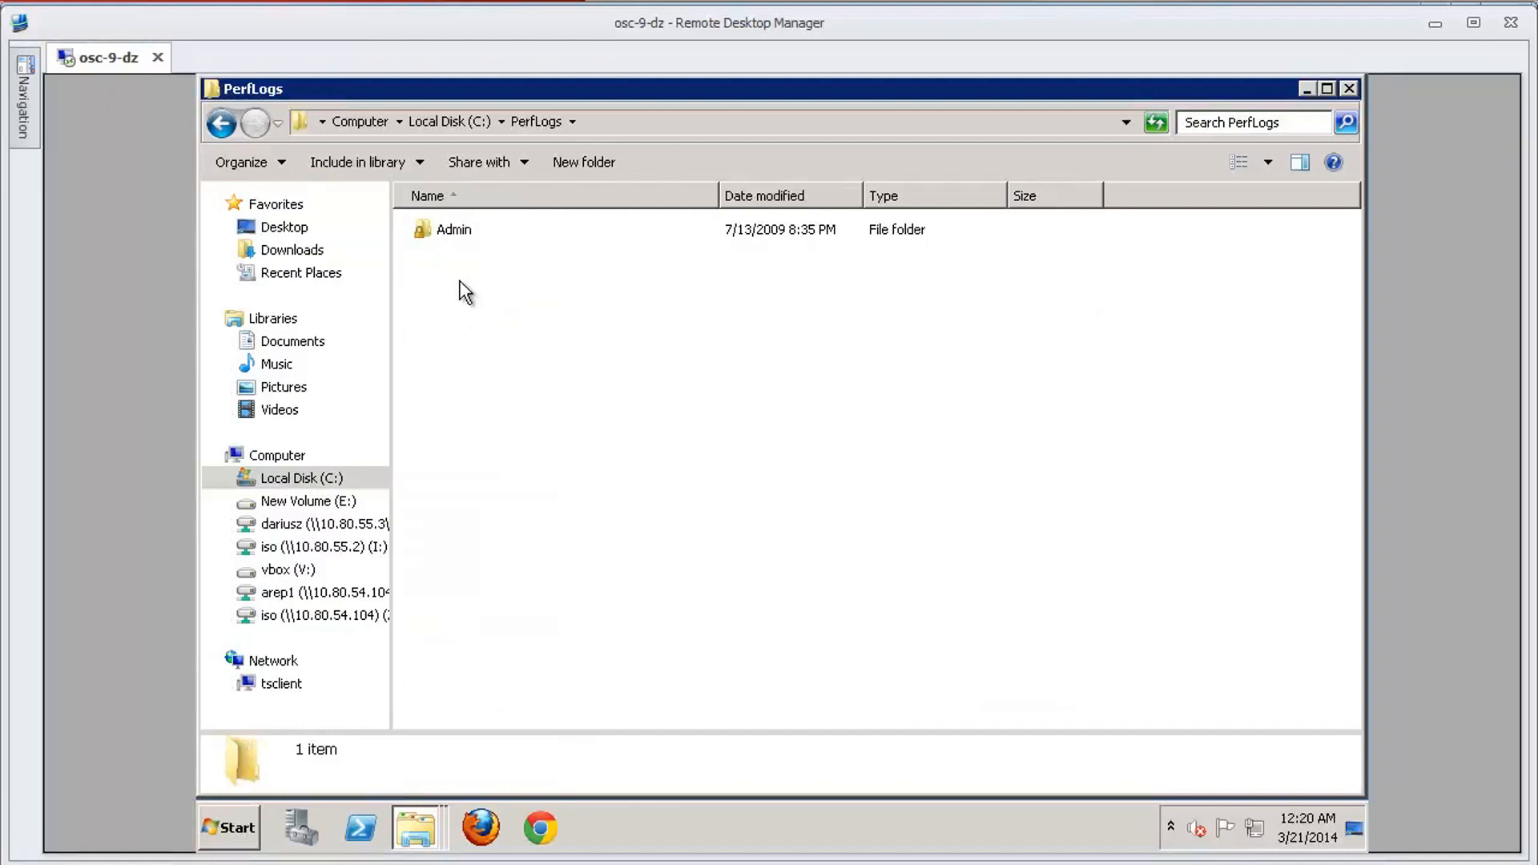
{"action": "double_click", "coordinate": [452, 230]}
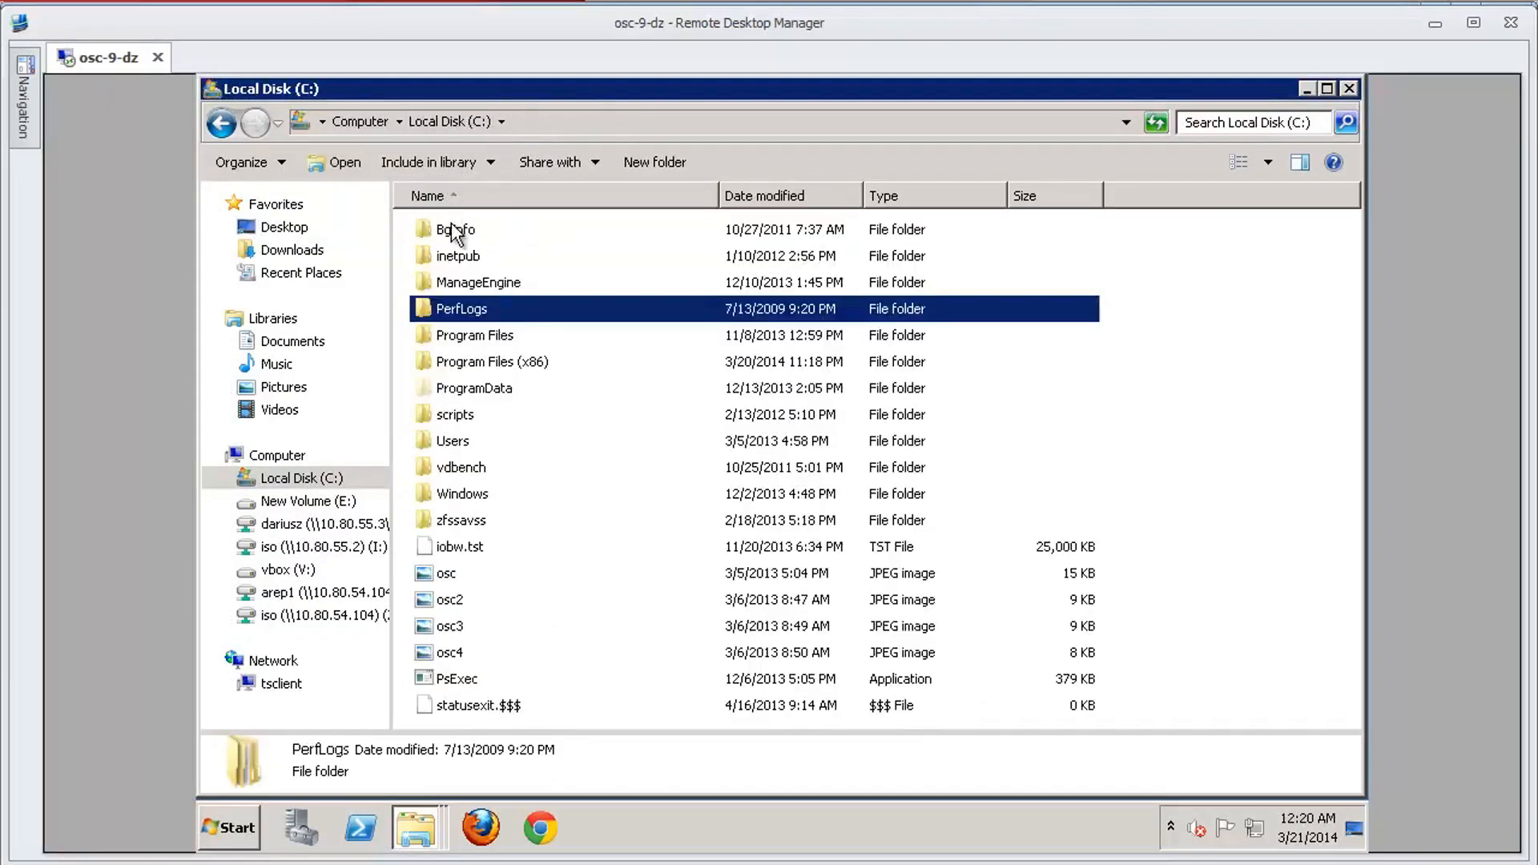
{"action": "right_click", "coordinate": [453, 229]}
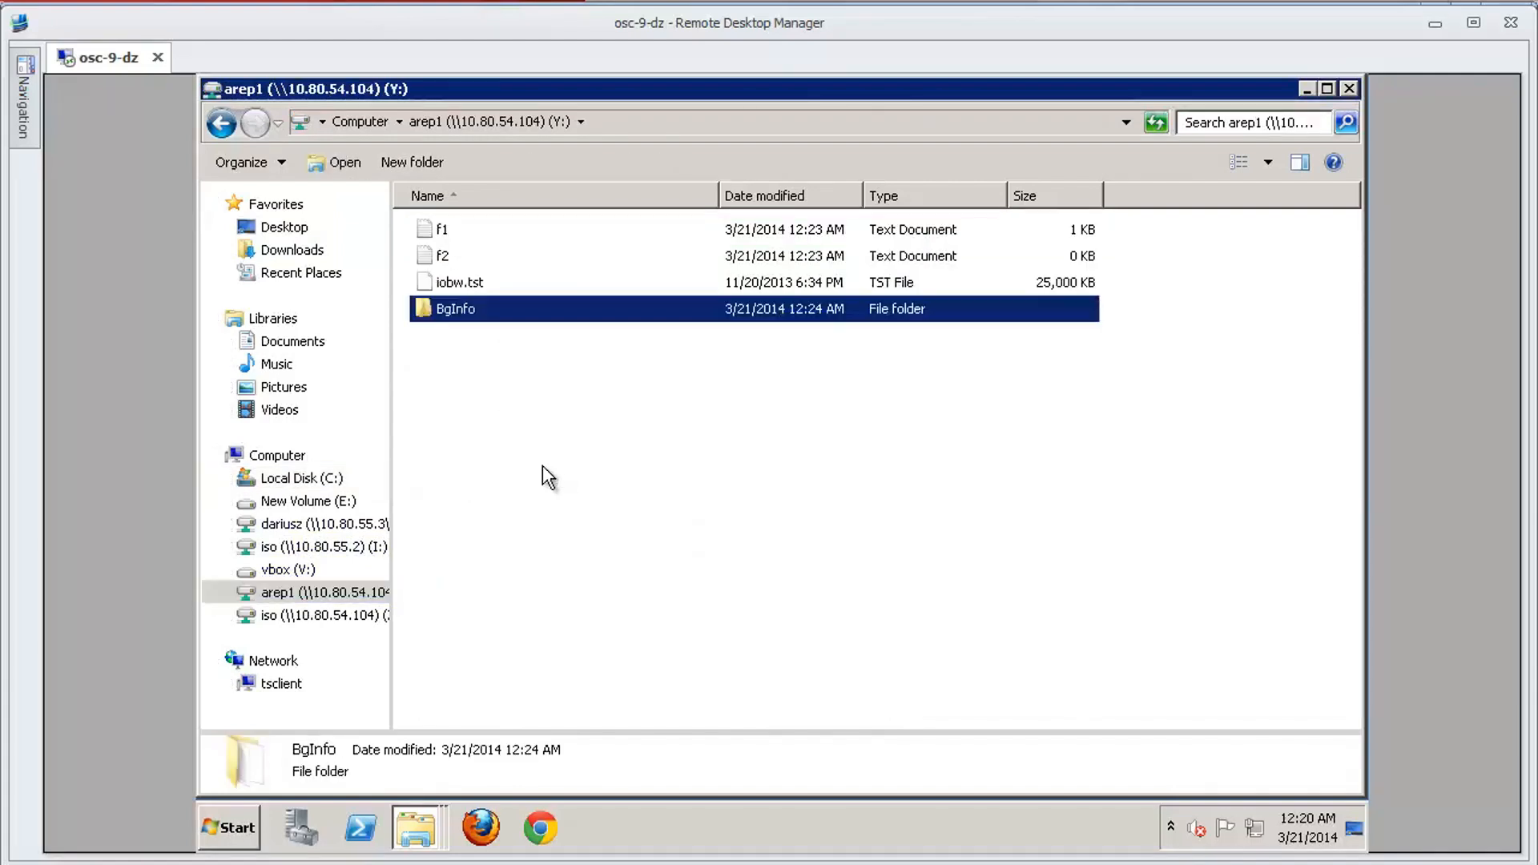
{"action": "mouse_move", "coordinate": [698, 549]}
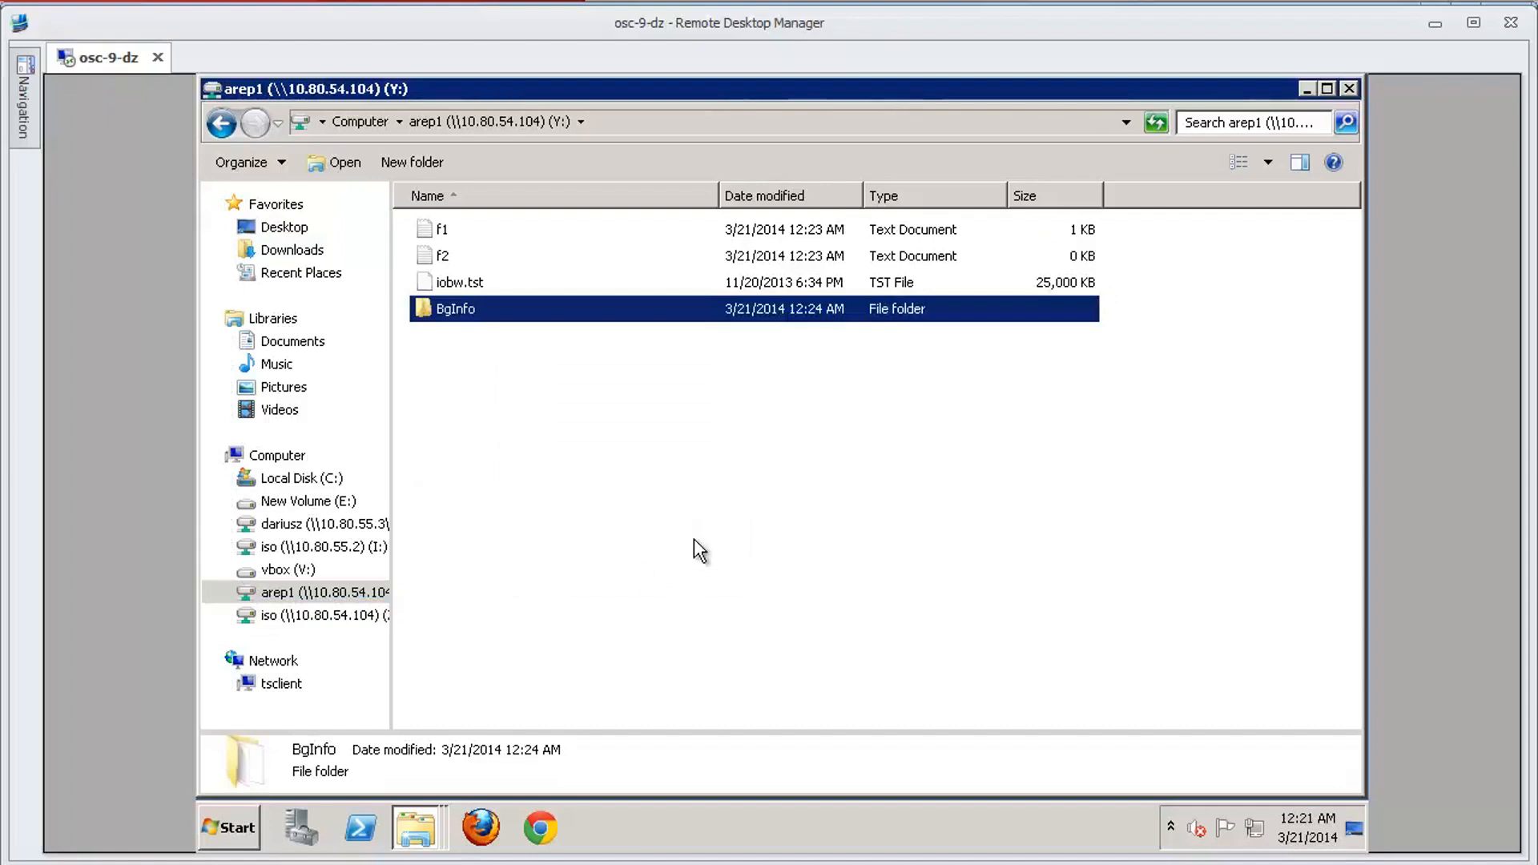
{"action": "mouse_move", "coordinate": [498, 605]}
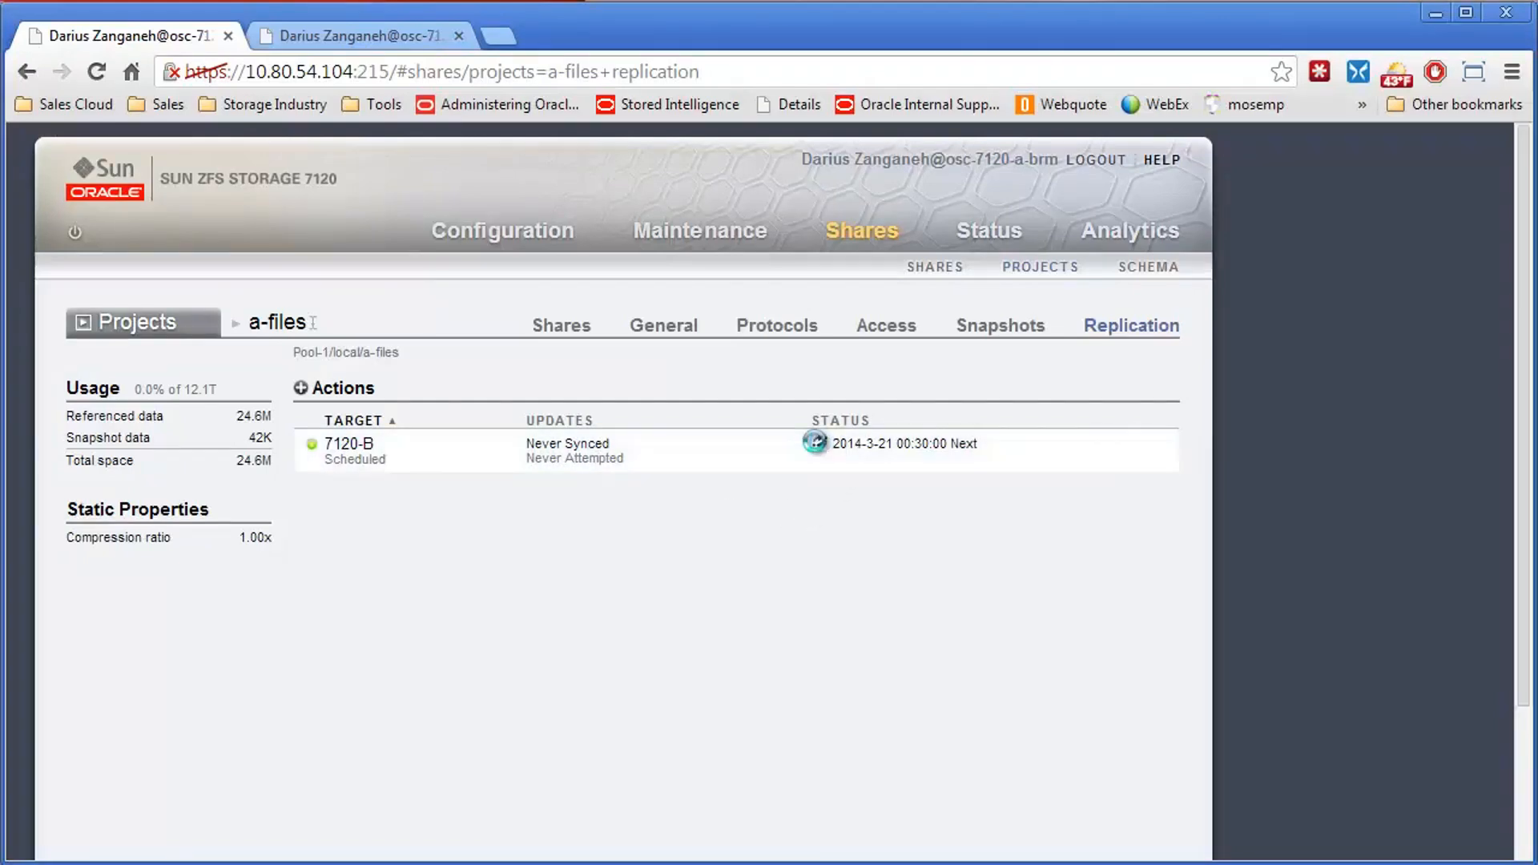
- Sync a-files to 7120-B now, verify on 7120-B, and dismiss the replication-finished notices
{"action": "left_click", "coordinate": [816, 442]}
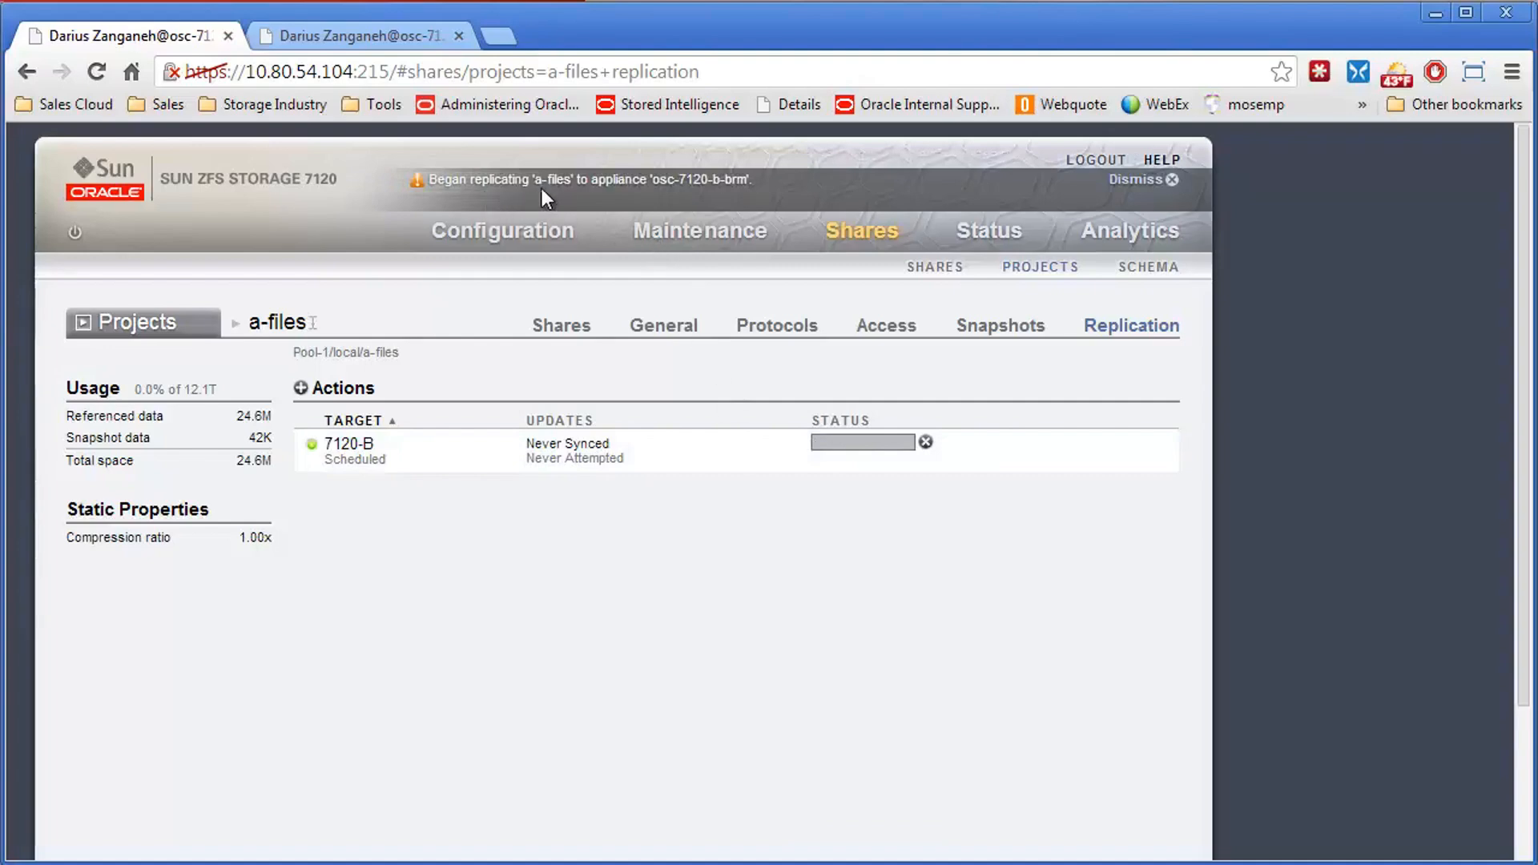
{"action": "mouse_move", "coordinate": [807, 508]}
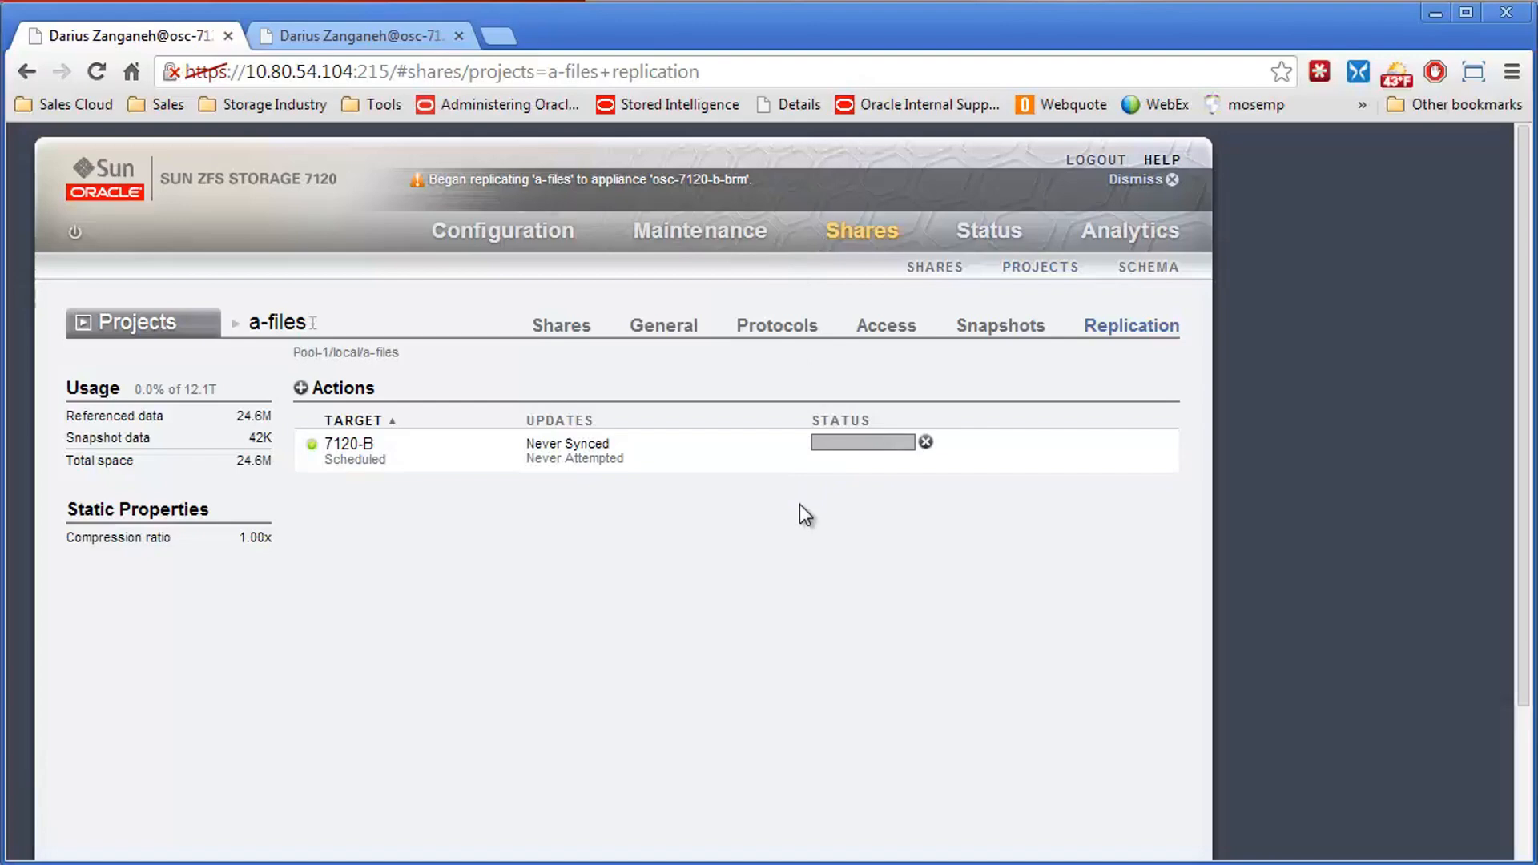
{"action": "left_click", "coordinate": [1140, 180]}
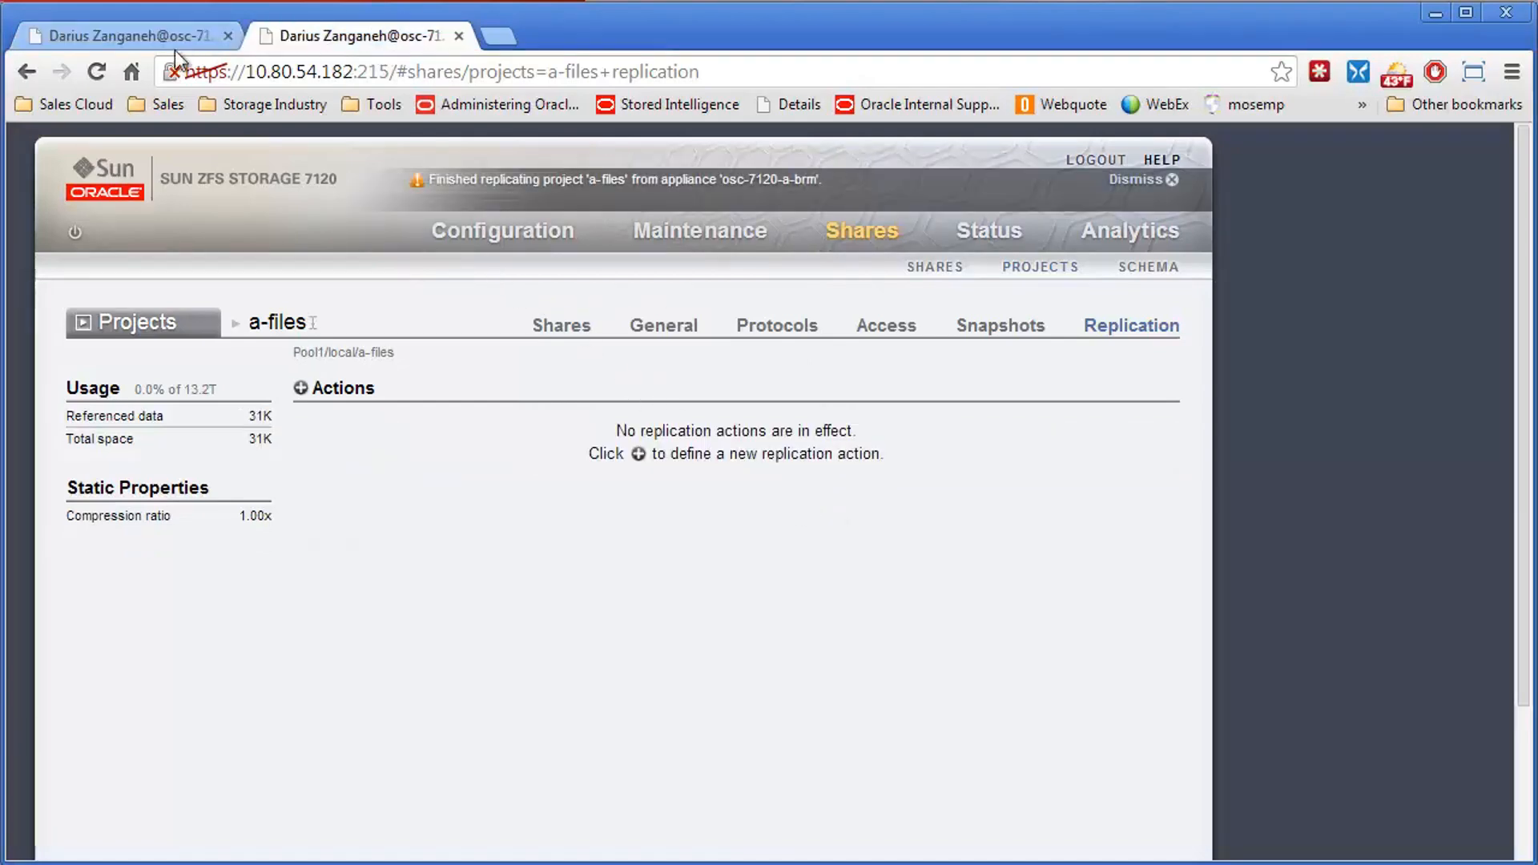
{"action": "mouse_move", "coordinate": [1196, 185]}
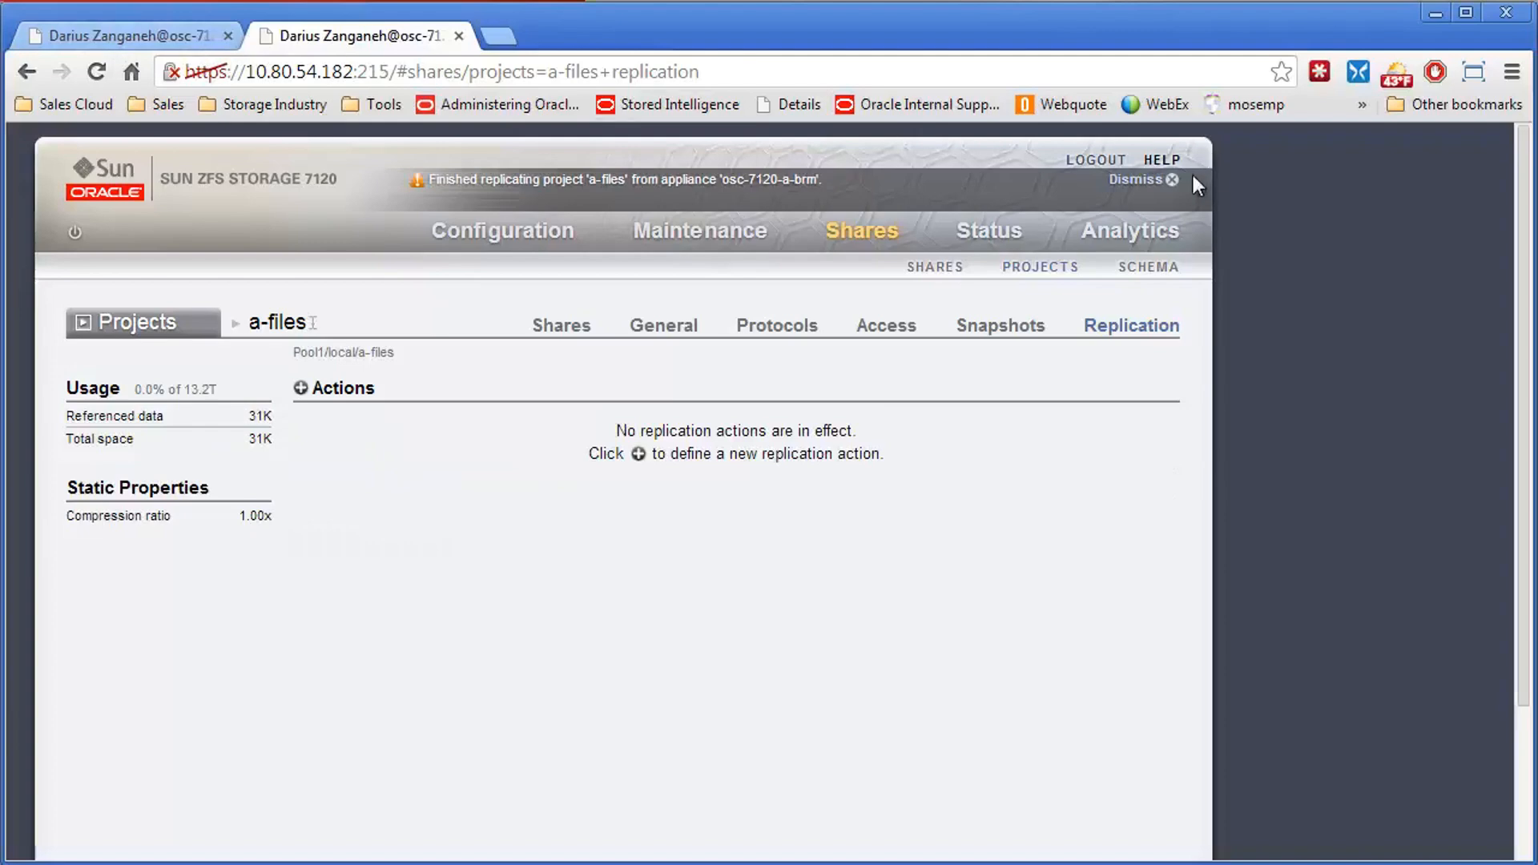
{"action": "left_click", "coordinate": [1170, 179]}
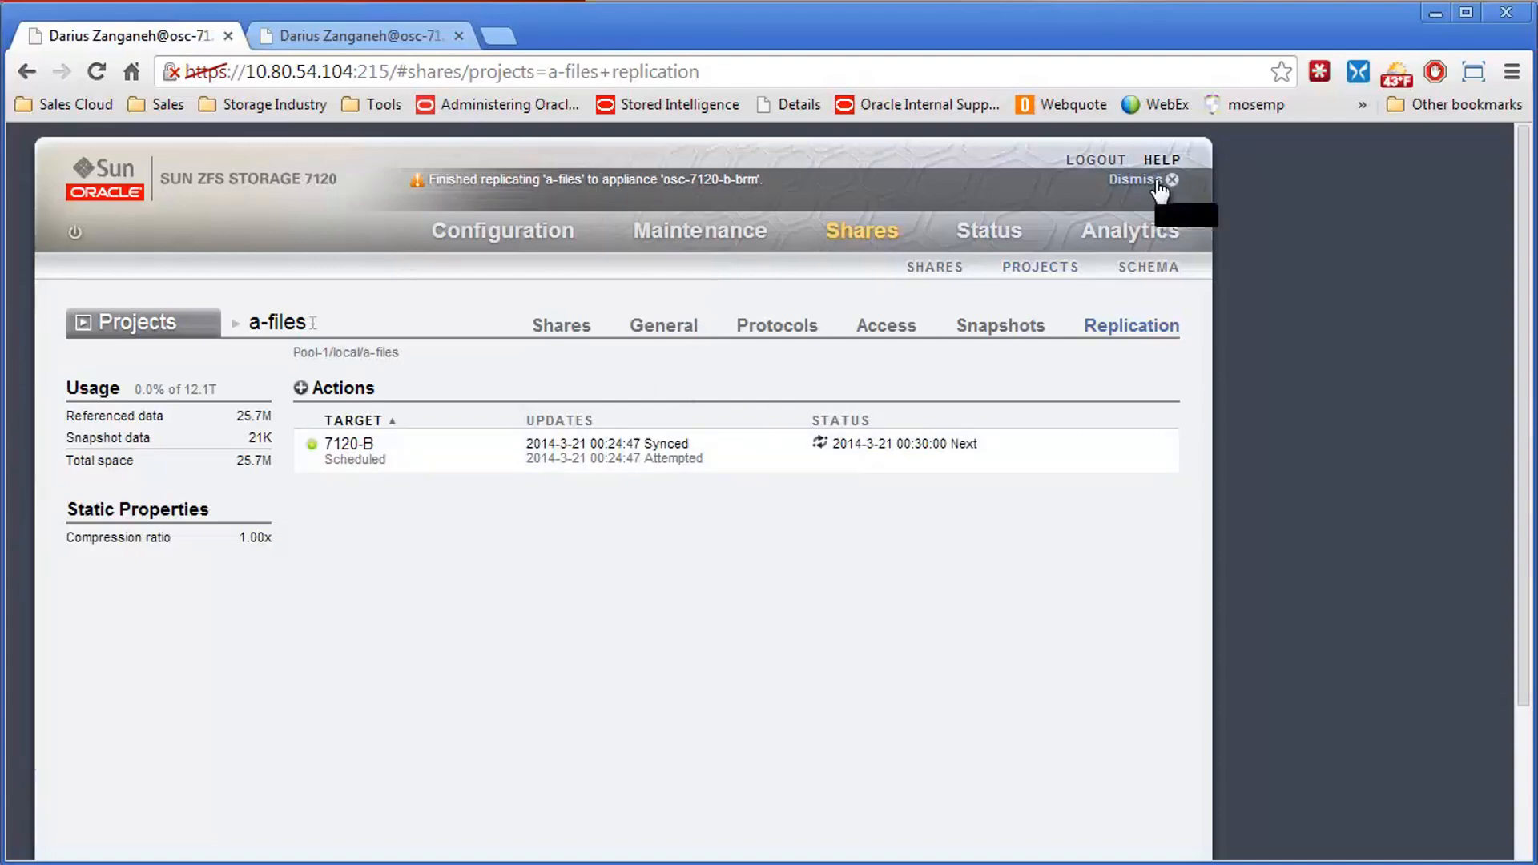
{"action": "left_click", "coordinate": [1171, 179]}
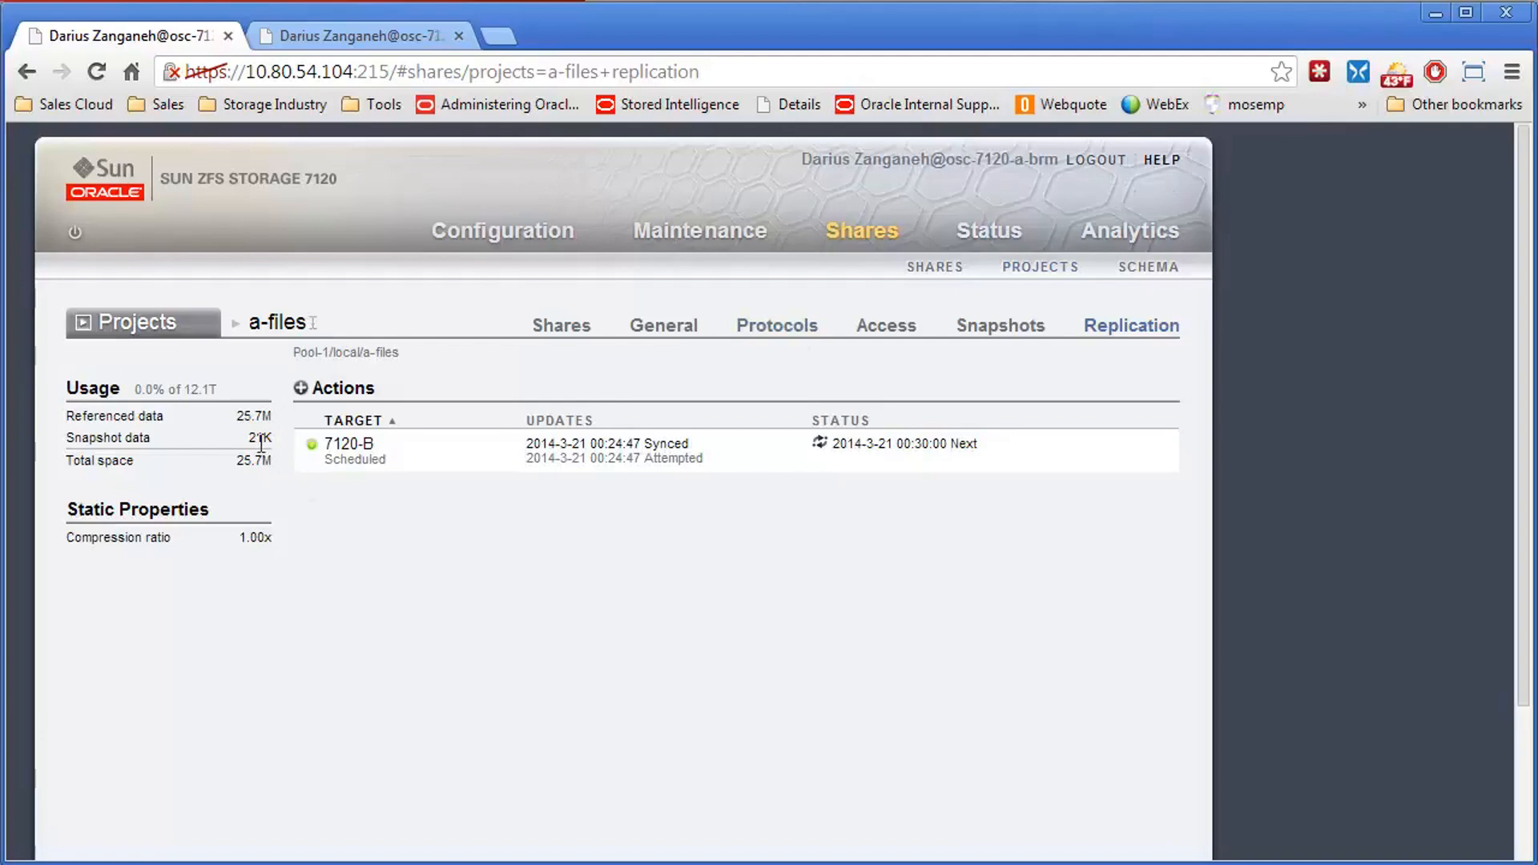
{"action": "mouse_move", "coordinate": [800, 665]}
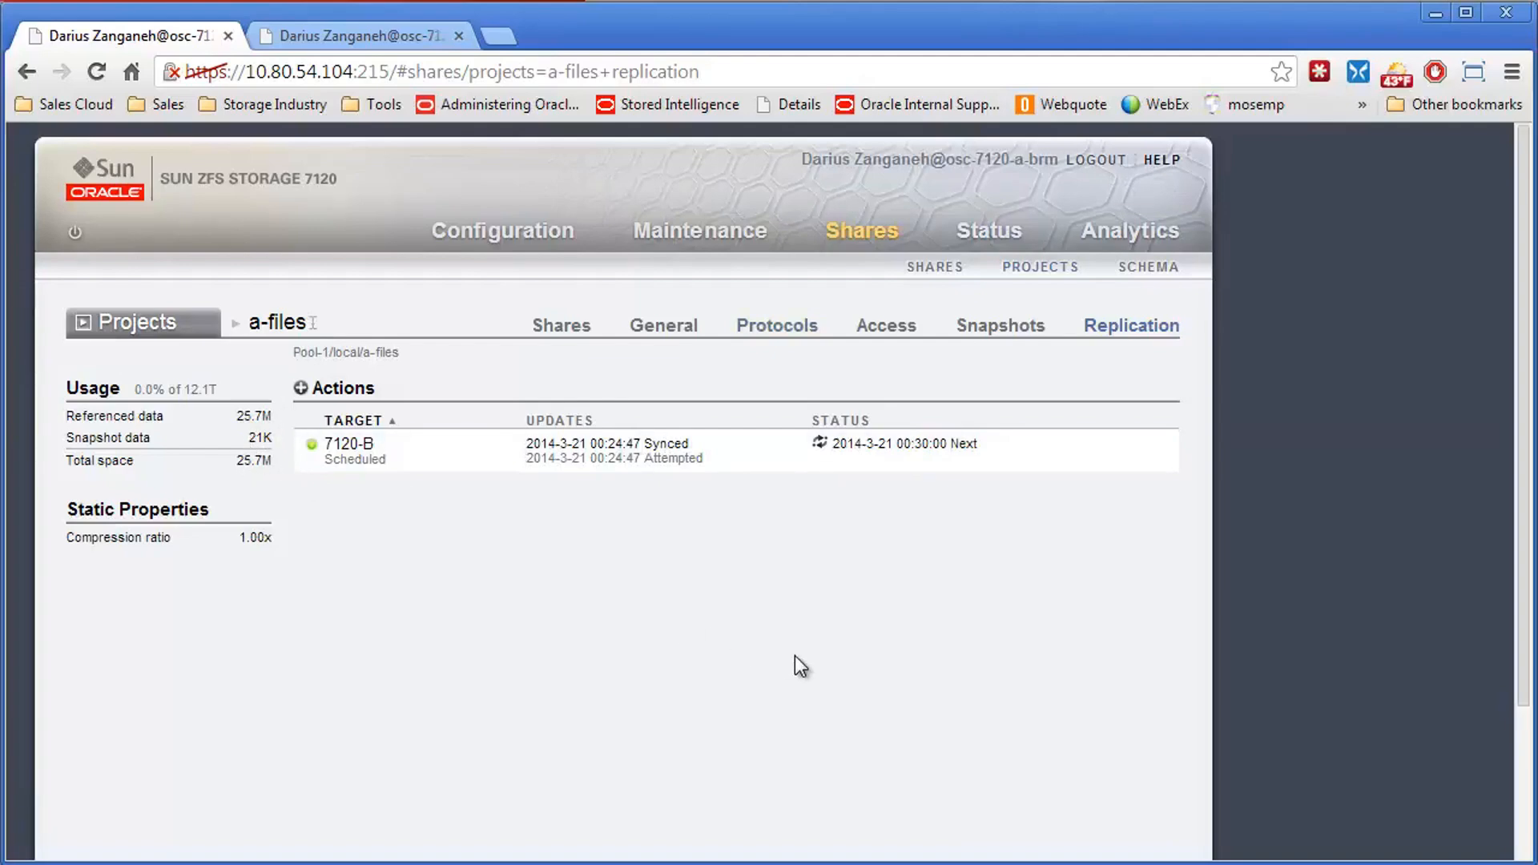
{"action": "mouse_move", "coordinate": [1008, 362]}
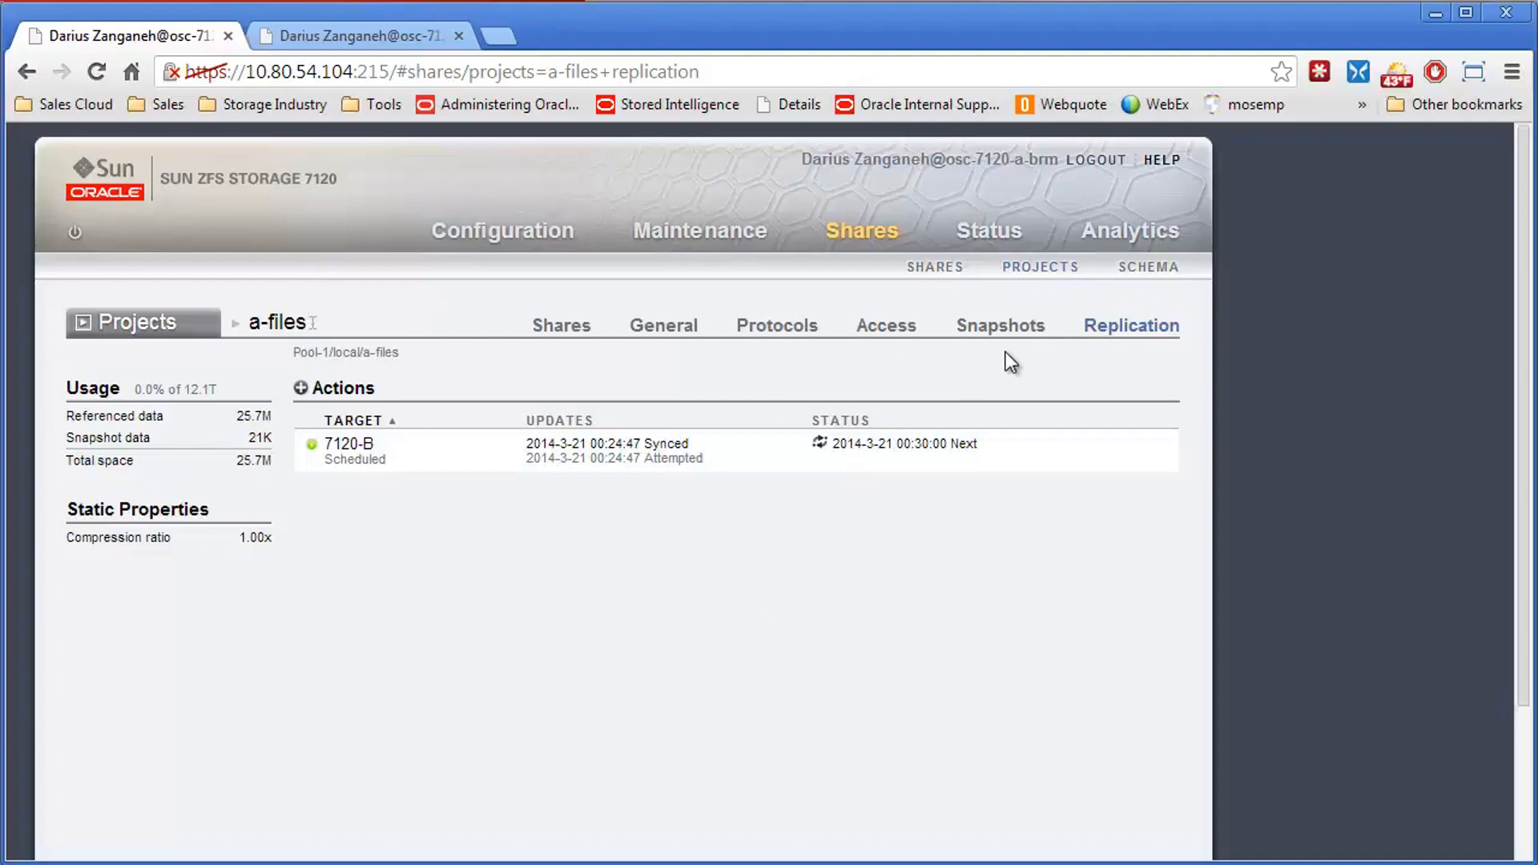
{"action": "mouse_move", "coordinate": [663, 325]}
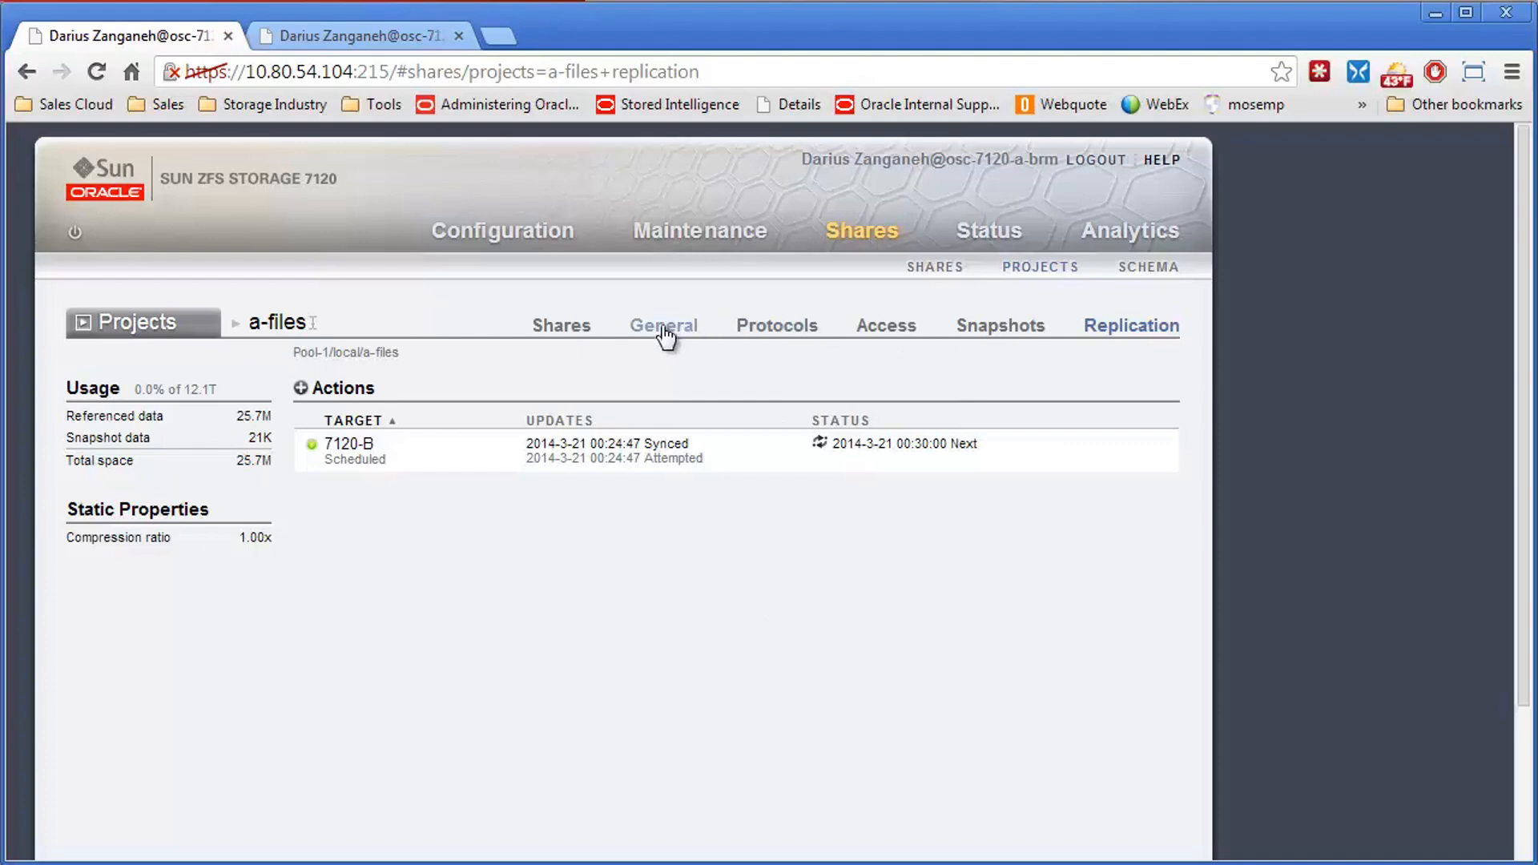
- Show a-files general properties: mountpoint /export, compression off
{"action": "left_click", "coordinate": [663, 325]}
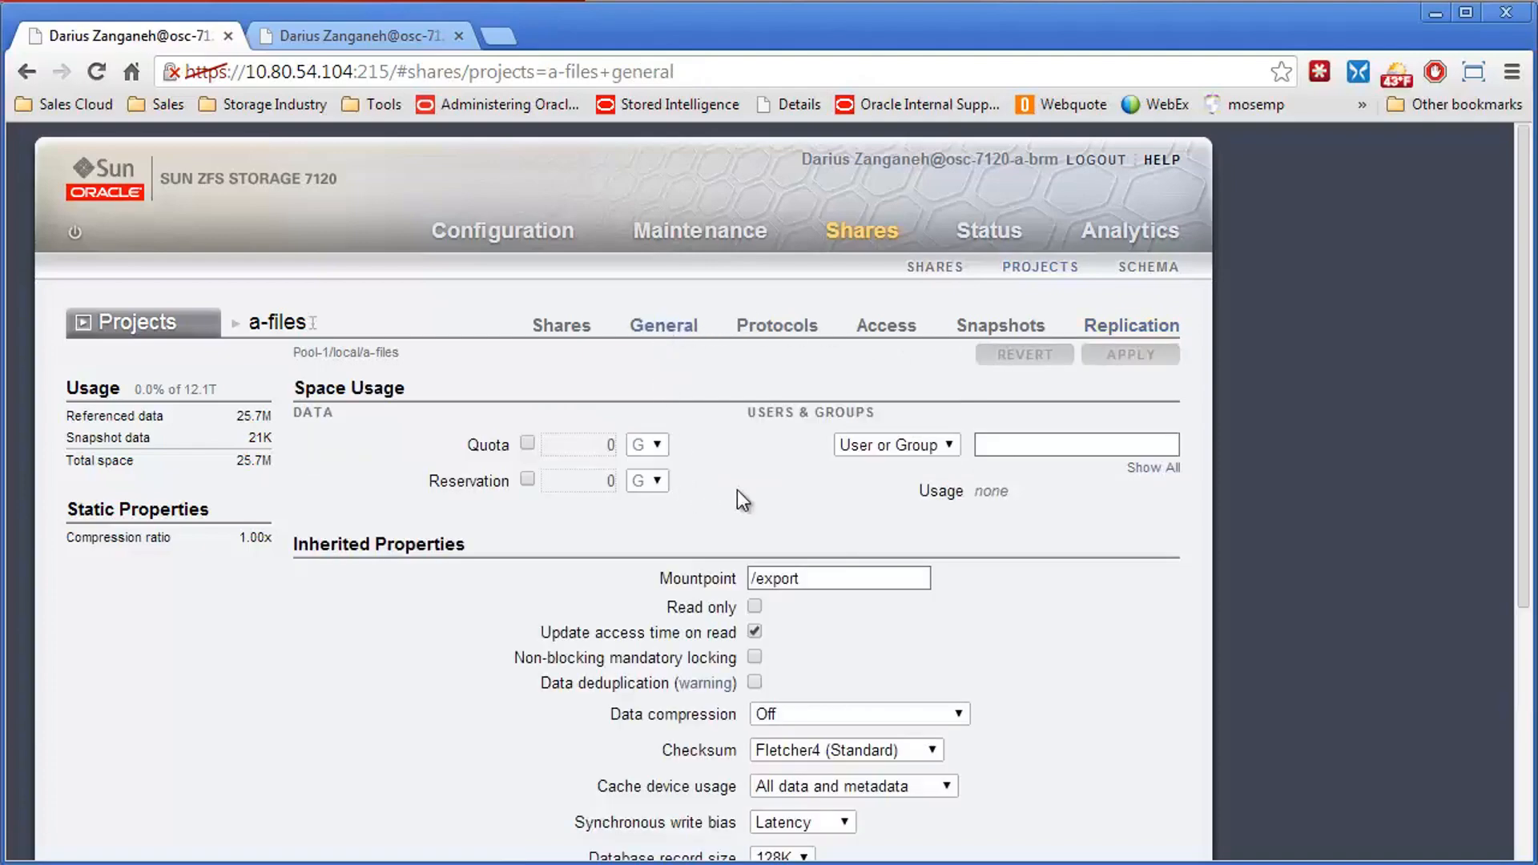
{"action": "mouse_move", "coordinate": [785, 496]}
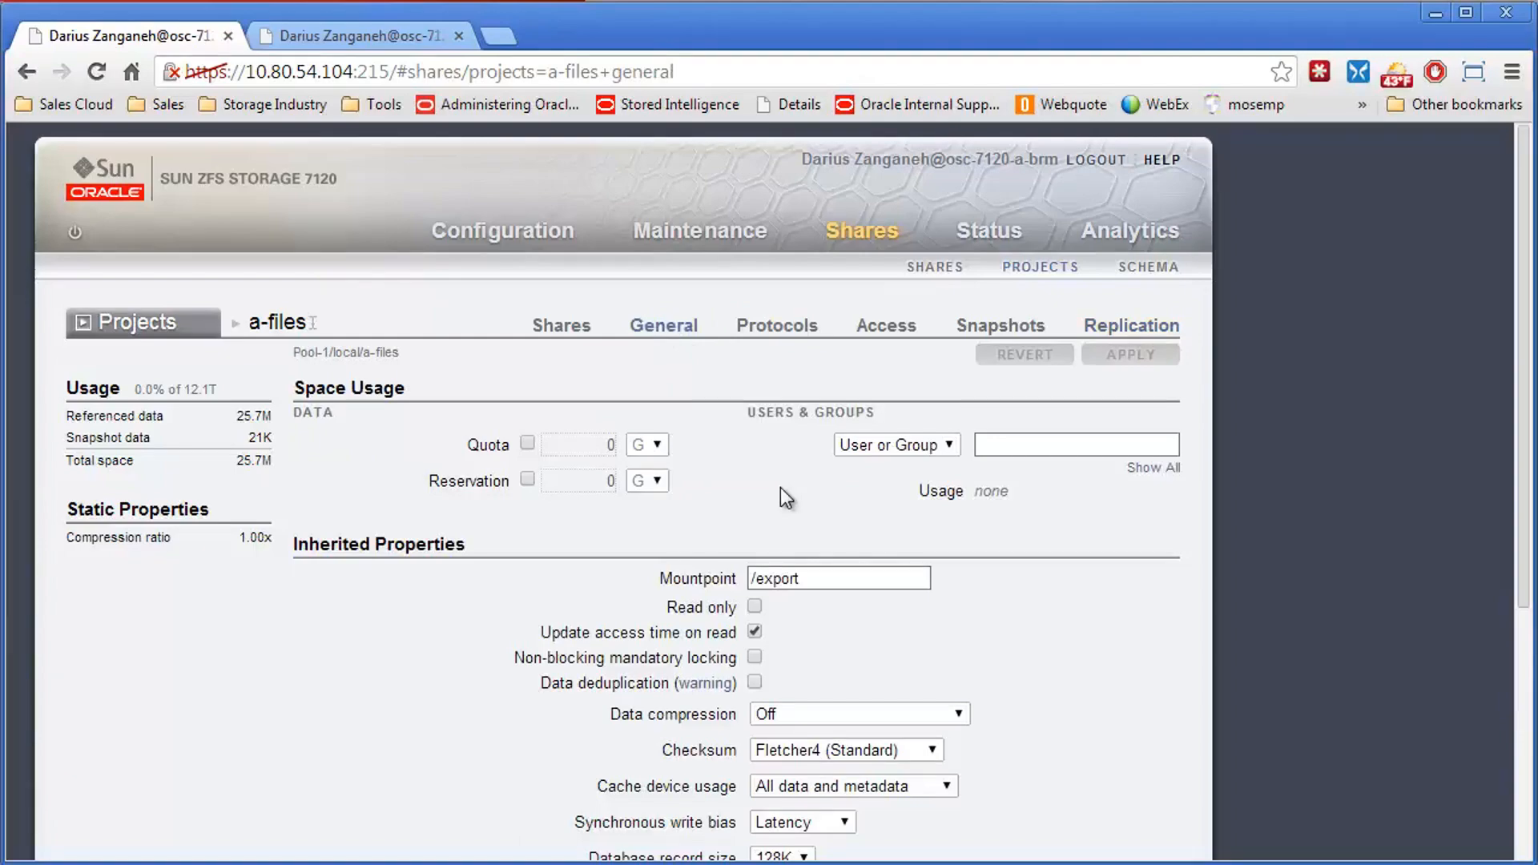